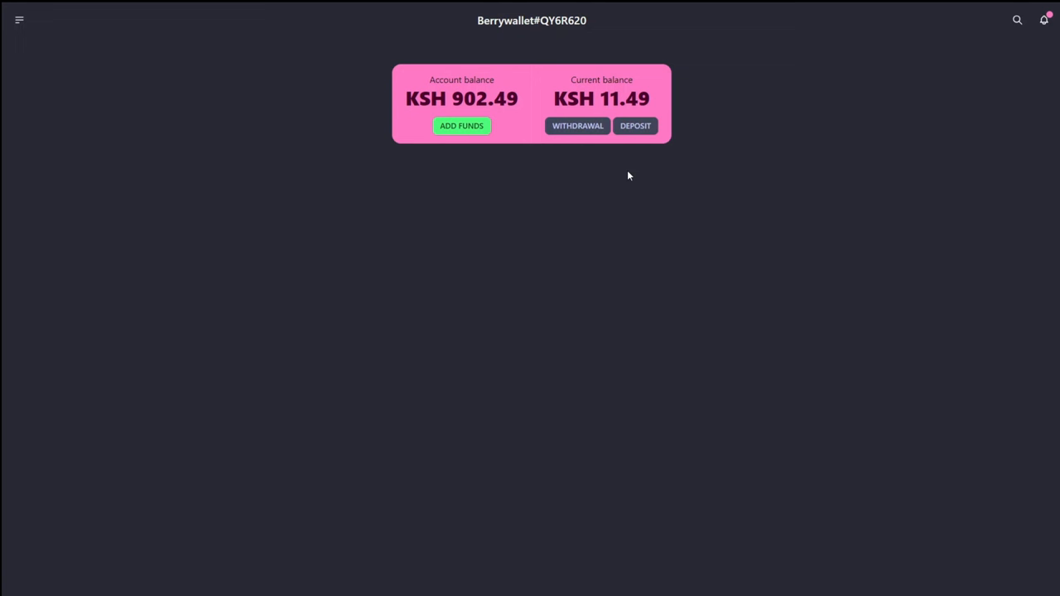
mouse_move(442, 169)
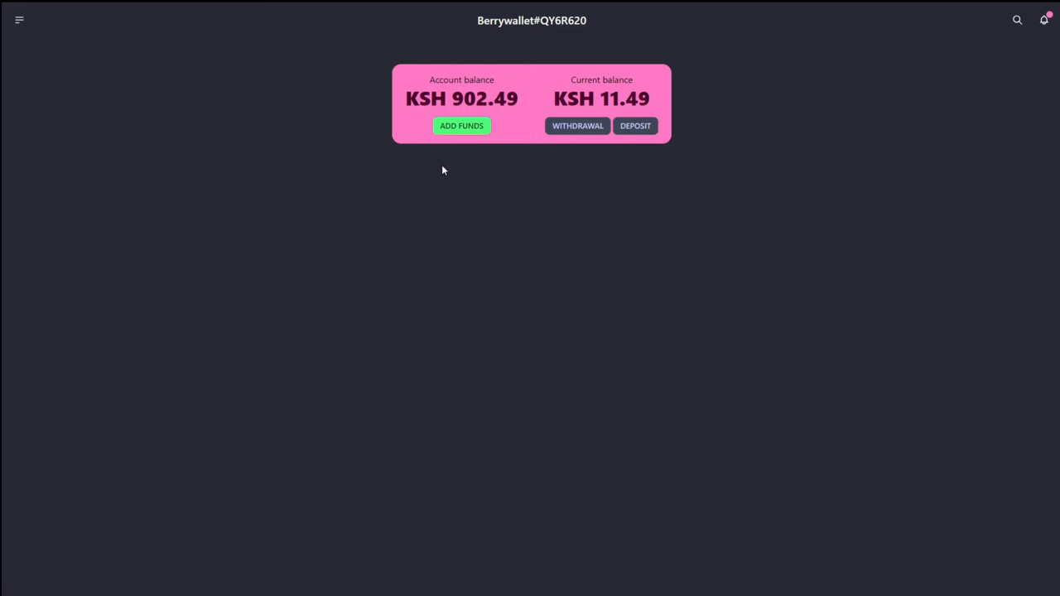
Step: View the top-up and Withdraw to Mpesa forms, then reach Buy Airtime from the hamburger menu
left_click(577, 126)
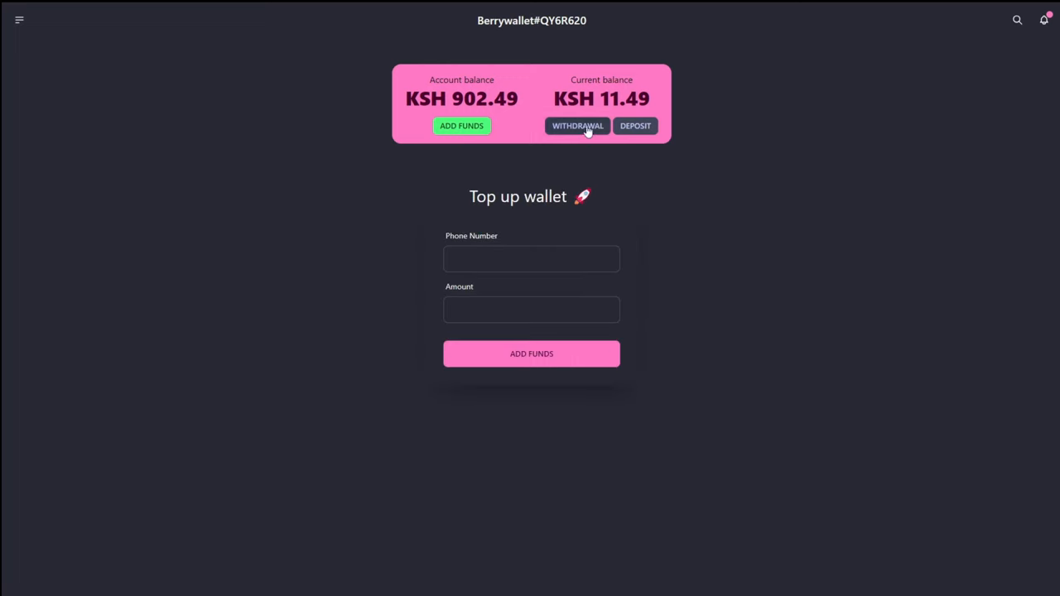
left_click(576, 126)
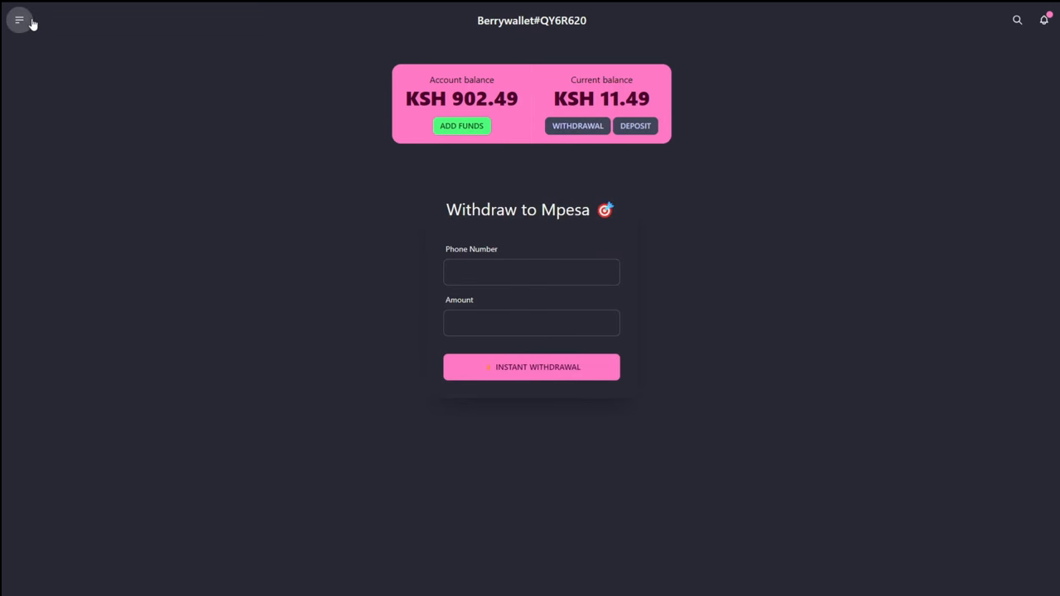
left_click(20, 20)
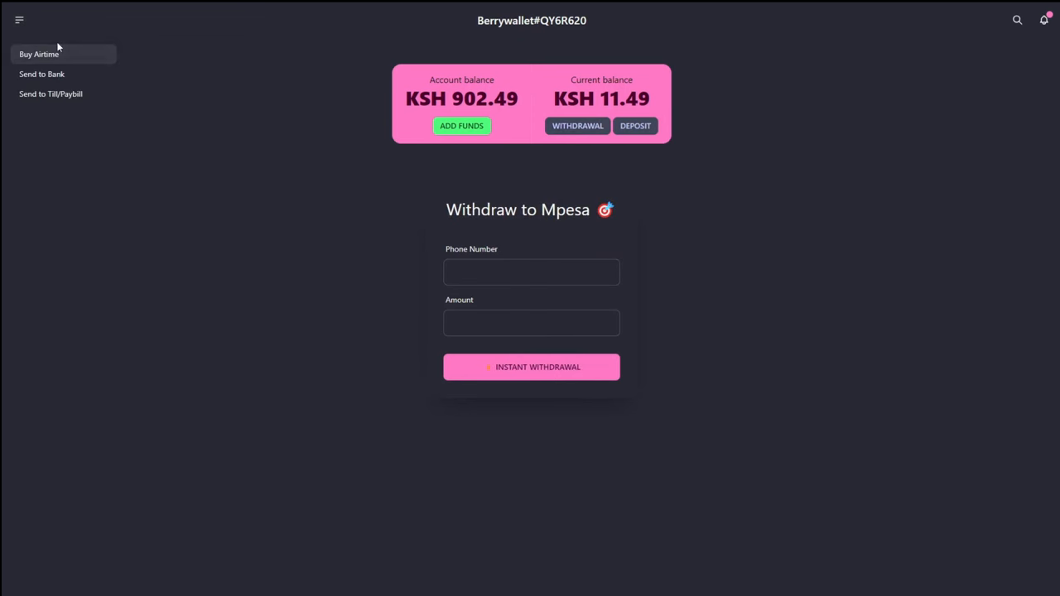
left_click(40, 53)
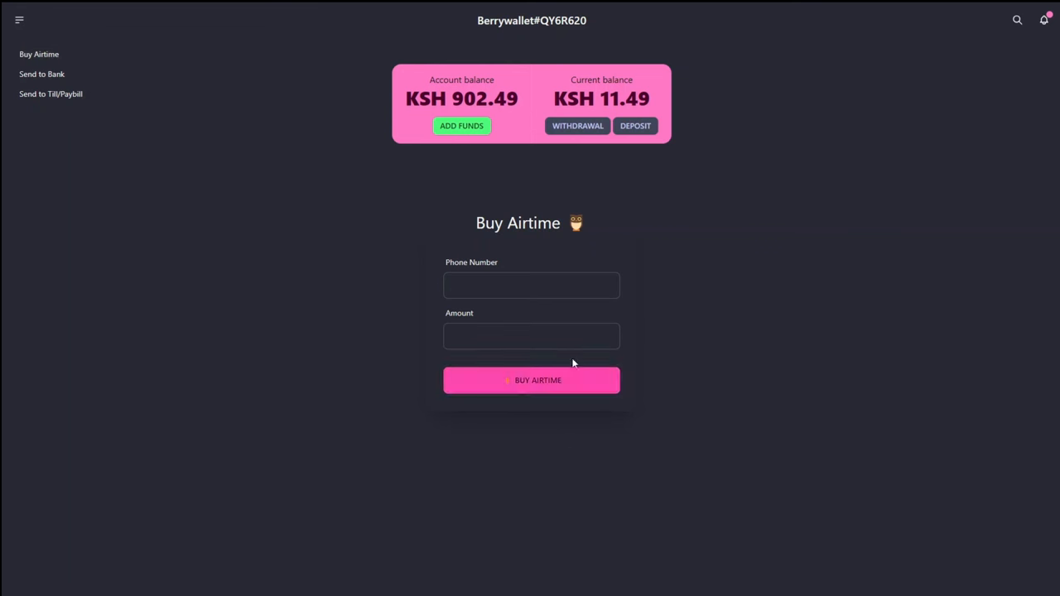
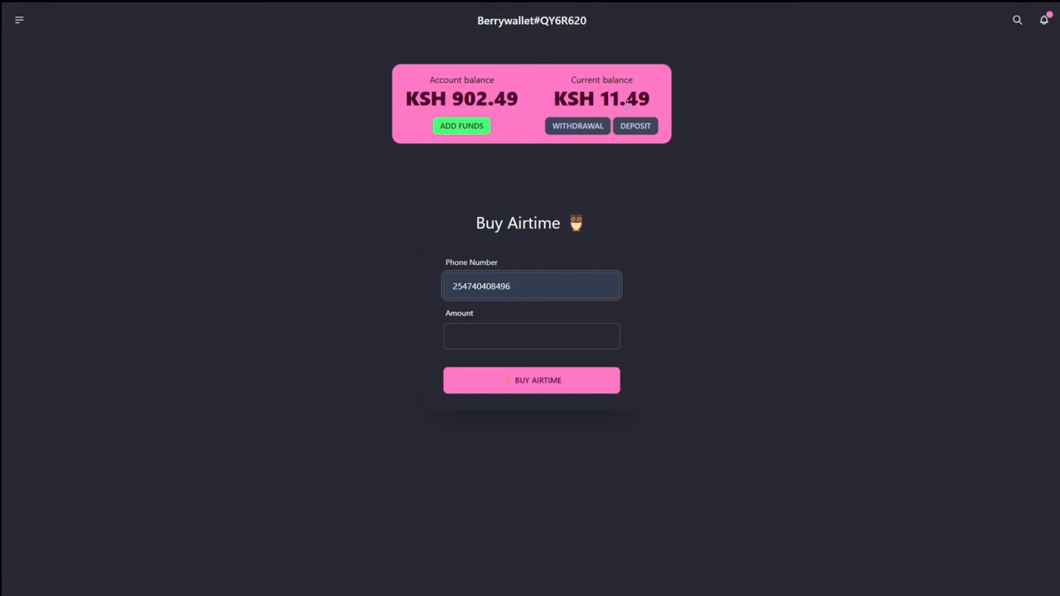
left_click(531, 335)
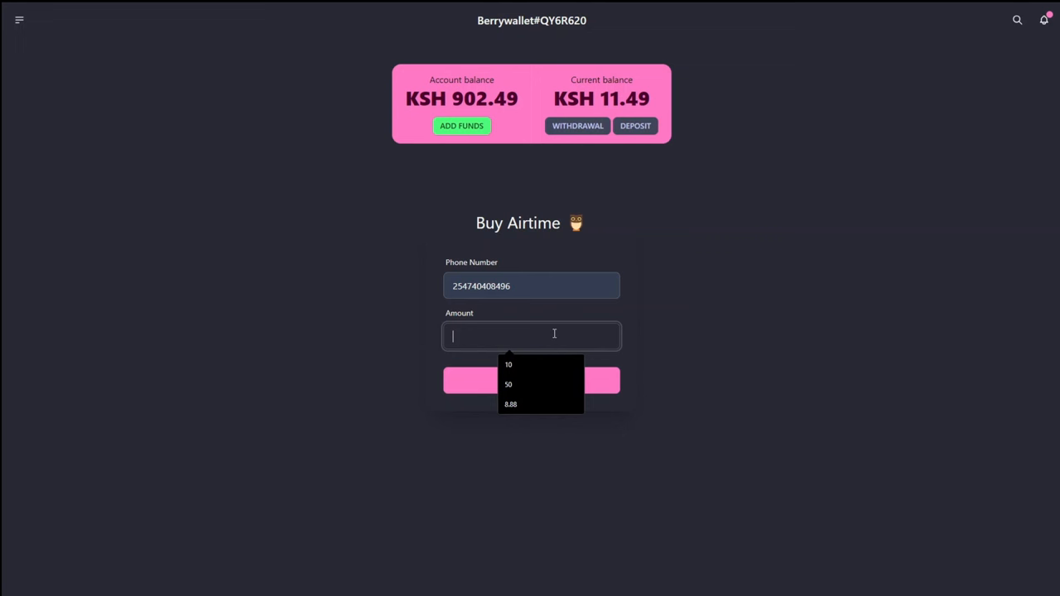
type("20")
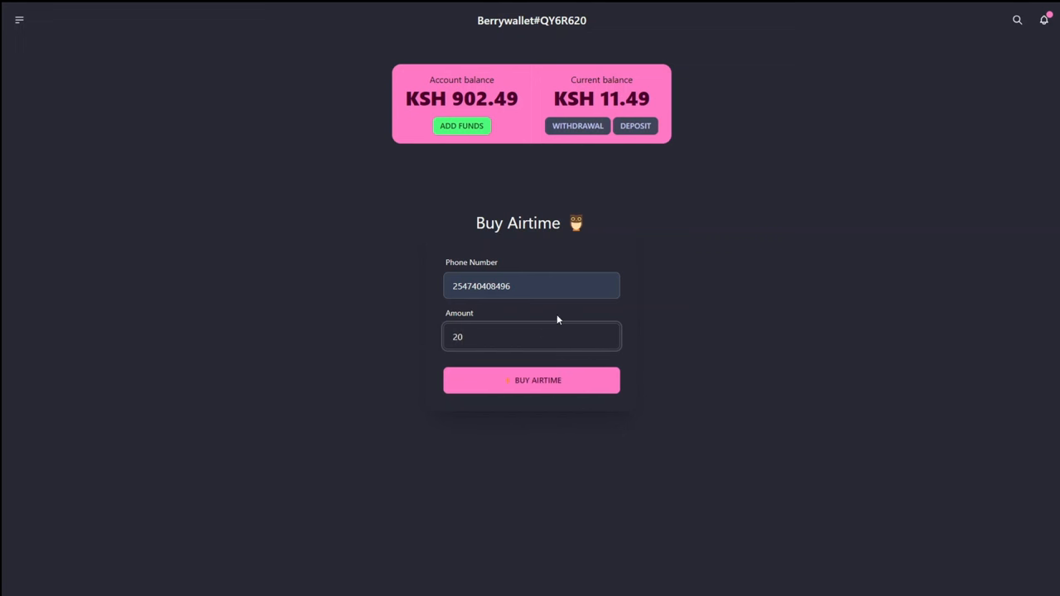
mouse_move(613, 248)
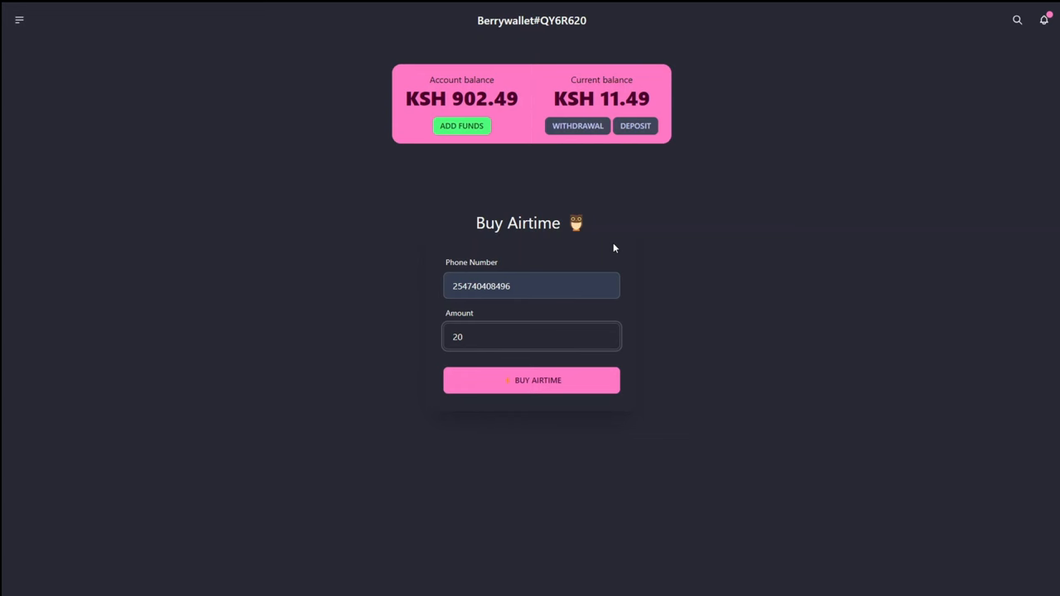
Step: Submit a 10 shilling wallet top-up with the phone number, raising balances to KSH 913.16 and 22.16
left_click(461, 126)
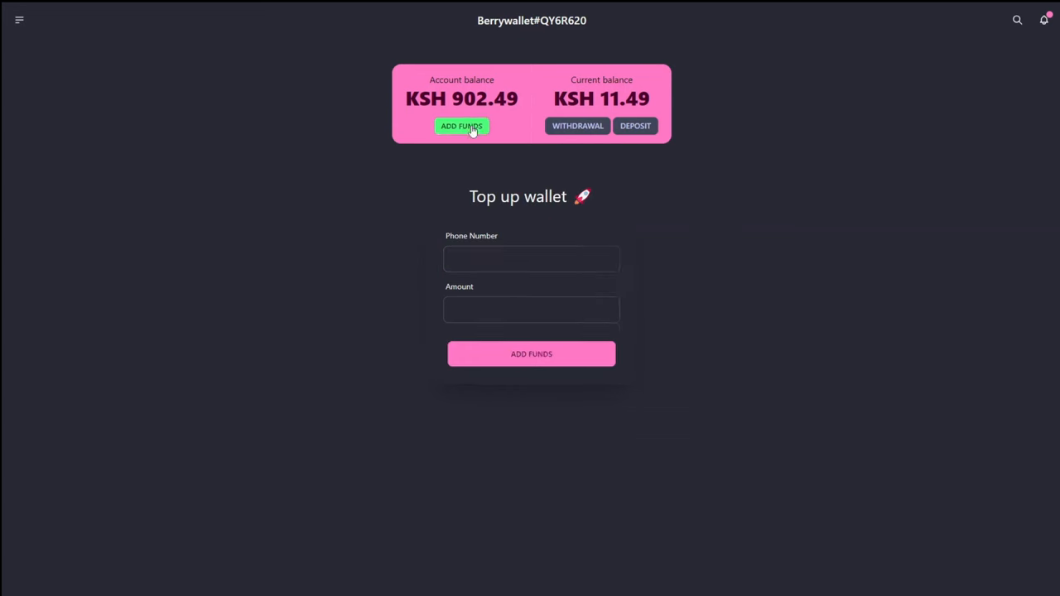
left_click(530, 310)
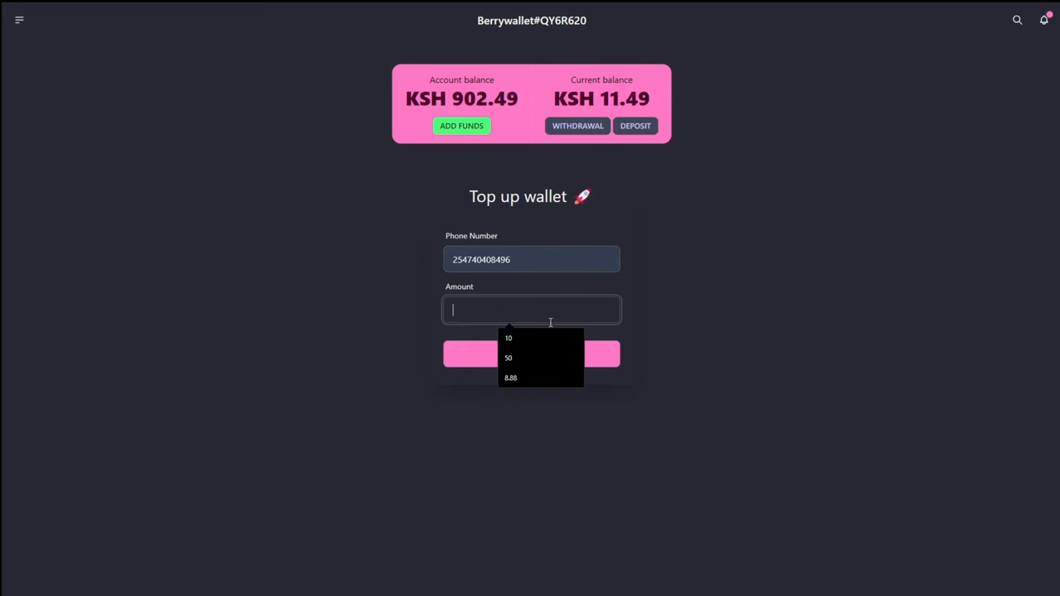
left_click(509, 338)
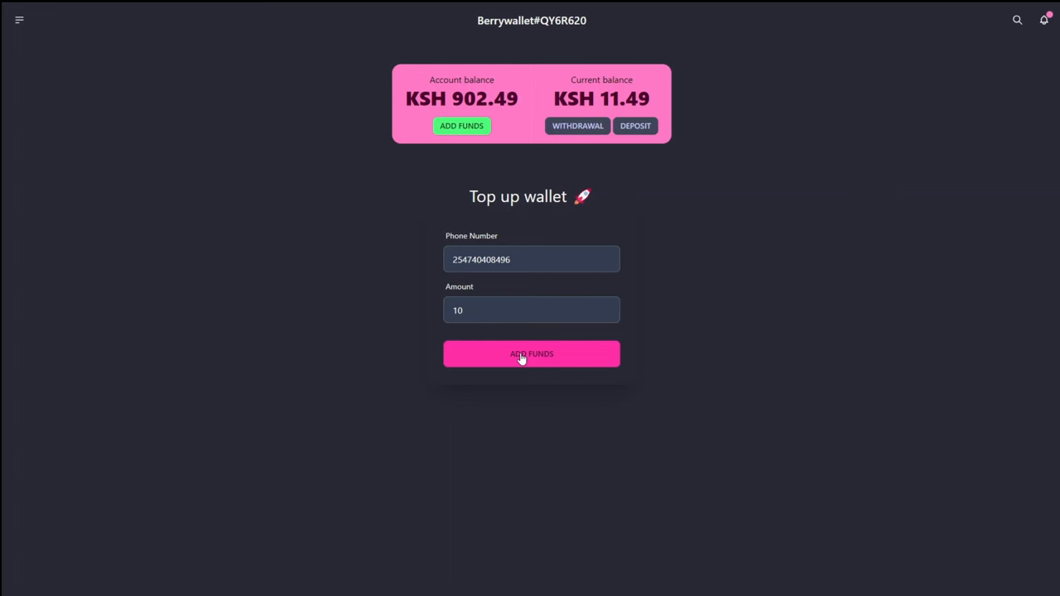
left_click(530, 355)
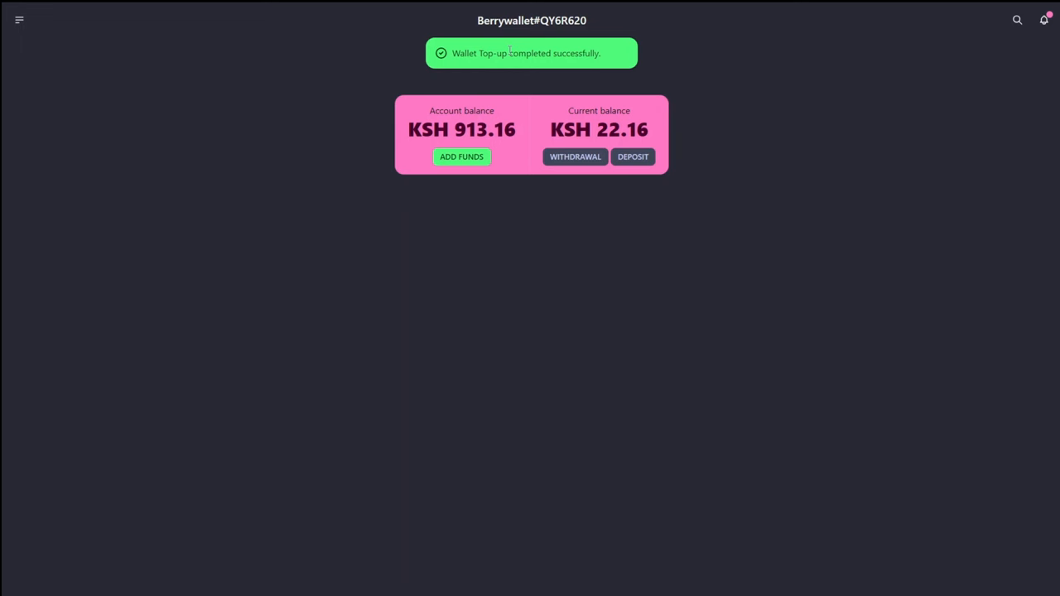
mouse_move(766, 180)
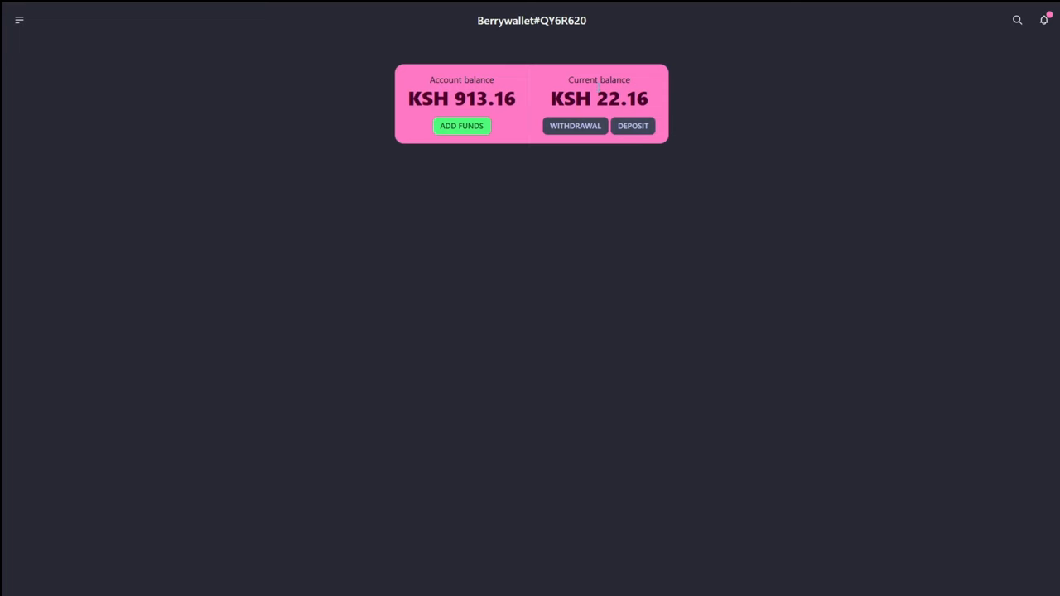
mouse_move(113, 23)
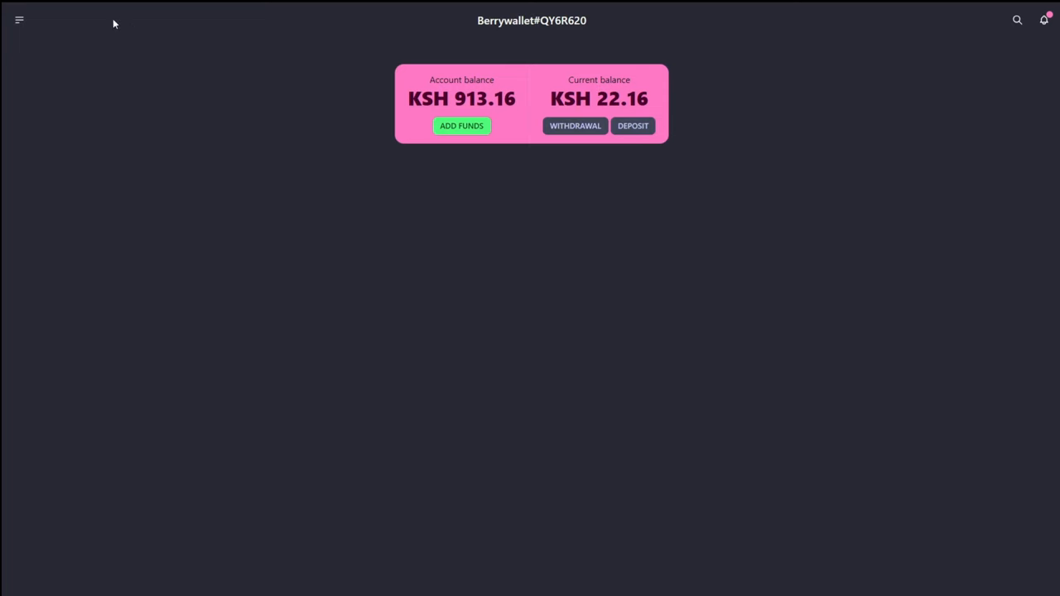
mouse_move(81, 20)
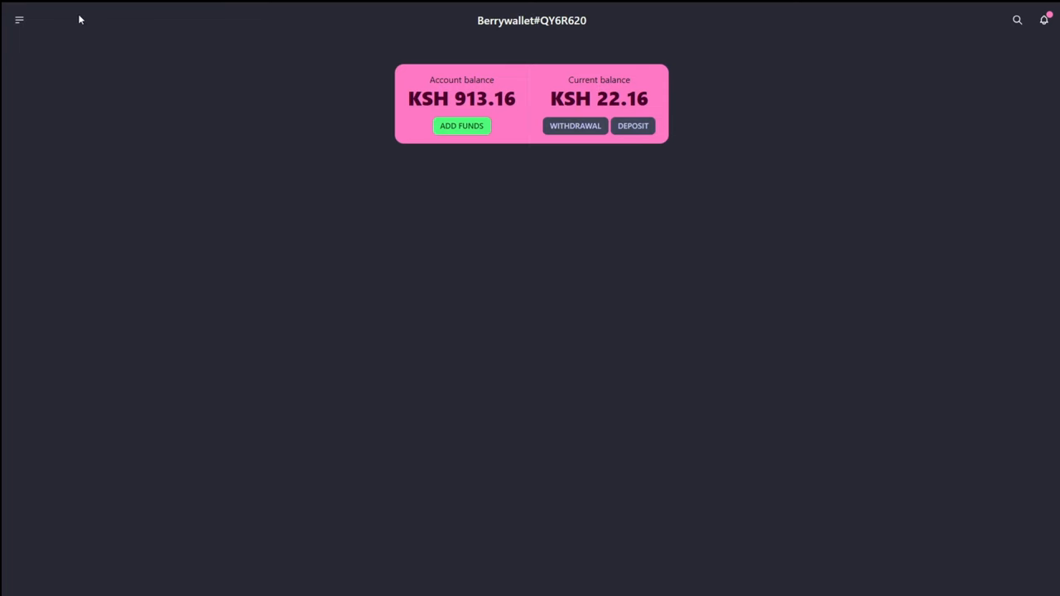
Step: Fill the Buy Airtime form with the phone number and an amount of 10
left_click(20, 19)
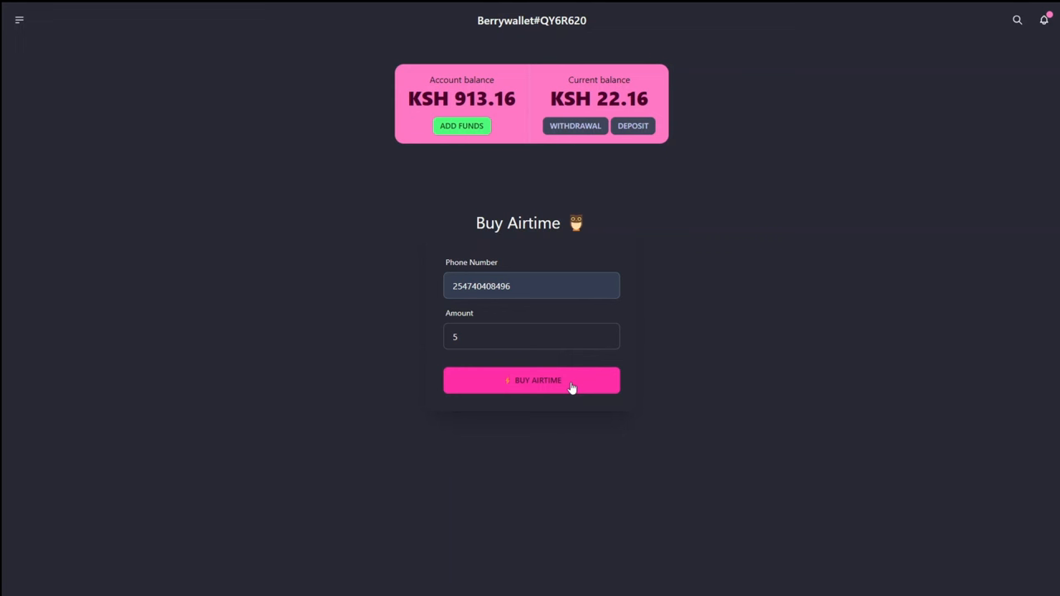
left_click(530, 337)
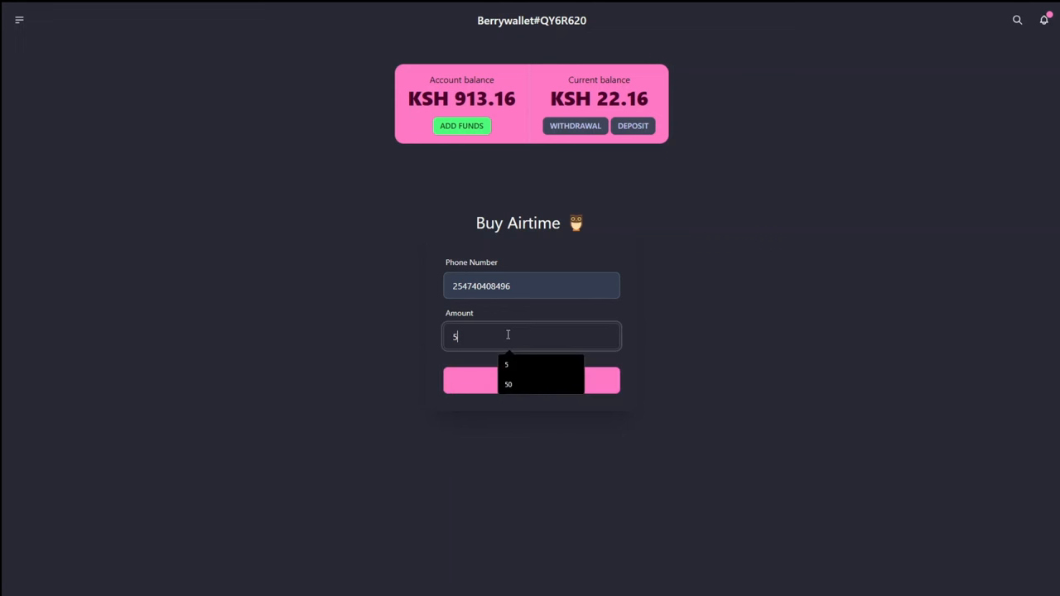
type("10")
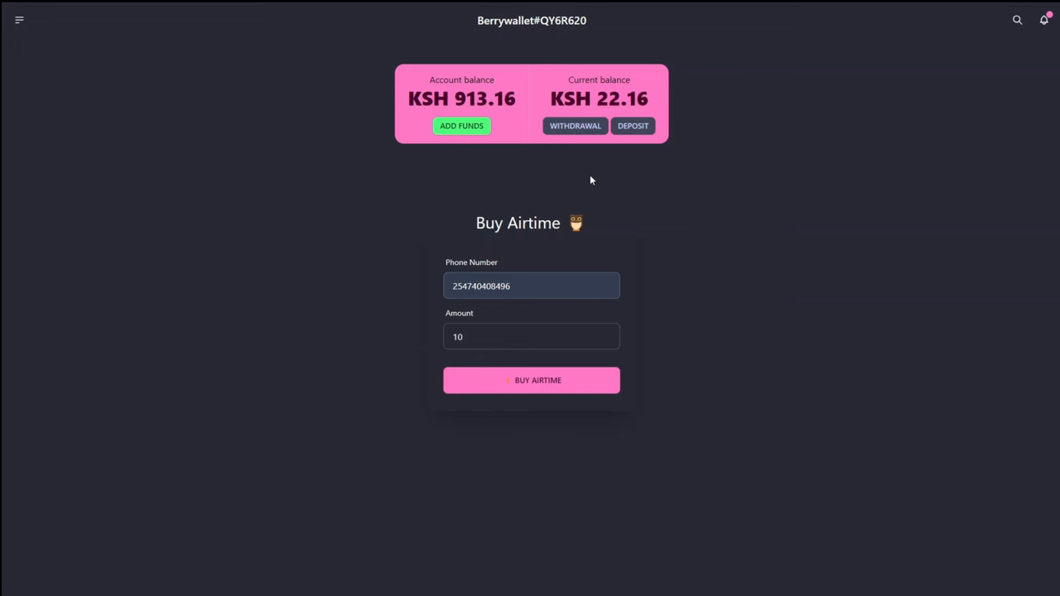
mouse_move(527, 141)
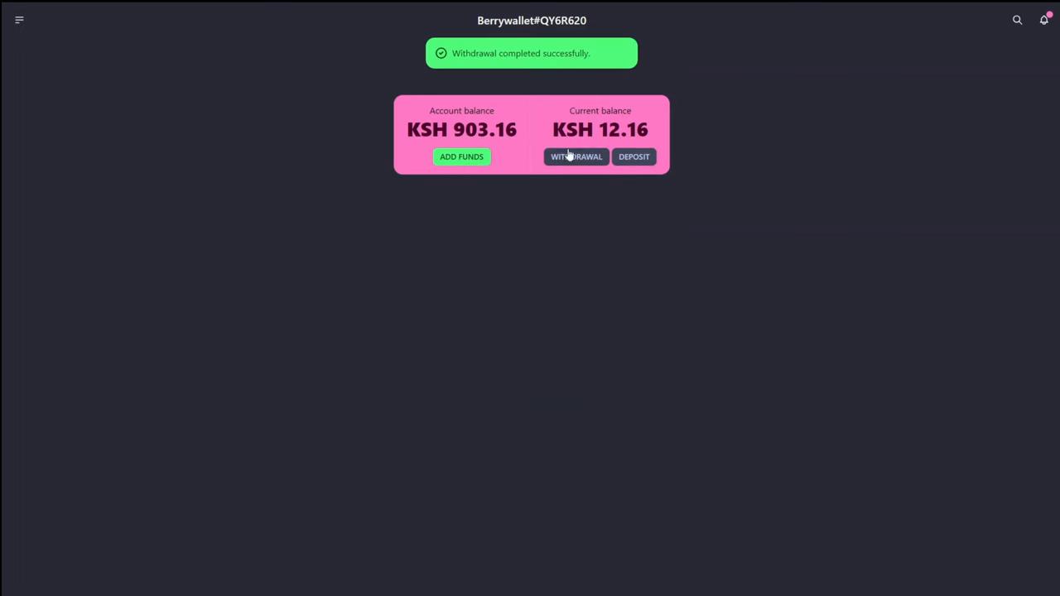
mouse_move(881, 222)
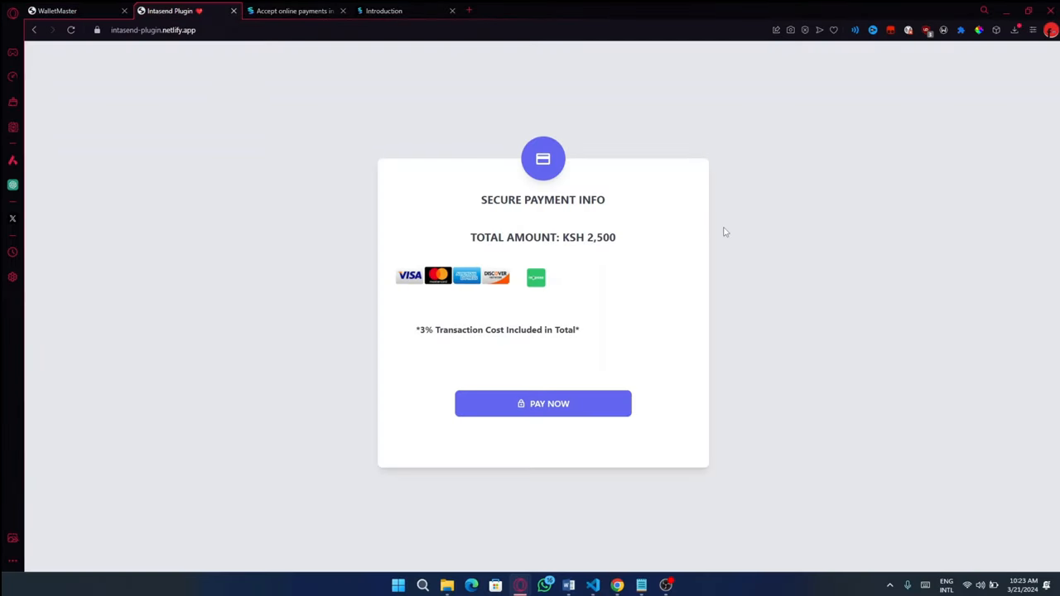
key("F11")
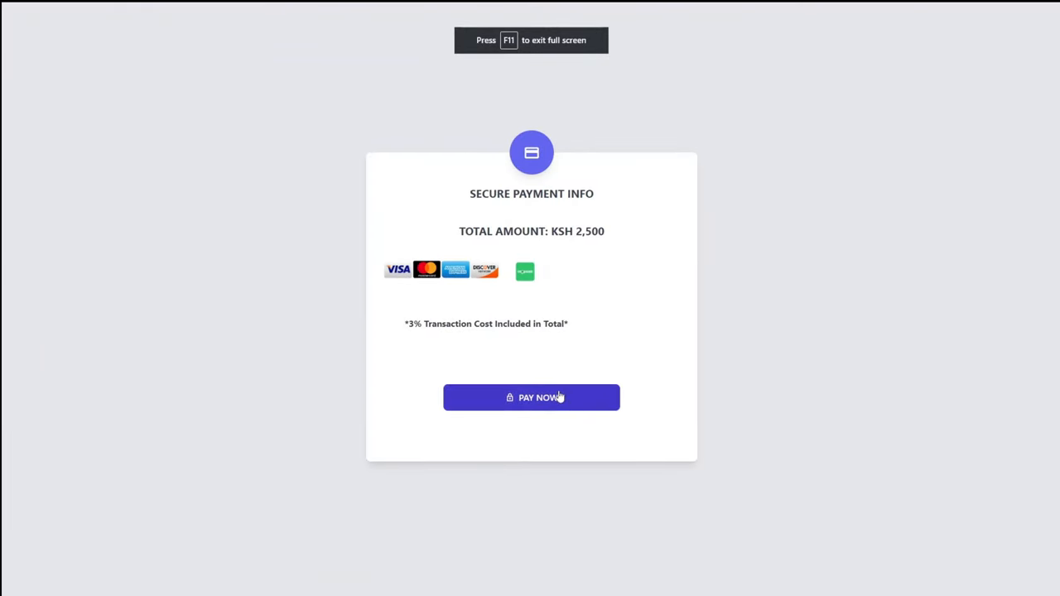
left_click(530, 397)
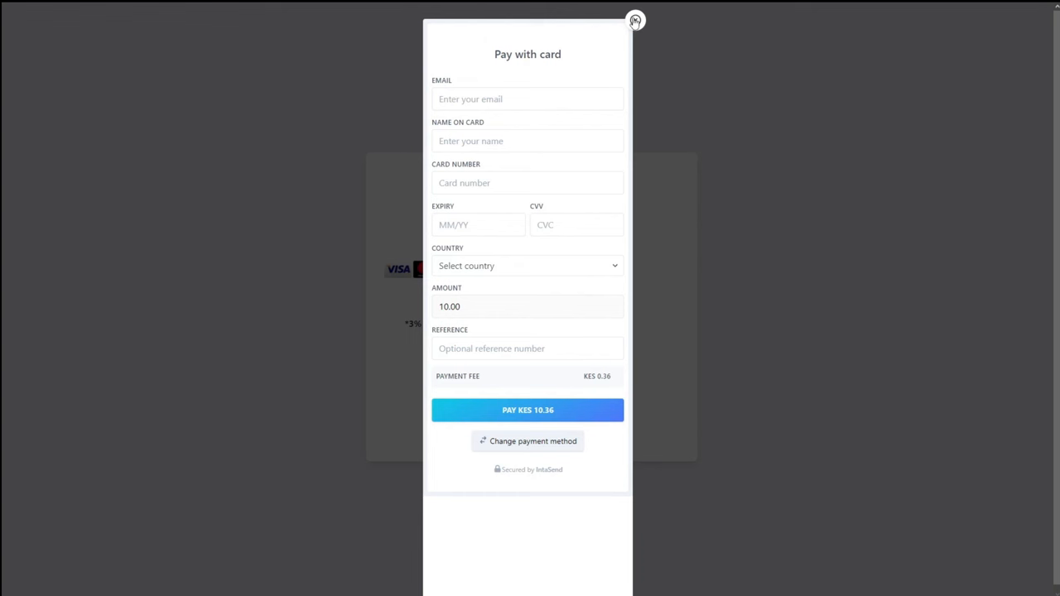
mouse_move(636, 6)
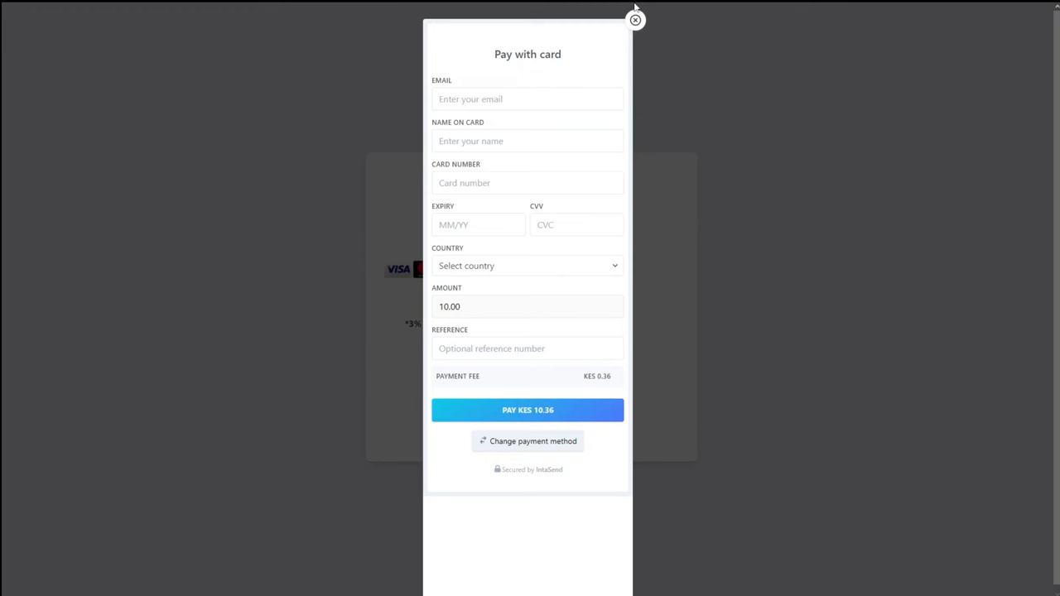
mouse_move(625, 22)
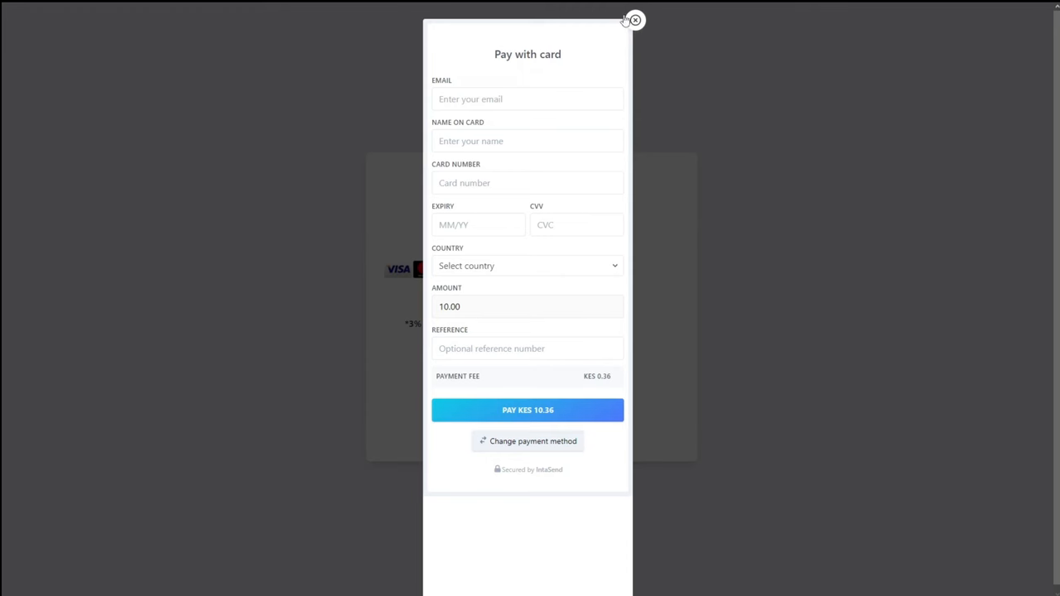
left_click(634, 20)
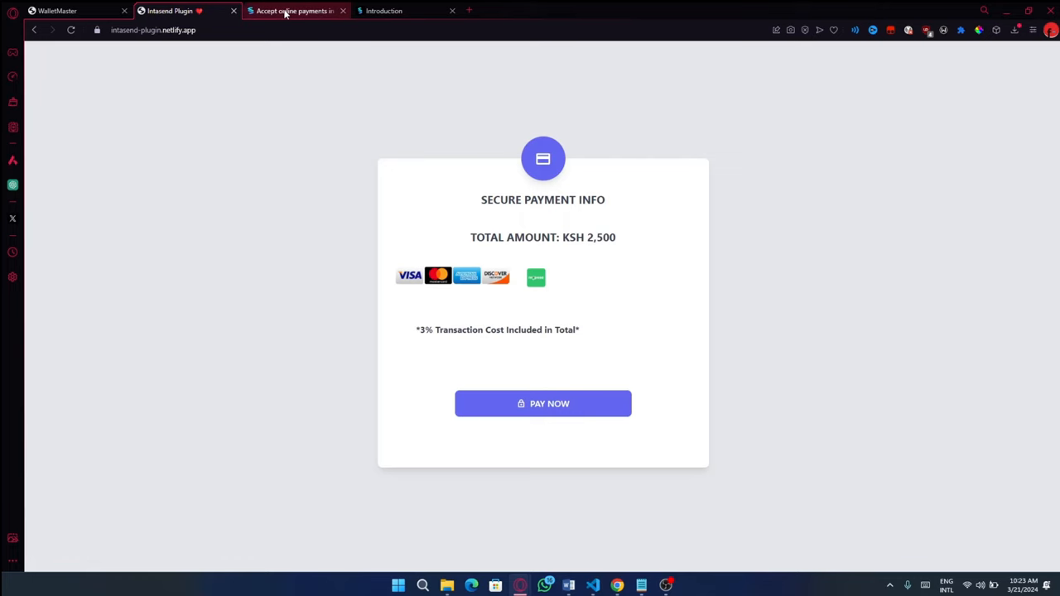
left_click(295, 10)
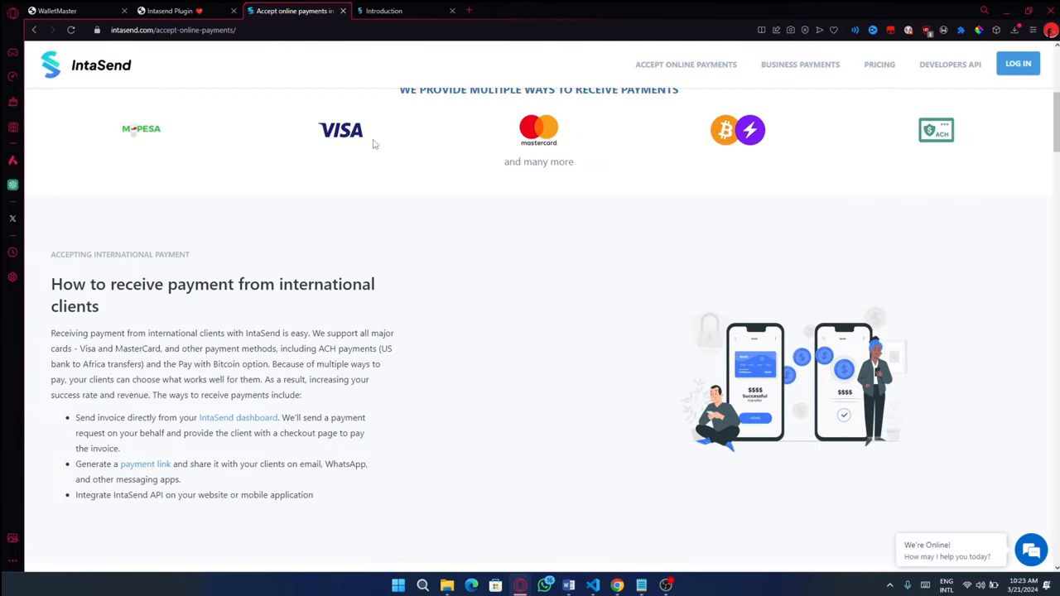
scroll("up", 3)
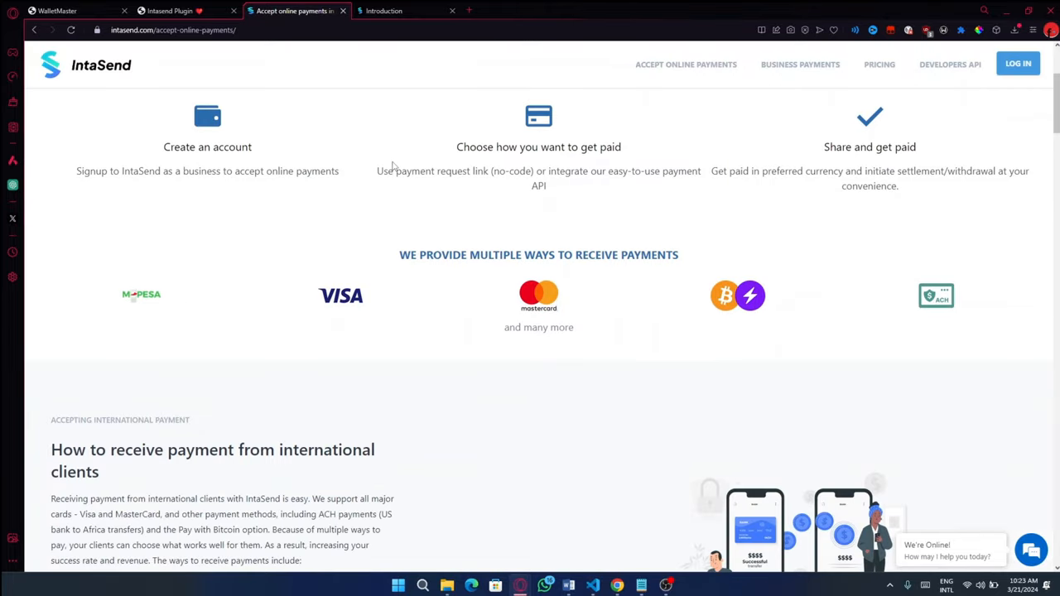
scroll("down", 3)
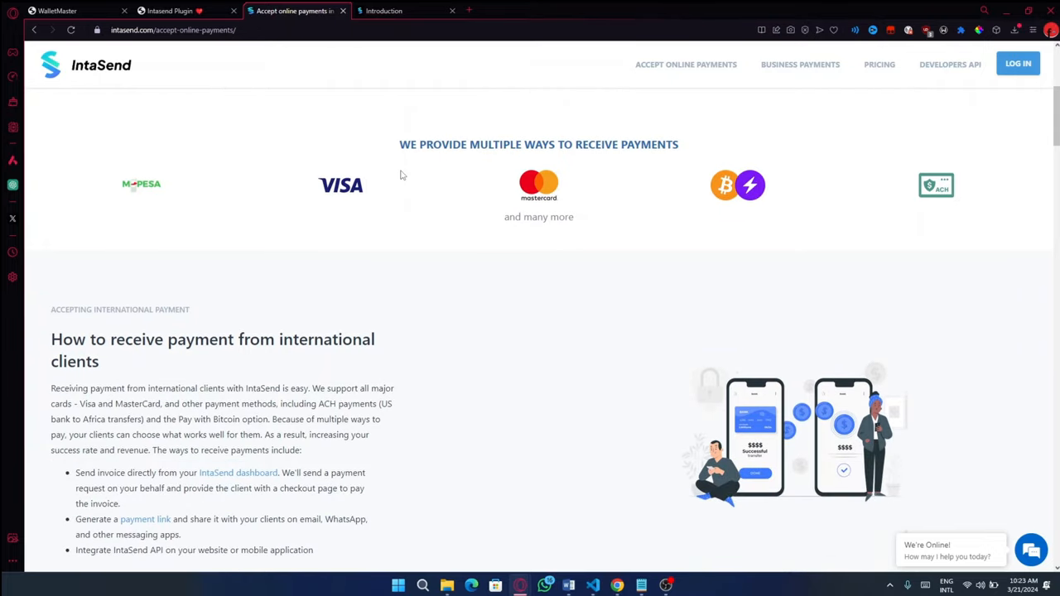
scroll("down", 3)
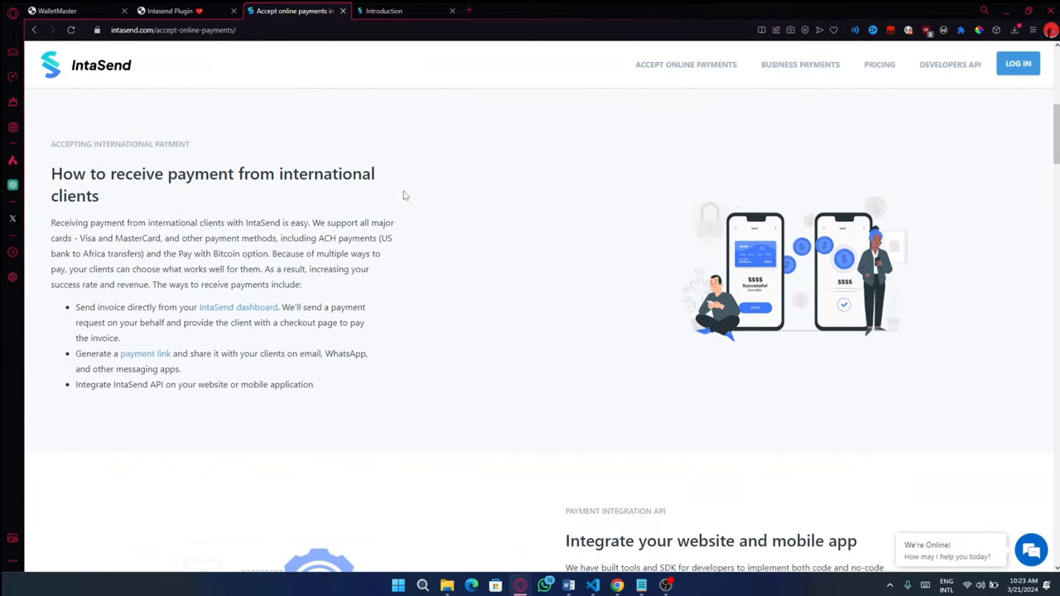
scroll("down", 3)
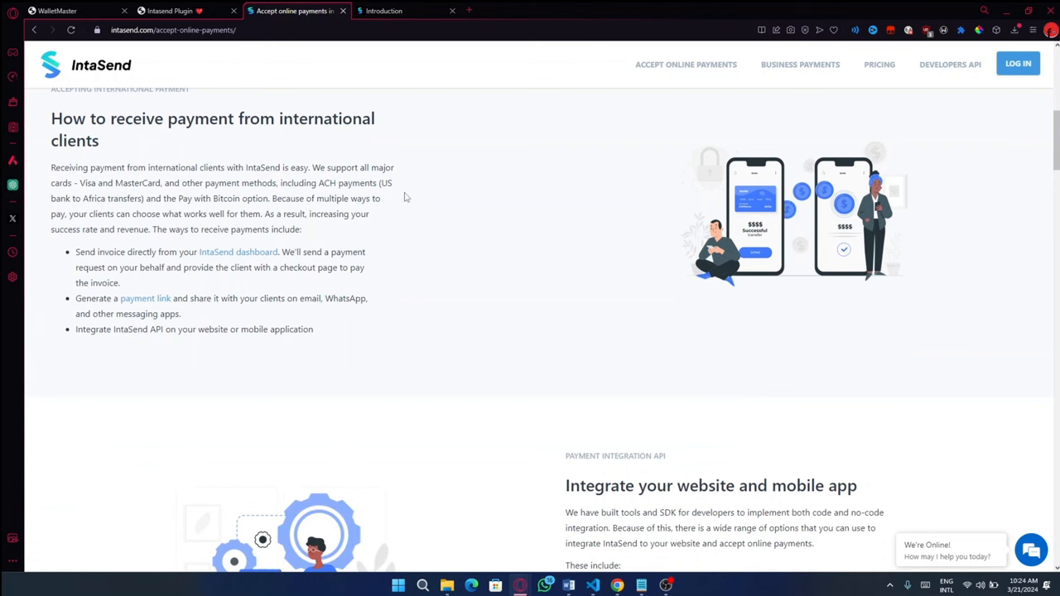
mouse_move(345, 212)
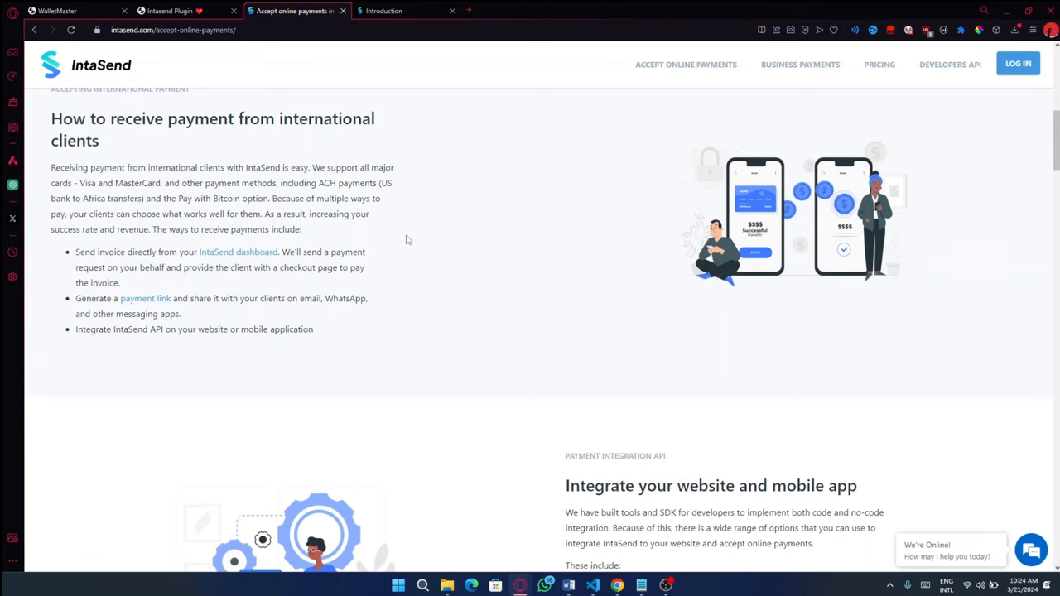
scroll("down", 3)
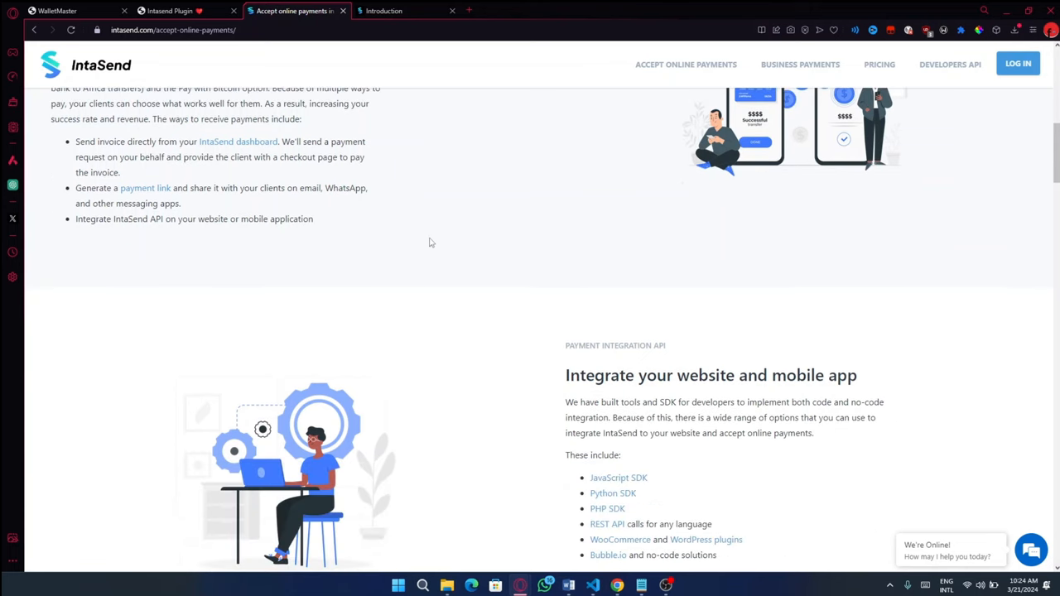
scroll("down", 3)
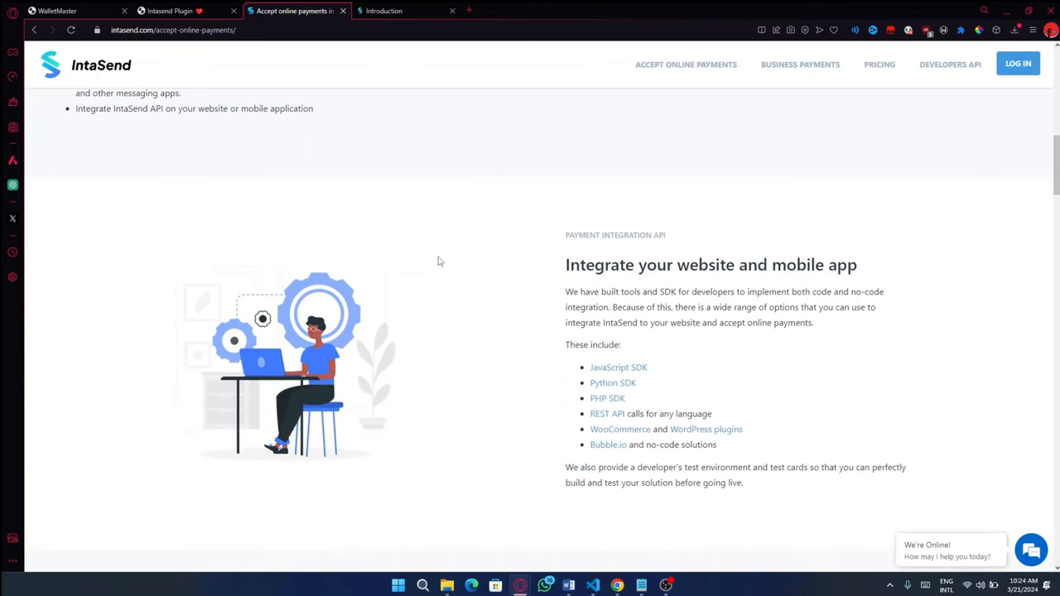
mouse_move(434, 303)
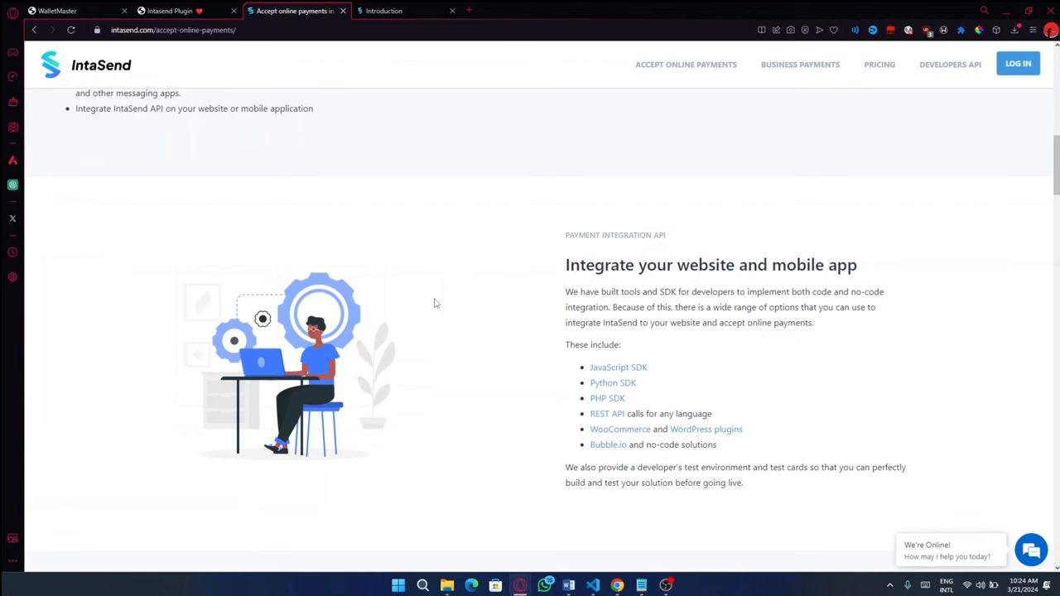
mouse_move(490, 285)
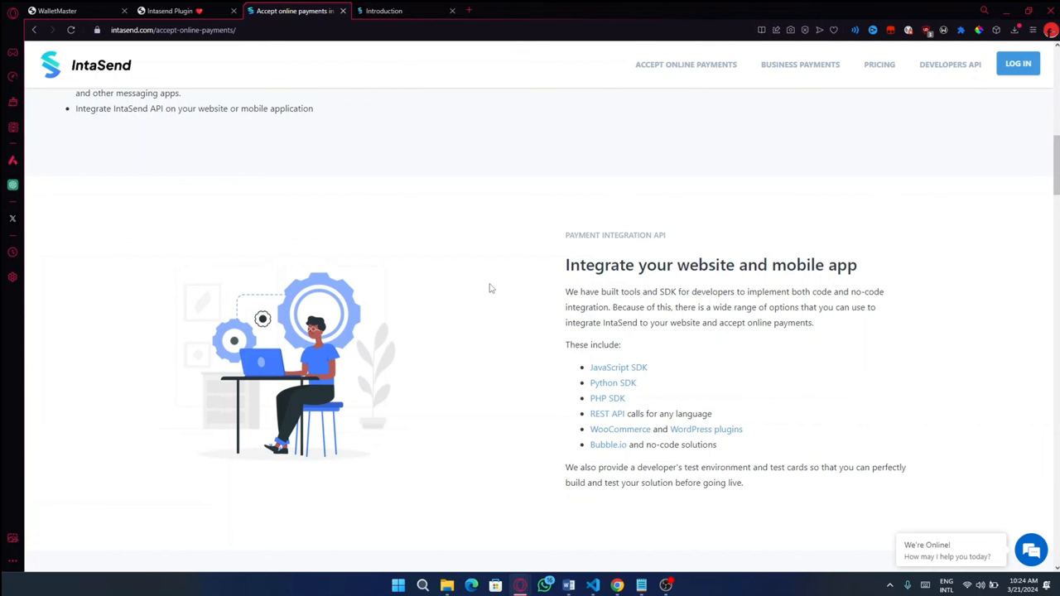
mouse_move(540, 201)
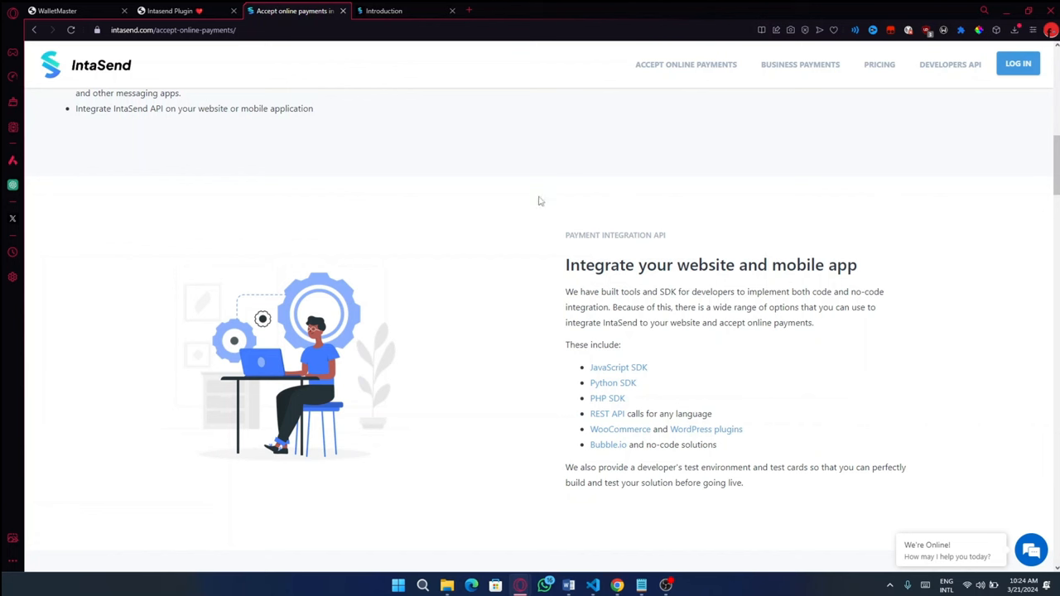
scroll("down", 3)
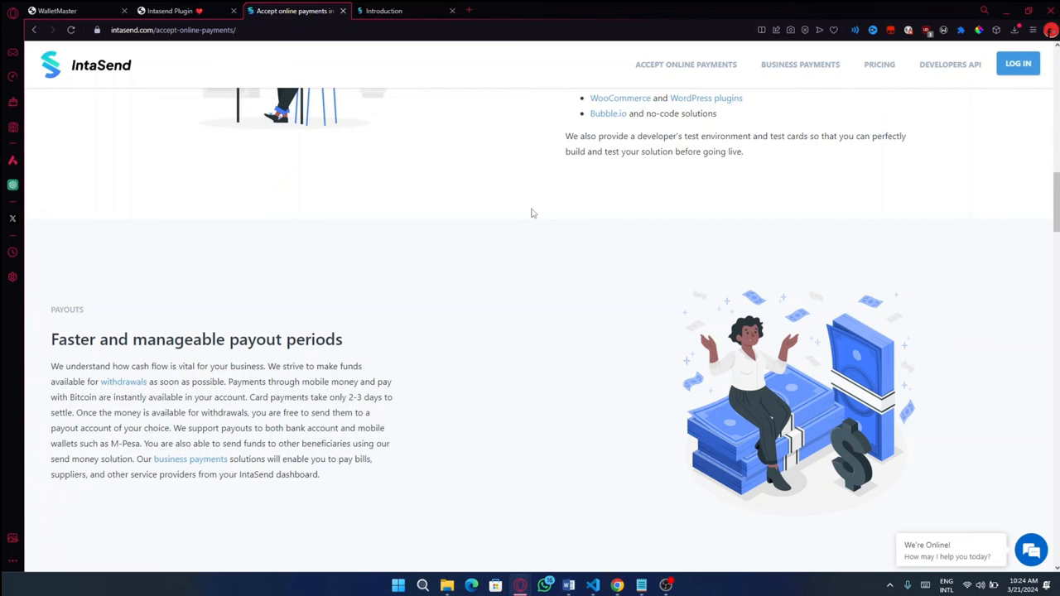
scroll("down", 3)
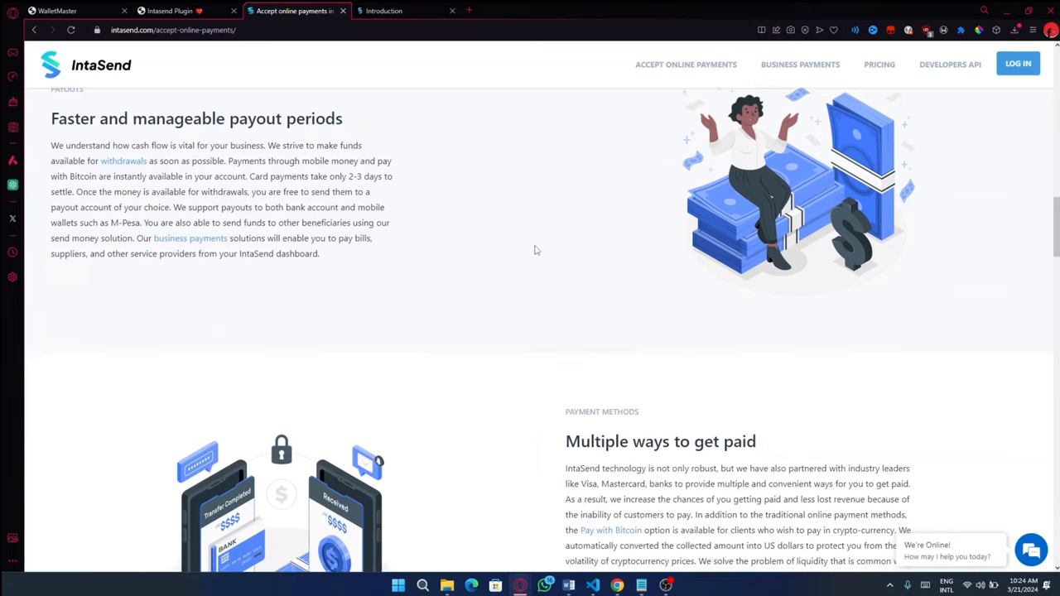
scroll("down", 3)
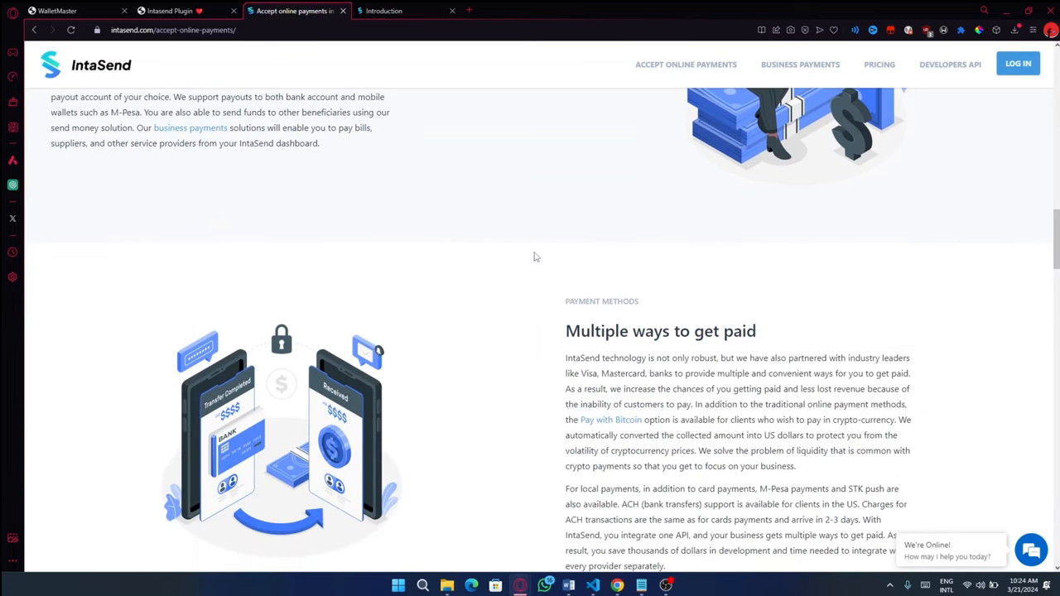
scroll("down", 3)
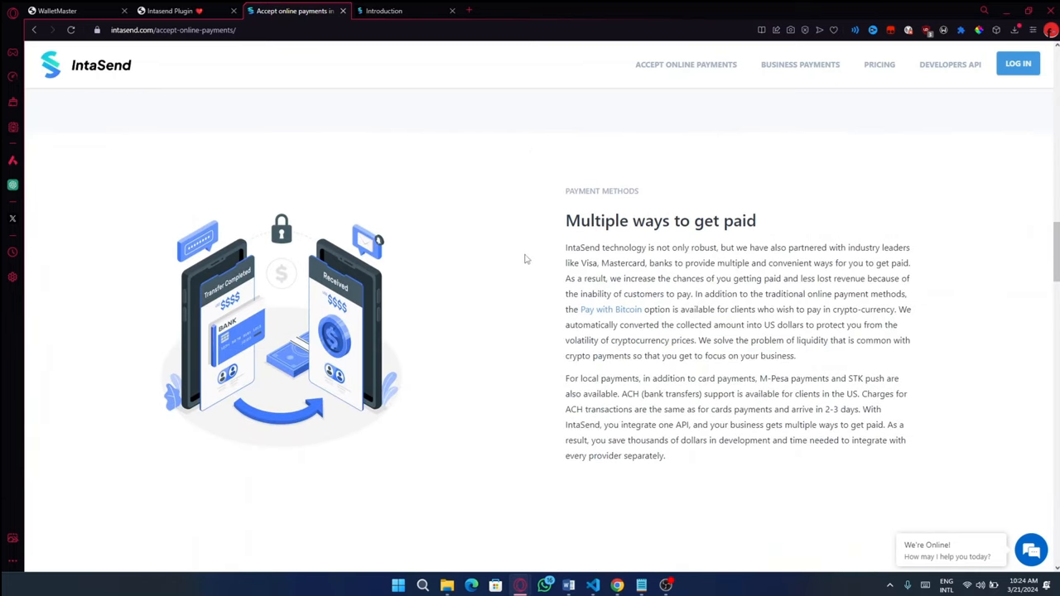
mouse_move(487, 255)
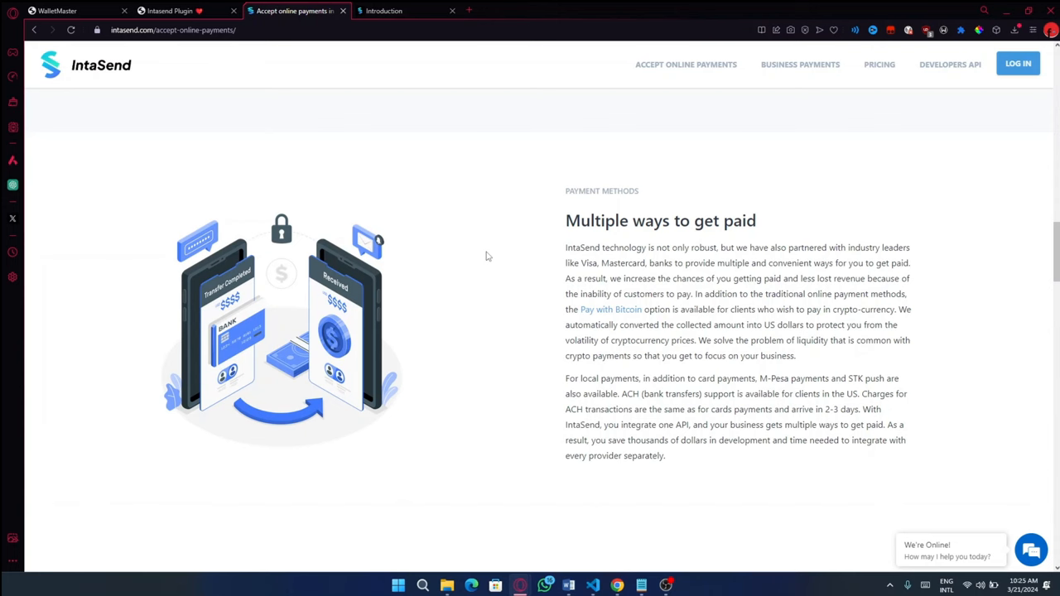
scroll("down", 3)
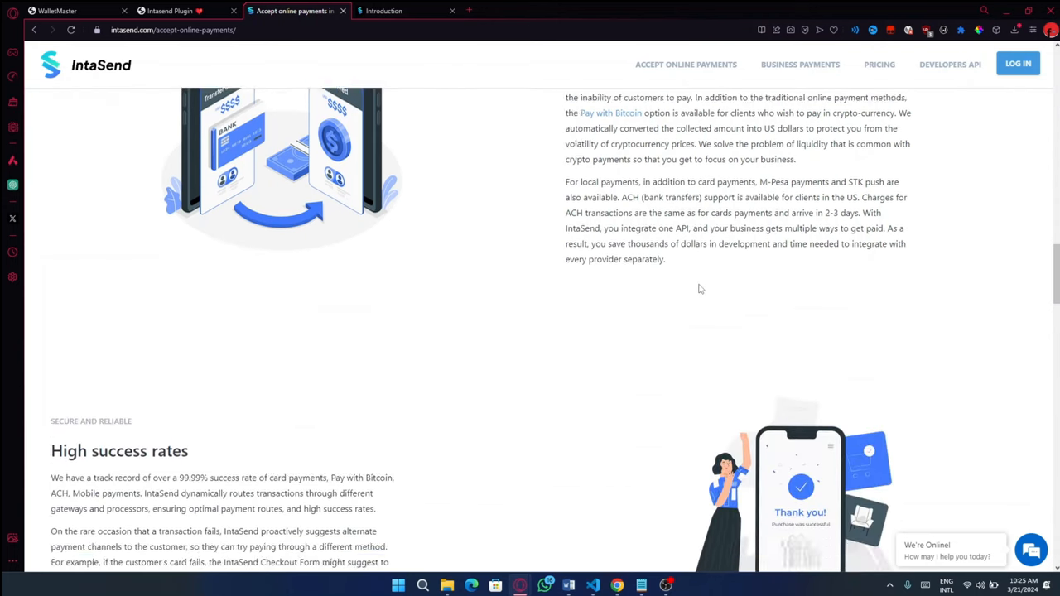
scroll("down", 3)
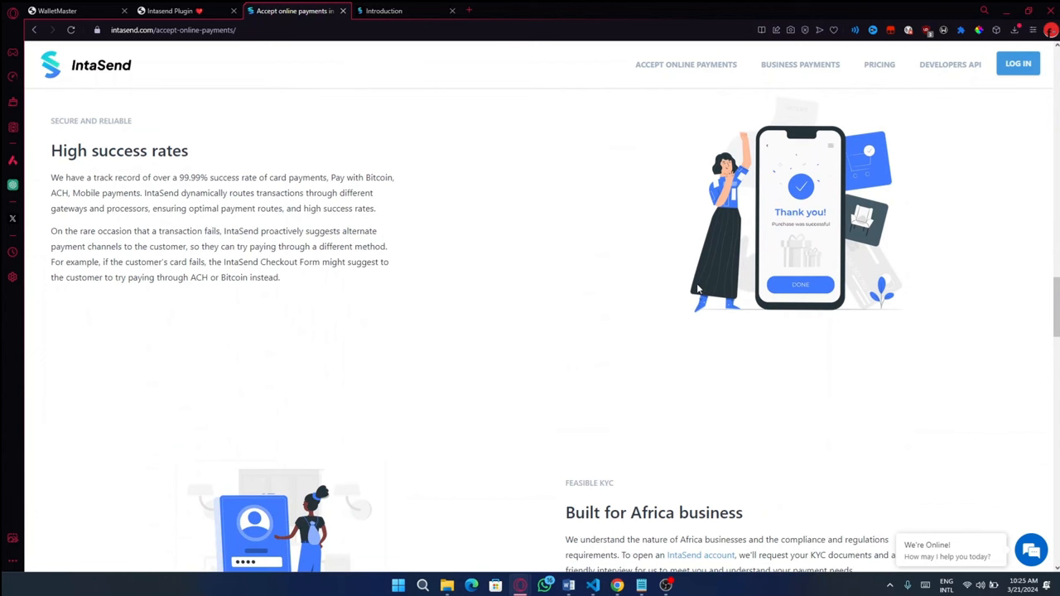
mouse_move(676, 307)
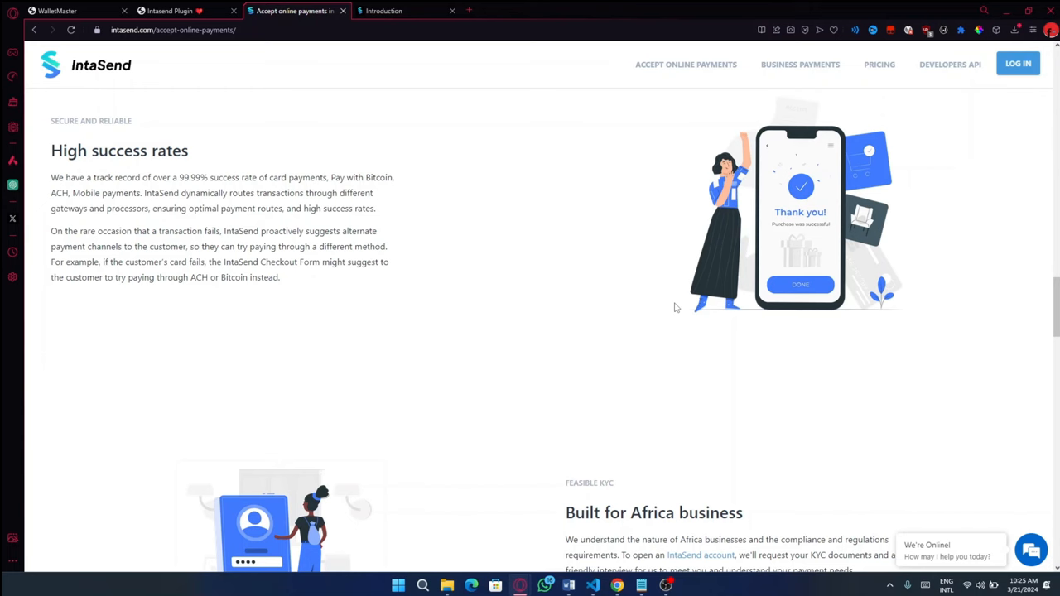
scroll("down", 3)
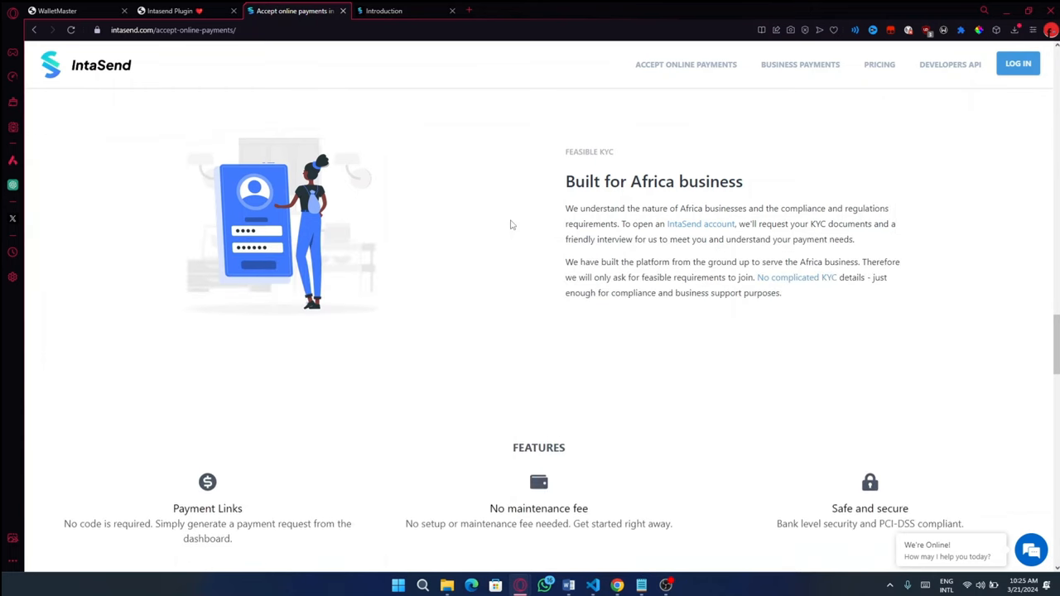
scroll("down", 3)
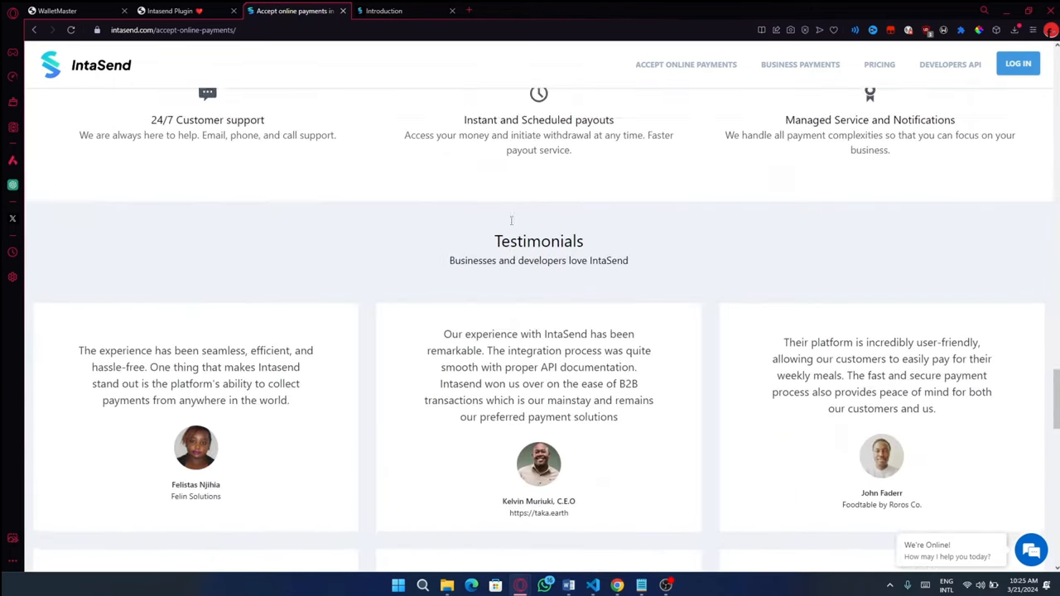
scroll("up", 3)
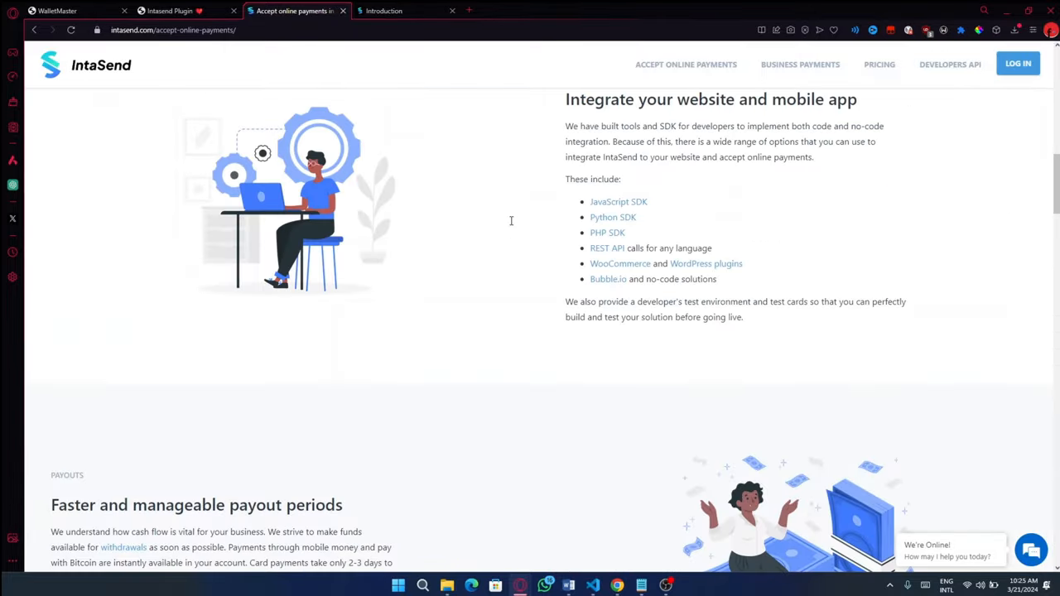
scroll("up", 3)
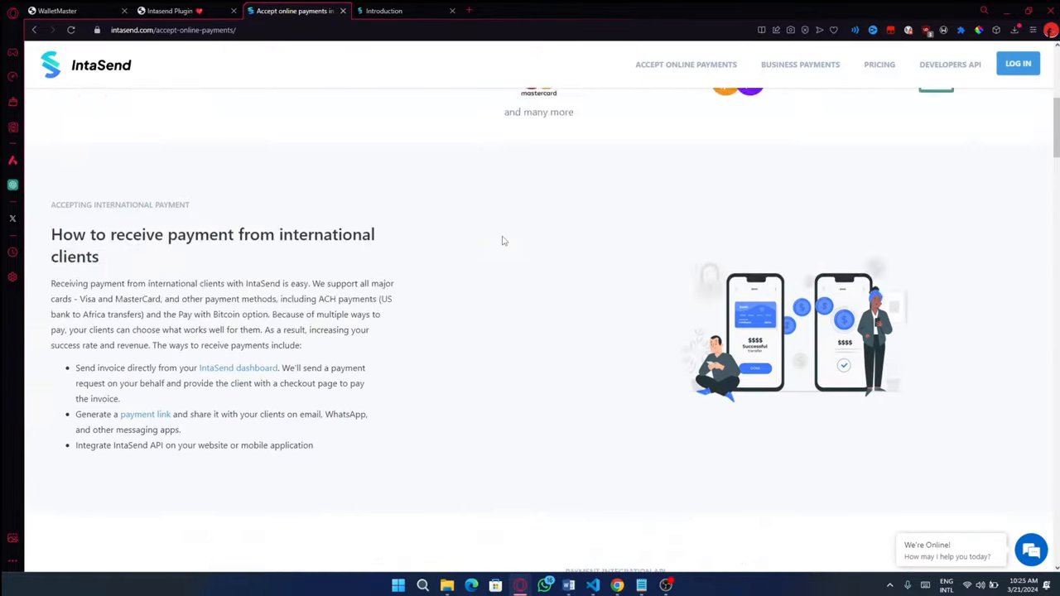
scroll("up", 3)
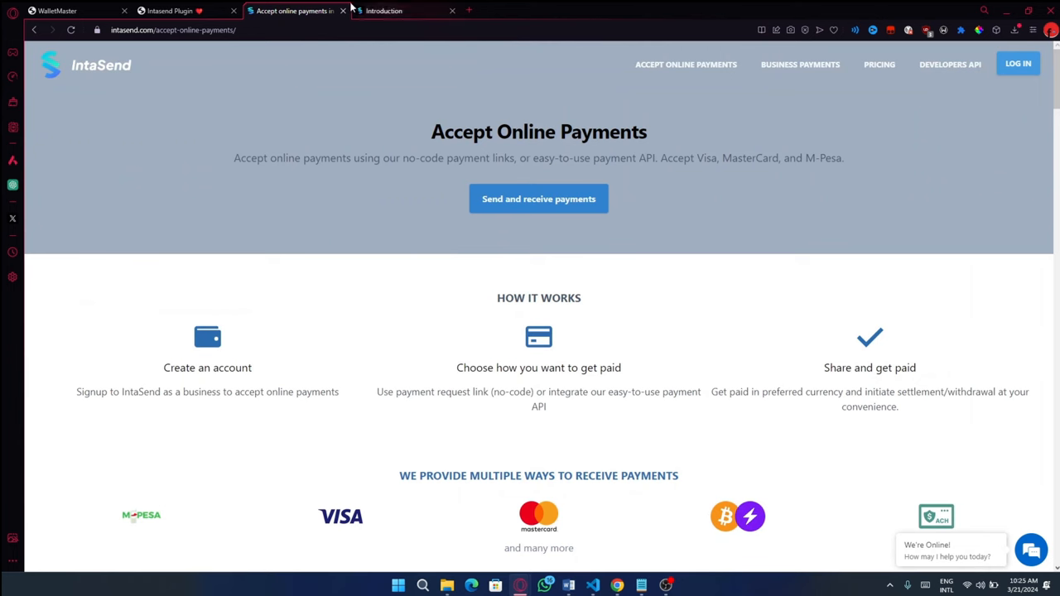
Step: Return to the IntaSend docs Introduction page and scroll to its top navigation
left_click(384, 10)
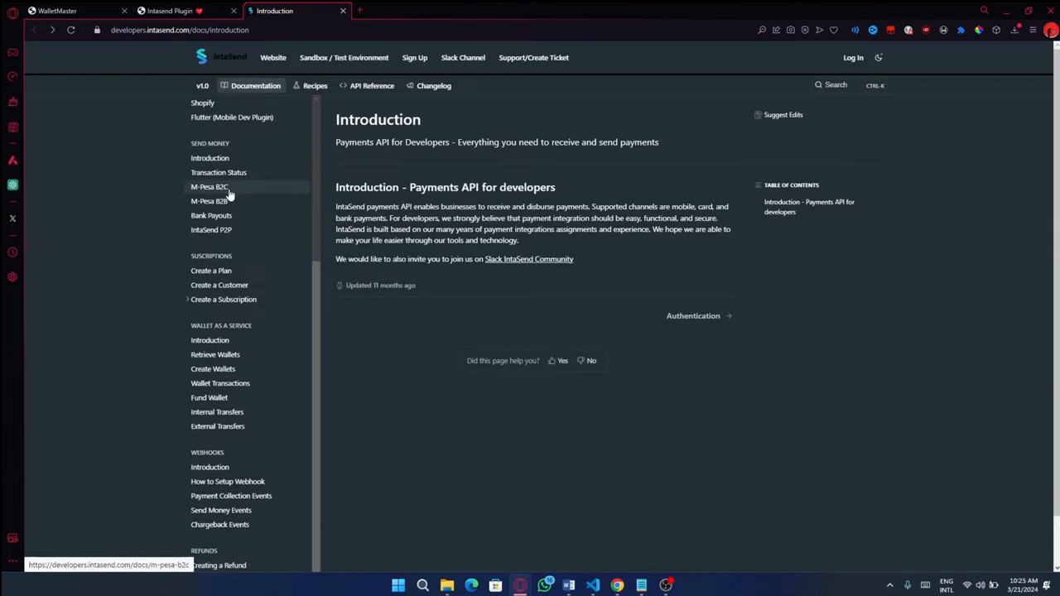
scroll("up", 3)
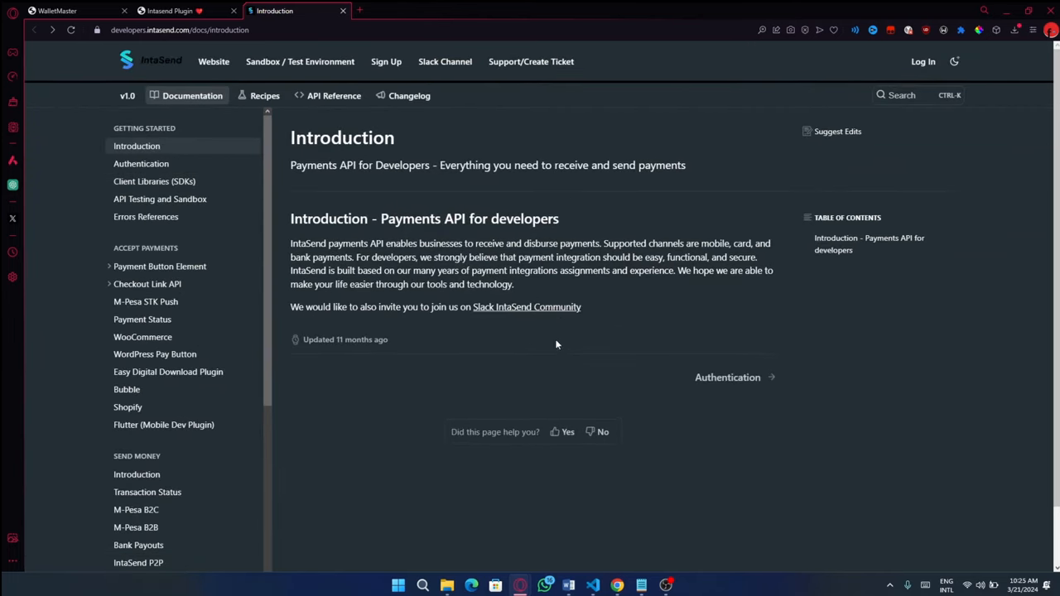
mouse_move(570, 338)
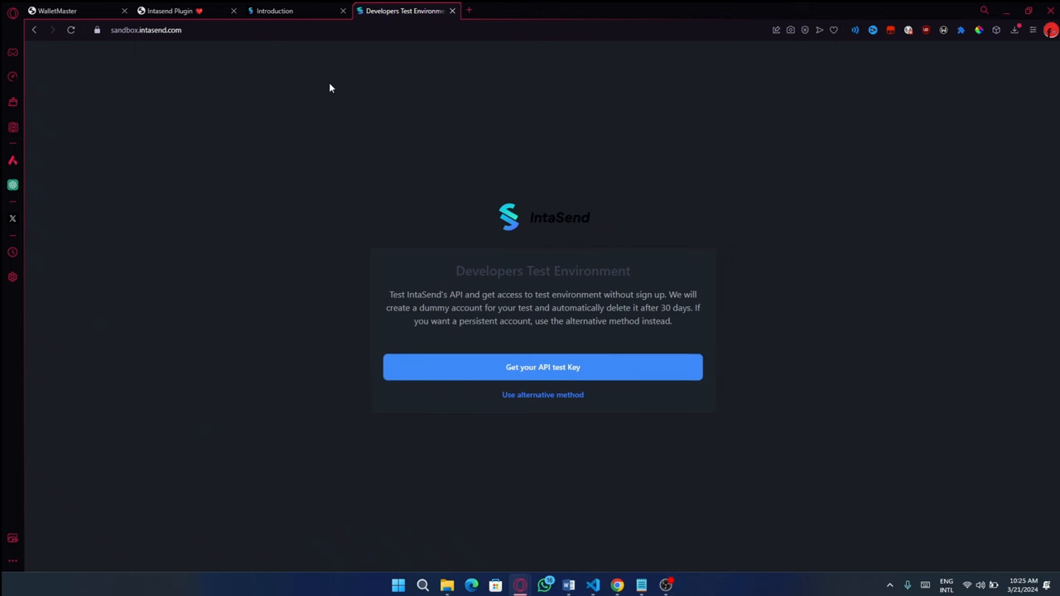
Step: Pass the reCAPTCHA and create the Unbiased Woodpecker test account with KES 100,000 balance, dismissing the tour
left_click(544, 368)
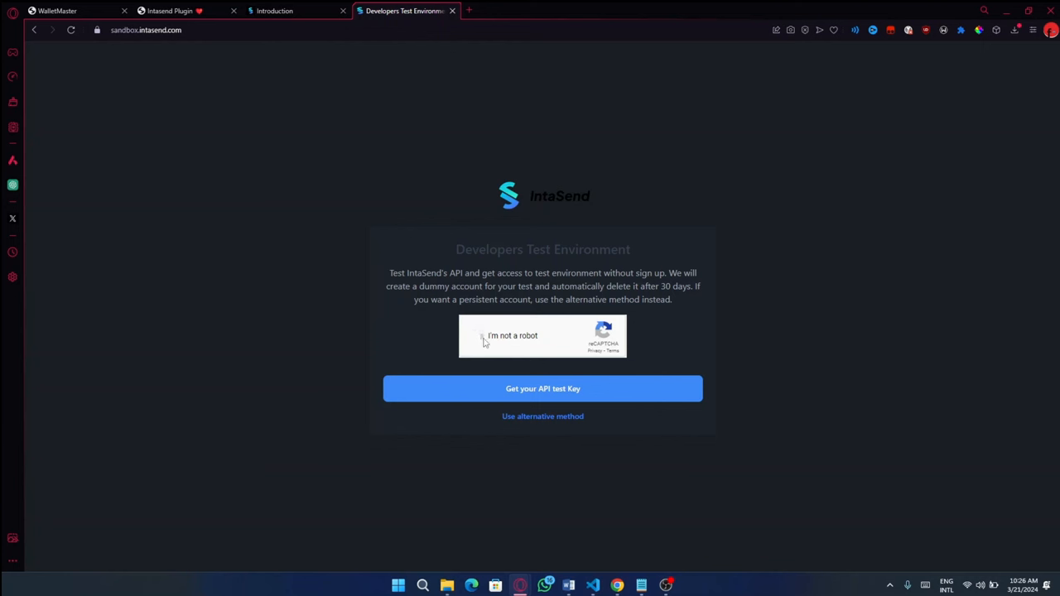
left_click(477, 334)
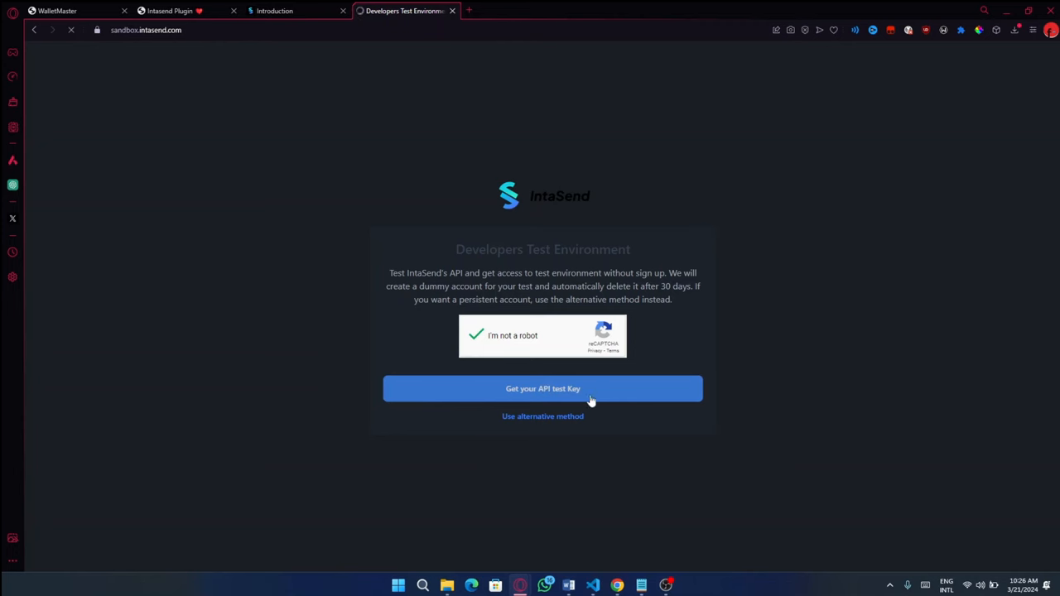
left_click(544, 387)
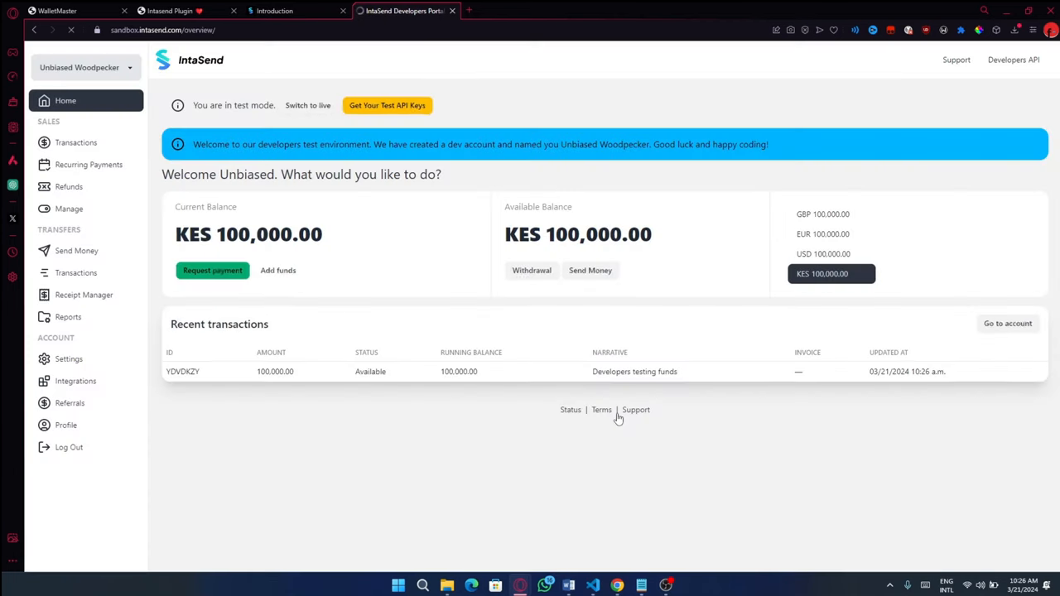
left_click(212, 270)
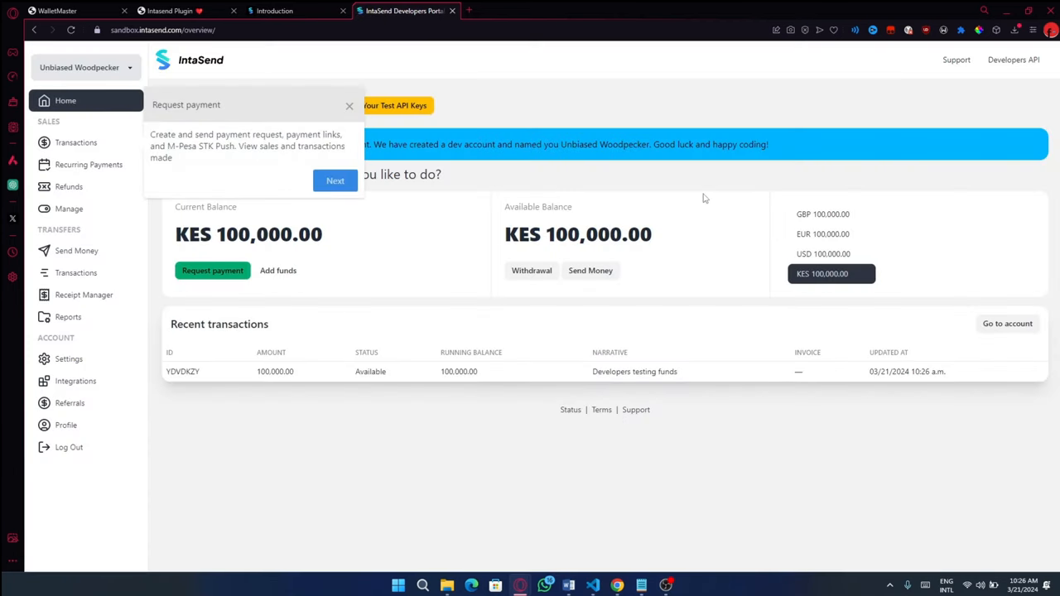
left_click(348, 106)
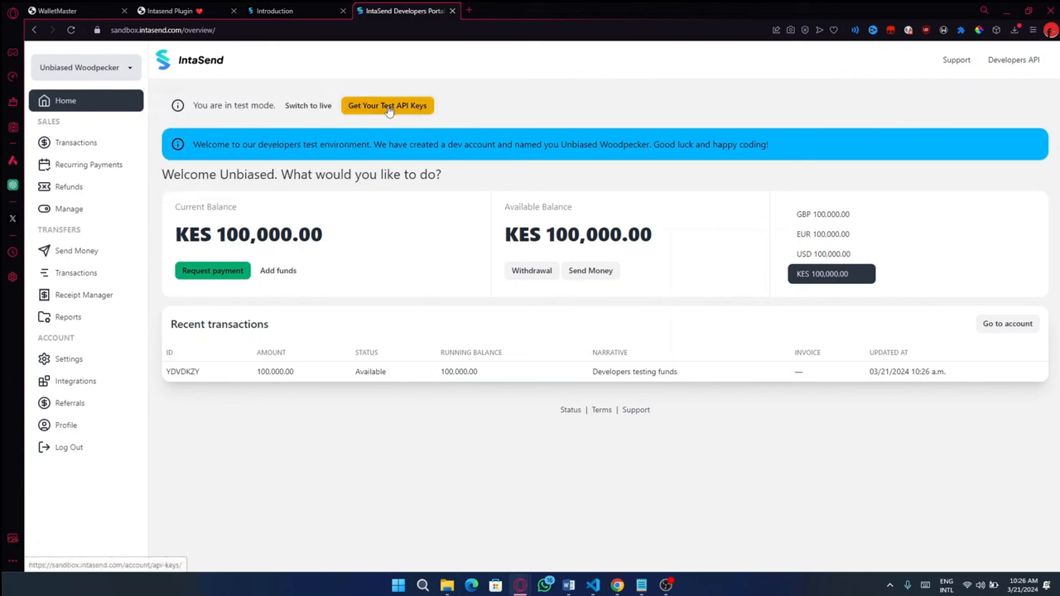
mouse_move(314, 62)
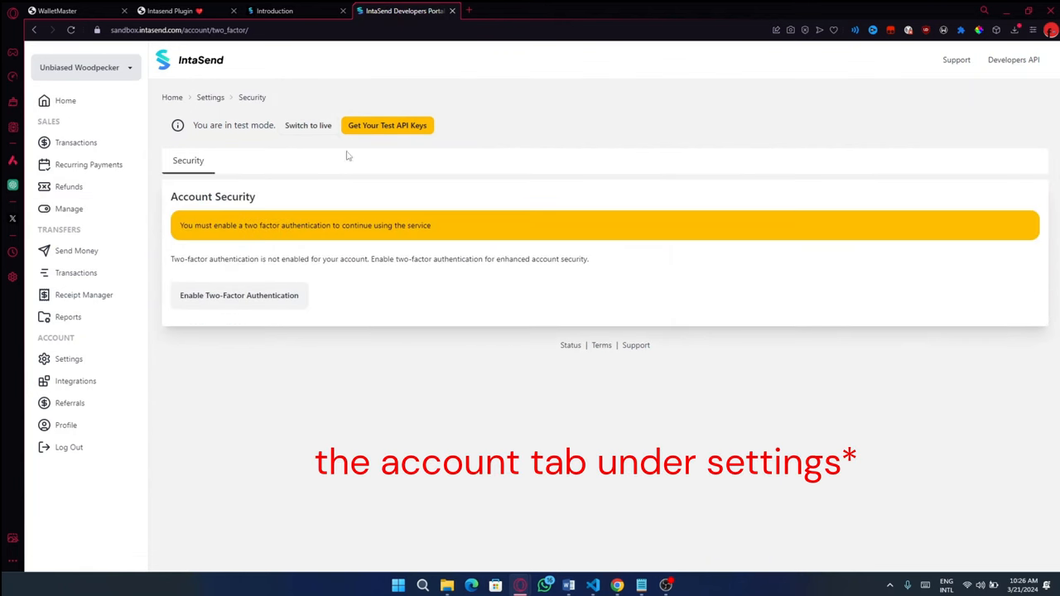
Step: View the test account's publishable API key and the trust badge embed codes
left_click(76, 380)
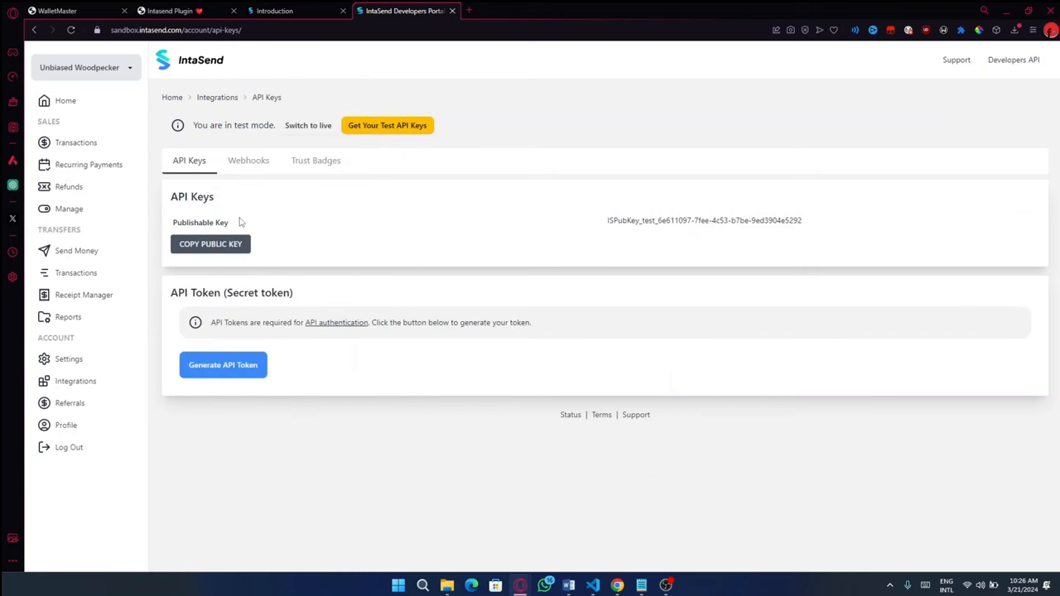
mouse_move(607, 232)
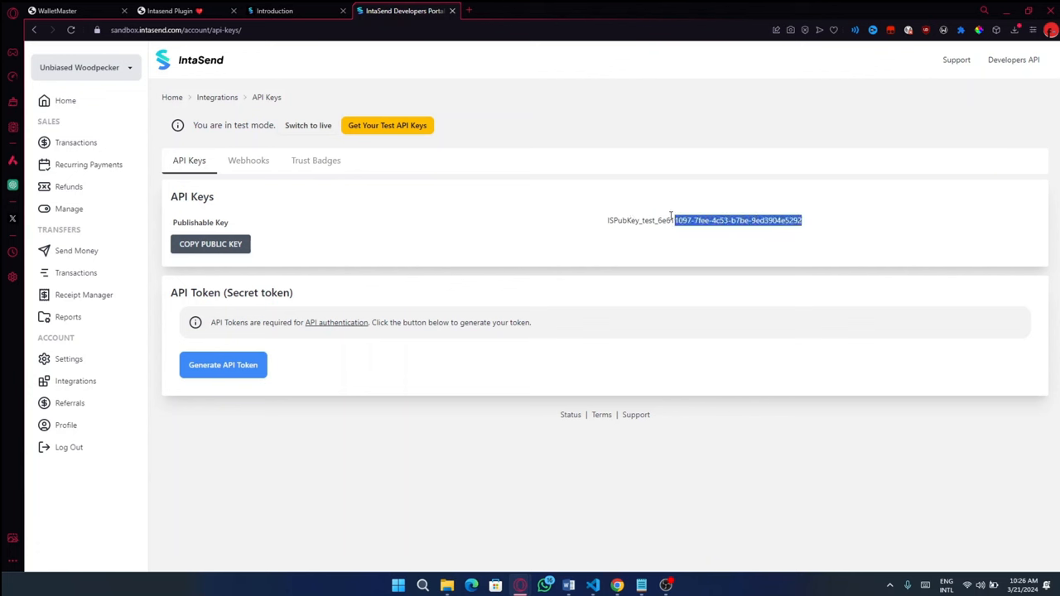
left_click(821, 205)
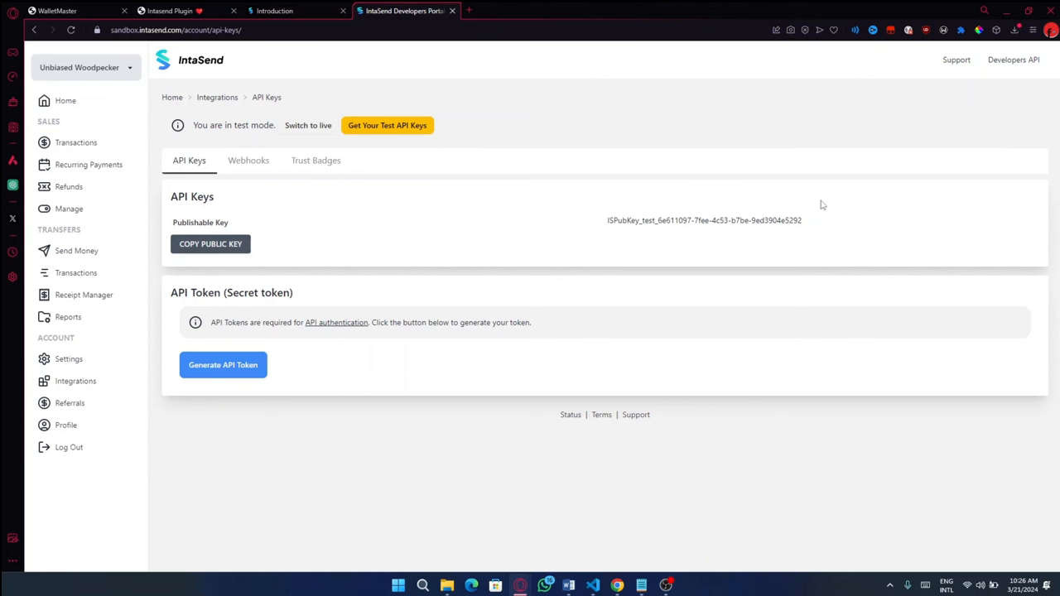
mouse_move(243, 297)
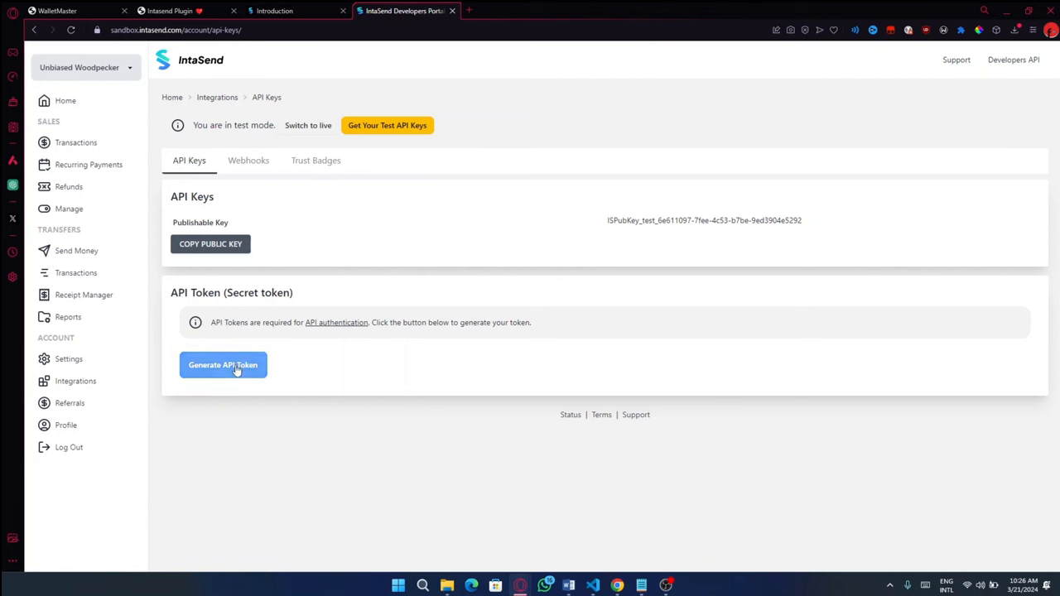
mouse_move(245, 385)
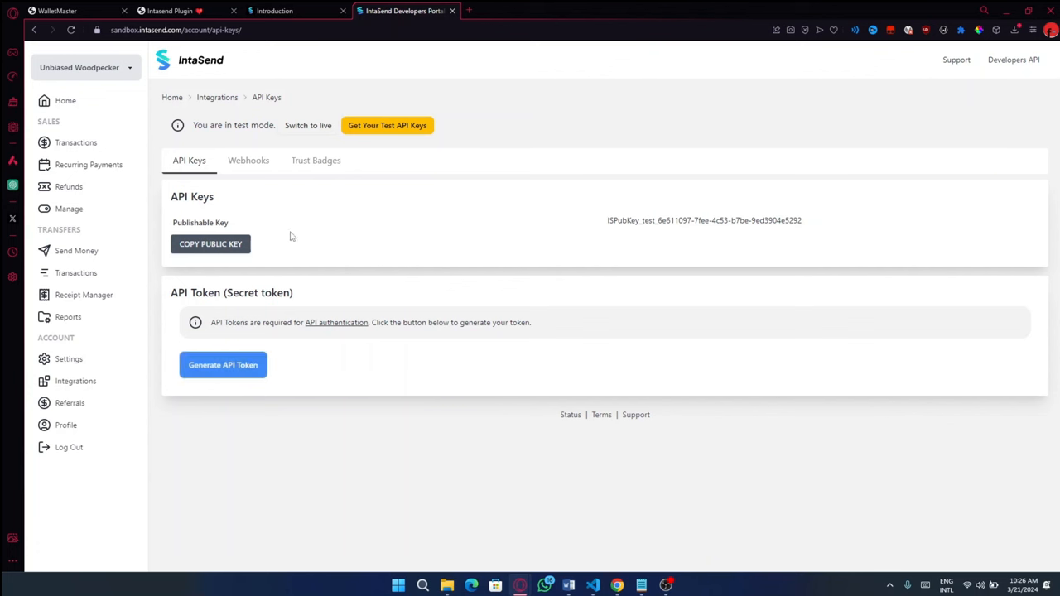
mouse_move(299, 192)
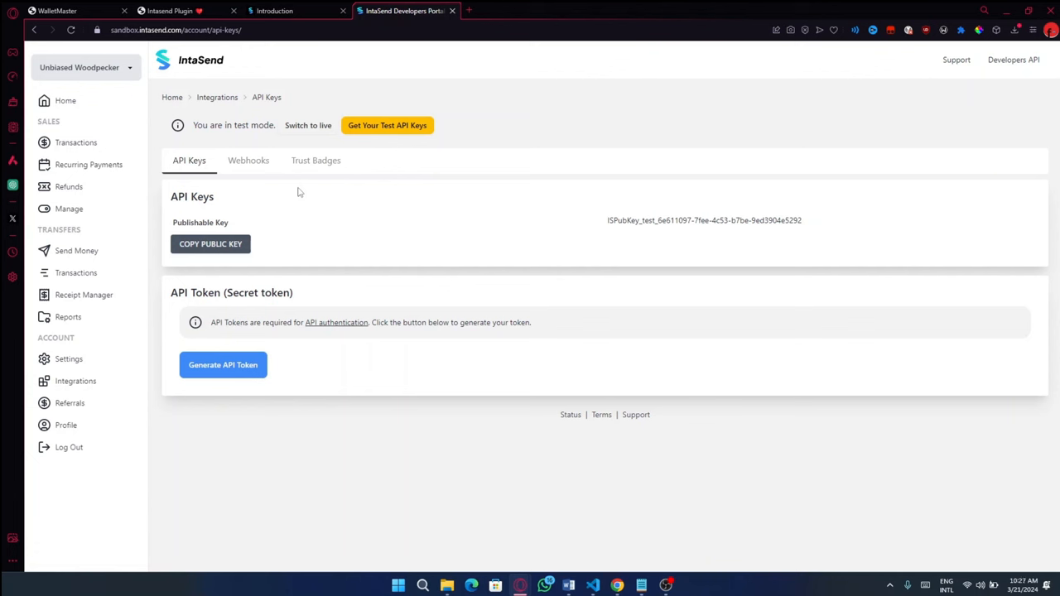
mouse_move(315, 159)
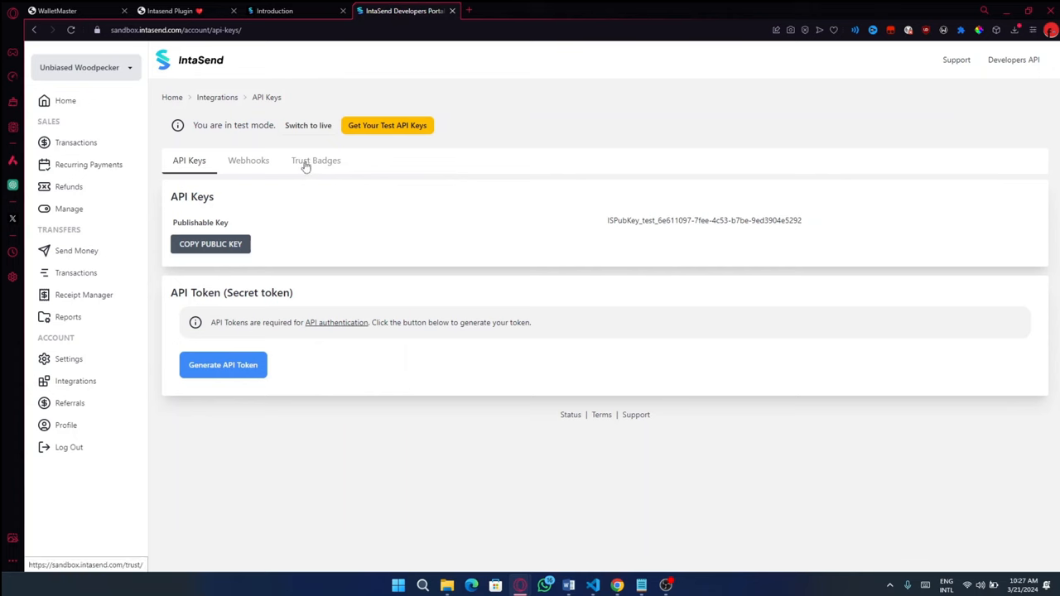
left_click(315, 159)
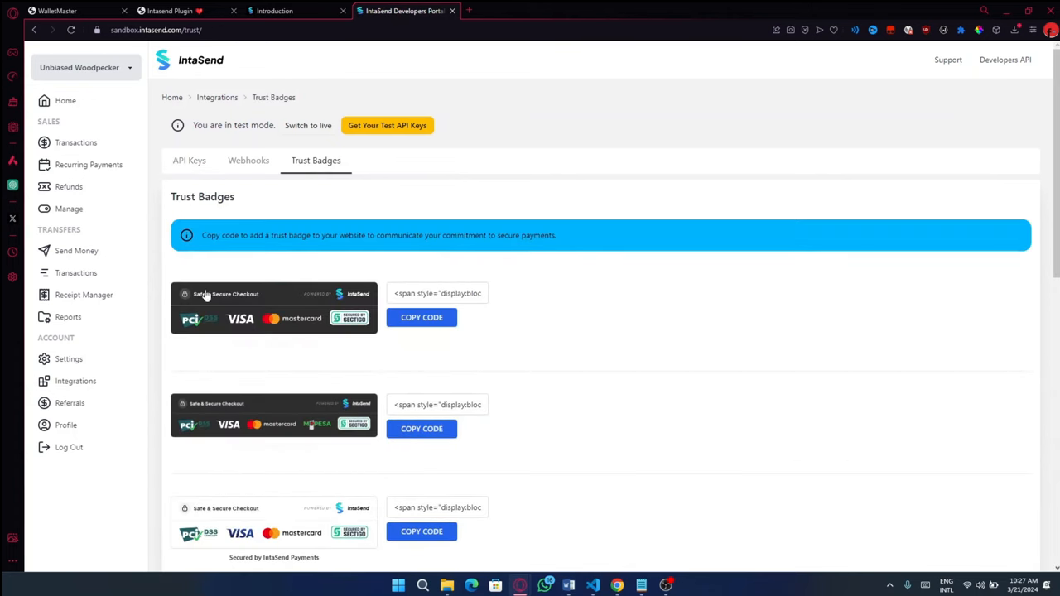
Step: Visit account settings, then return to the developer docs Authentication page
left_click(69, 358)
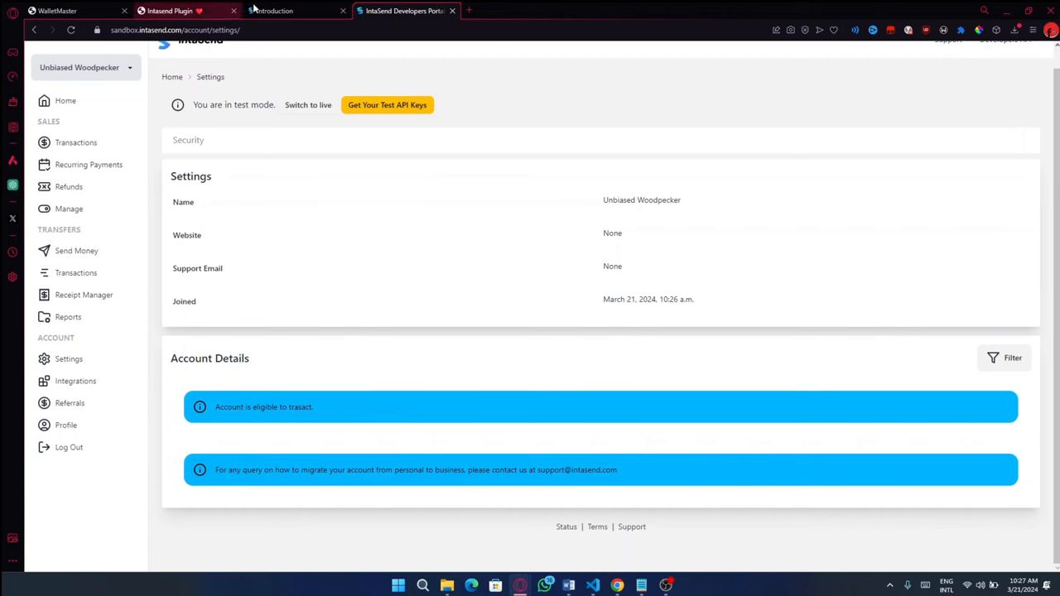
left_click(295, 10)
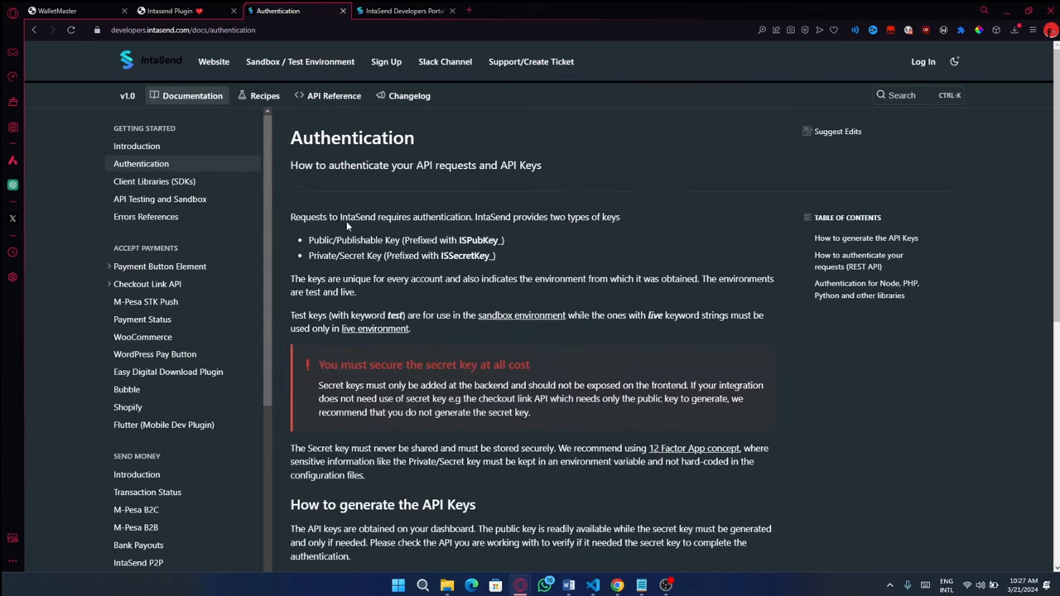
mouse_move(406, 192)
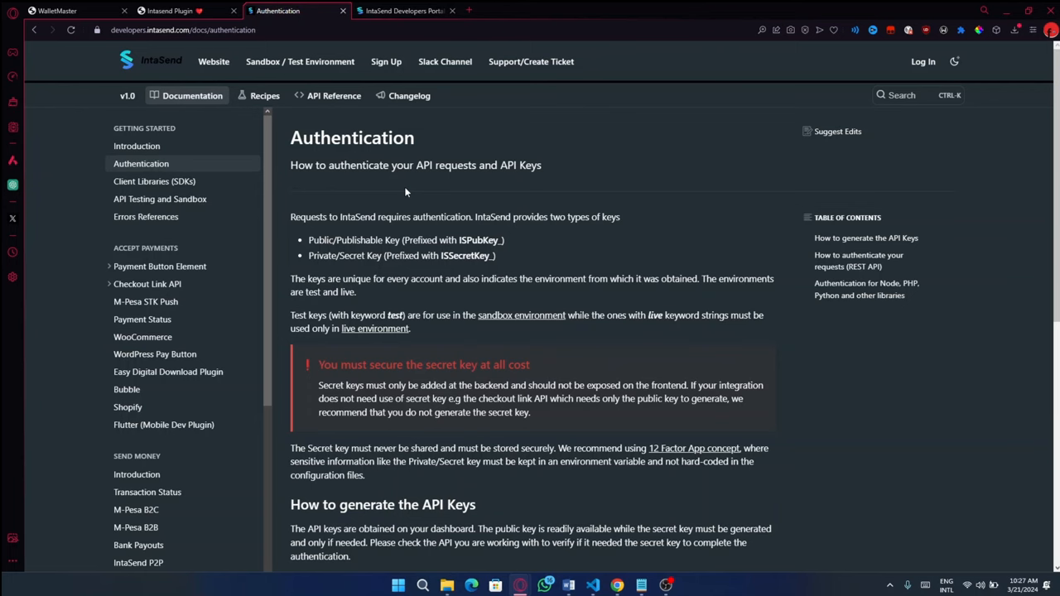
mouse_move(365, 238)
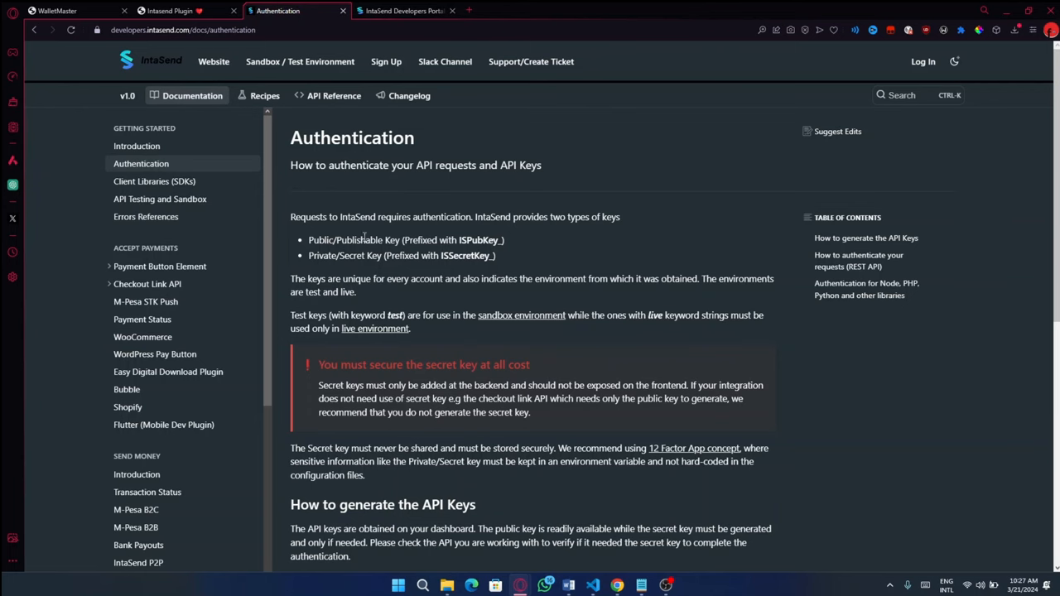
Step: Scroll through the Authentication page's key generation, REST bearer and SDK authentication sections
scroll("down", 3)
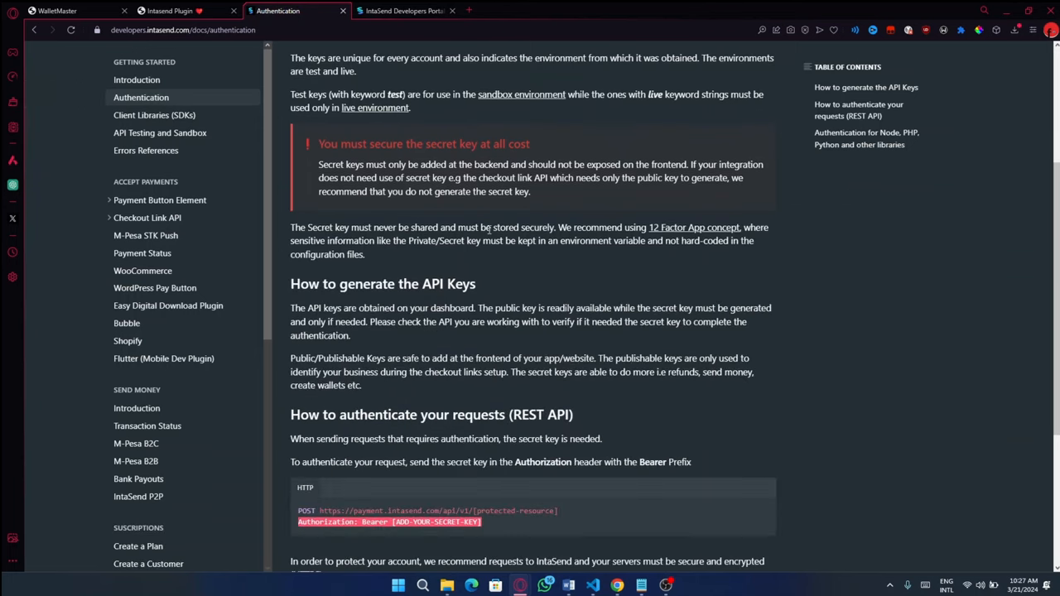
scroll("down", 3)
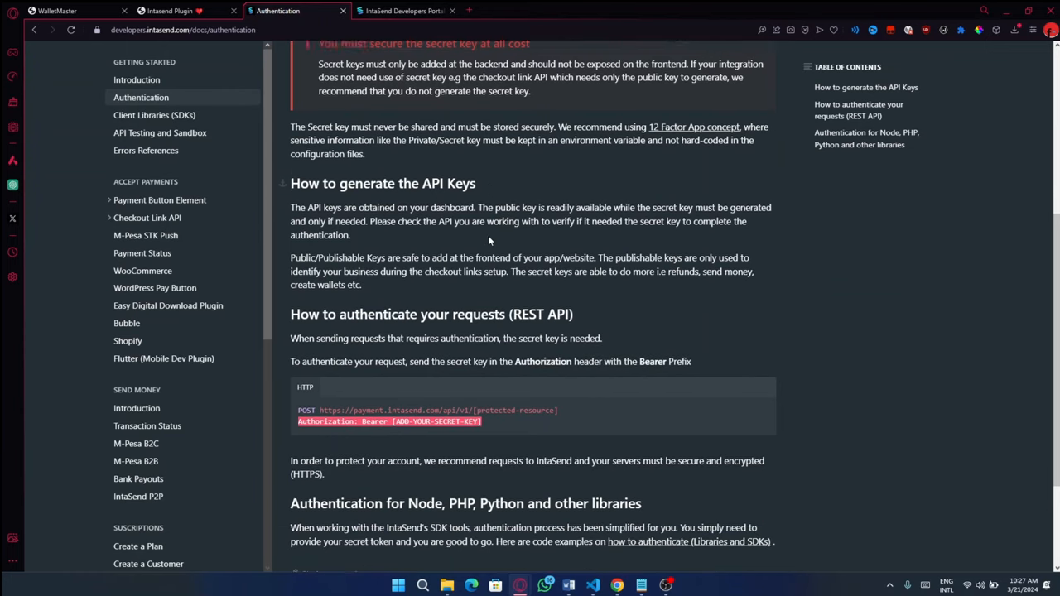
scroll("down", 3)
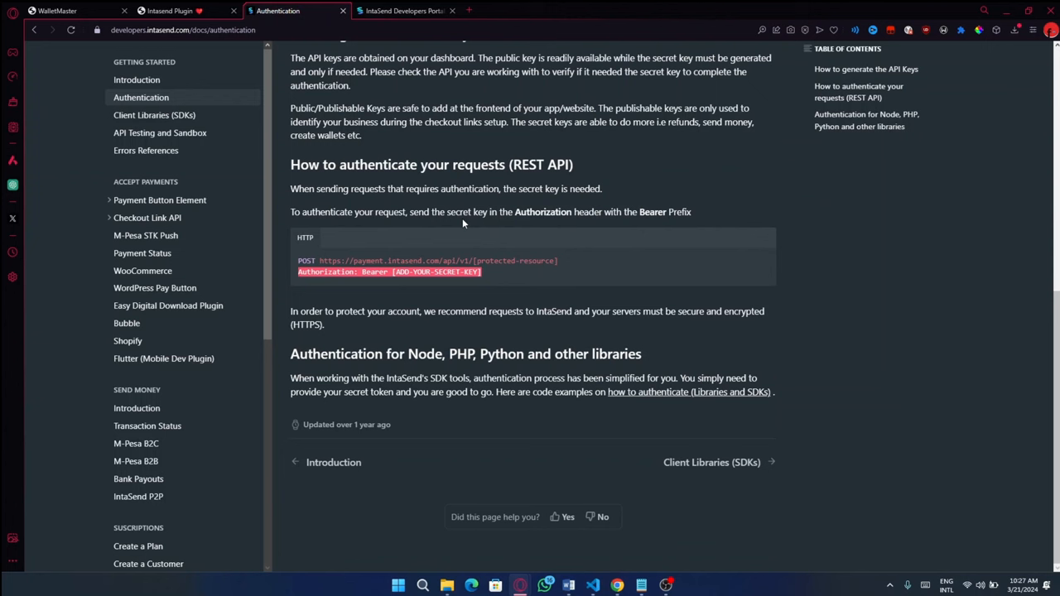
mouse_move(275, 95)
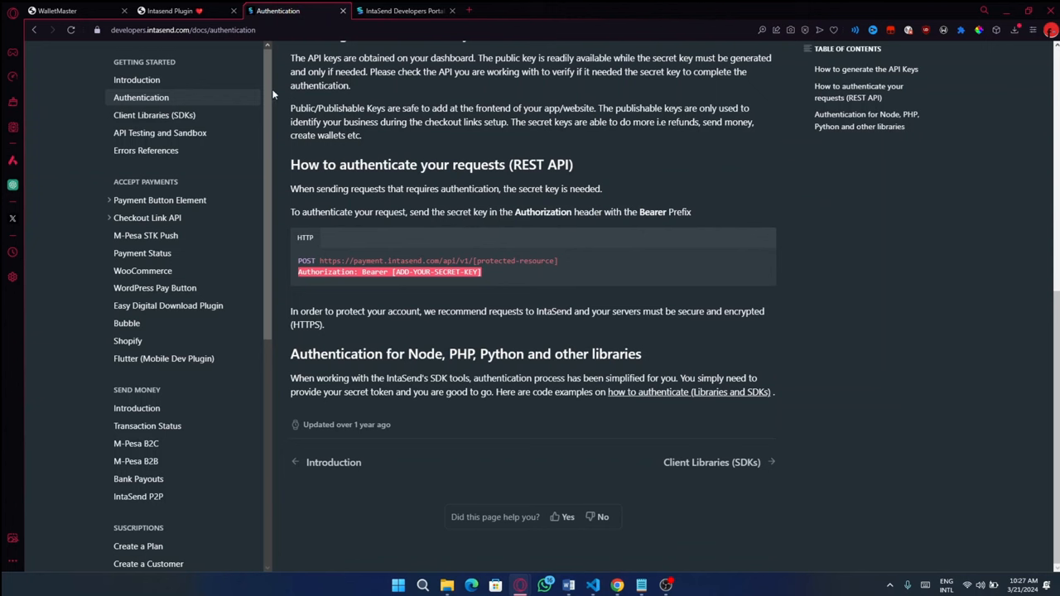
mouse_move(258, 109)
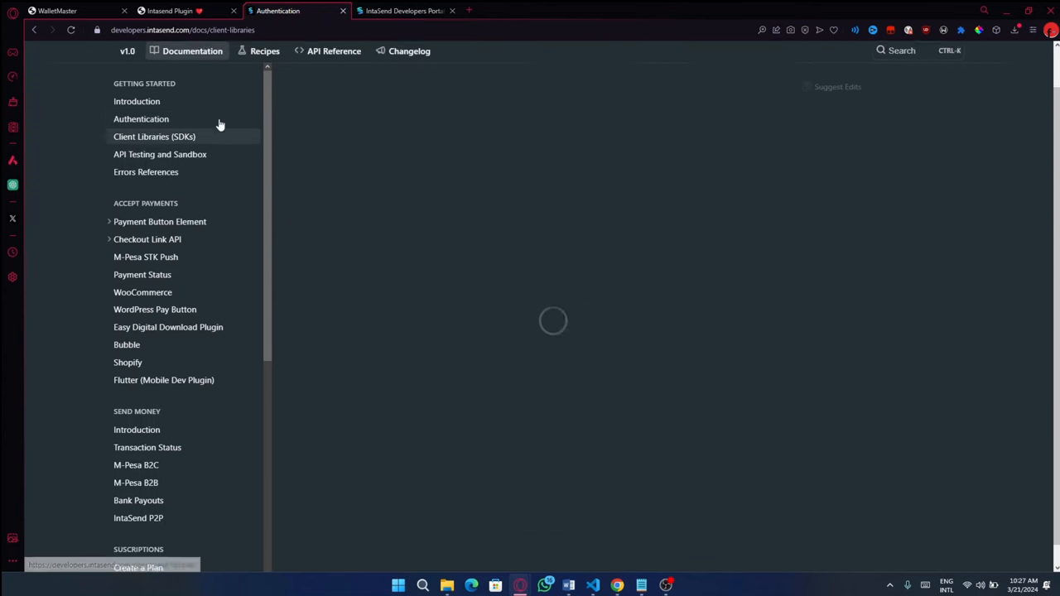
left_click(154, 136)
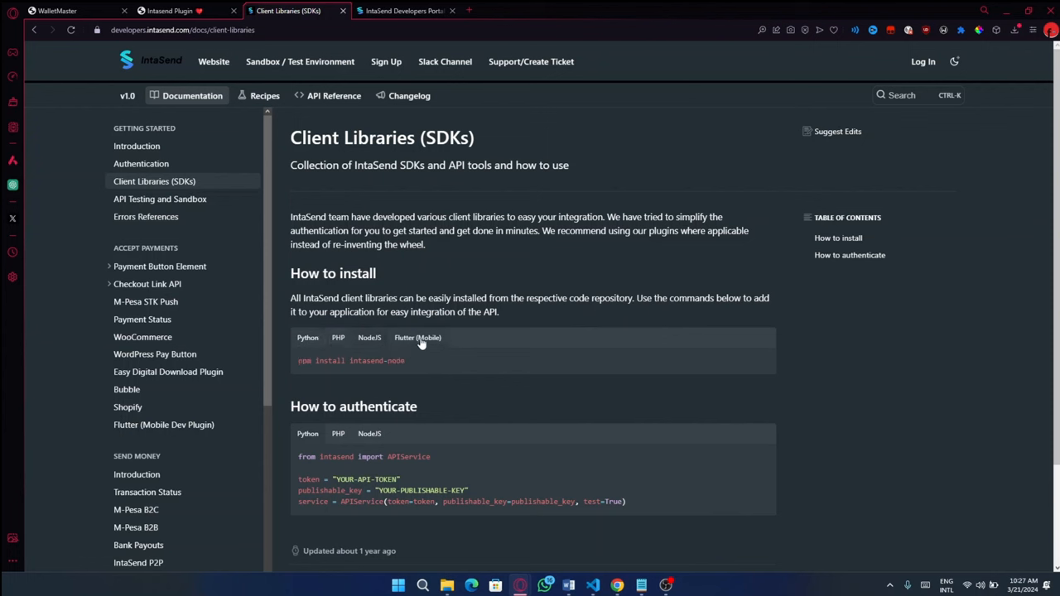
left_click(417, 338)
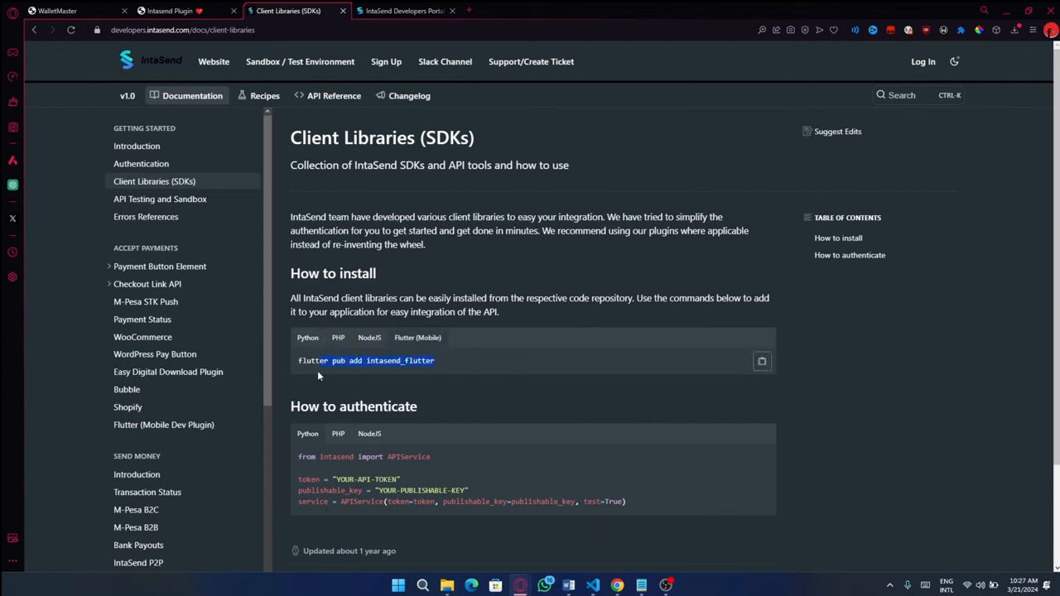
left_click(369, 338)
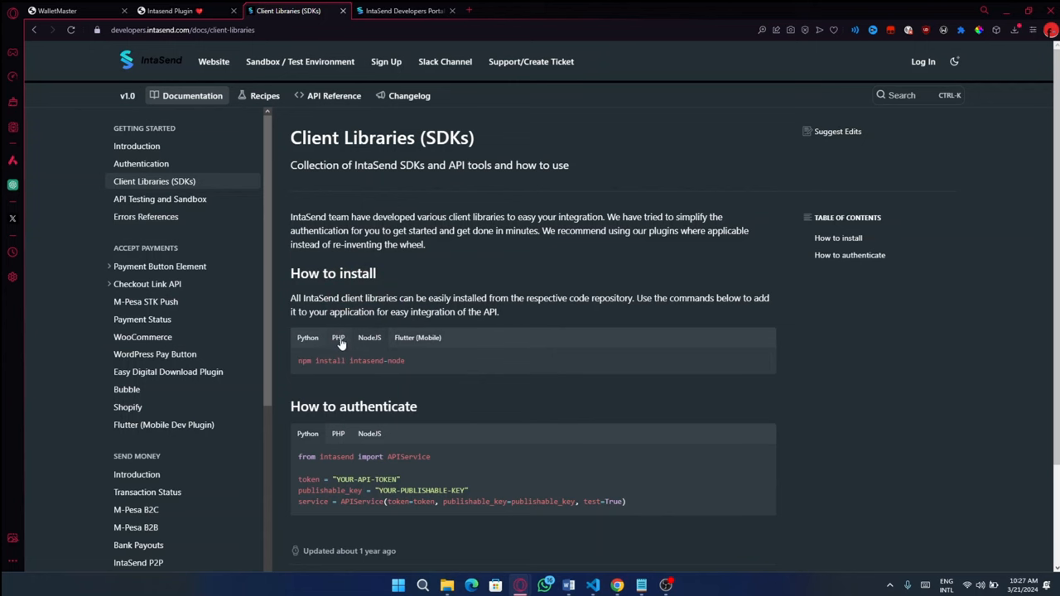
scroll("down", 3)
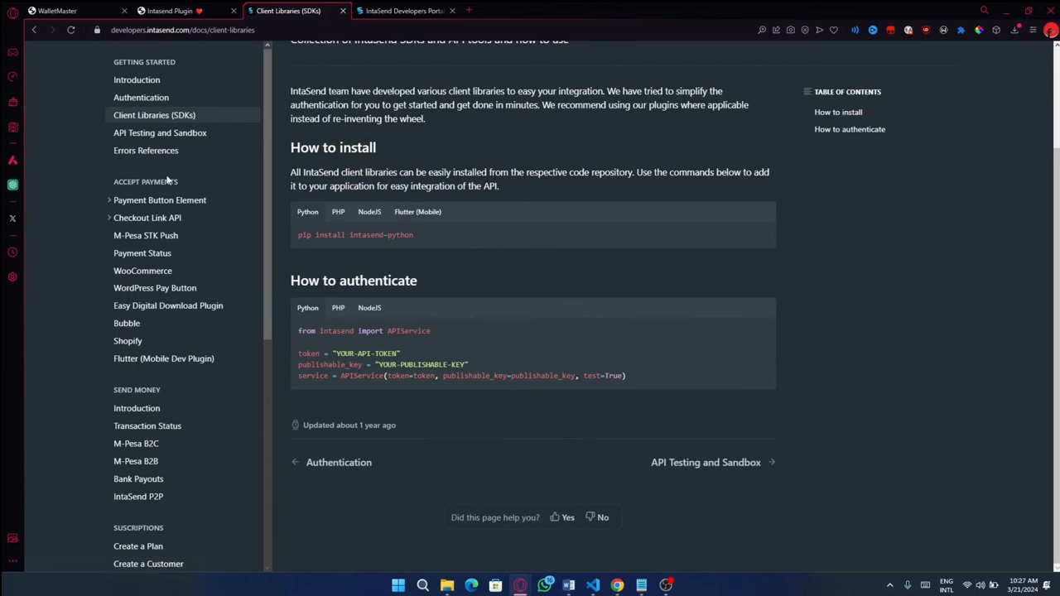
mouse_move(159, 198)
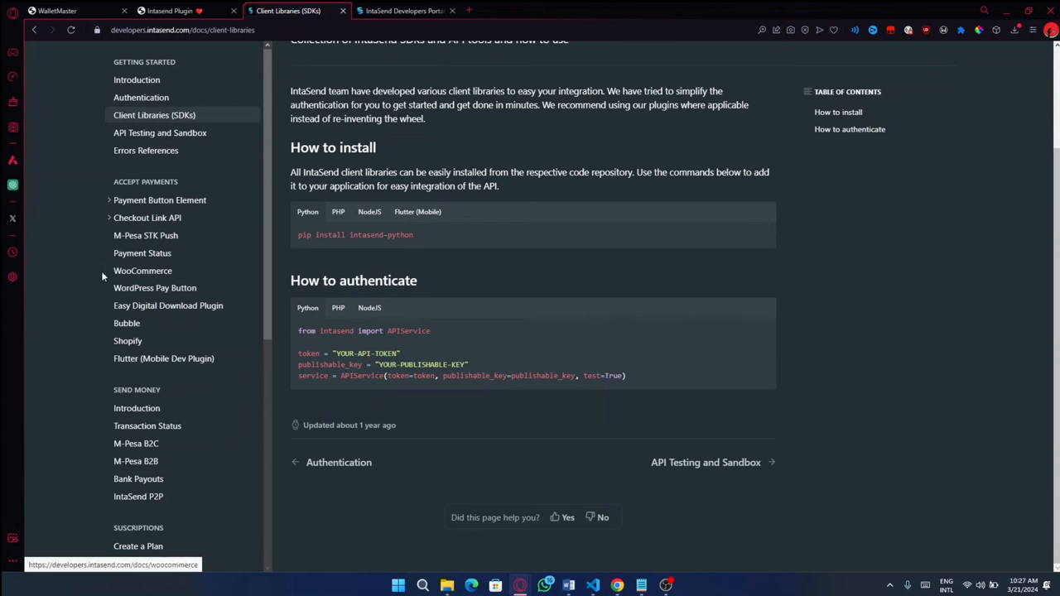
scroll("down", 3)
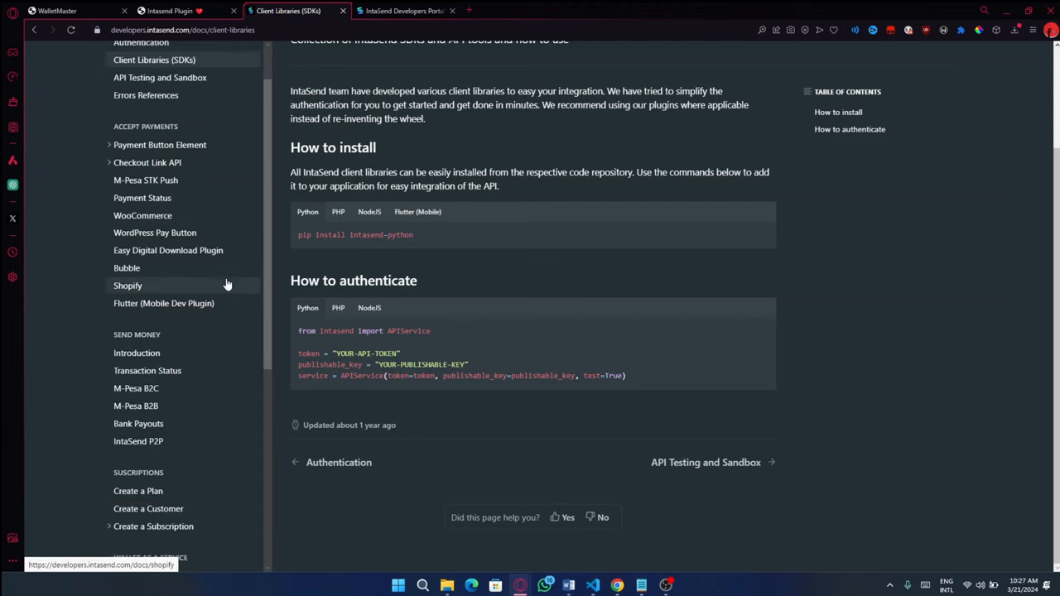
scroll("down", 3)
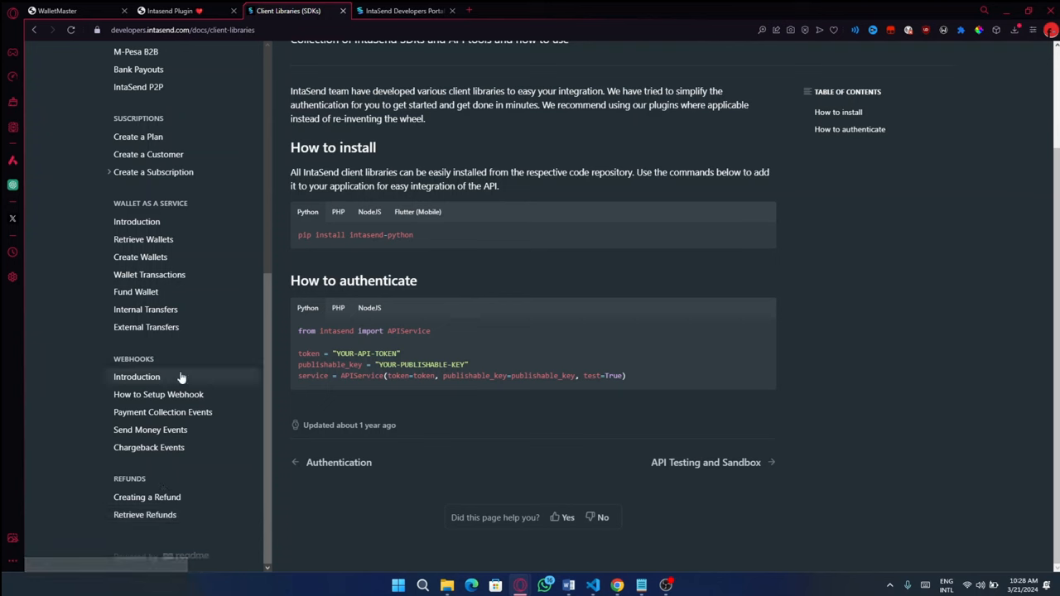
mouse_move(180, 489)
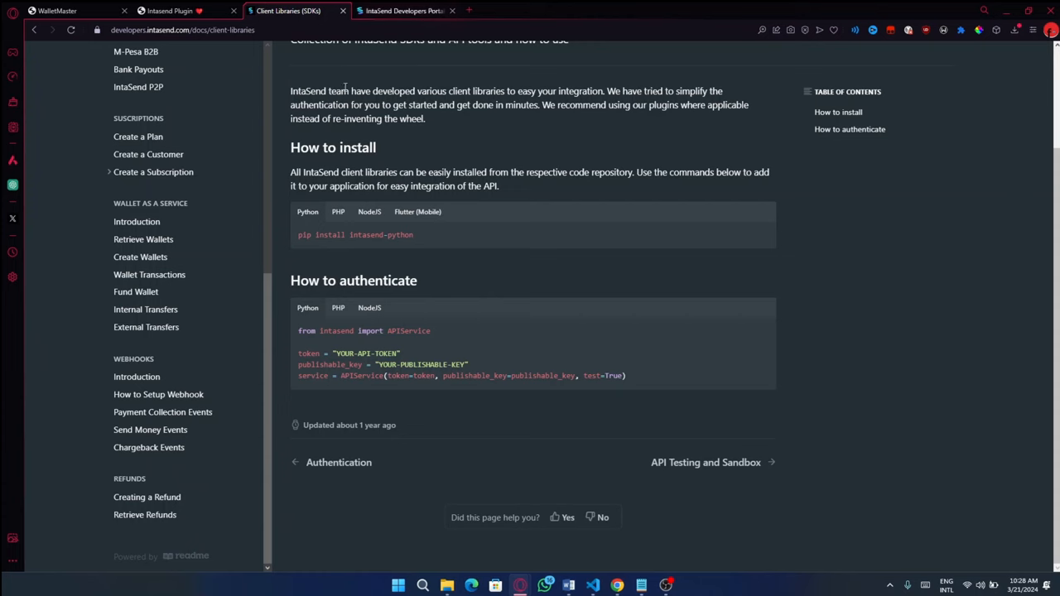
scroll("up", 3)
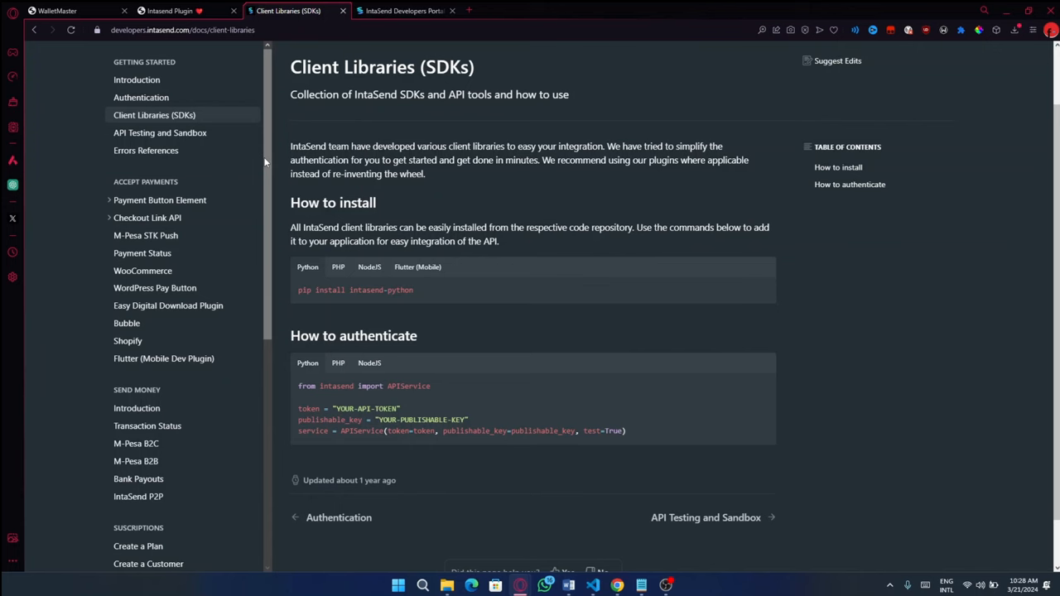
scroll("down", 3)
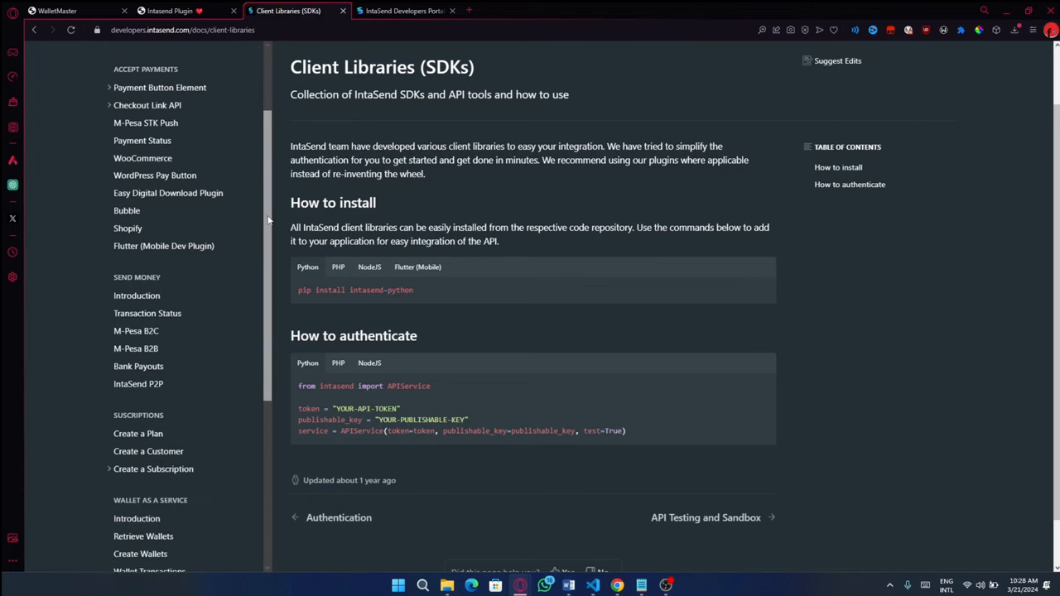
scroll("up", 3)
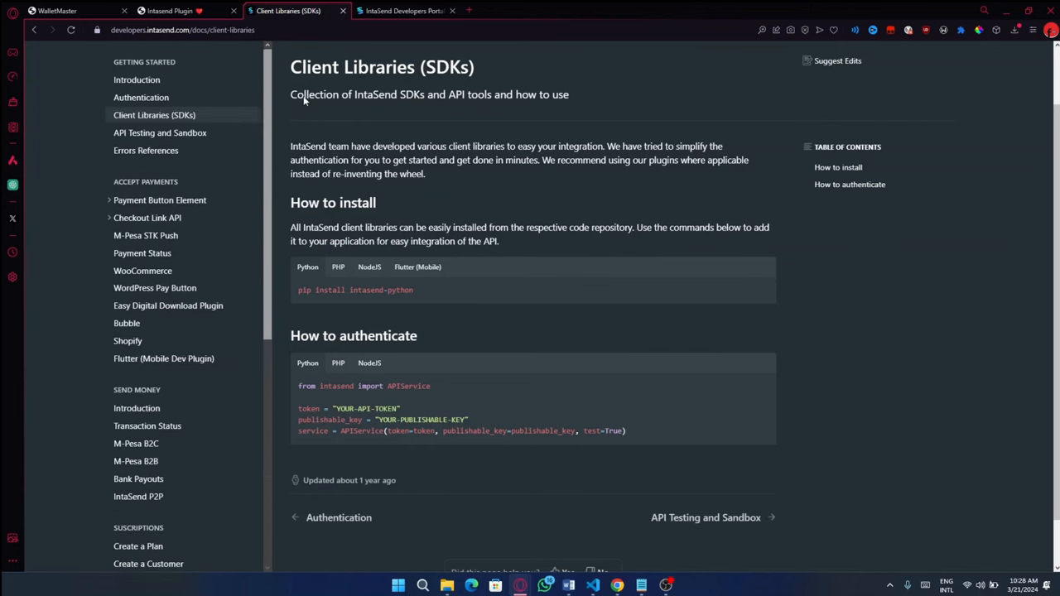
mouse_move(156, 288)
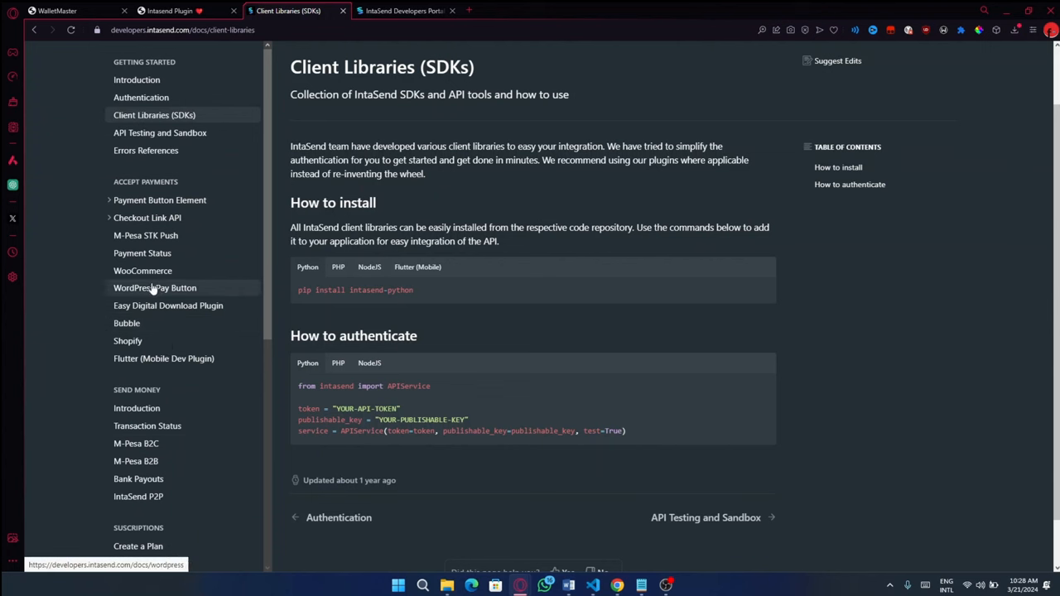
mouse_move(159, 199)
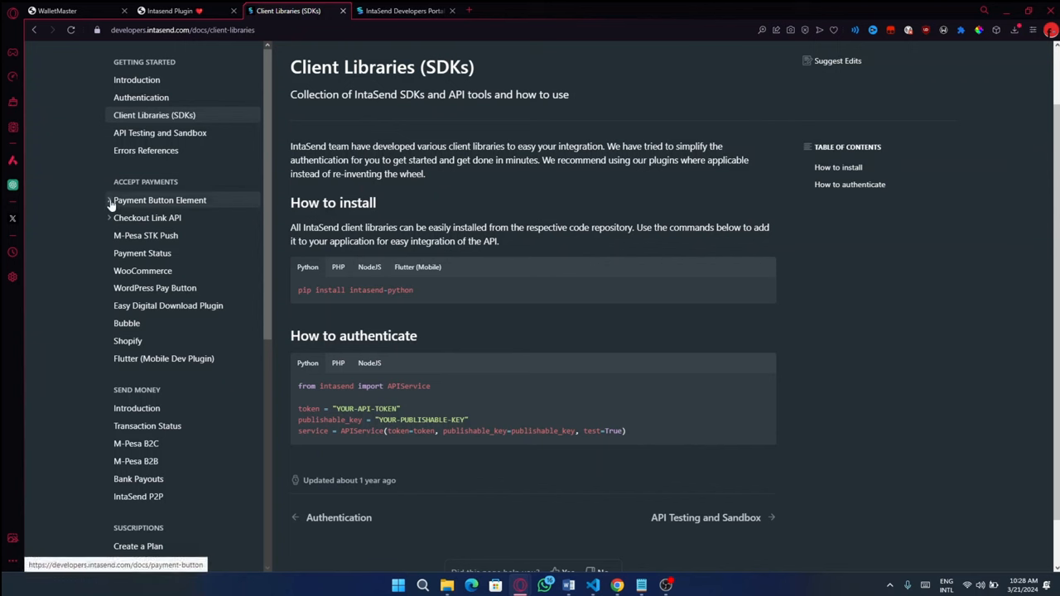
left_click(159, 199)
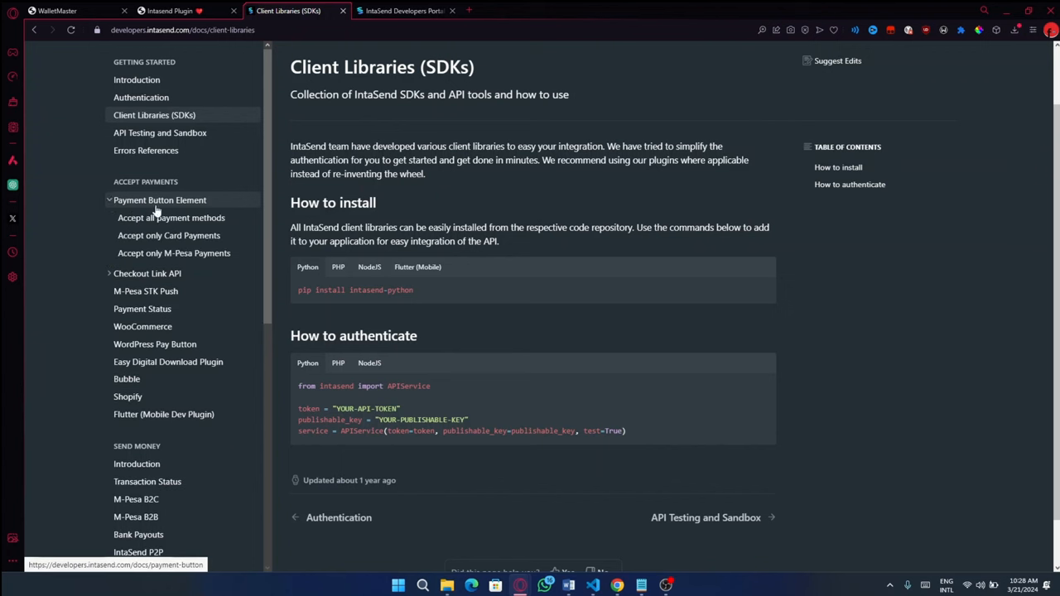
mouse_move(171, 217)
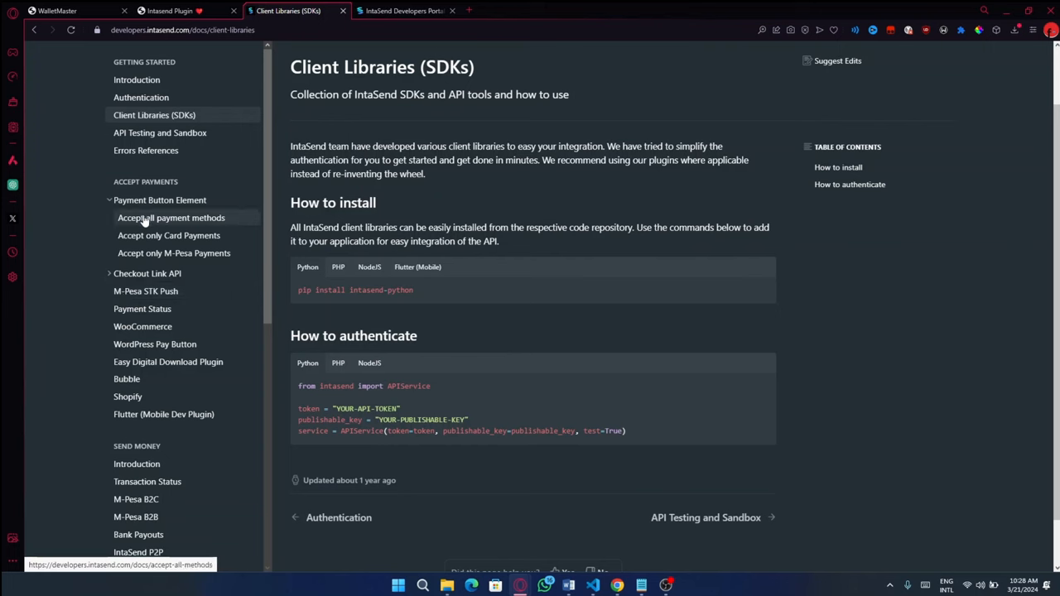
left_click(159, 199)
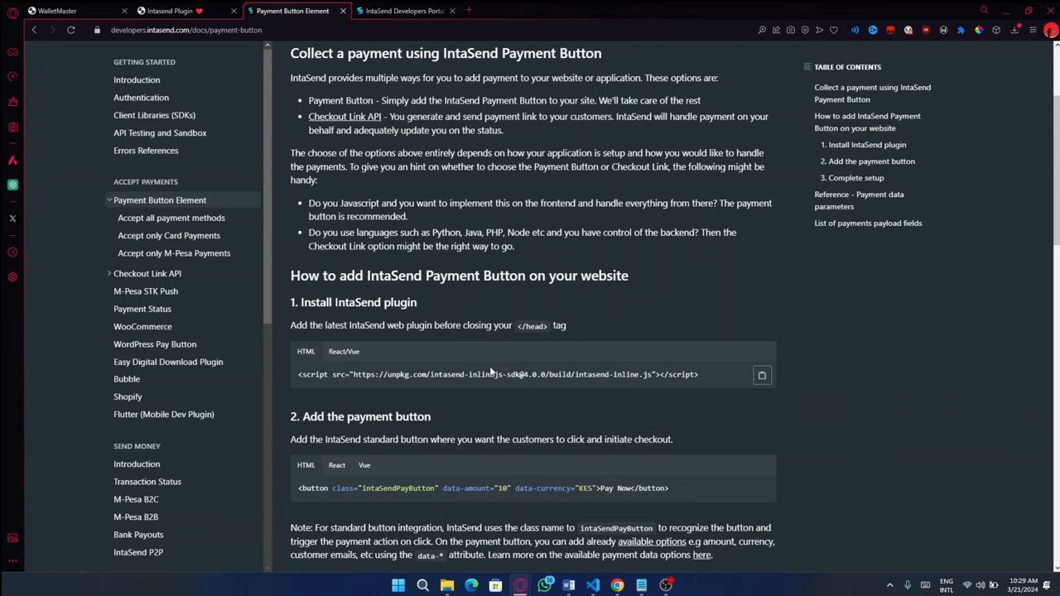
scroll("down", 3)
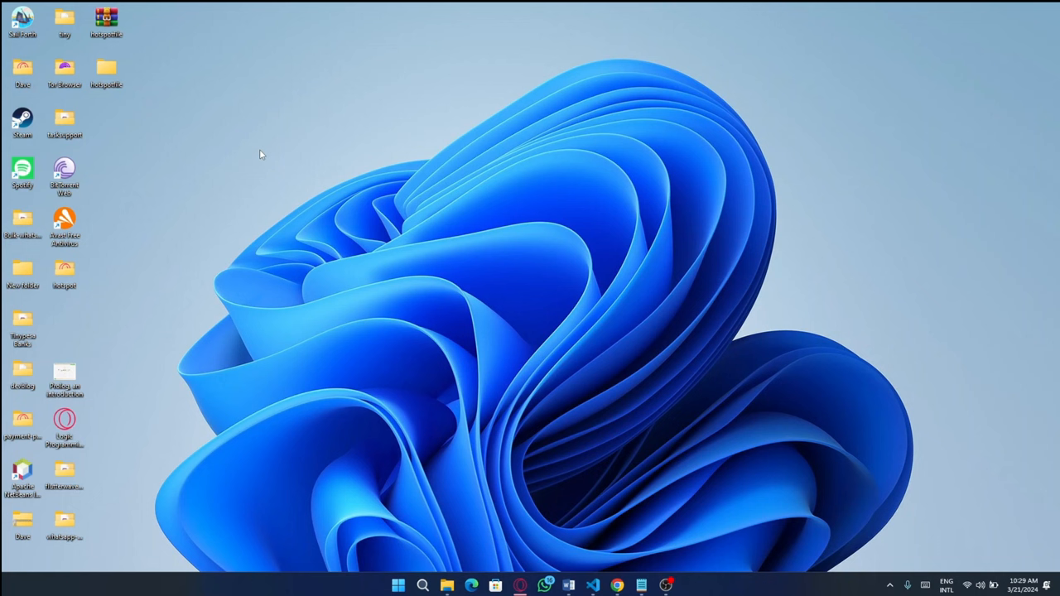
mouse_move(271, 149)
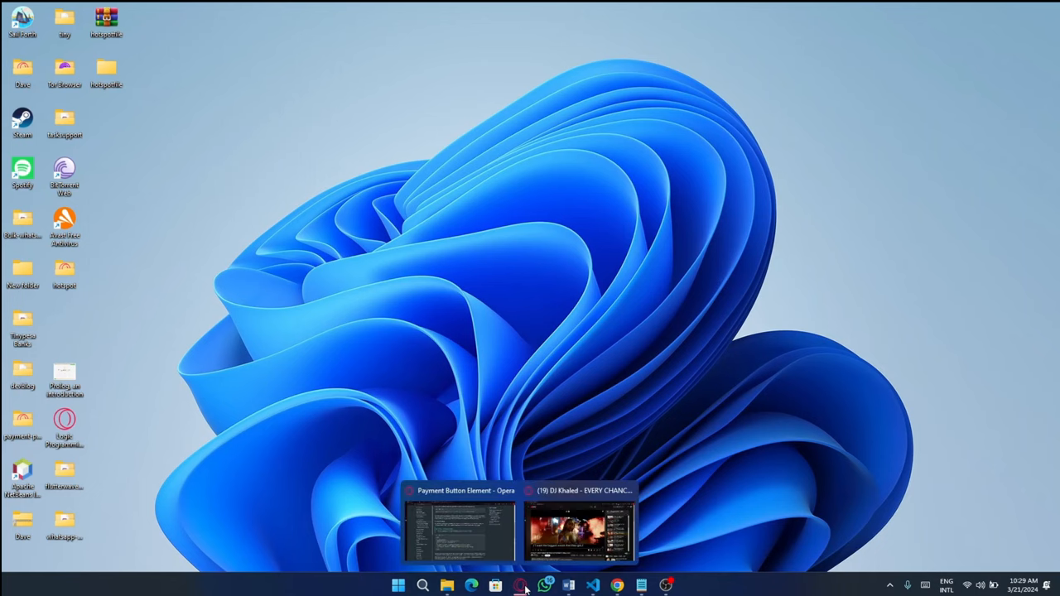
left_click(461, 530)
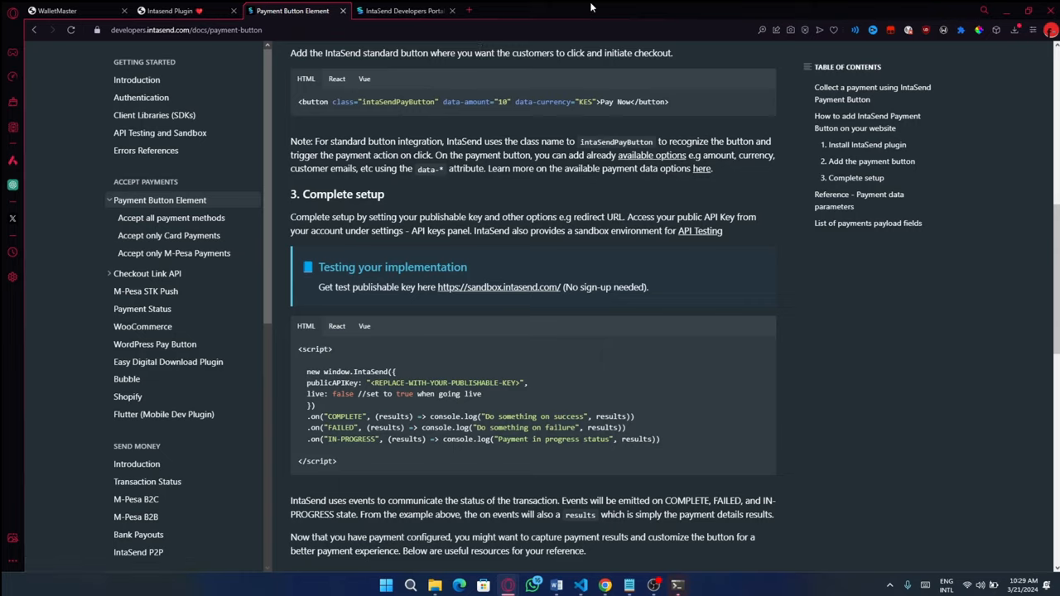
scroll("up", 3)
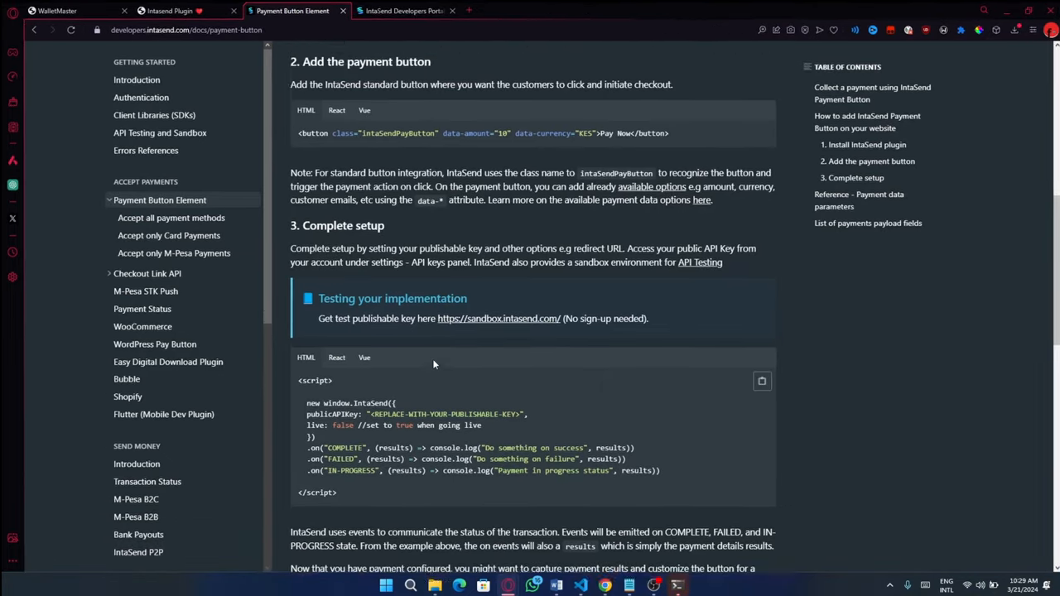
scroll("up", 3)
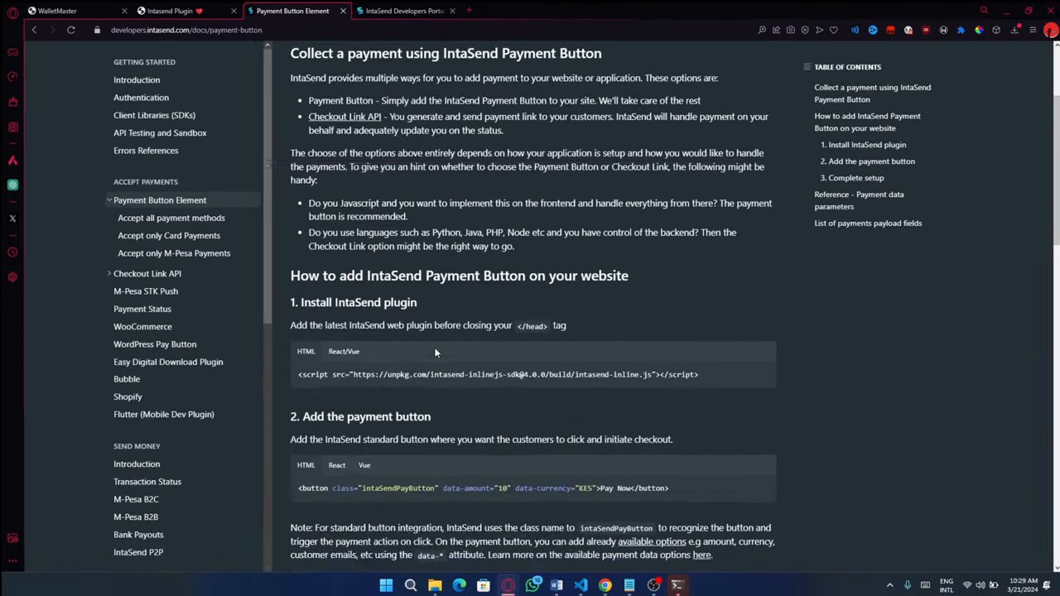
scroll("down", 3)
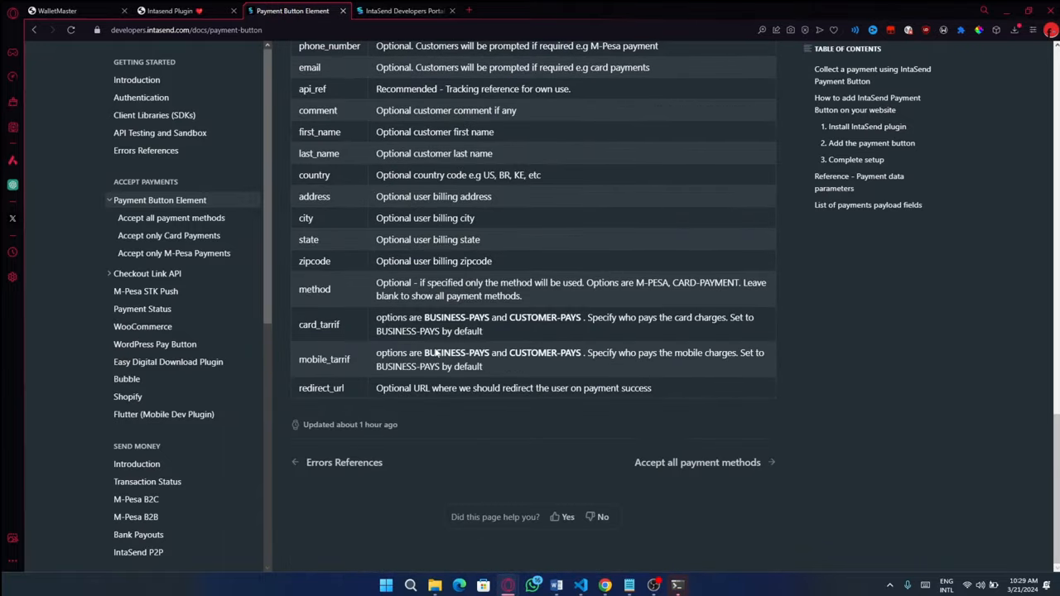
scroll("up", 3)
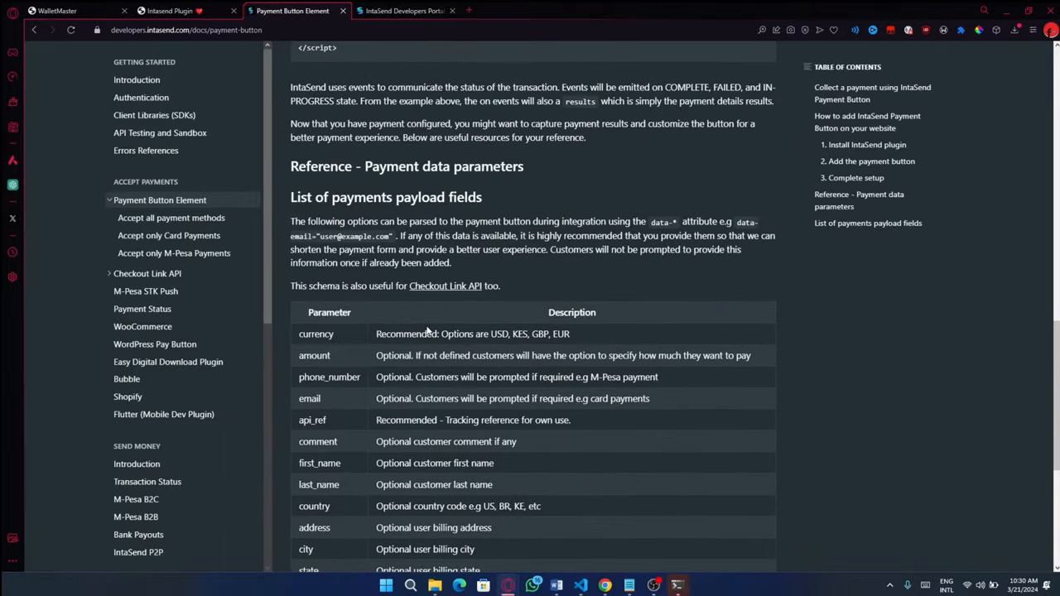
mouse_move(416, 305)
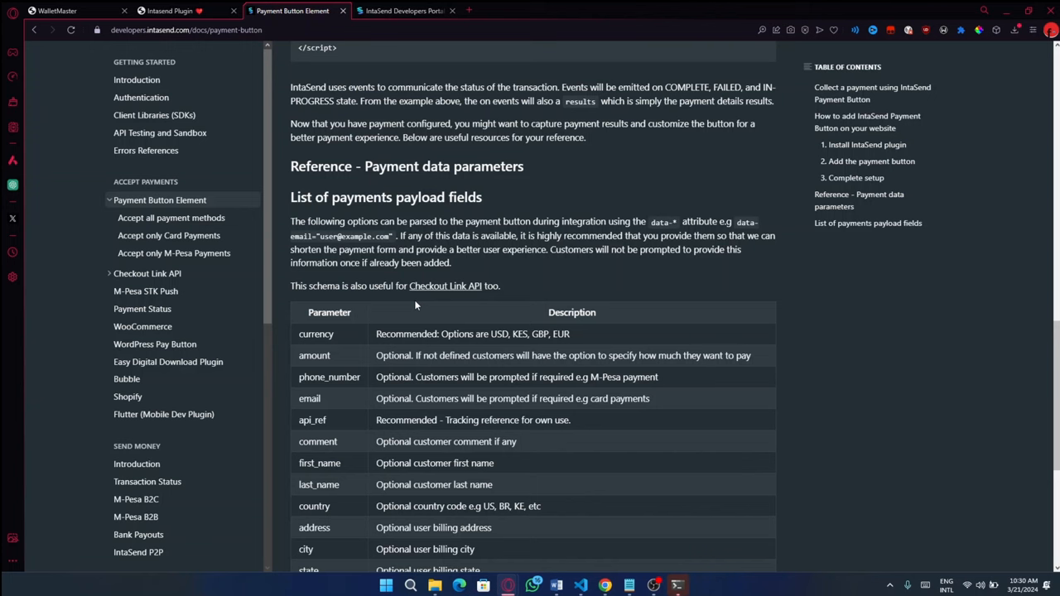
scroll("down", 3)
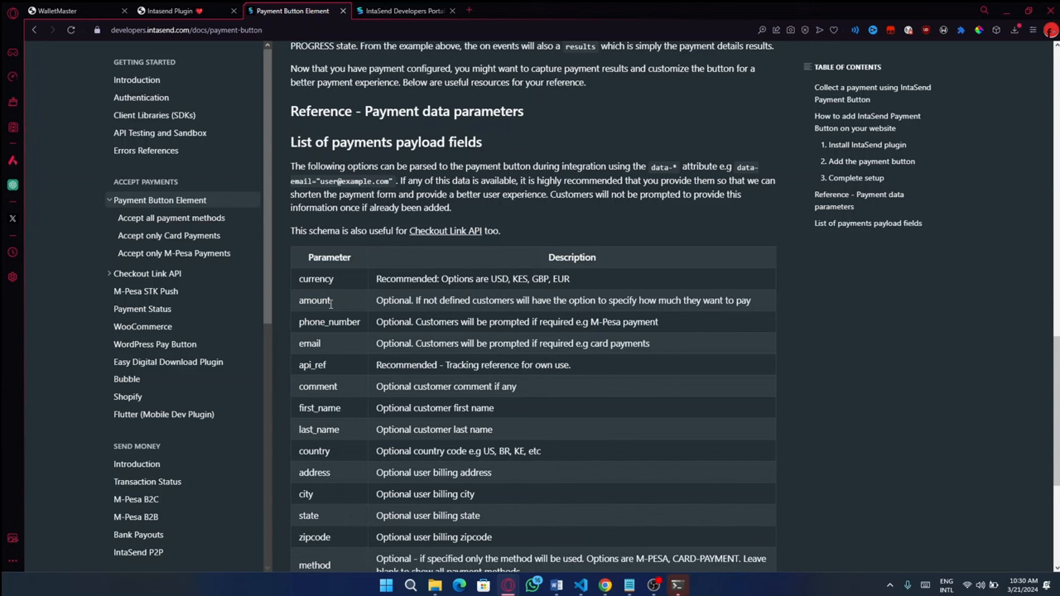
mouse_move(540, 268)
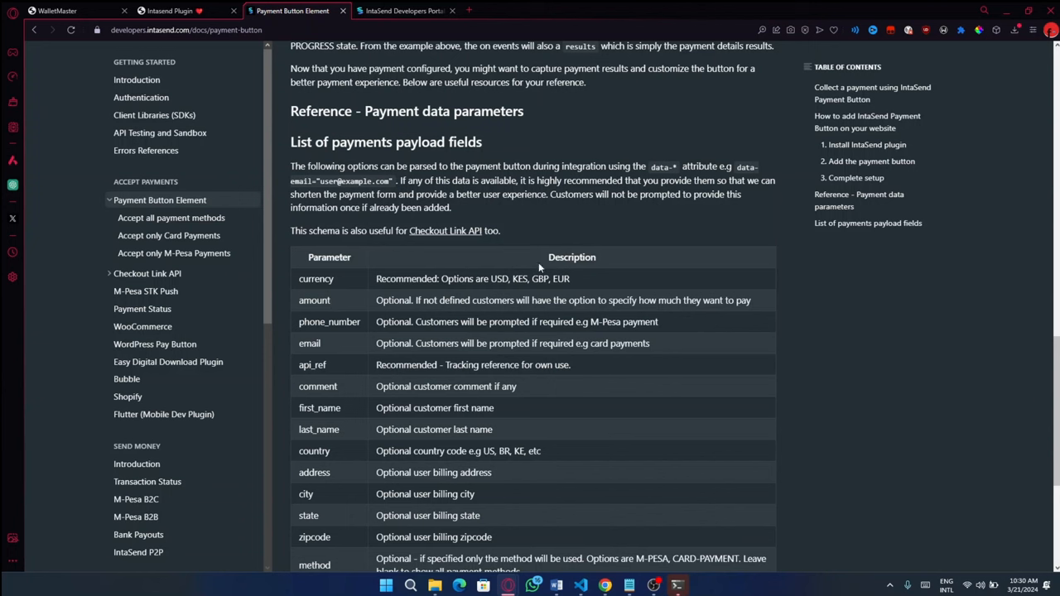
mouse_move(516, 279)
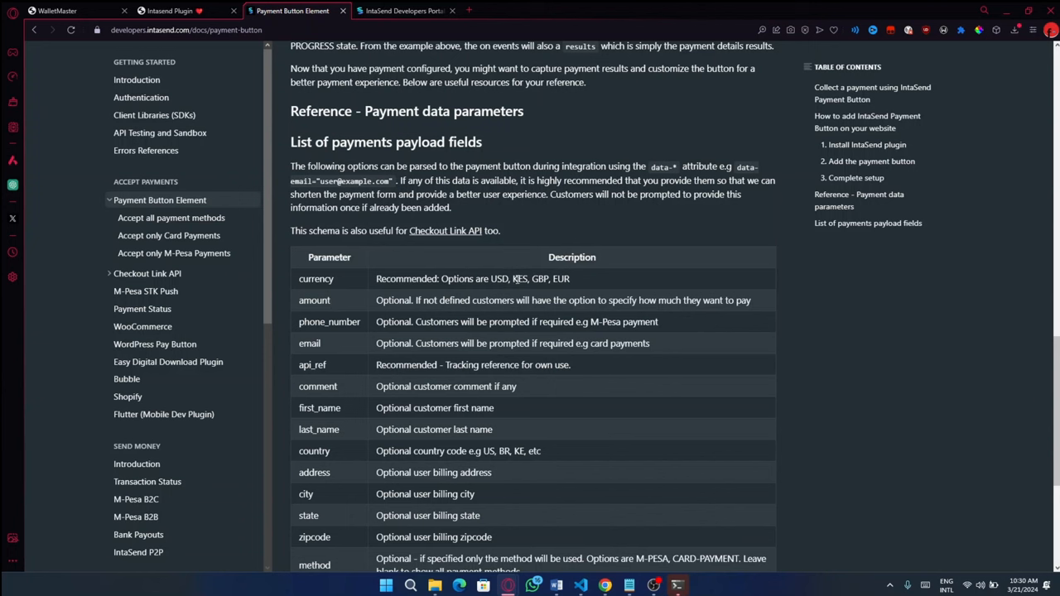
mouse_move(593, 288)
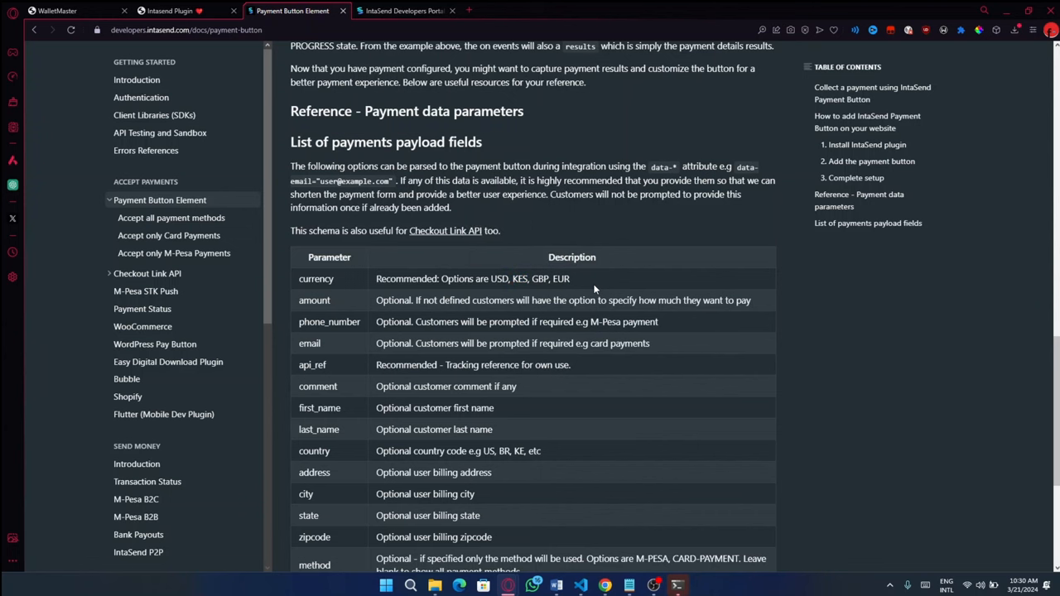
mouse_move(422, 315)
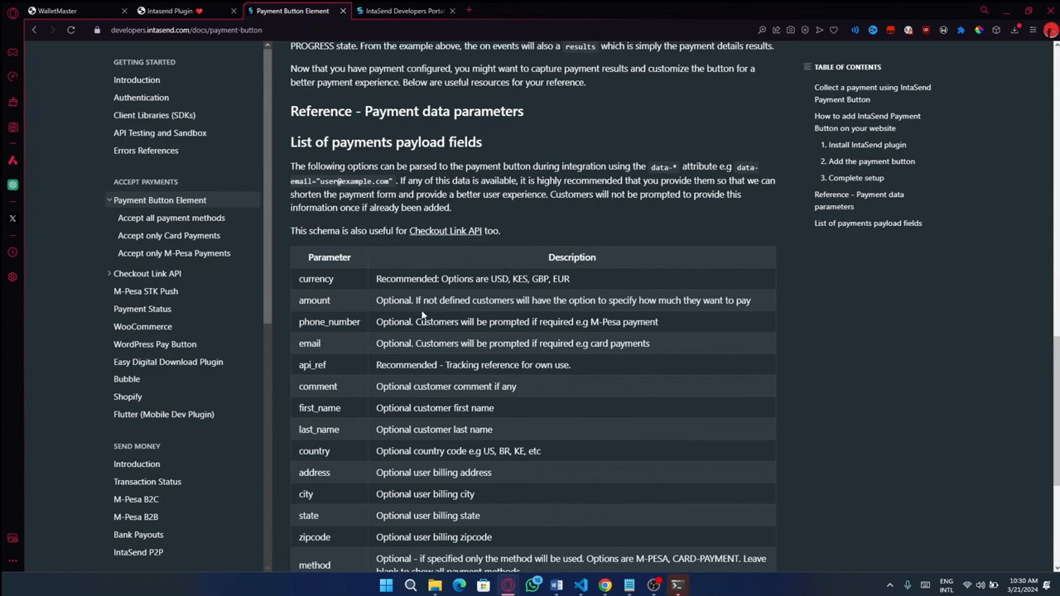
scroll("down", 3)
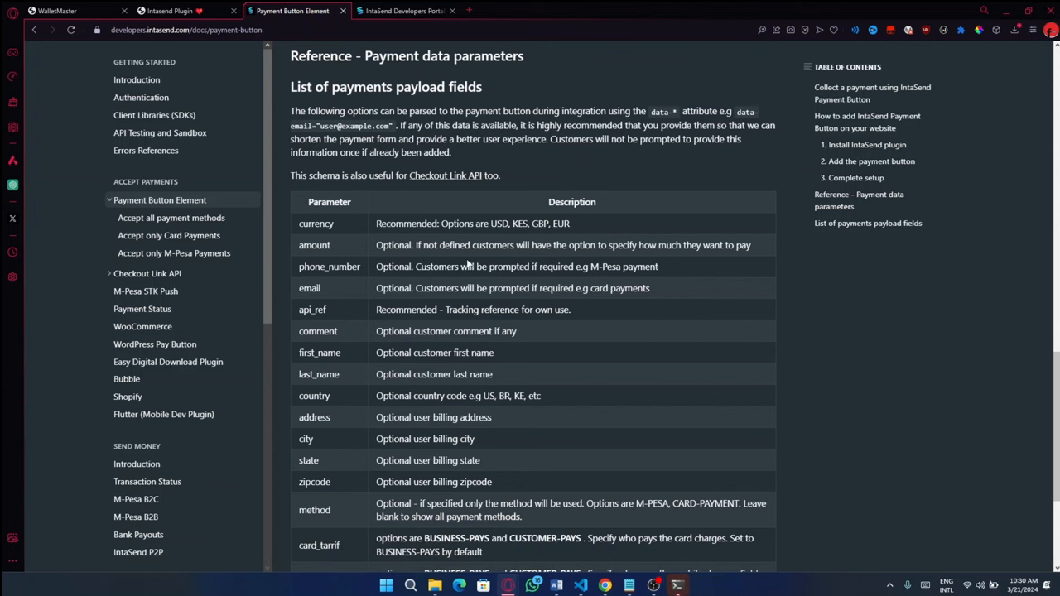
mouse_move(414, 263)
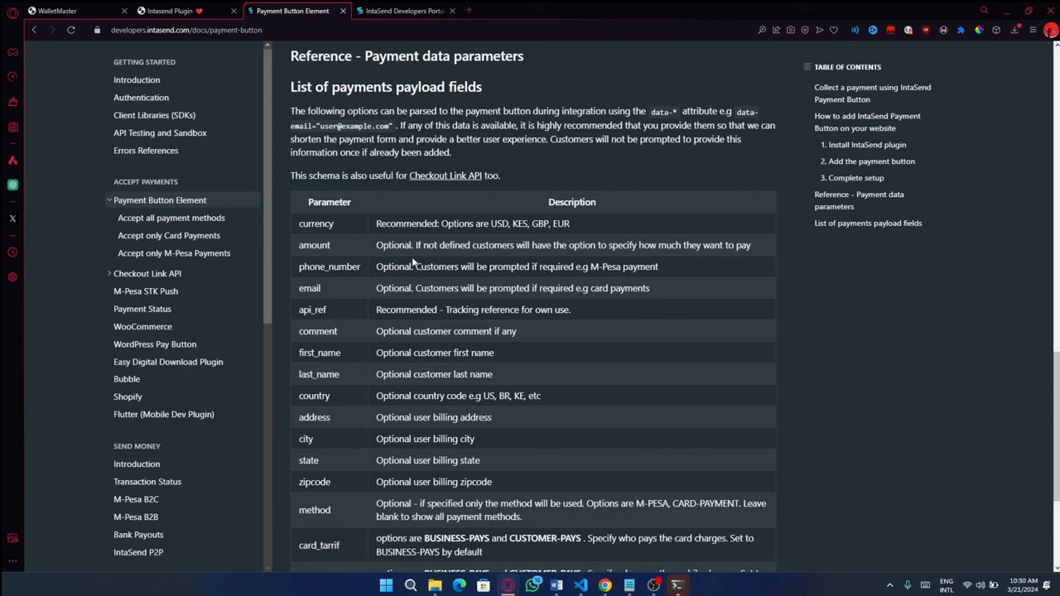
mouse_move(371, 296)
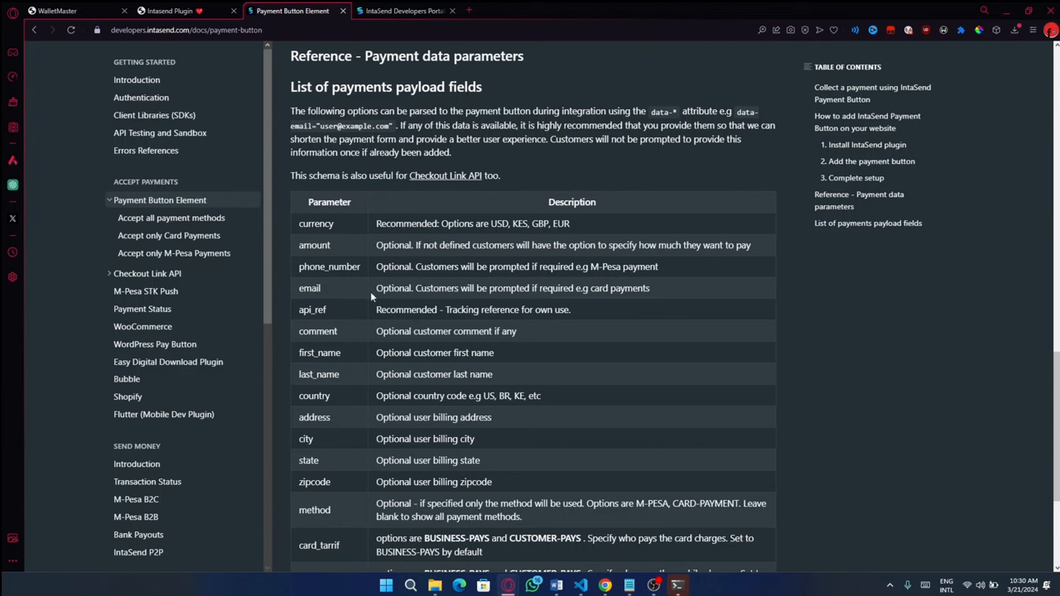
mouse_move(348, 311)
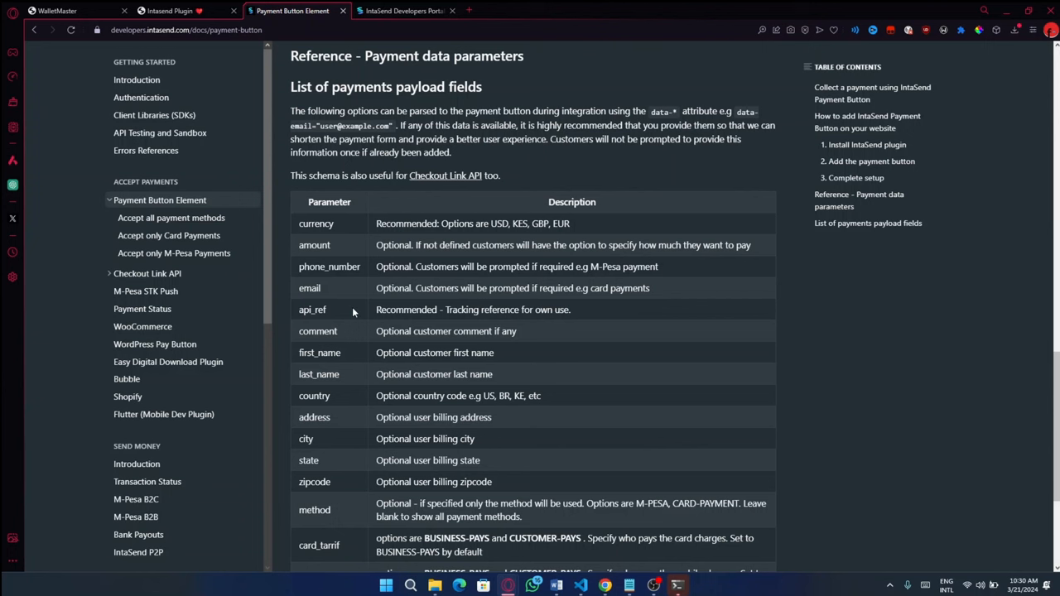
mouse_move(351, 323)
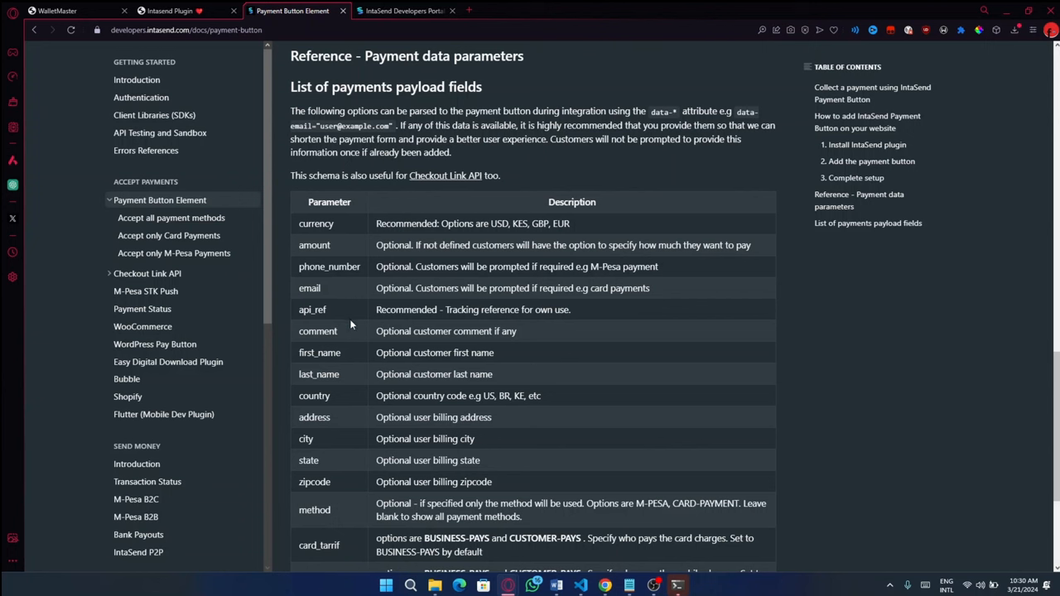
scroll("down", 3)
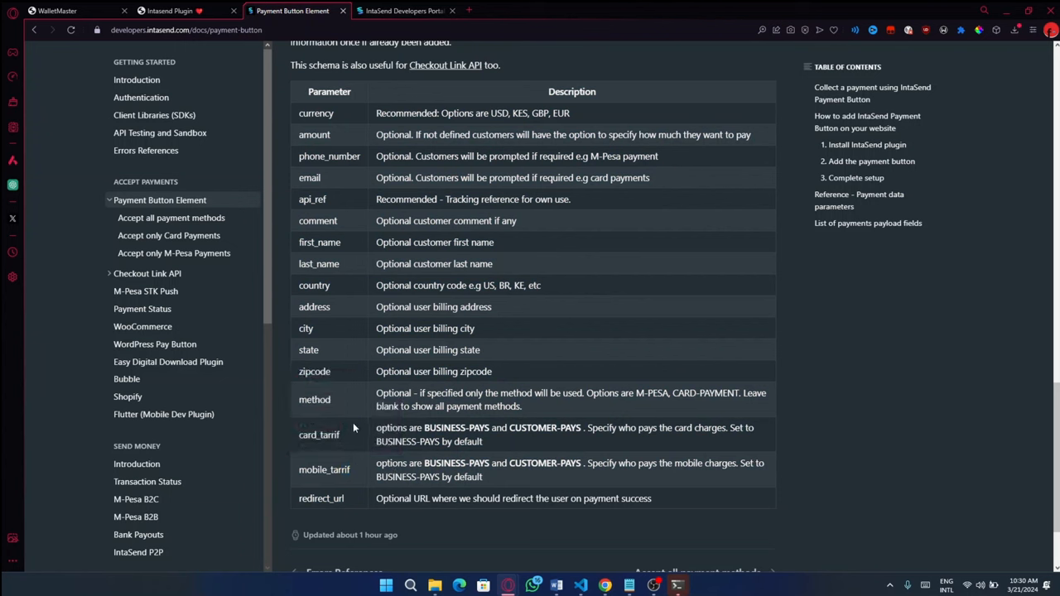
mouse_move(358, 437)
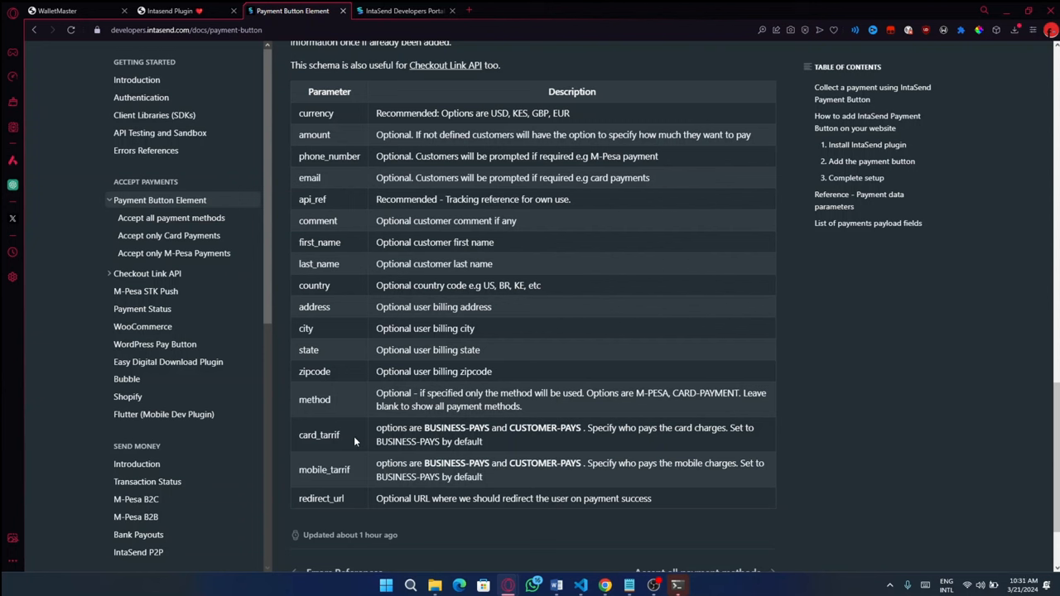
mouse_move(342, 409)
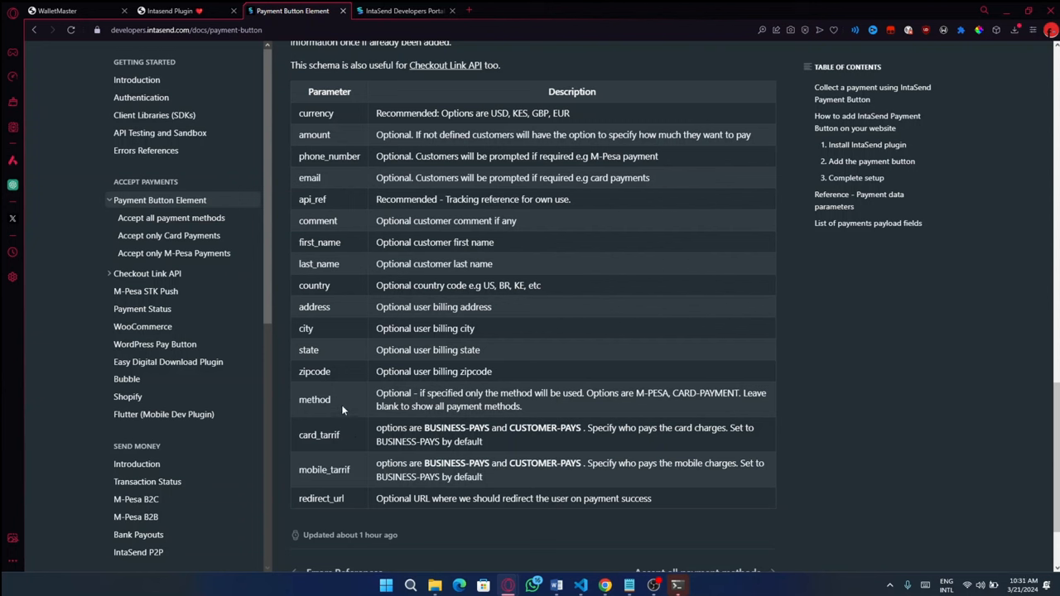
mouse_move(404, 361)
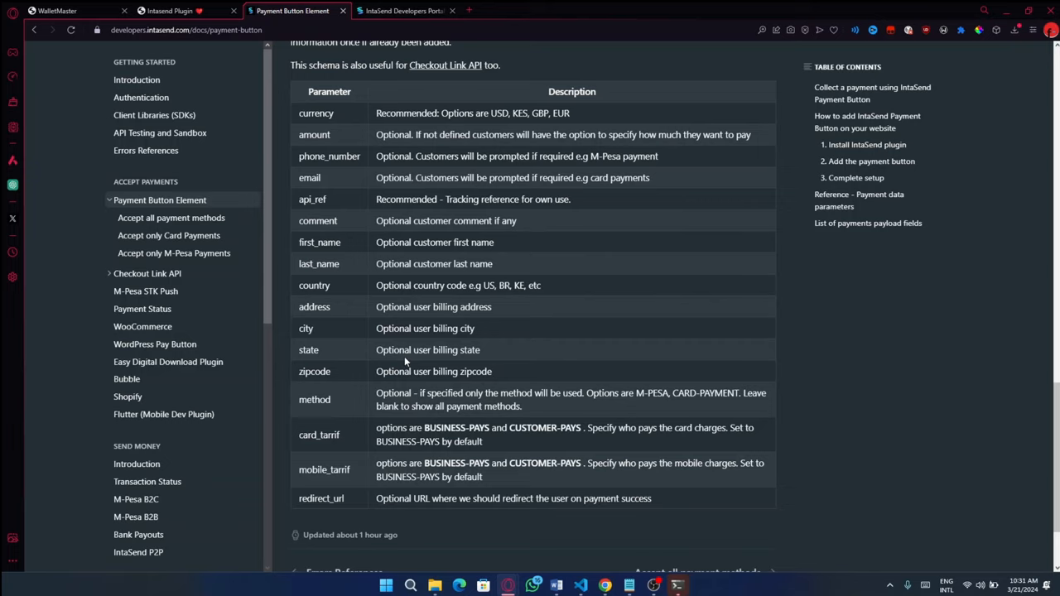
scroll("up", 3)
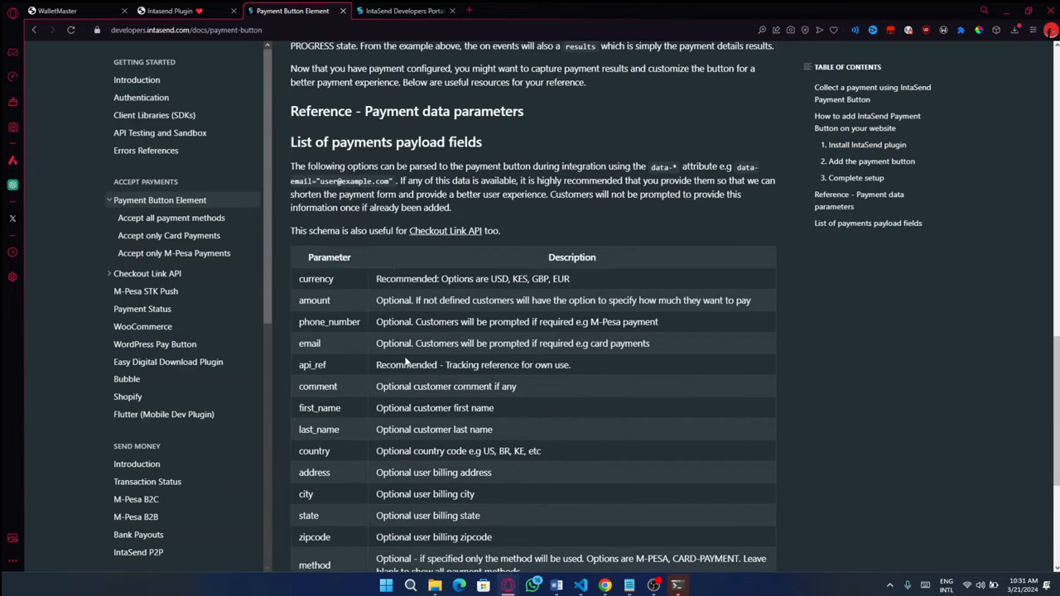
scroll("up", 3)
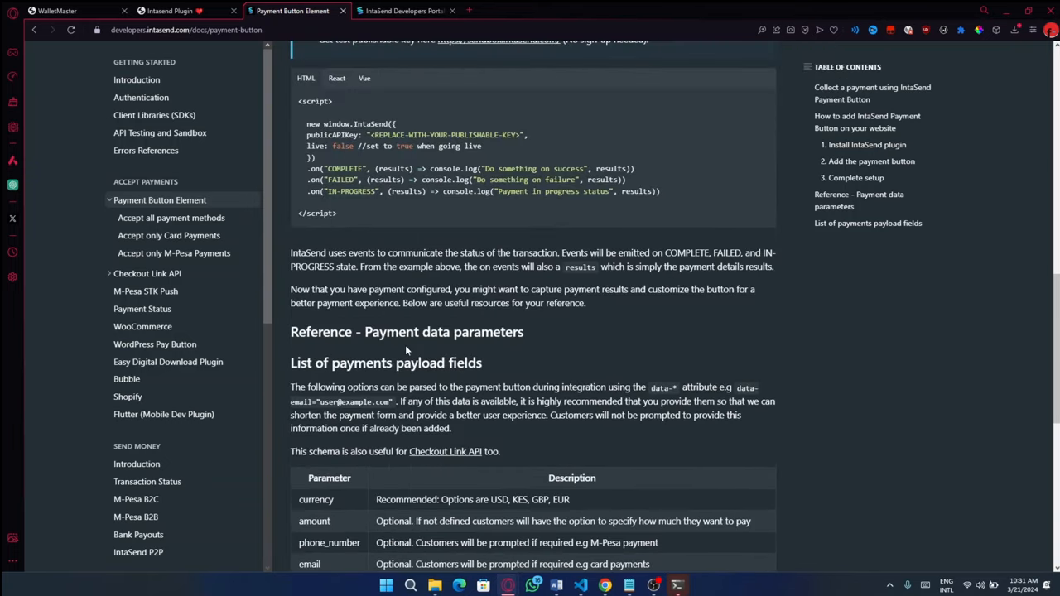
scroll("up", 3)
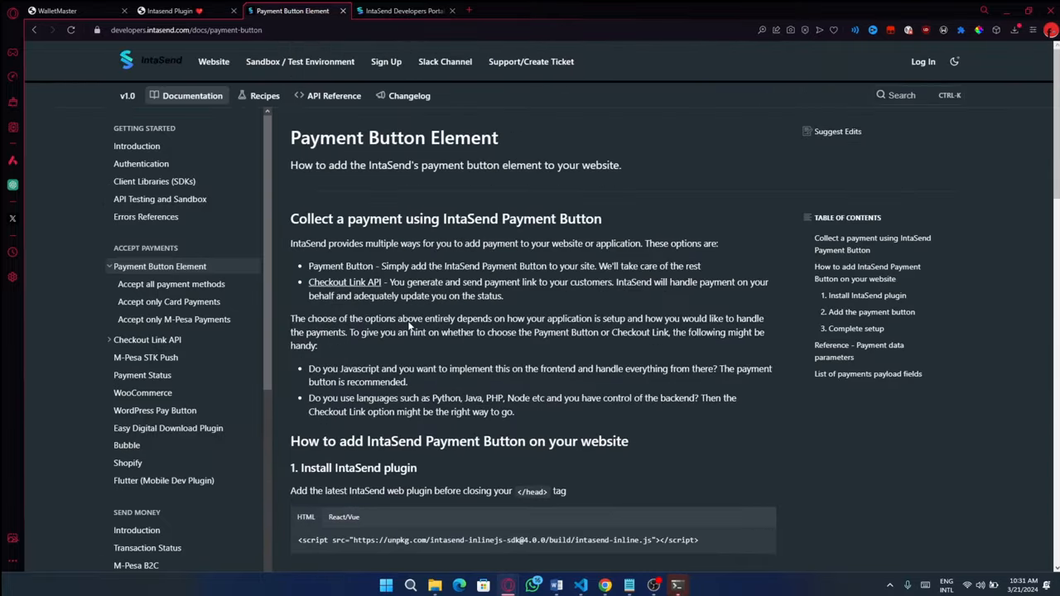
Step: Make an intasend-button folder with mkdir and cd into it
scroll("down", 3)
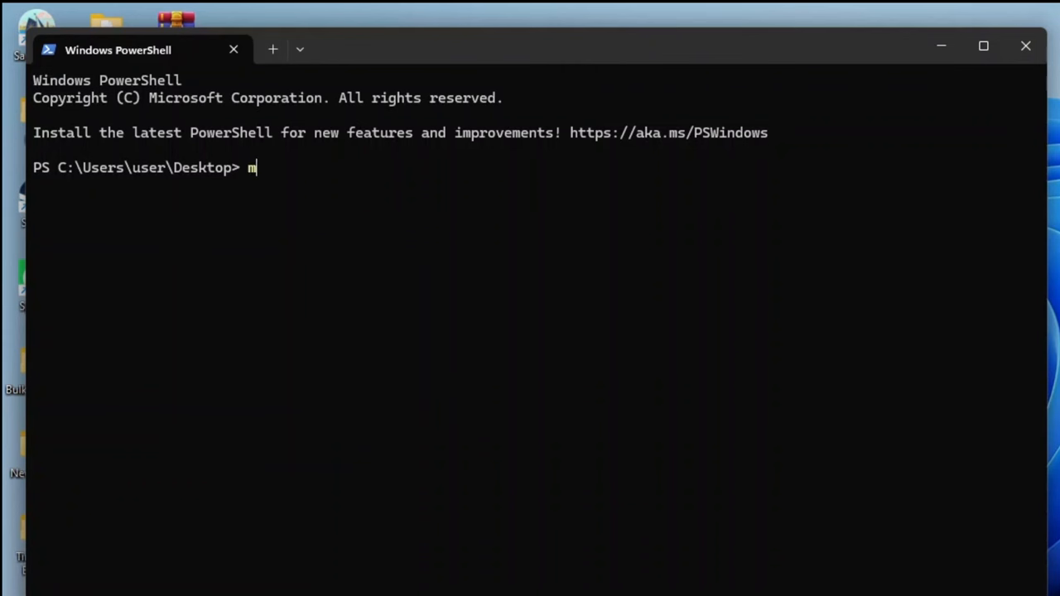
type("kdir")
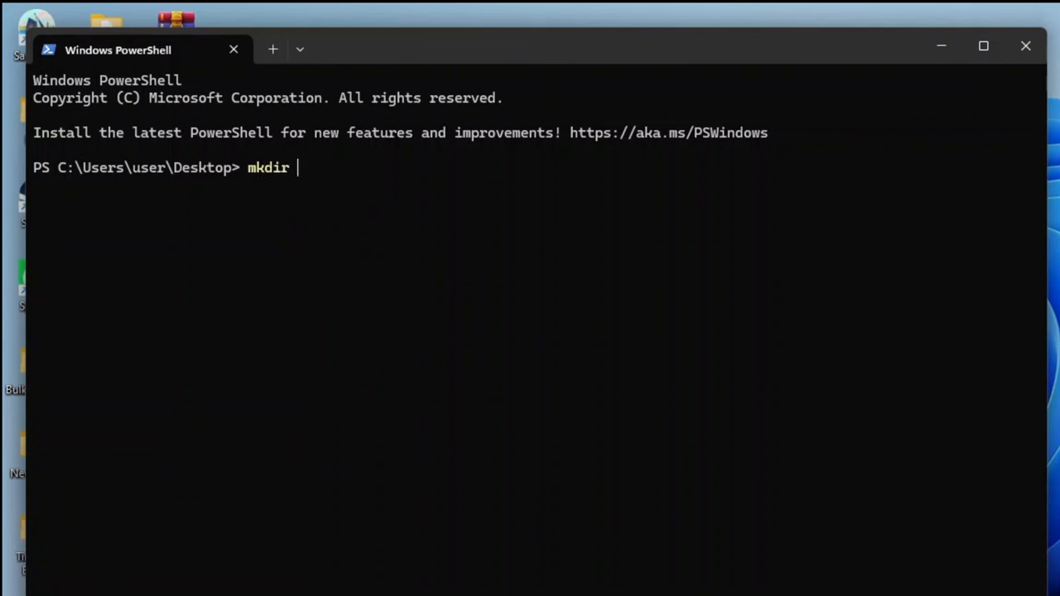
type("intasend")
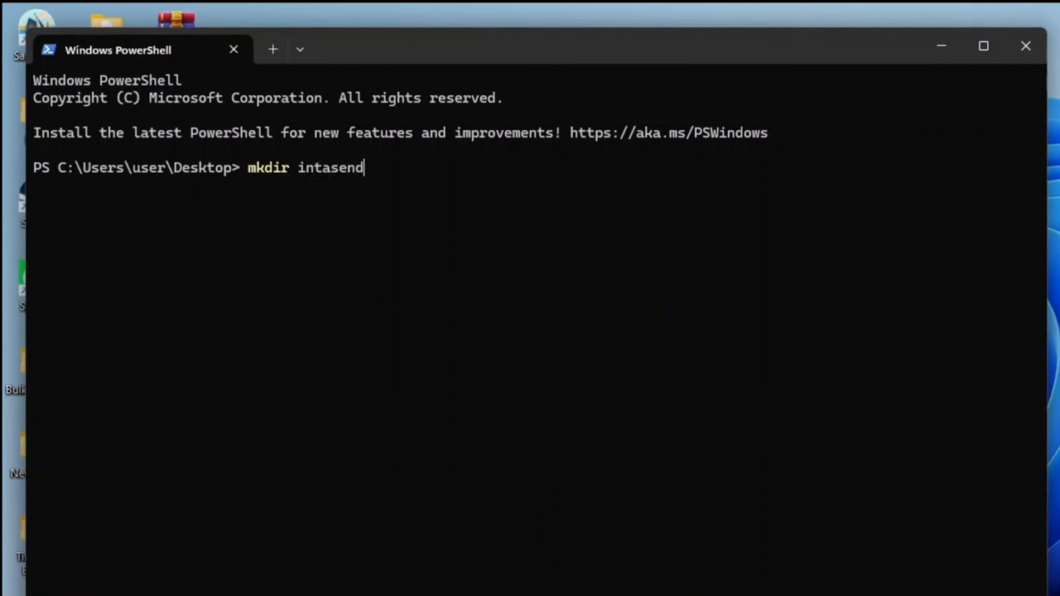
type("-but")
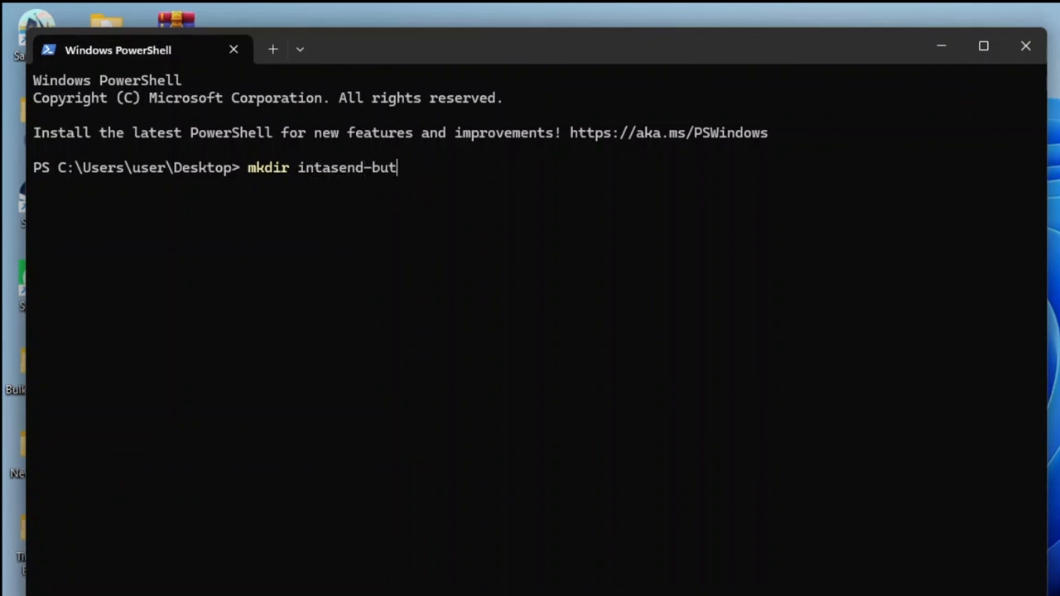
type("ton")
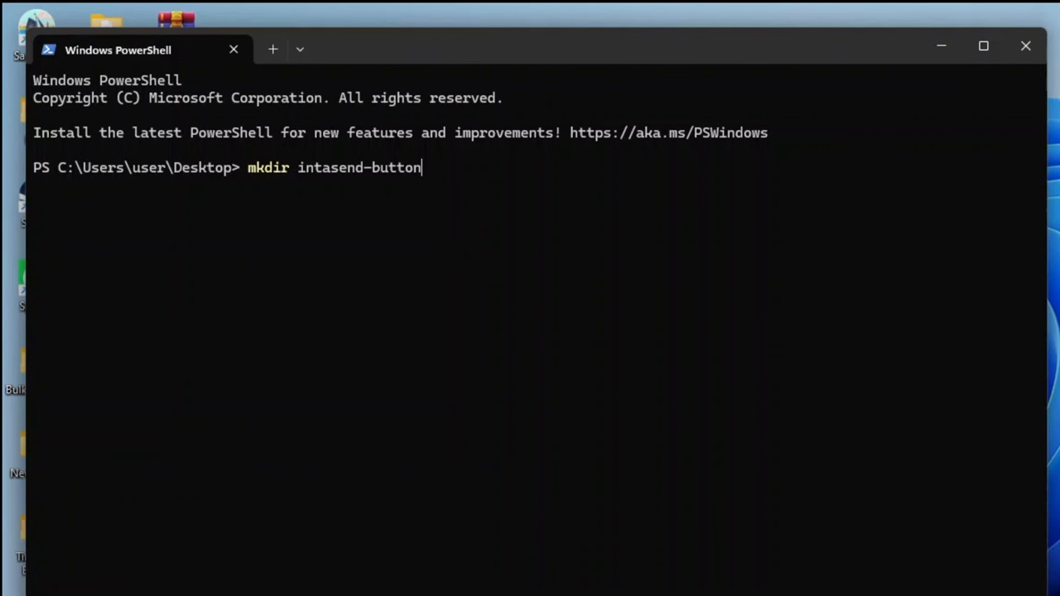
key("Return")
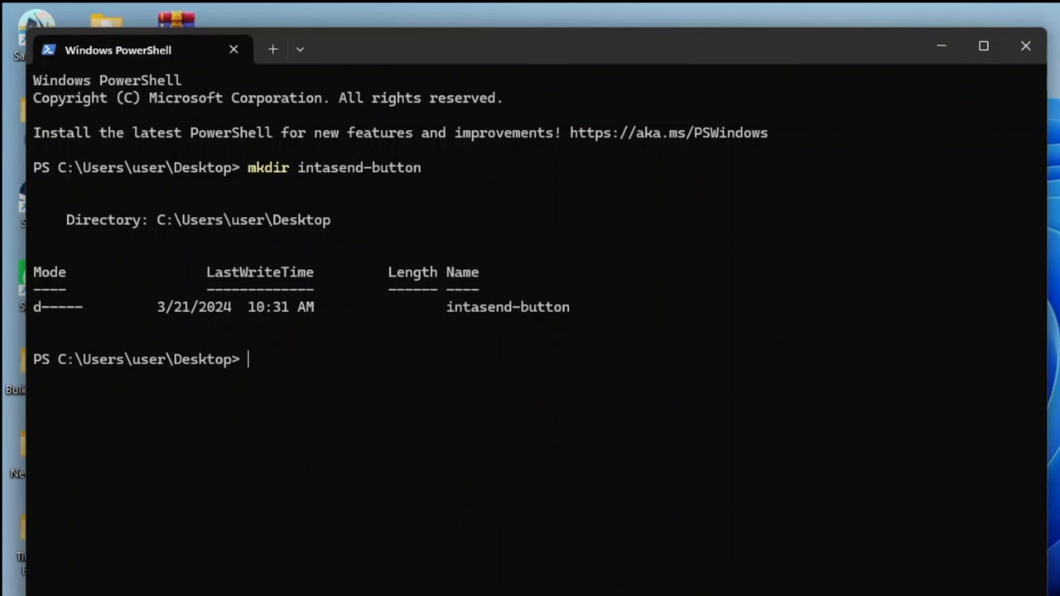
type("cd")
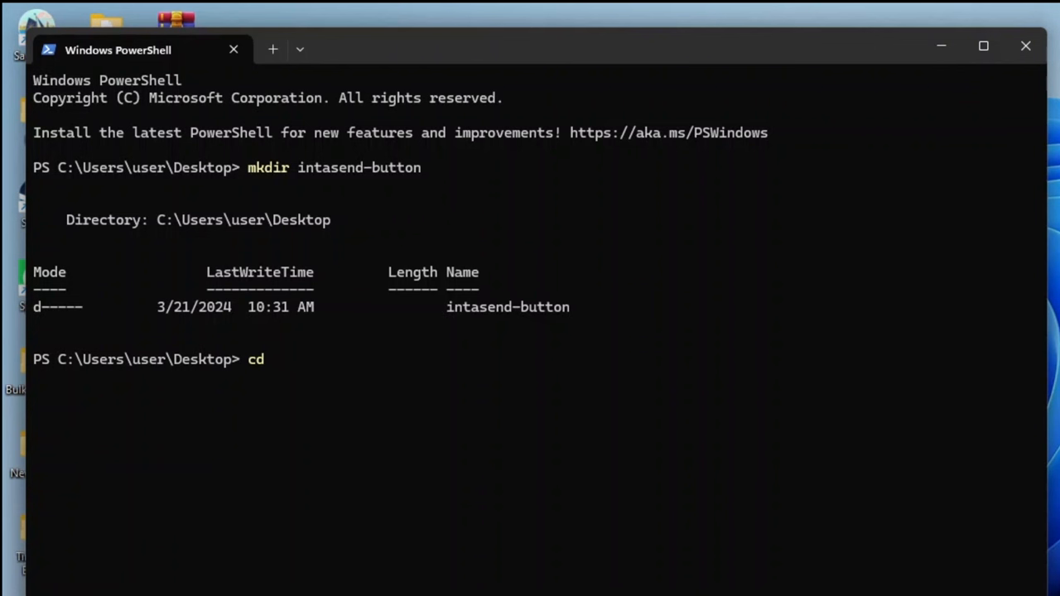
type("intasen")
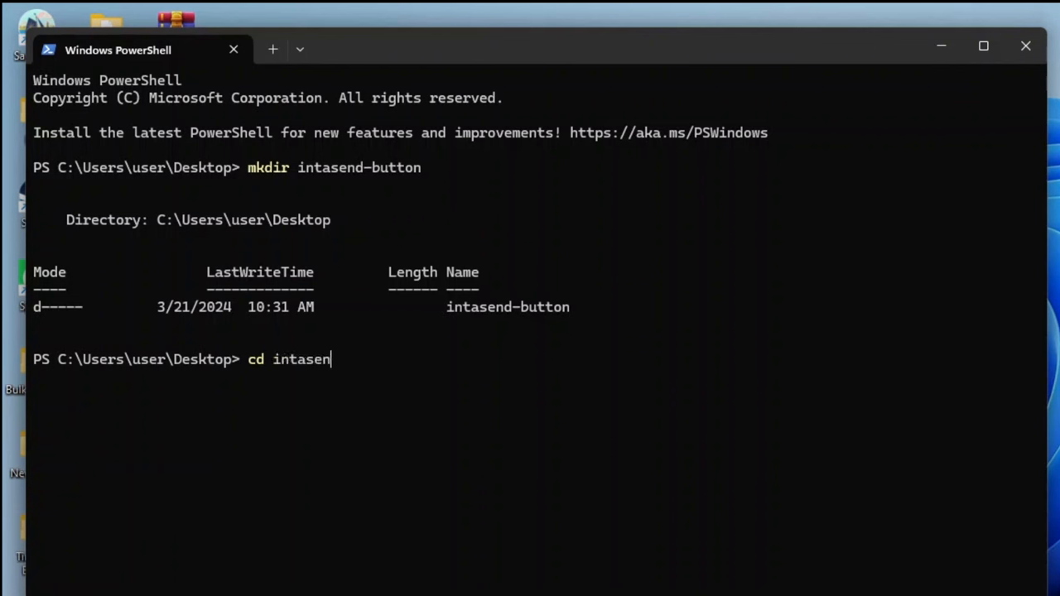
type("d-but")
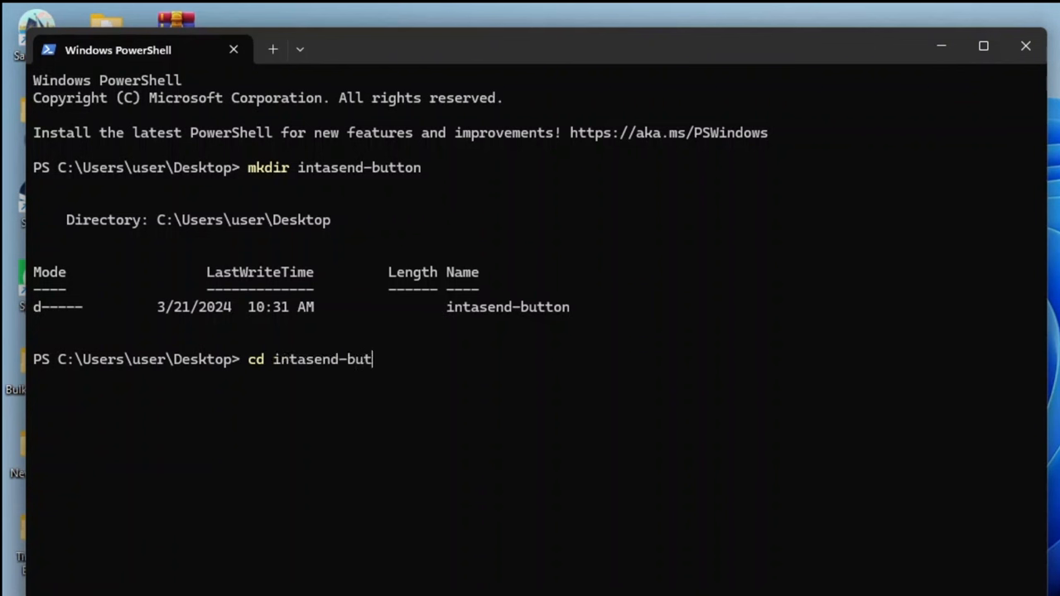
key("Return")
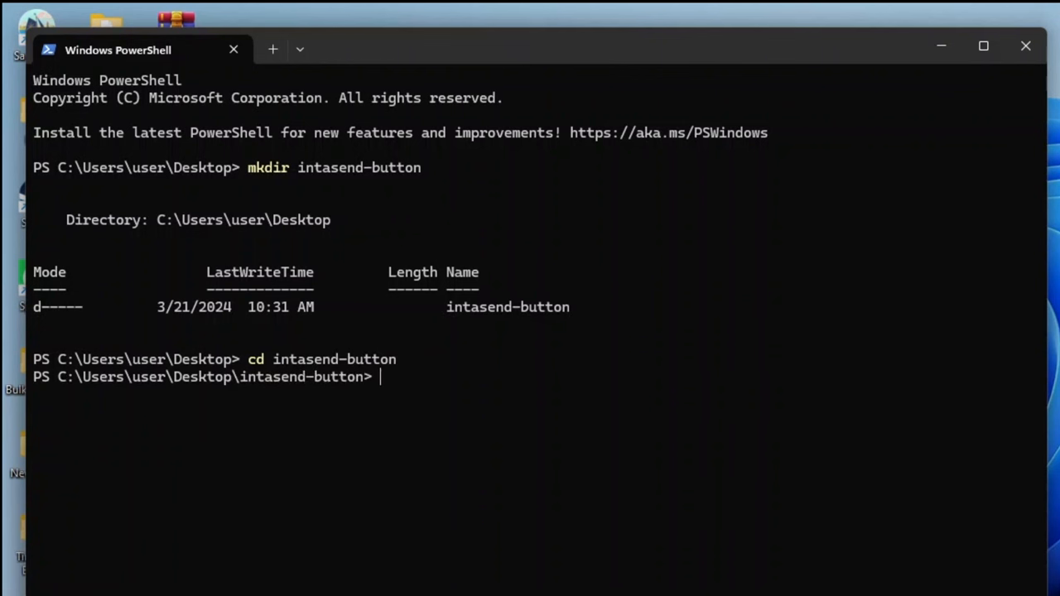
Step: Create an empty index.html with ni and open the folder in VS Code with code
type("ni")
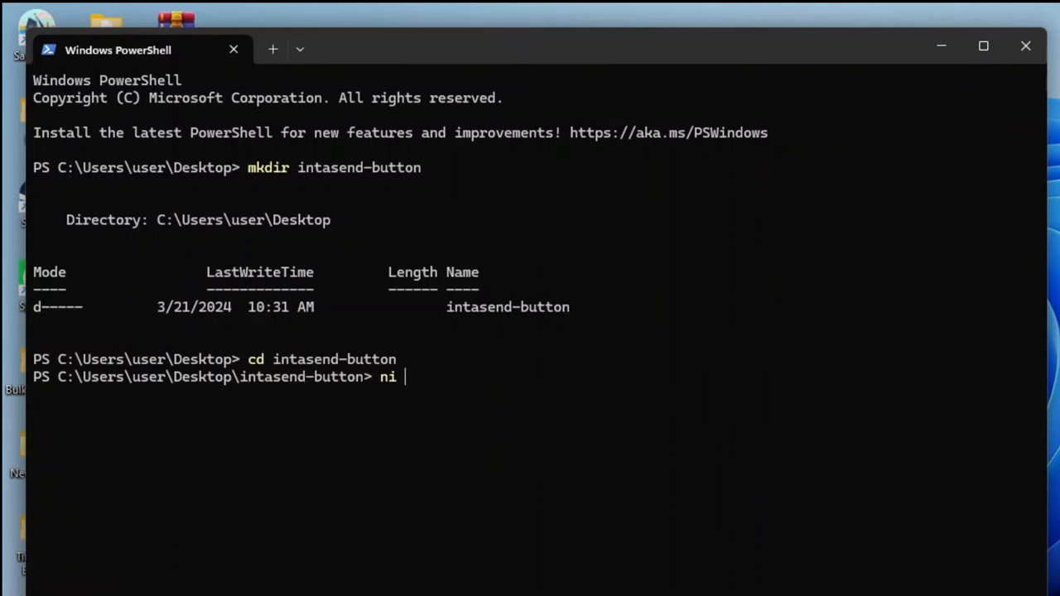
type("index.html")
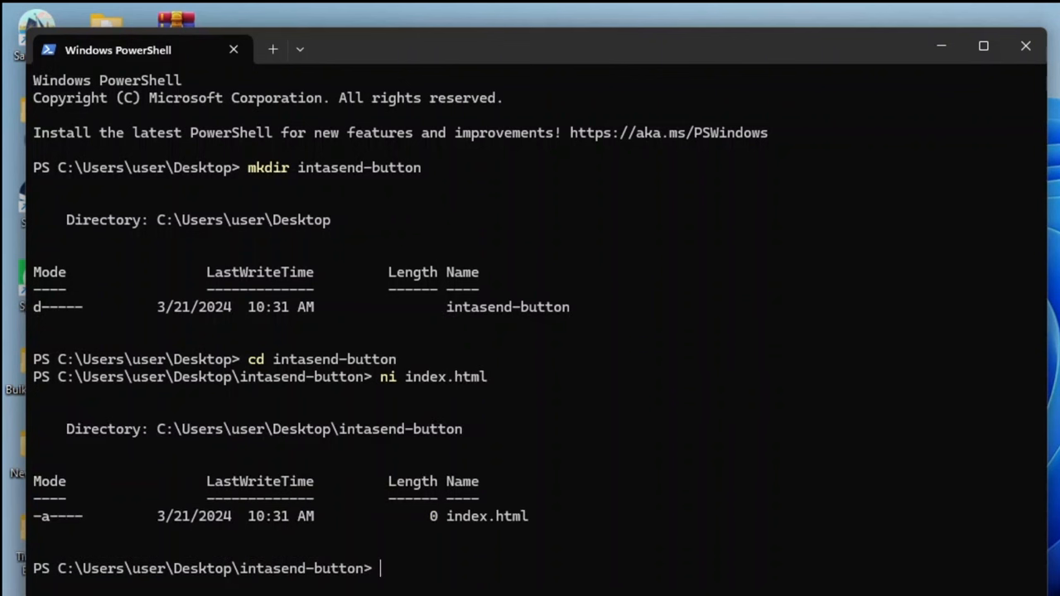
type("cod")
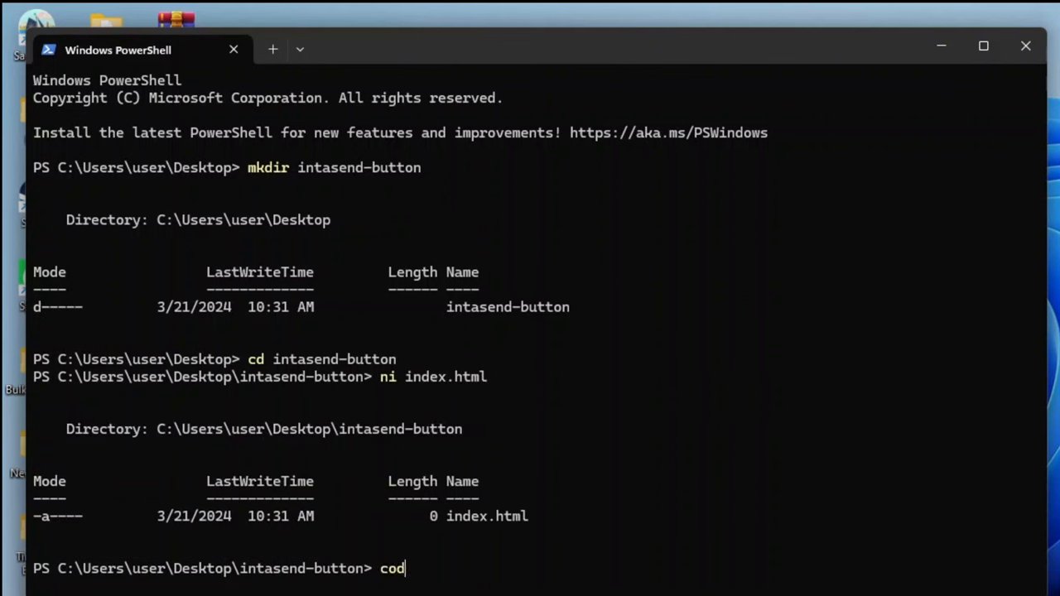
type("e .")
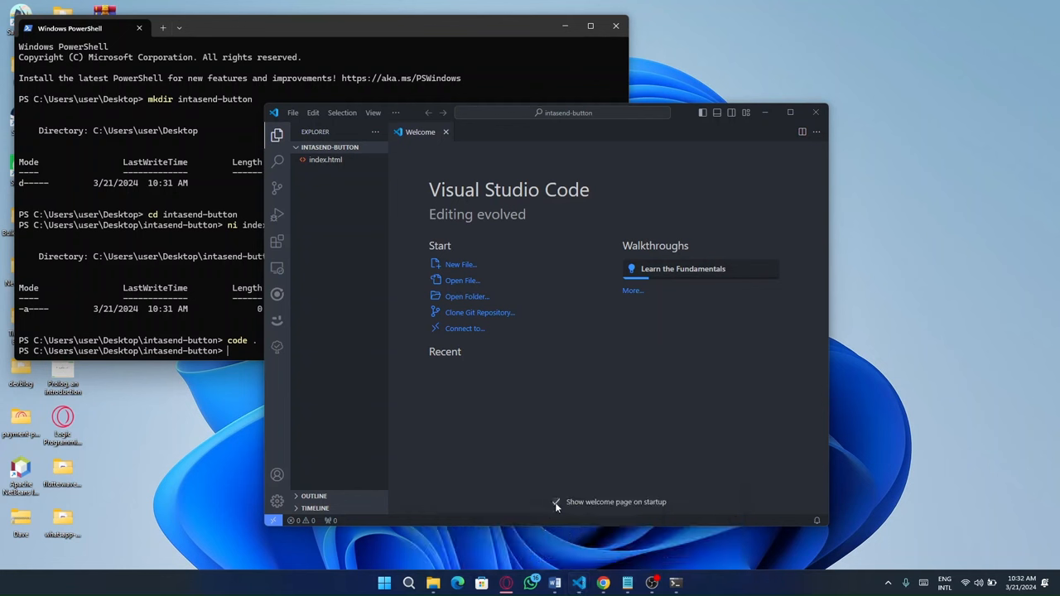
Step: Bring up the intasend-button VS Code window with index.html open in the editor
left_click(557, 502)
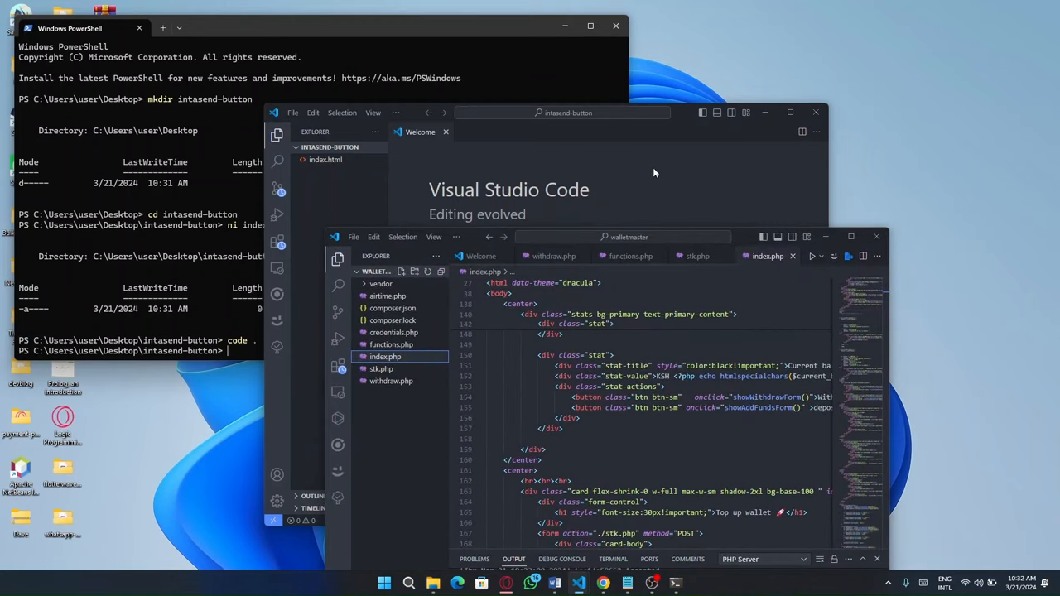
left_click(325, 159)
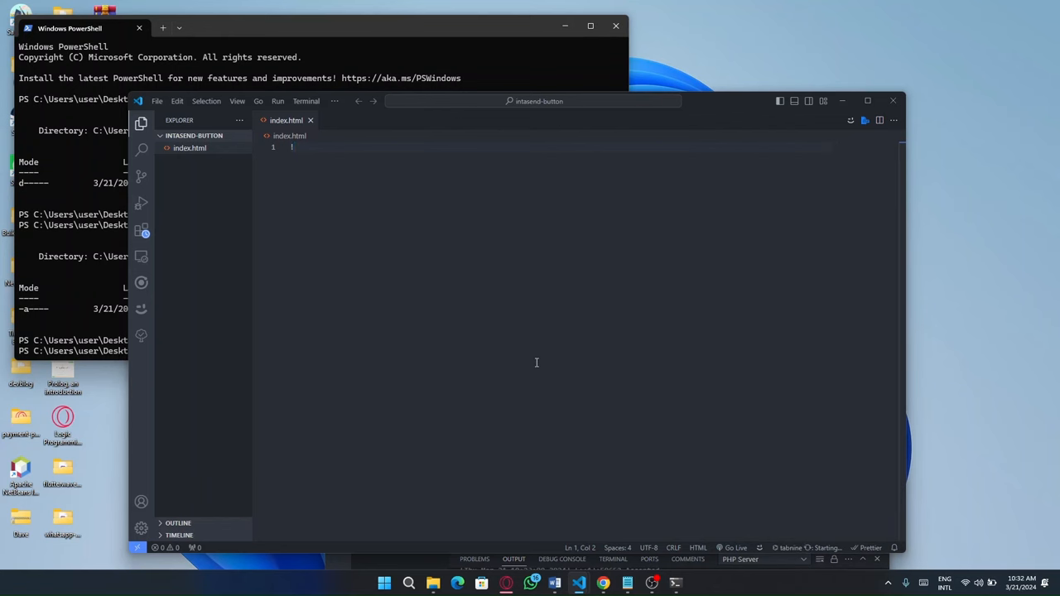
mouse_move(554, 583)
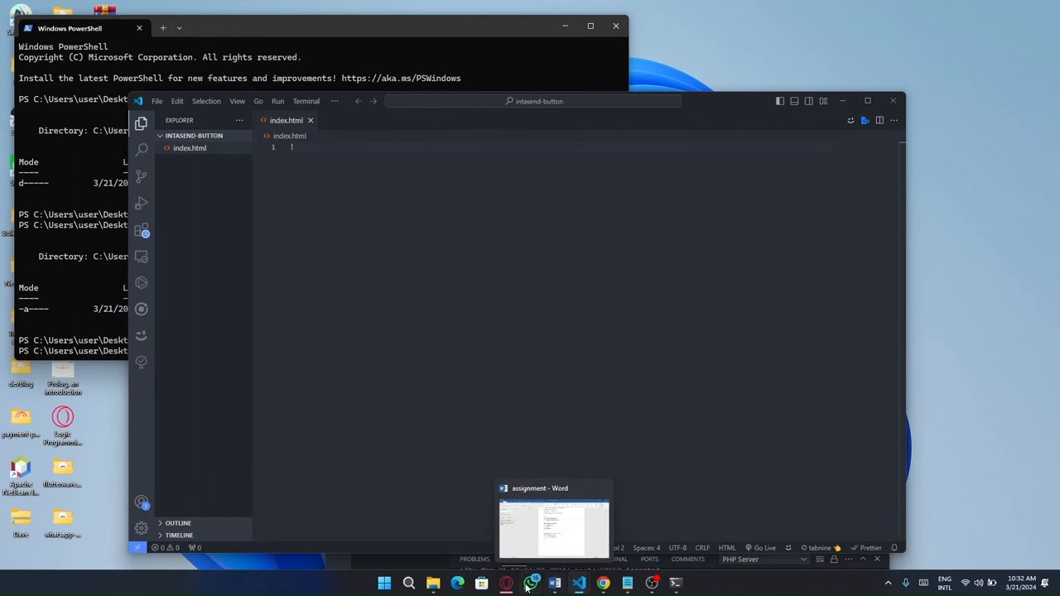
Step: Revisit the Client Libraries (SDKs) page, then start an 'intasend' search in a new tab
left_click(603, 583)
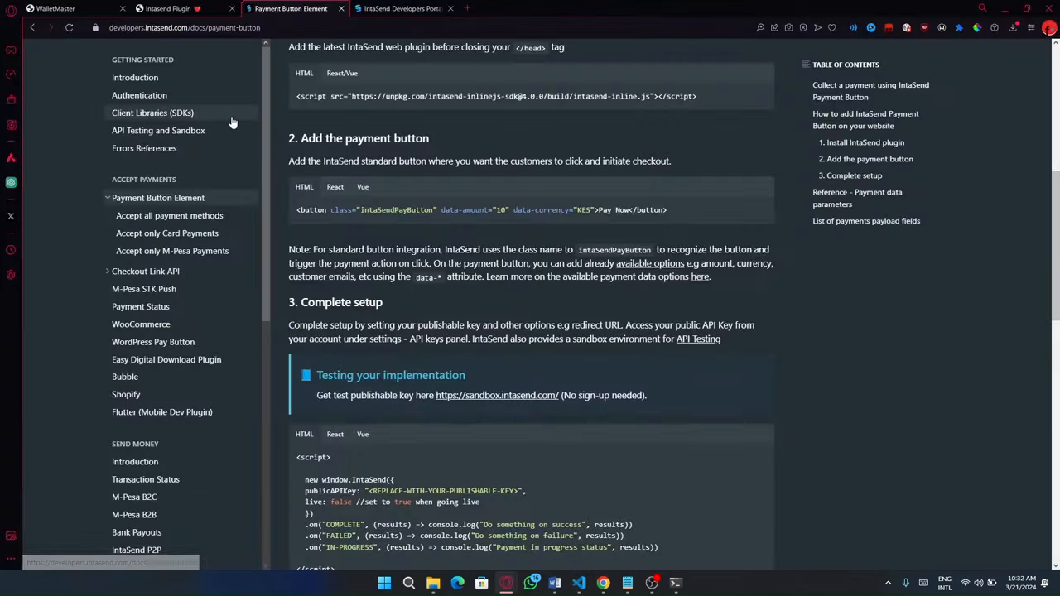
mouse_move(139, 307)
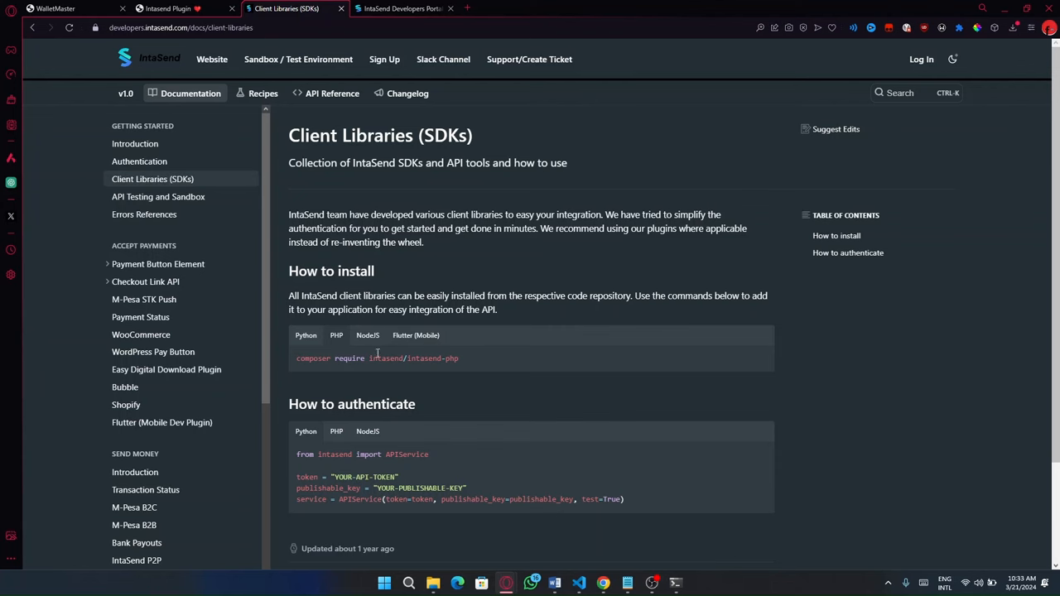
left_click(577, 9)
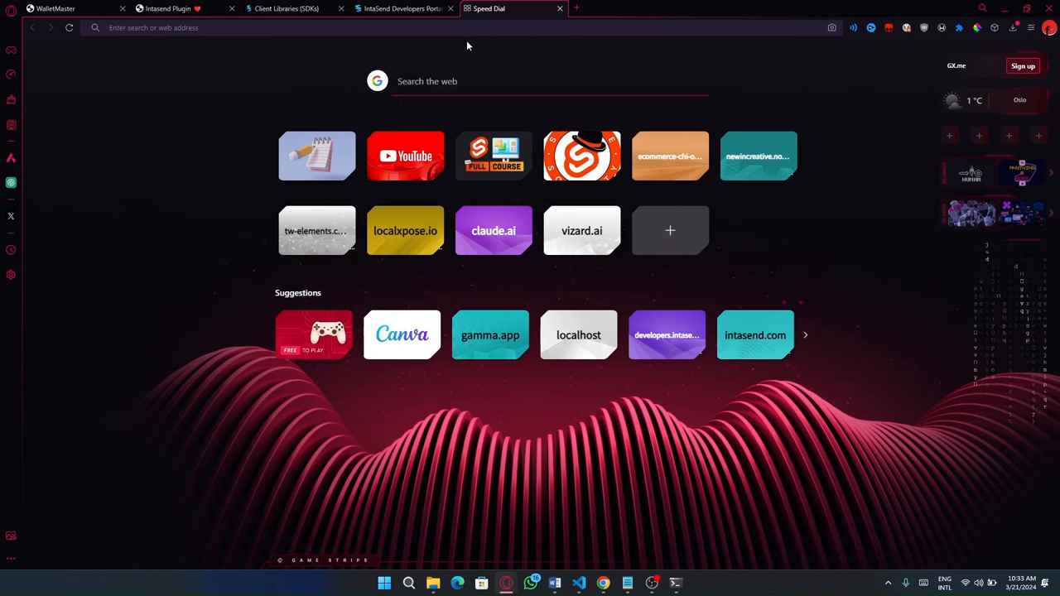
type("intasend")
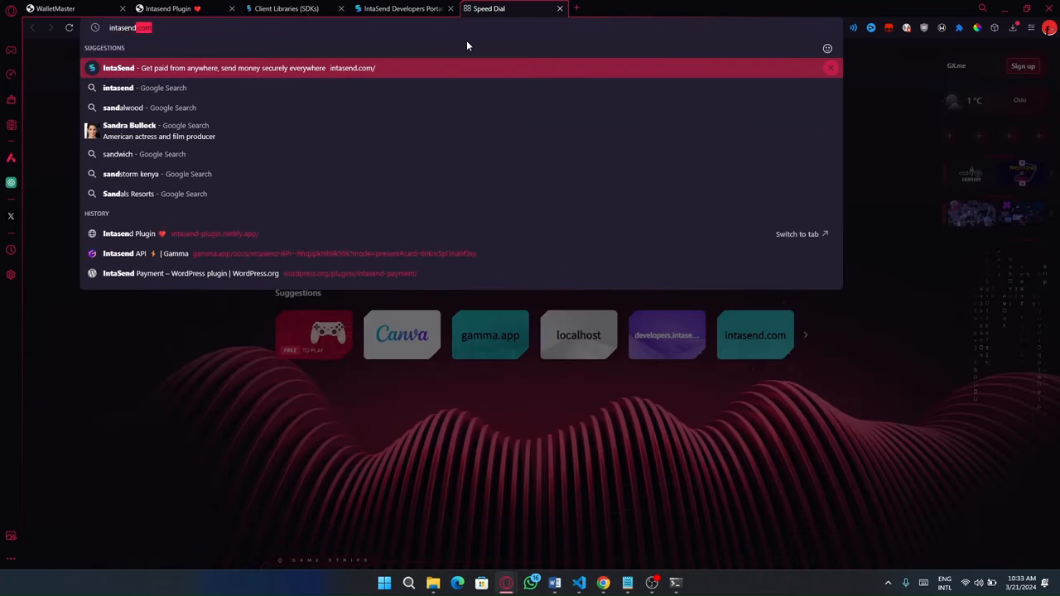
Step: Search Google for 'intasend php sdk' and go to Packagist's 'Packages from intasend' listing
type("php sdk")
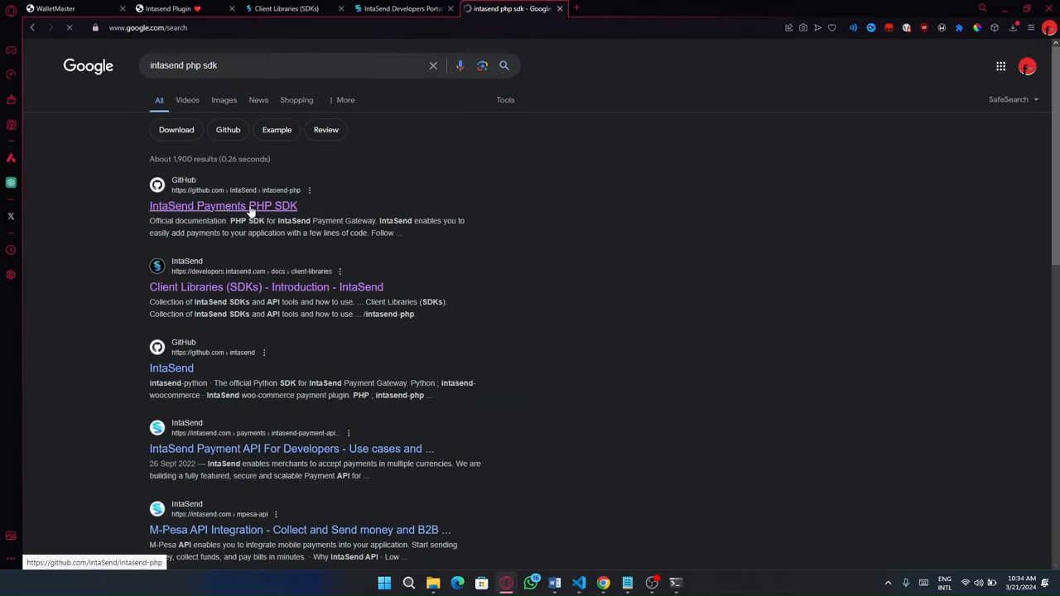
scroll("down", 3)
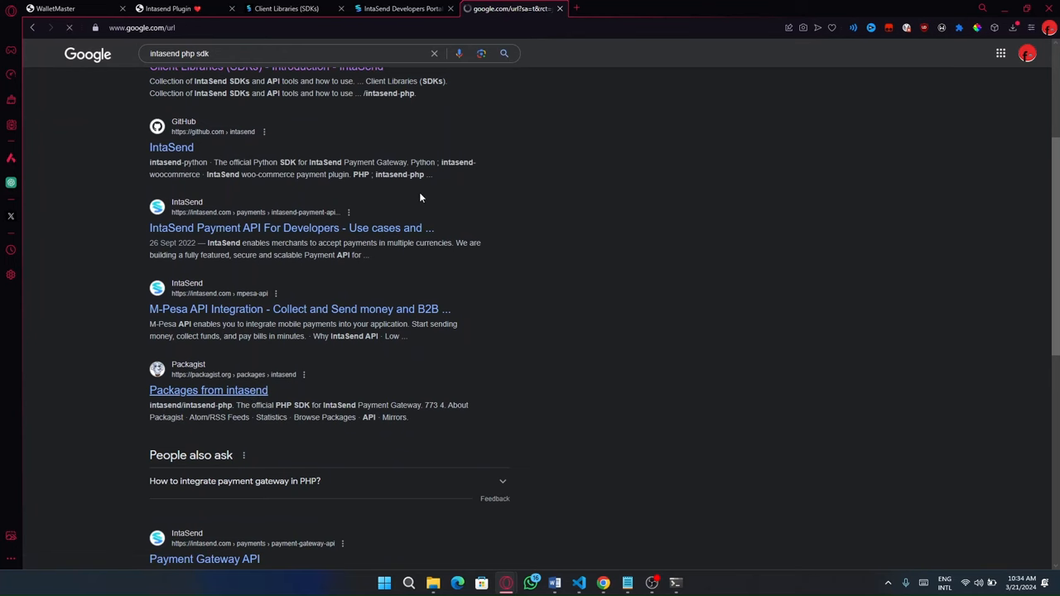
left_click(209, 391)
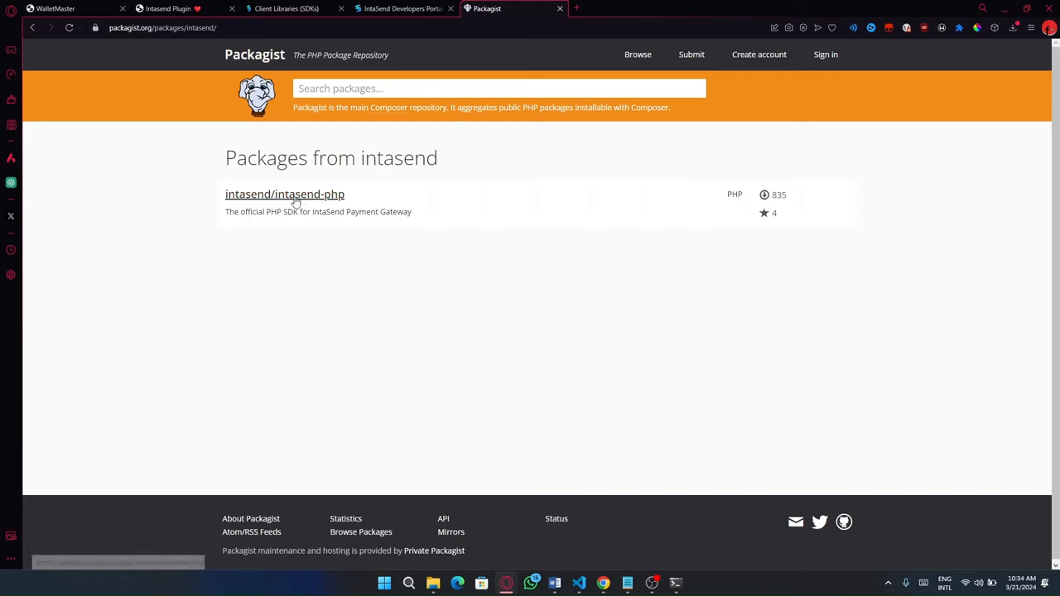
Step: Review the intasend/intasend-php README's checkout, STK-Push and payment link examples, then return to index.html
left_click(285, 194)
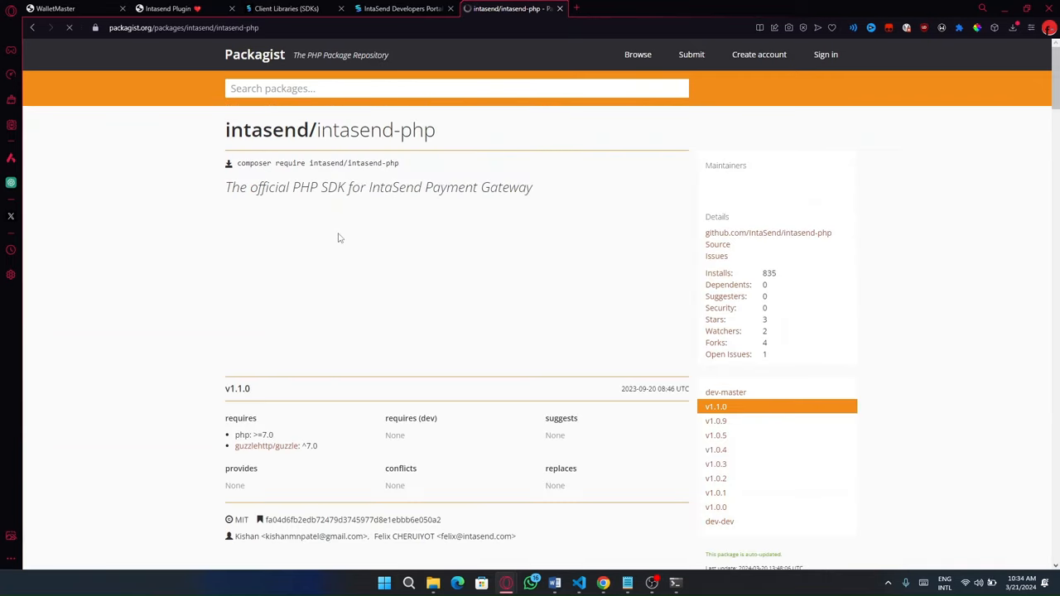
scroll("down", 3)
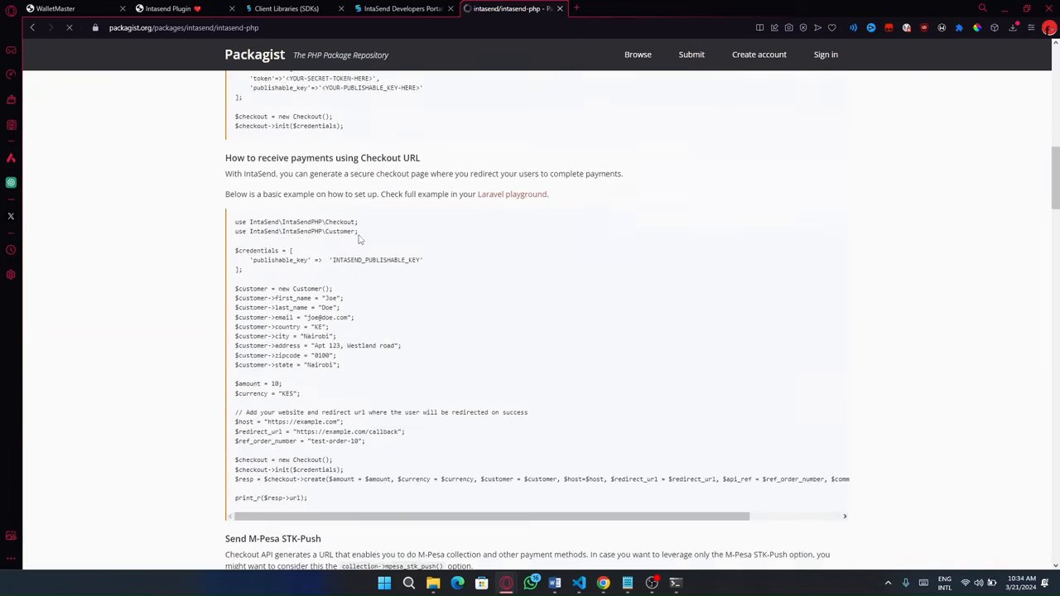
scroll("up", 3)
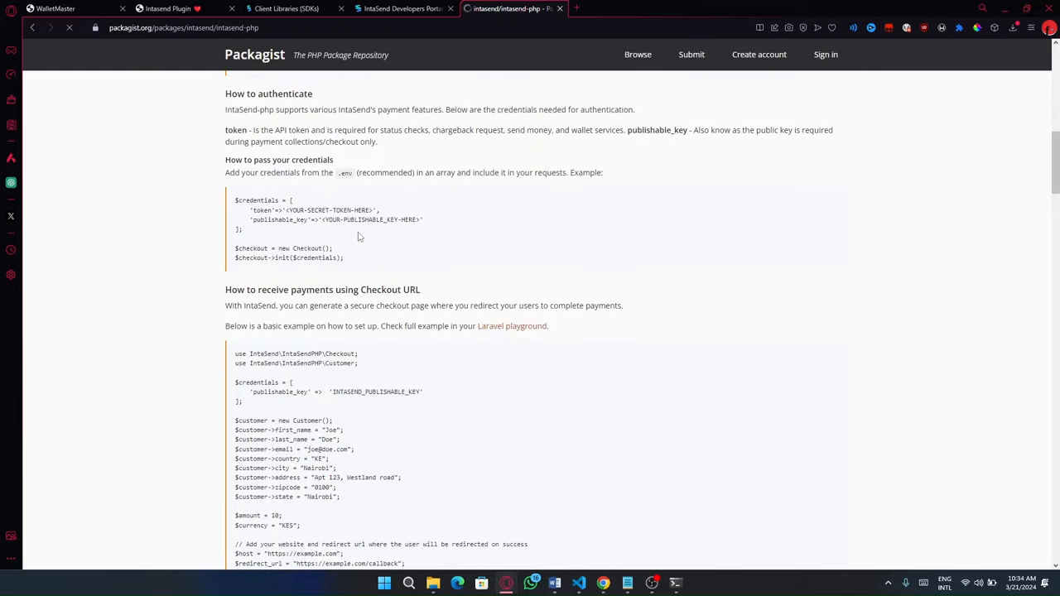
scroll("down", 3)
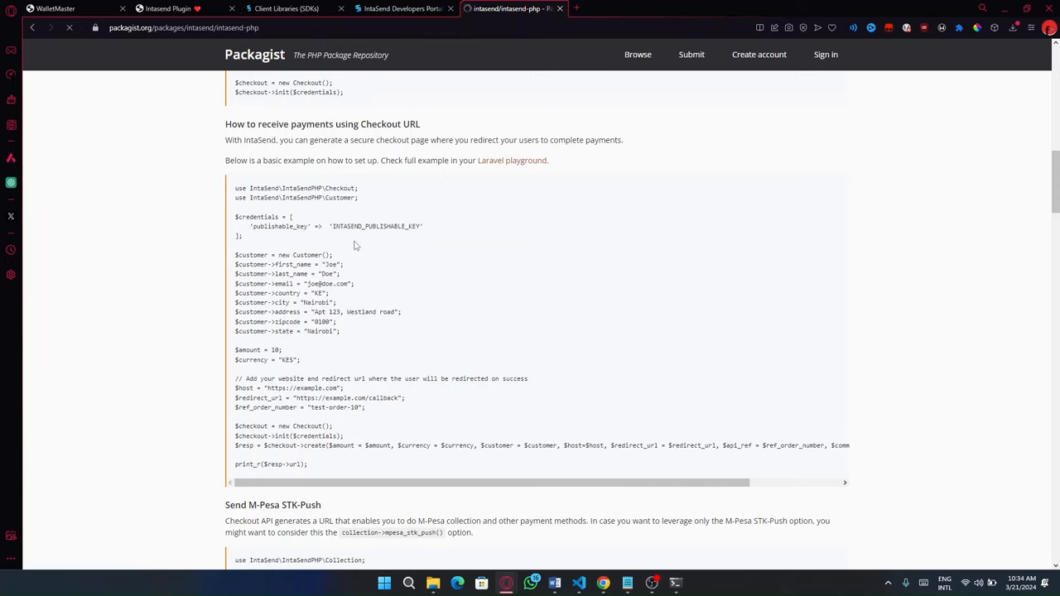
scroll("down", 3)
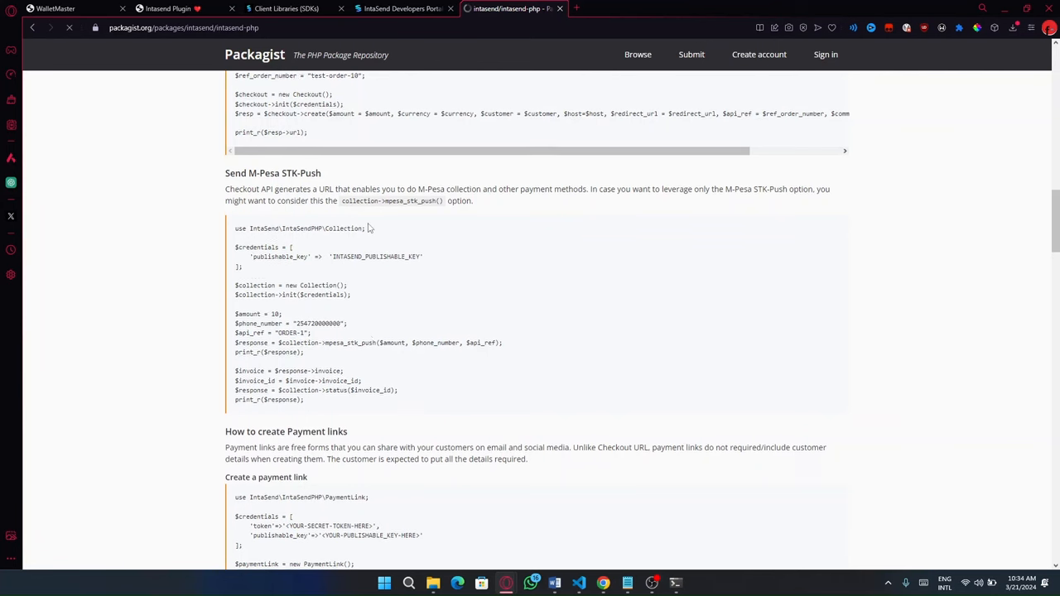
scroll("down", 3)
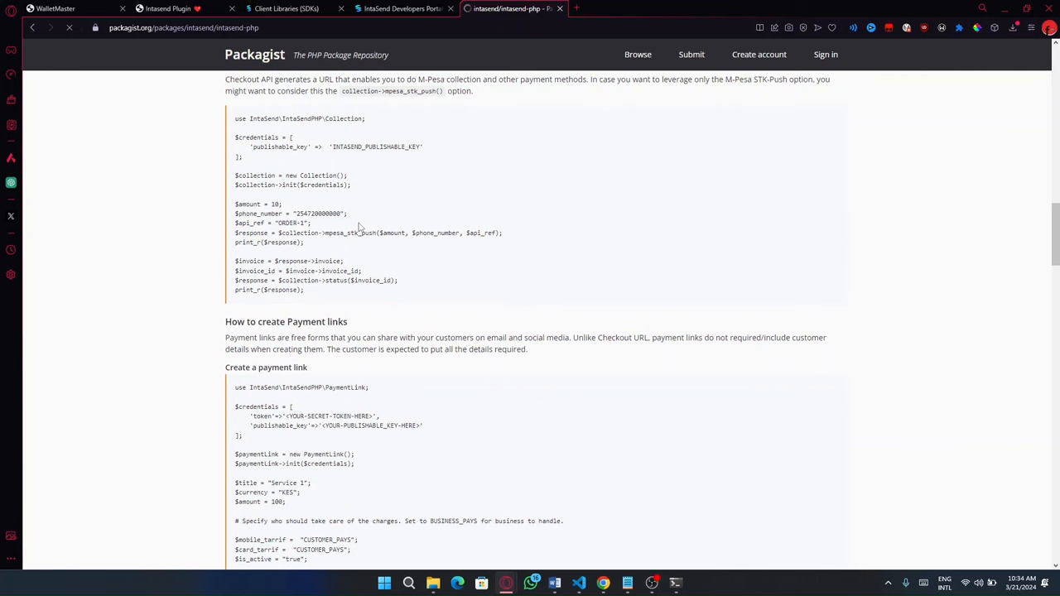
mouse_move(580, 583)
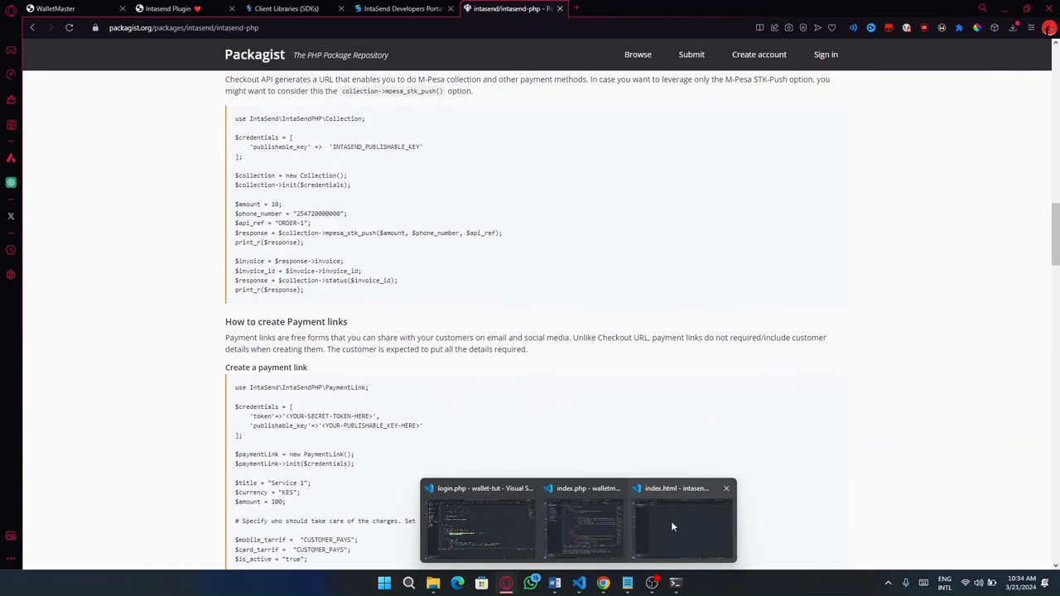
left_click(679, 522)
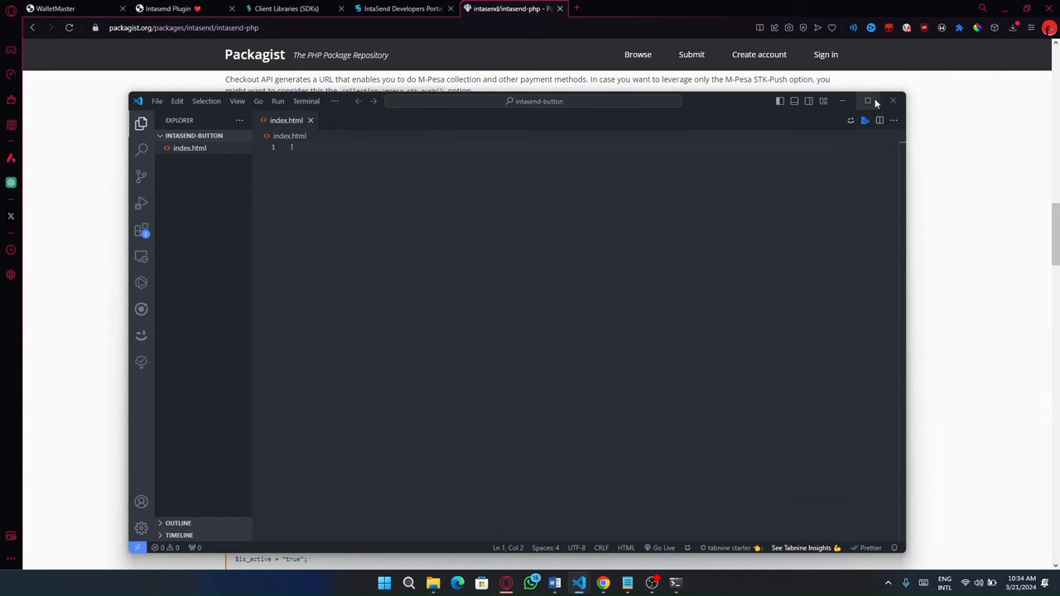
Step: Maximize the editor and insert the ! Emmet HTML boilerplate into index.html with a title started
left_click(868, 101)
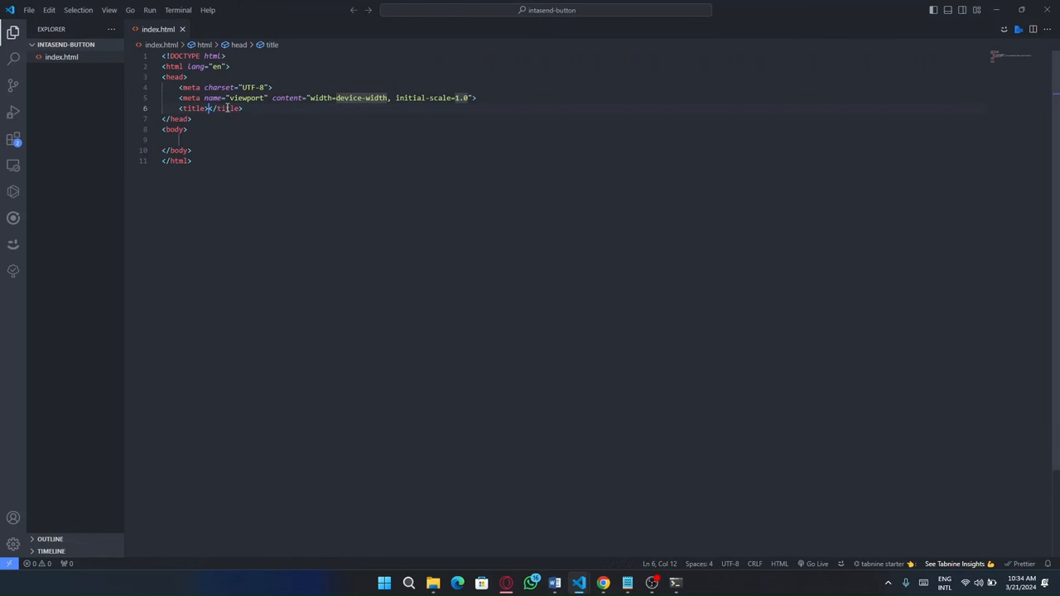
type("I")
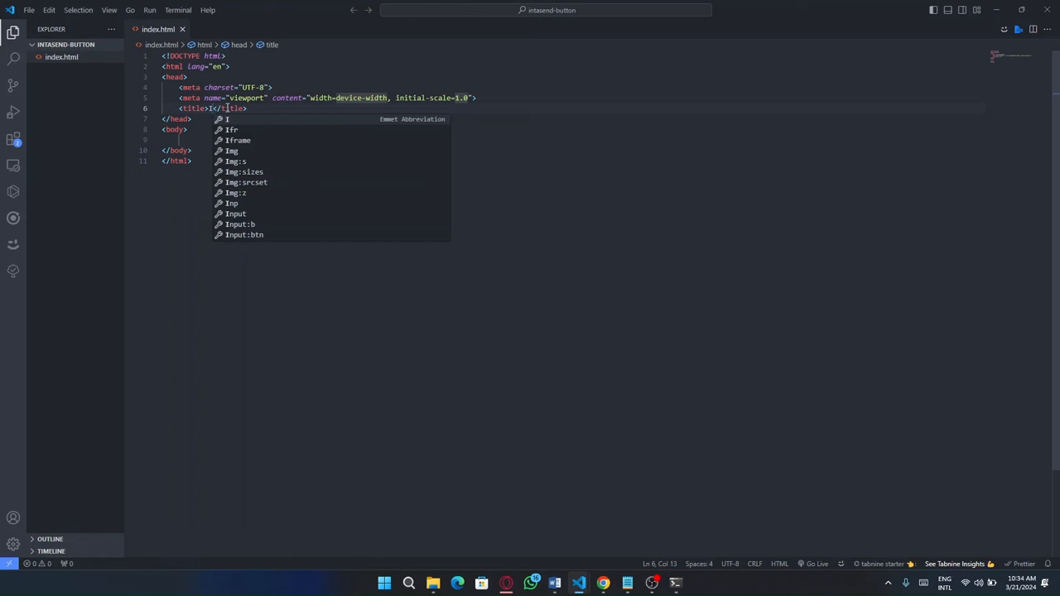
key("Escape")
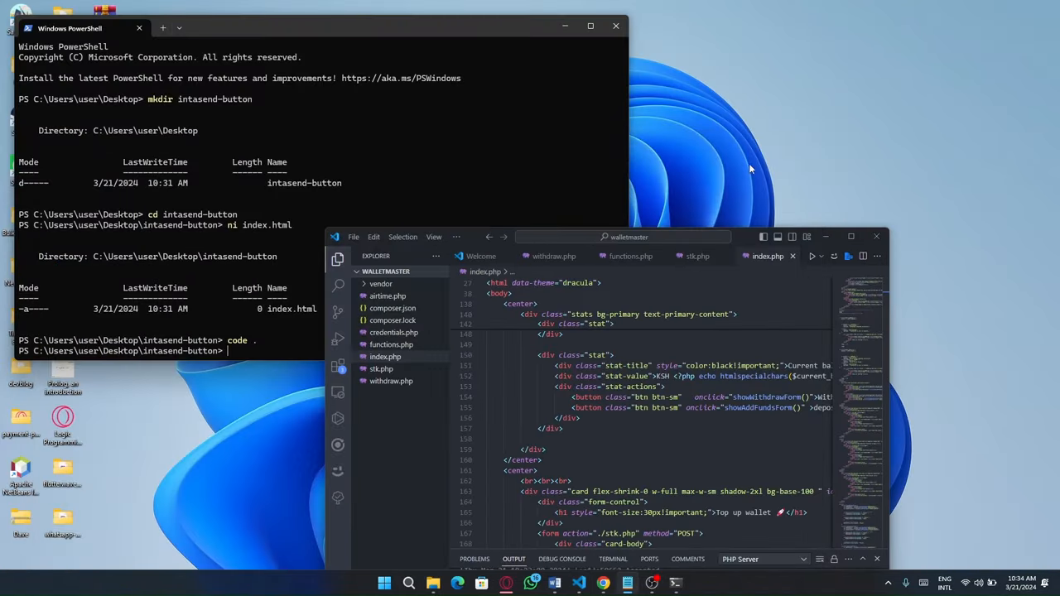
mouse_move(737, 270)
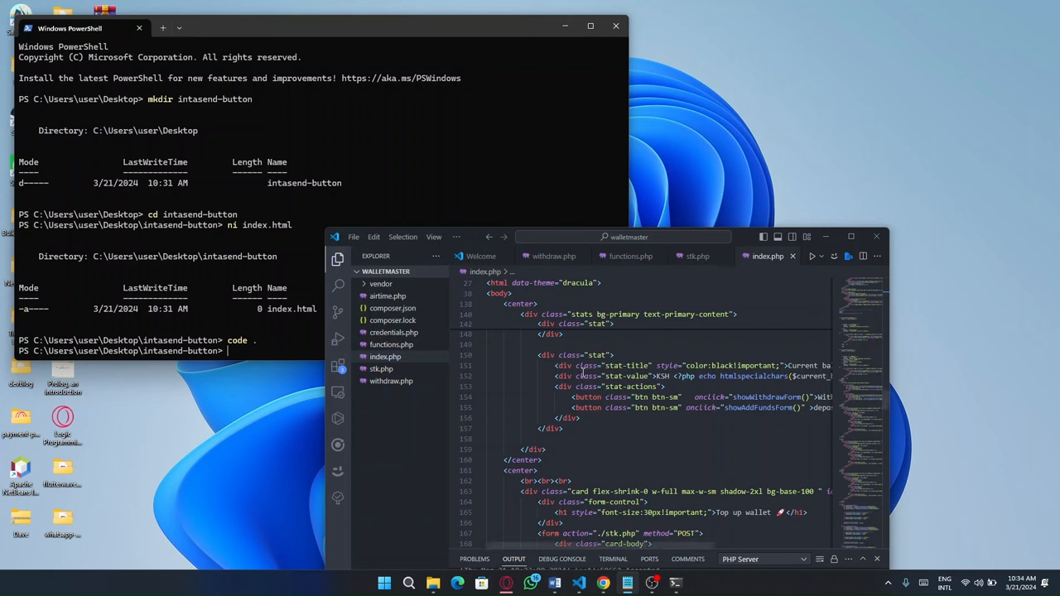
mouse_move(628, 583)
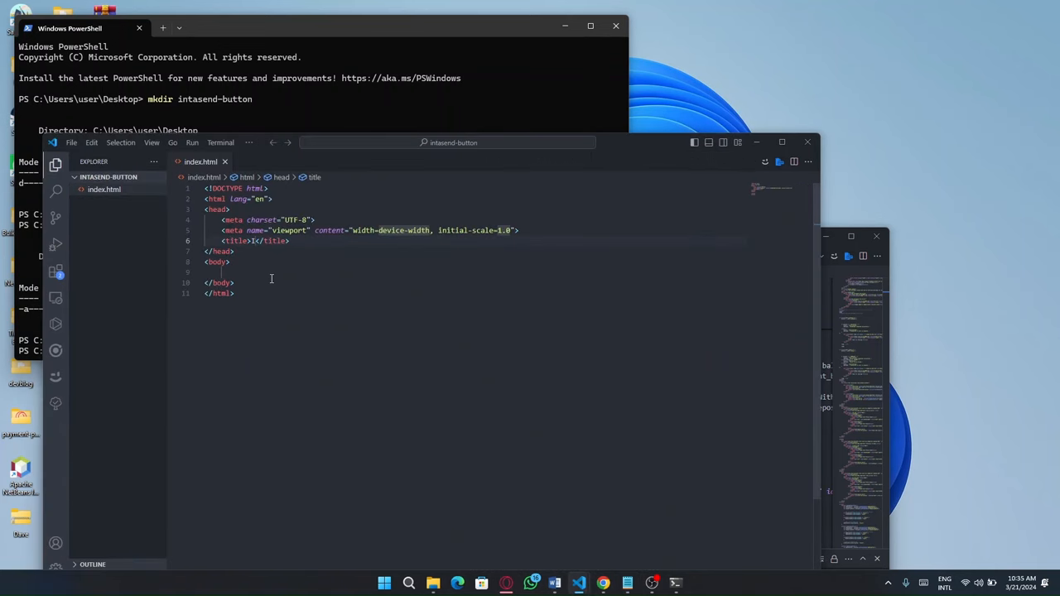
Step: Set the page title to 'Intasend button tutorial'
left_click(232, 272)
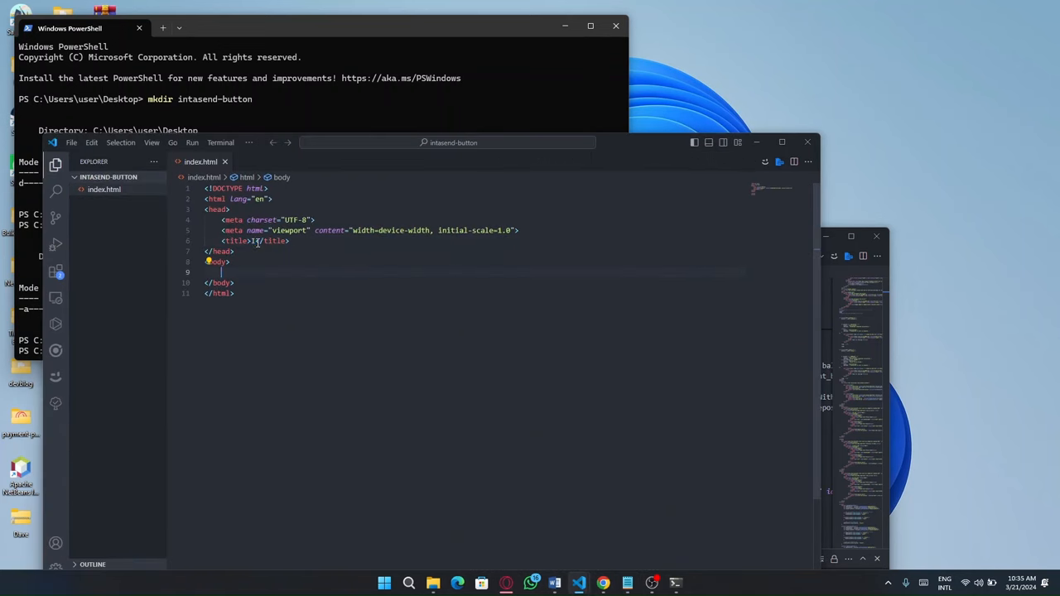
type("Inp")
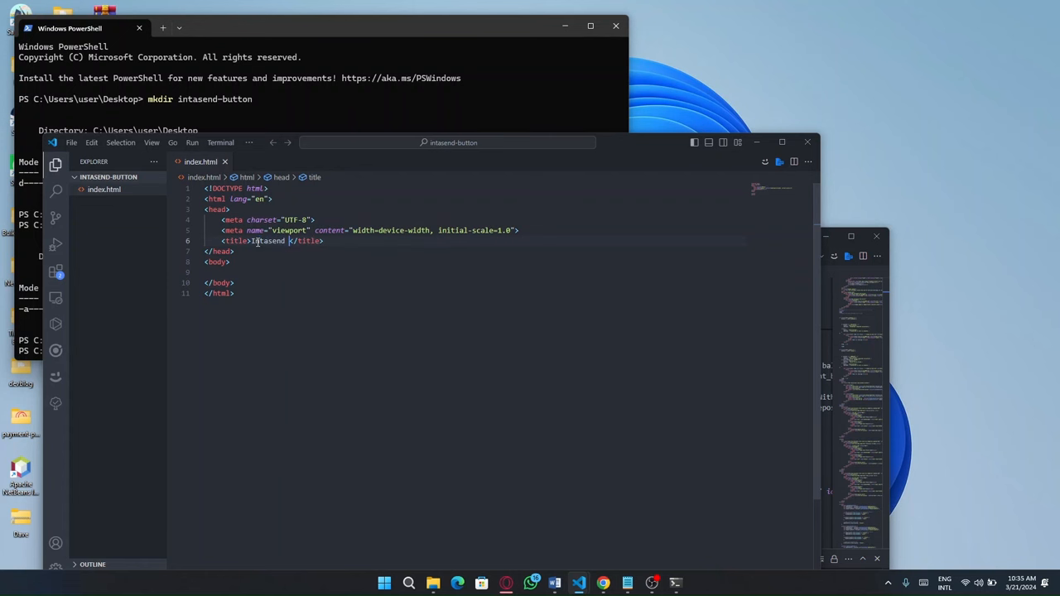
type("button tutorial")
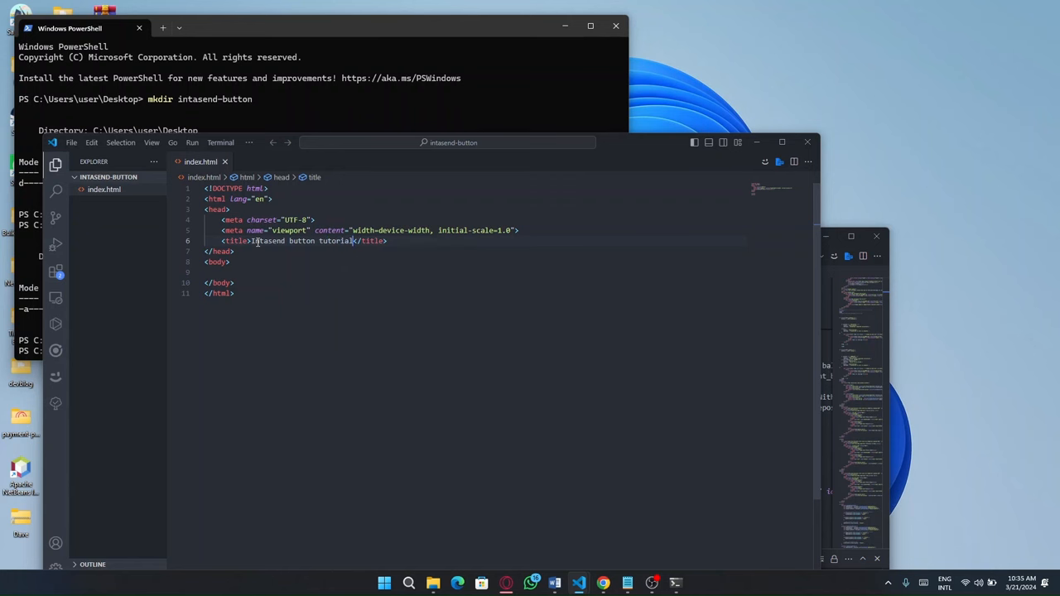
left_click(223, 272)
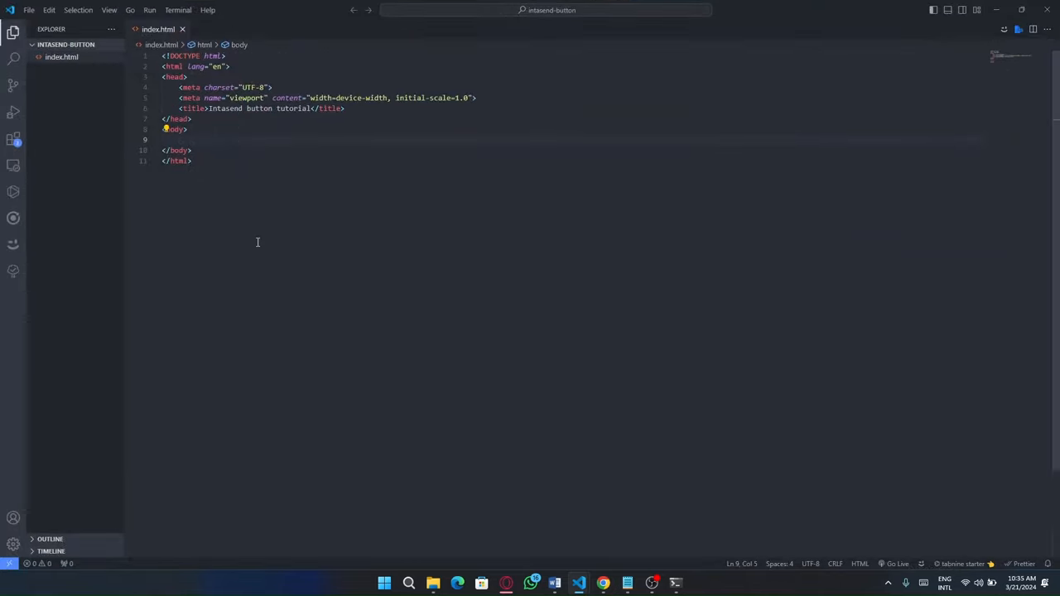
Step: Add an empty <center></center> block inside the body and switch to the browser
left_click(13, 33)
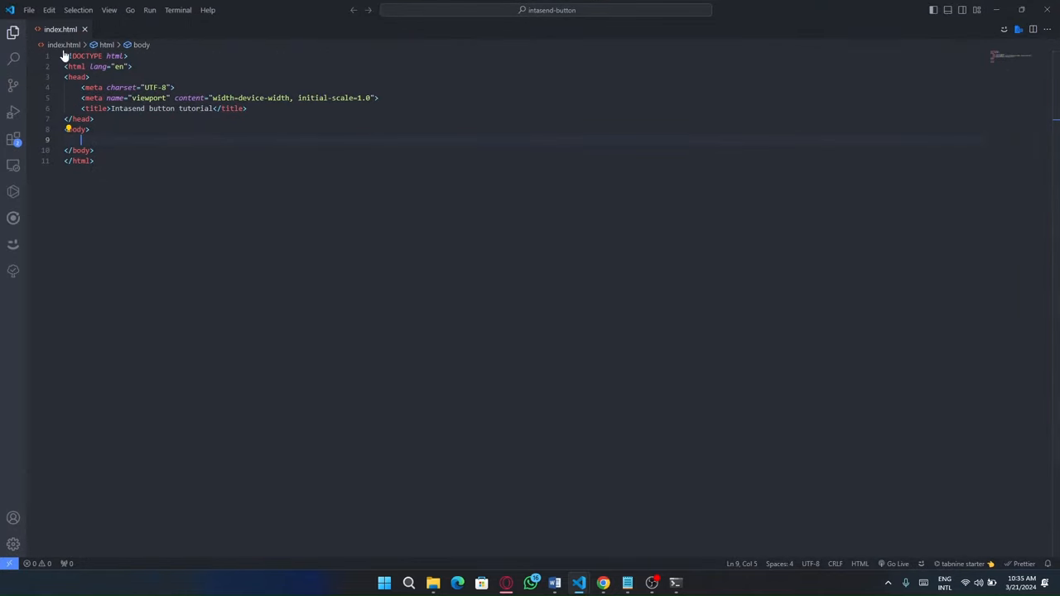
type("center>")
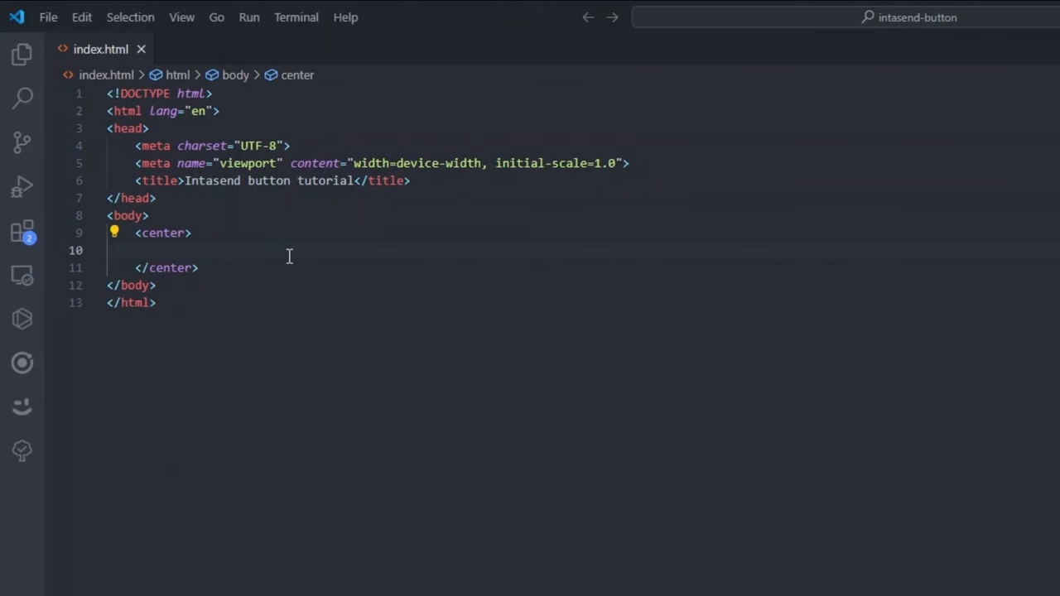
key("alt+tab")
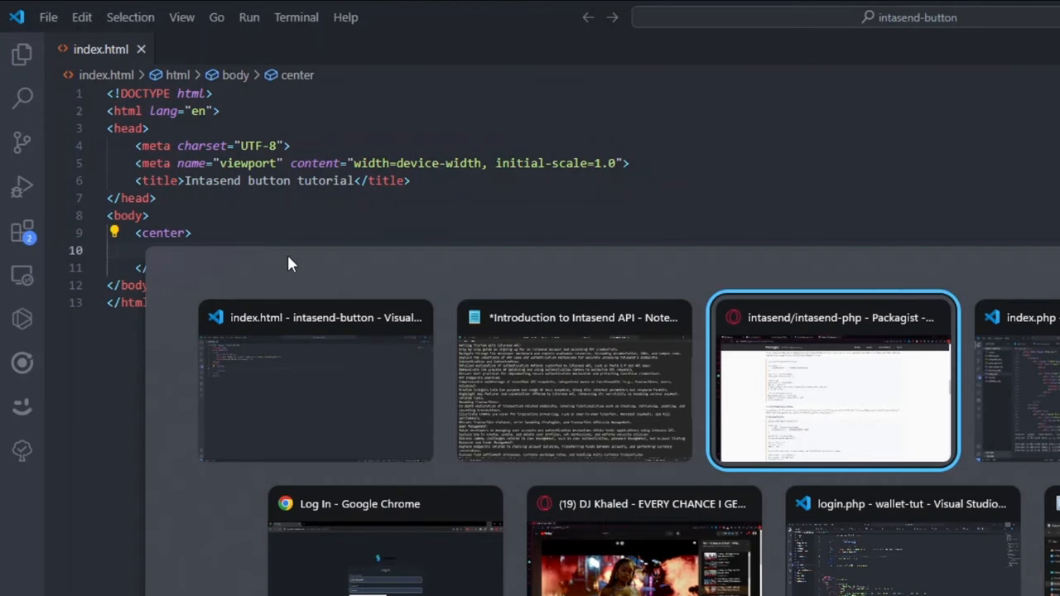
Step: Navigate the IntaSend docs to Payment Button Element > Accept all payment methods
left_click(831, 381)
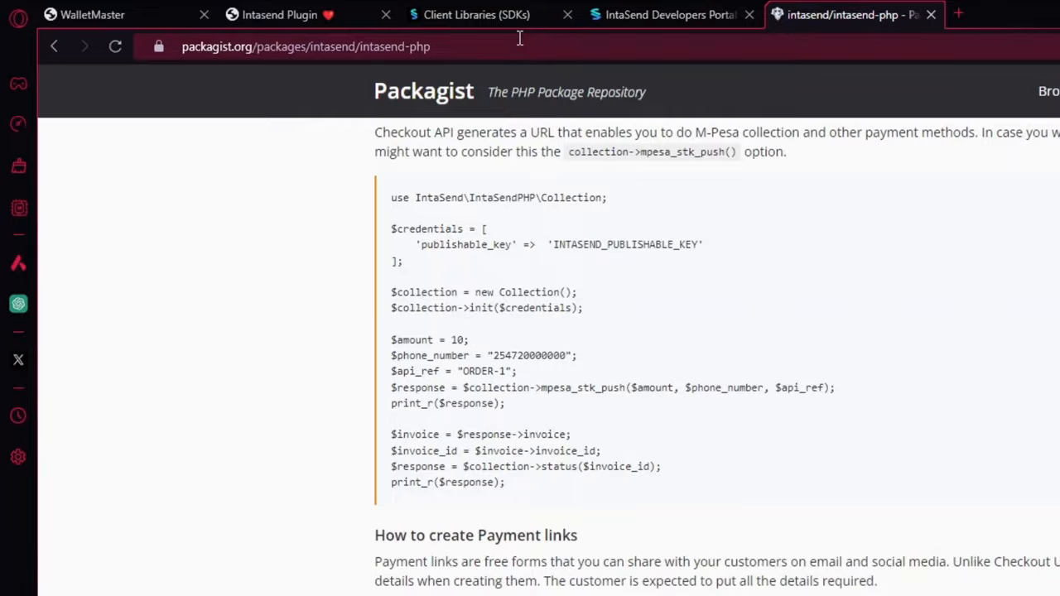
left_click(477, 13)
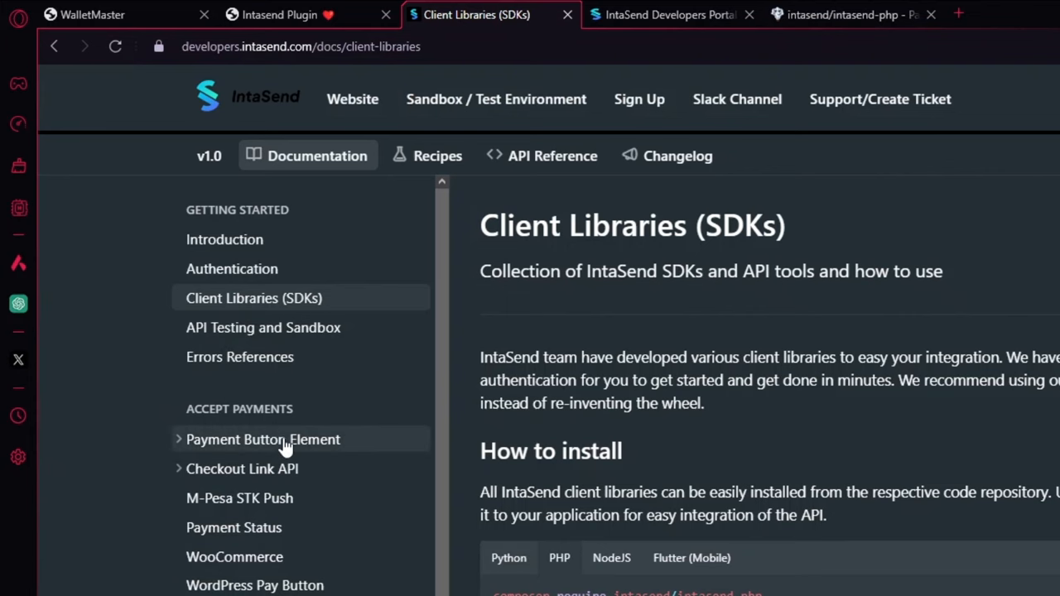
left_click(261, 439)
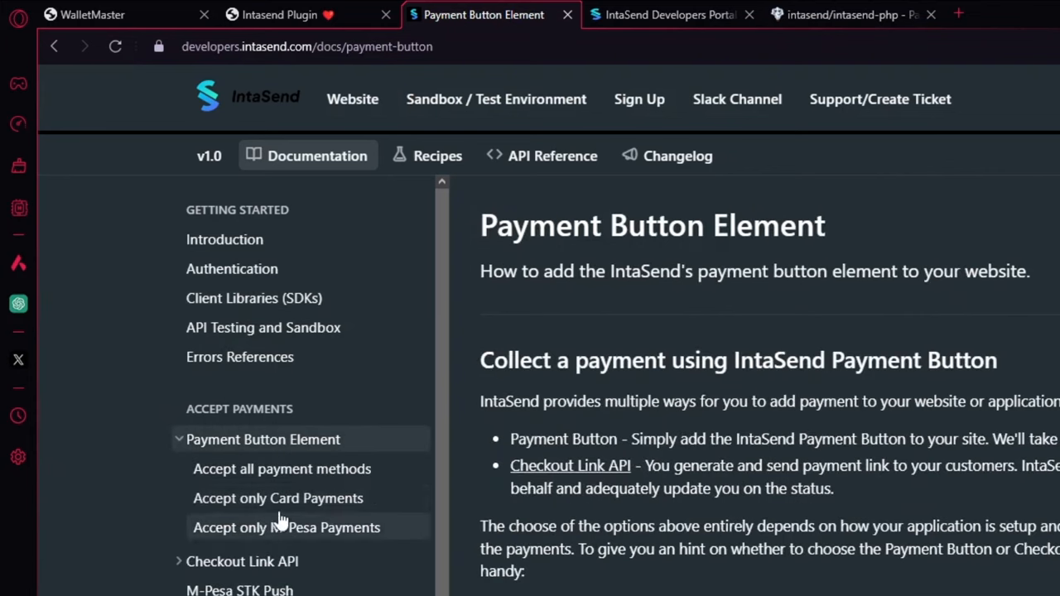
left_click(282, 468)
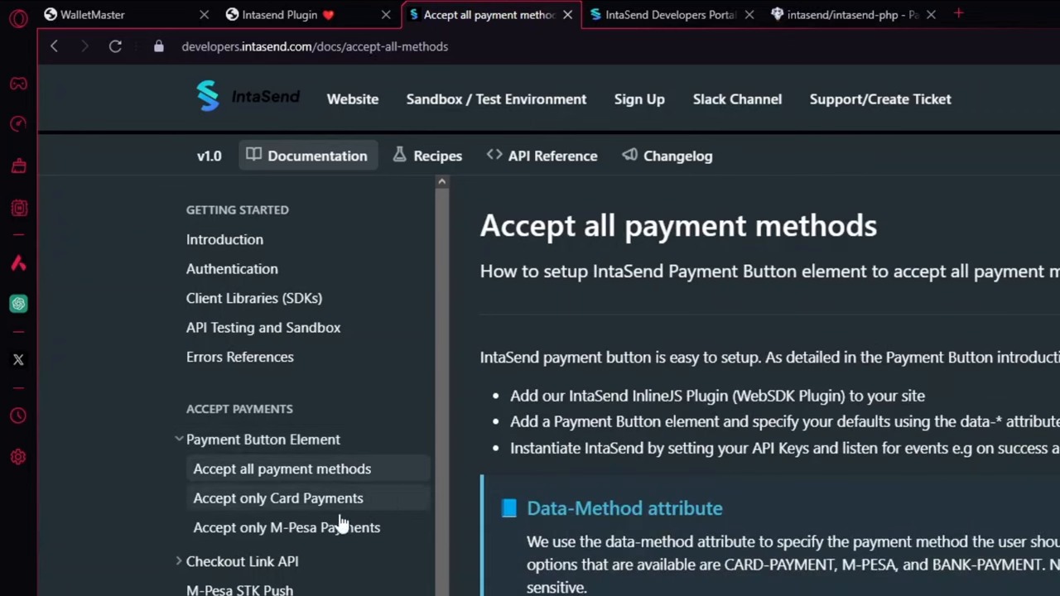
mouse_move(374, 533)
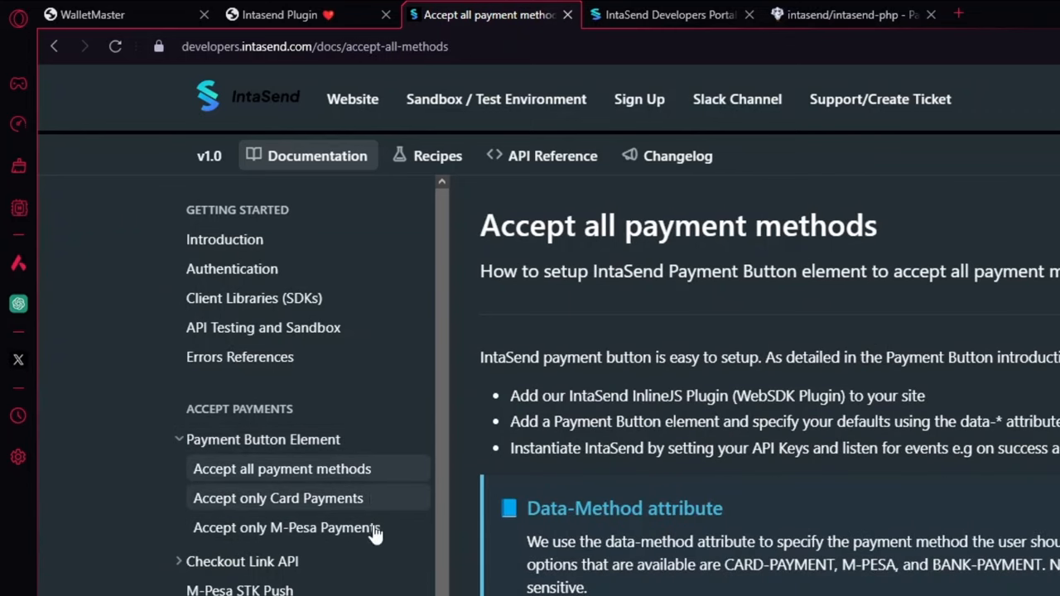
mouse_move(348, 511)
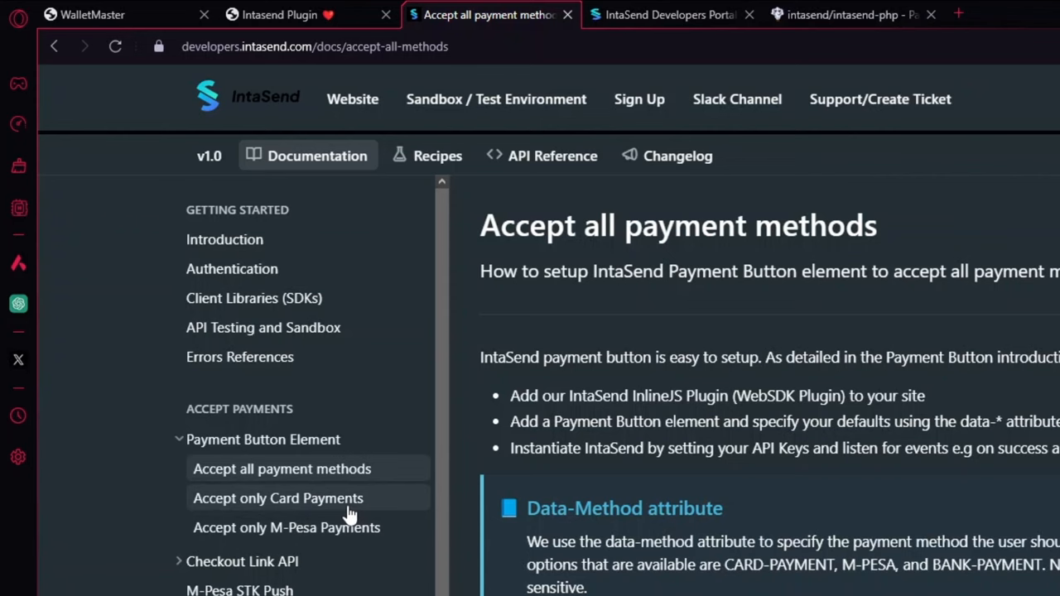
Step: Copy the HTML payment button example and paste it inside the center block of index.html
scroll("down", 3)
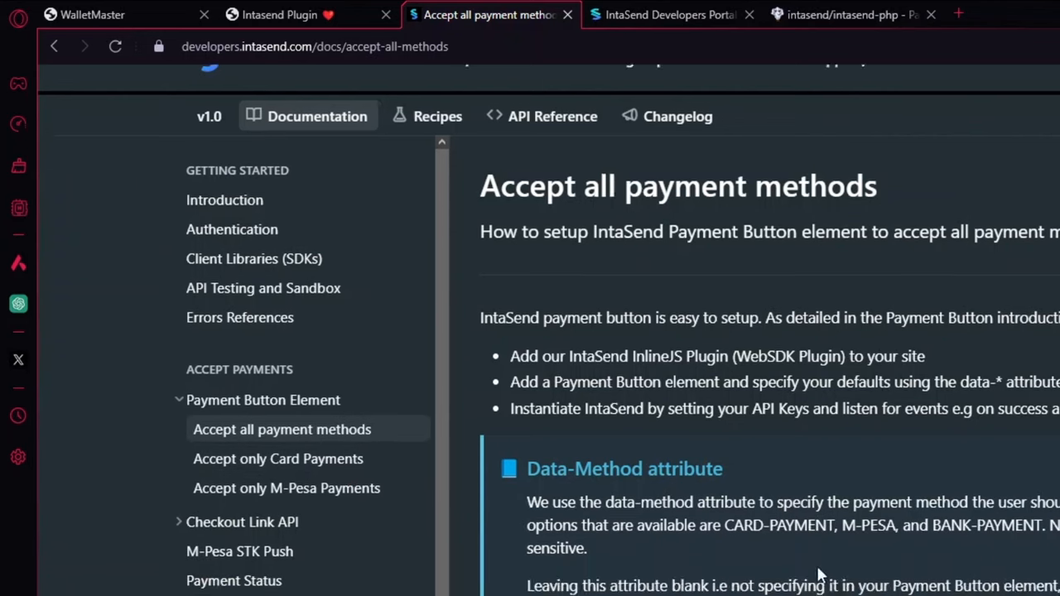
scroll("down", 3)
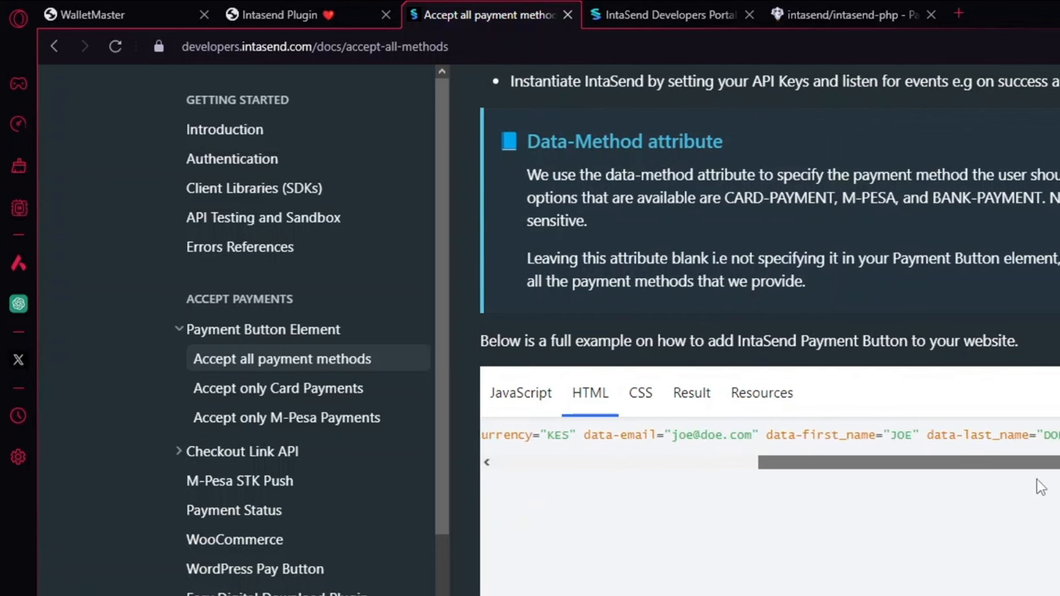
scroll("right", 3)
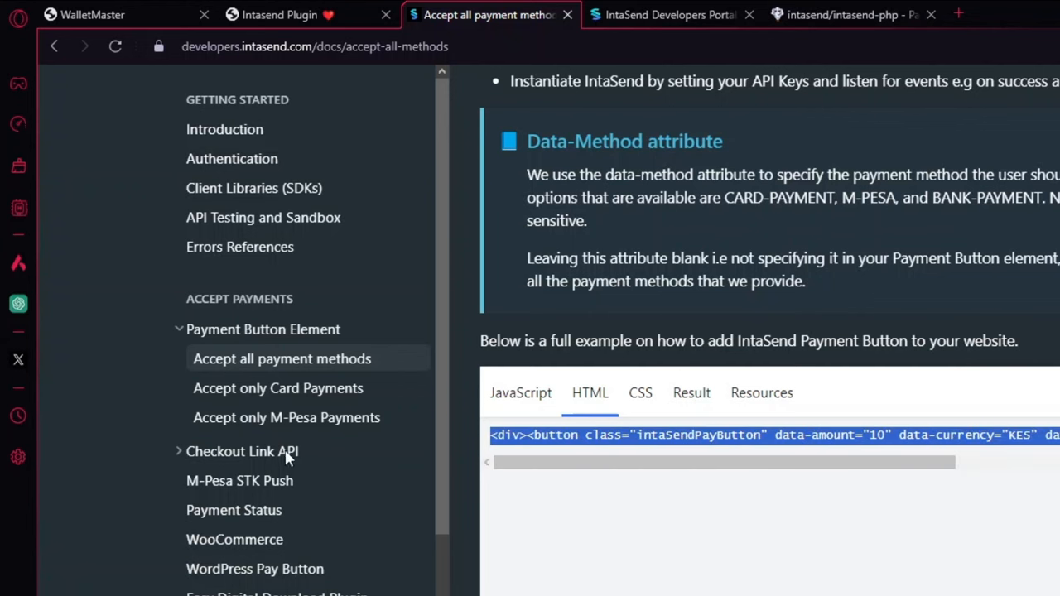
mouse_move(311, 489)
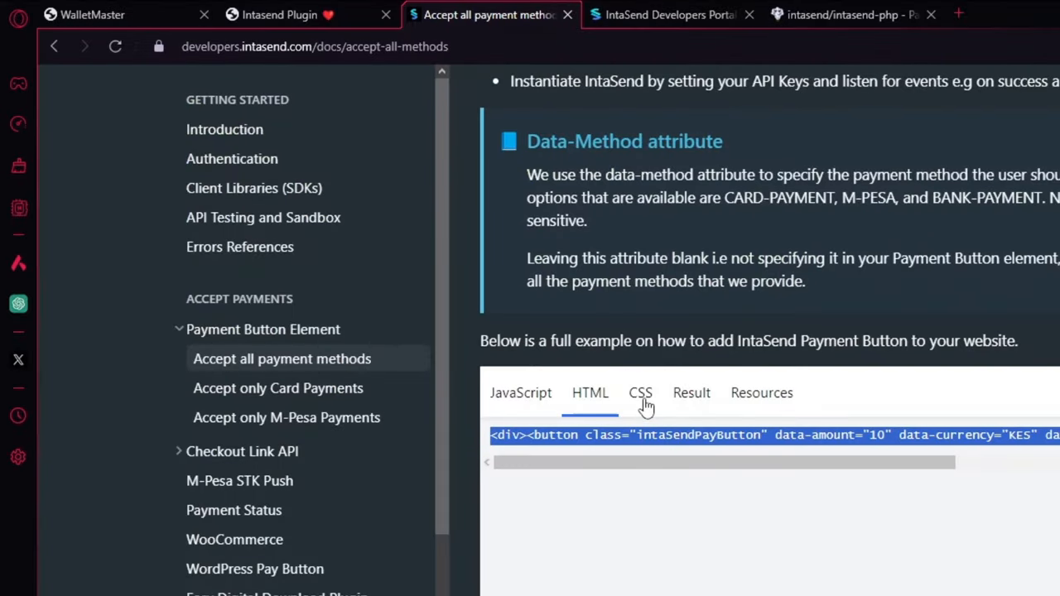
left_click(639, 392)
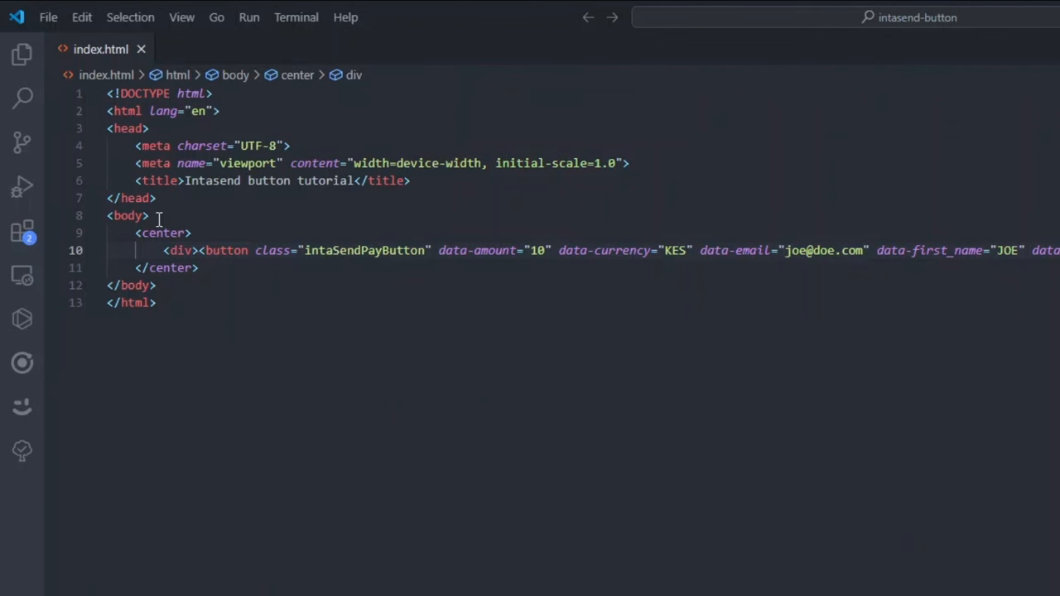
mouse_move(194, 207)
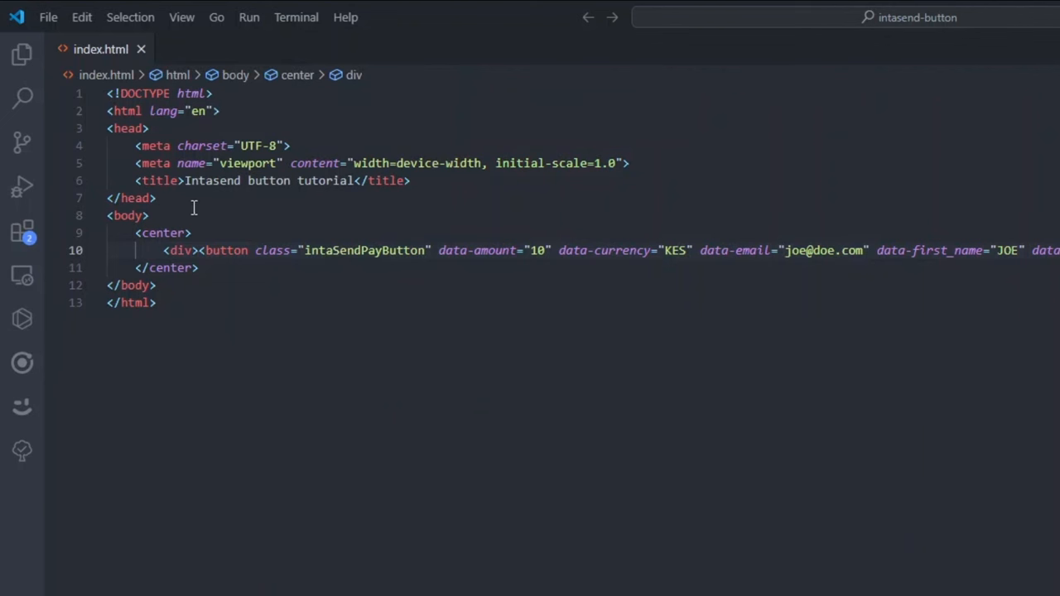
Step: Add a style block after </head> holding the docs' intaSendPayButton CSS with its hover rule
left_click(156, 199)
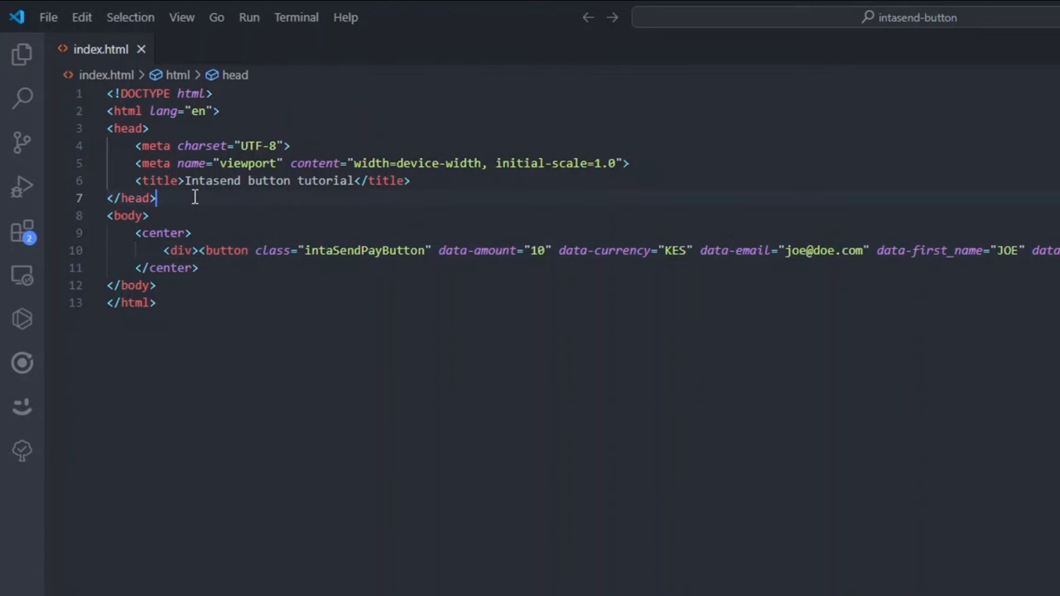
type("style>")
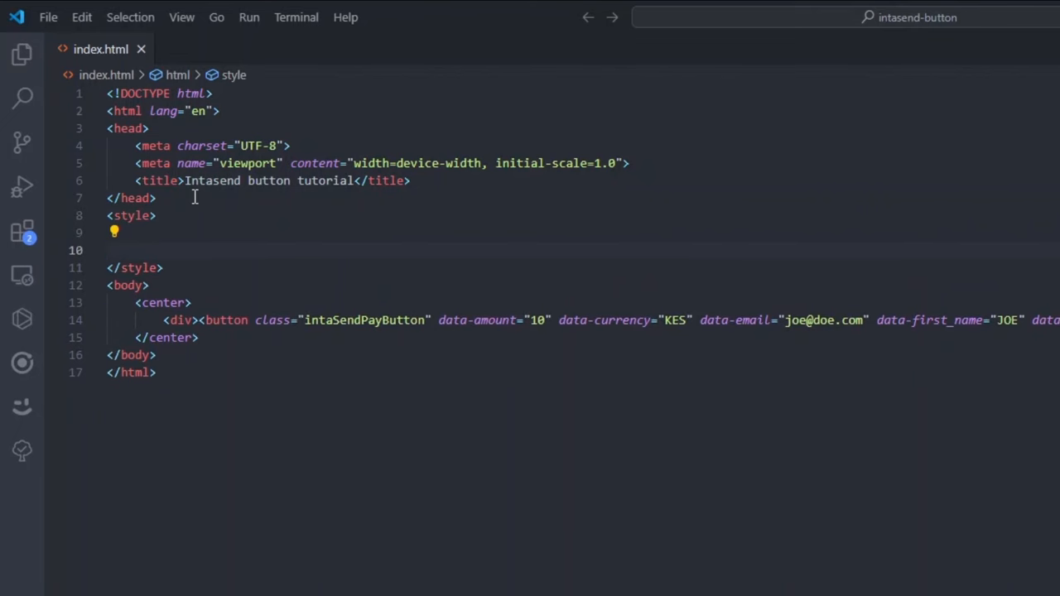
left_click(489, 14)
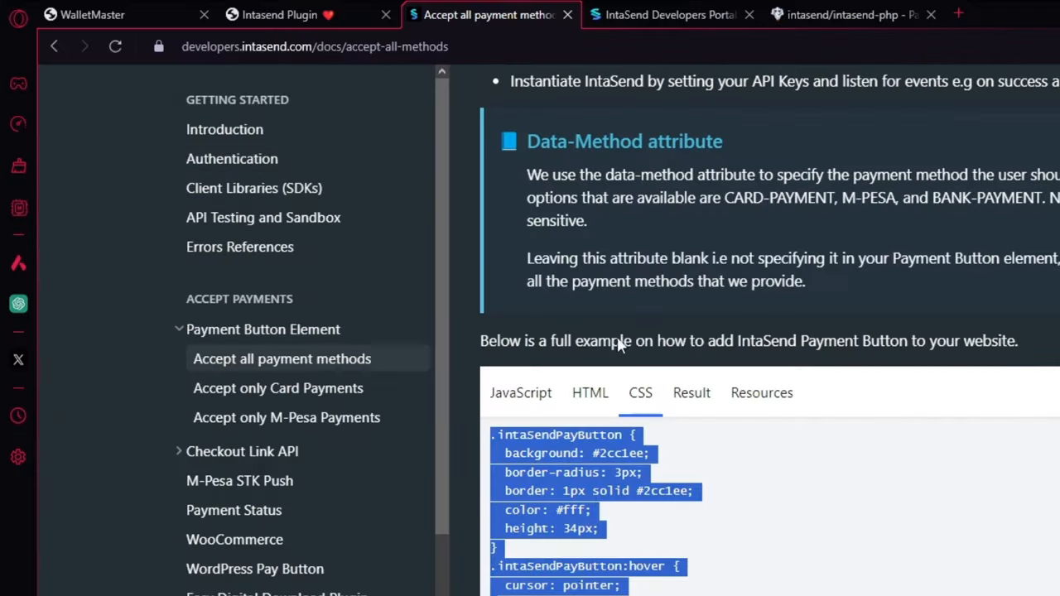
left_click(520, 393)
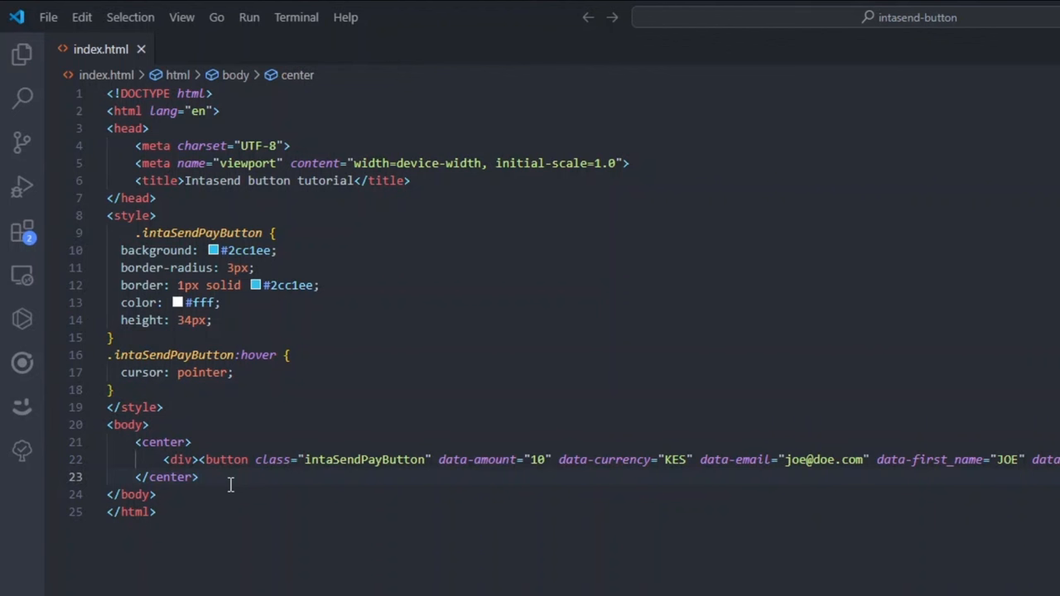
Step: Wrap the pasted new window.IntaSend({...}) initialisation with status handlers in a <script> tag and format the document
key("Enter")
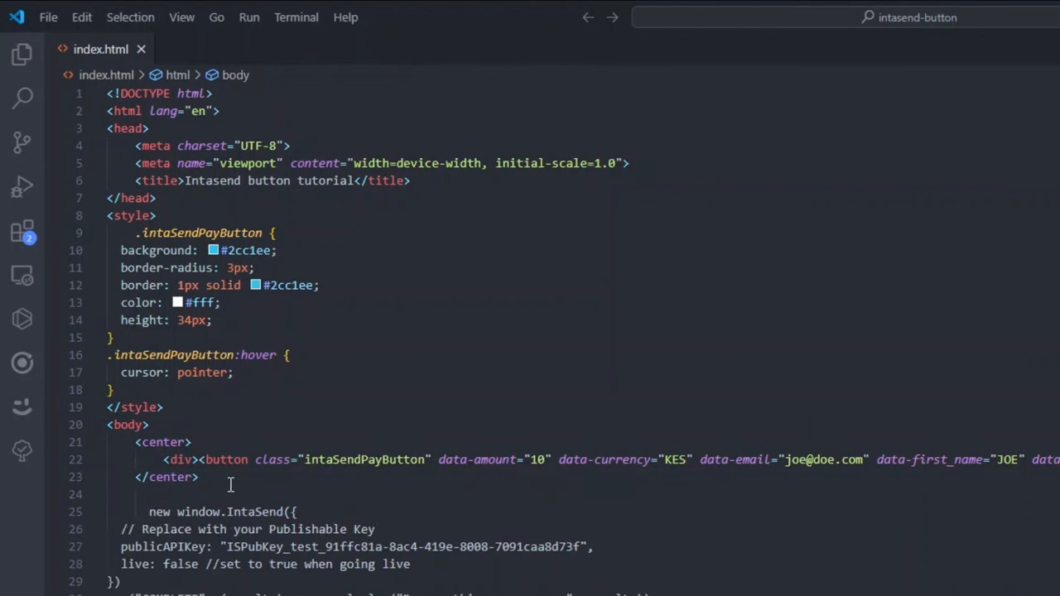
type("sc")
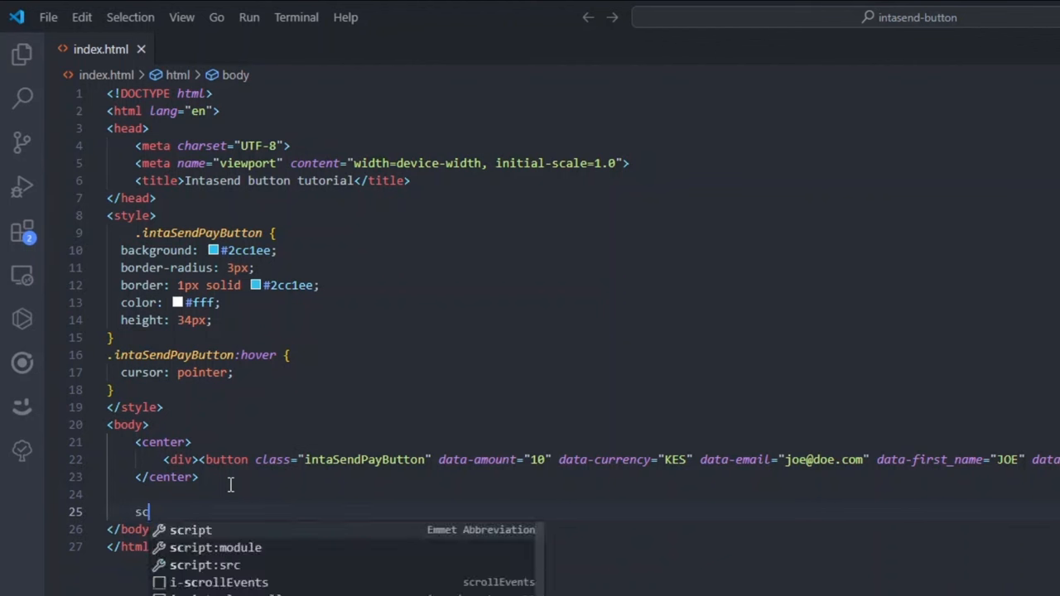
type("cript>")
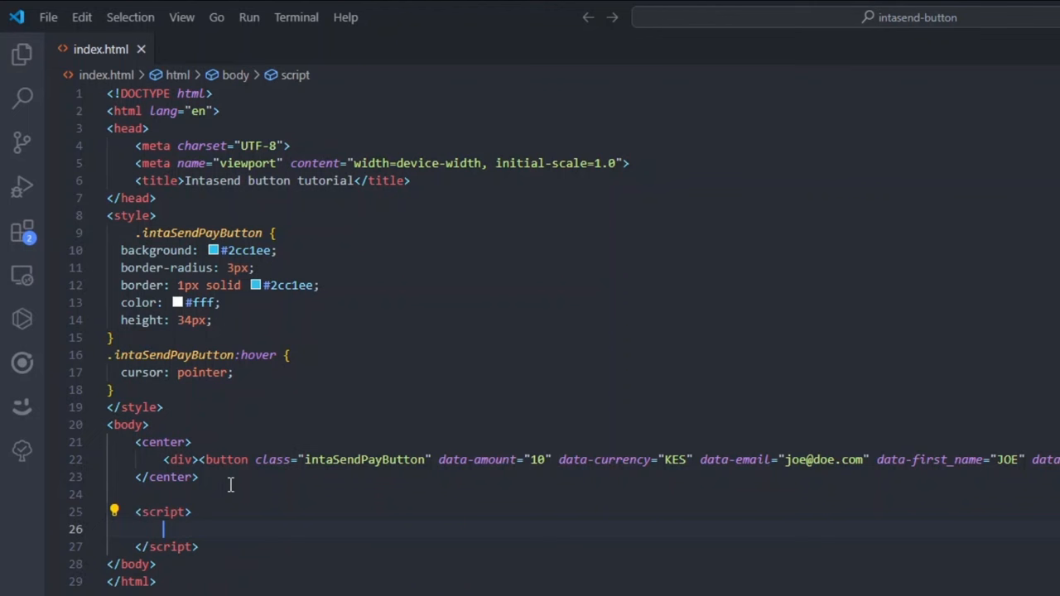
type("new window.IntaSend({")
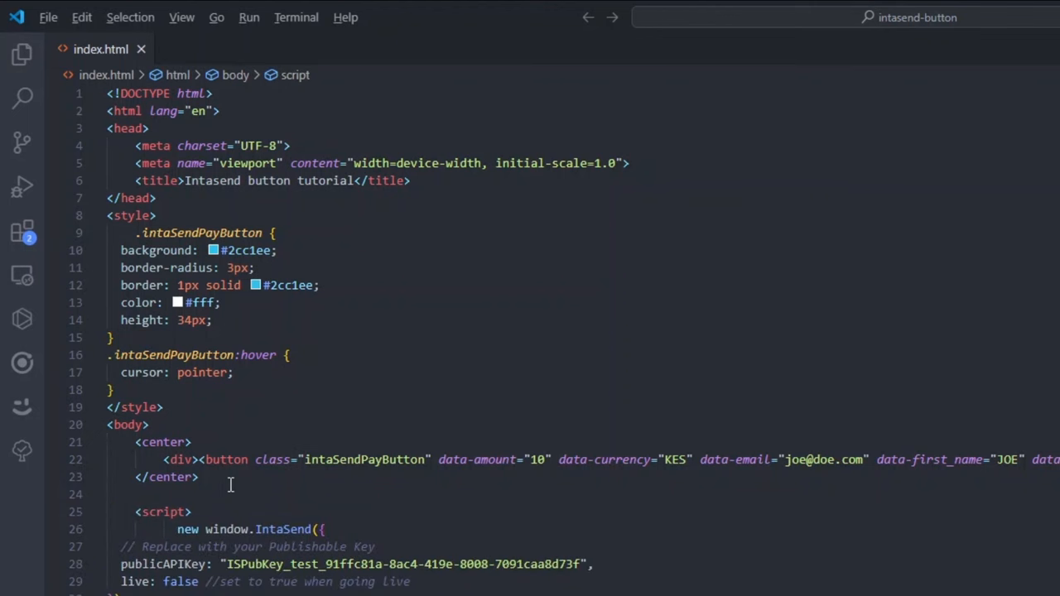
scroll("down", 3)
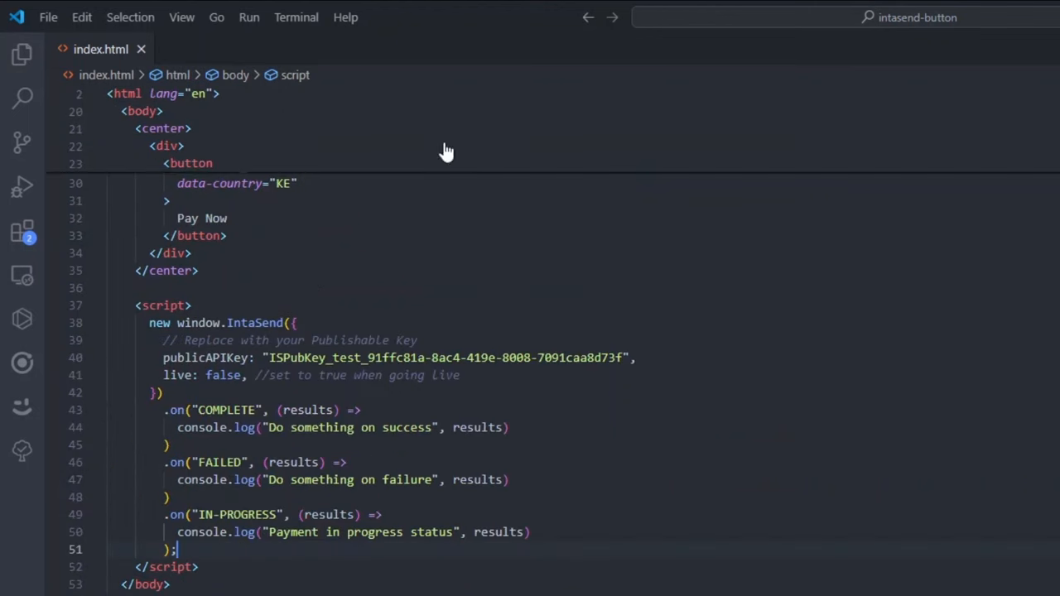
scroll("up", 3)
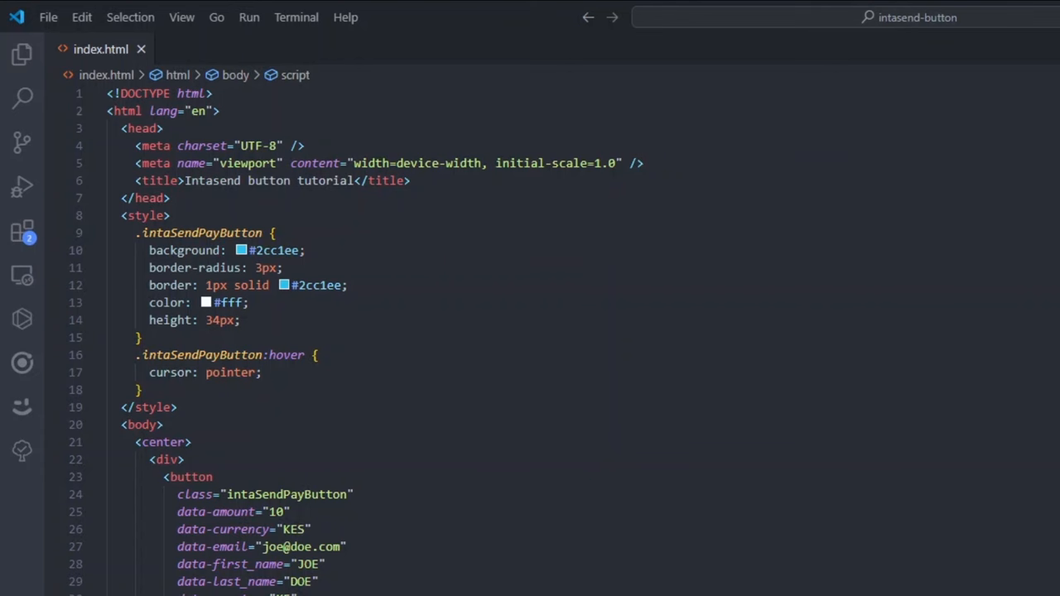
mouse_move(285, 404)
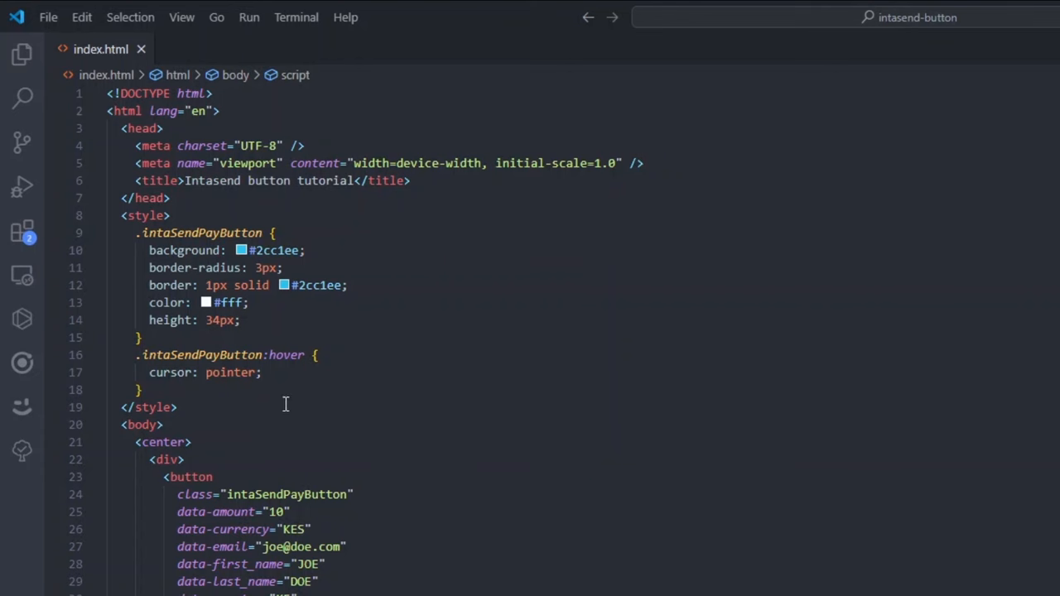
key("alt+tab")
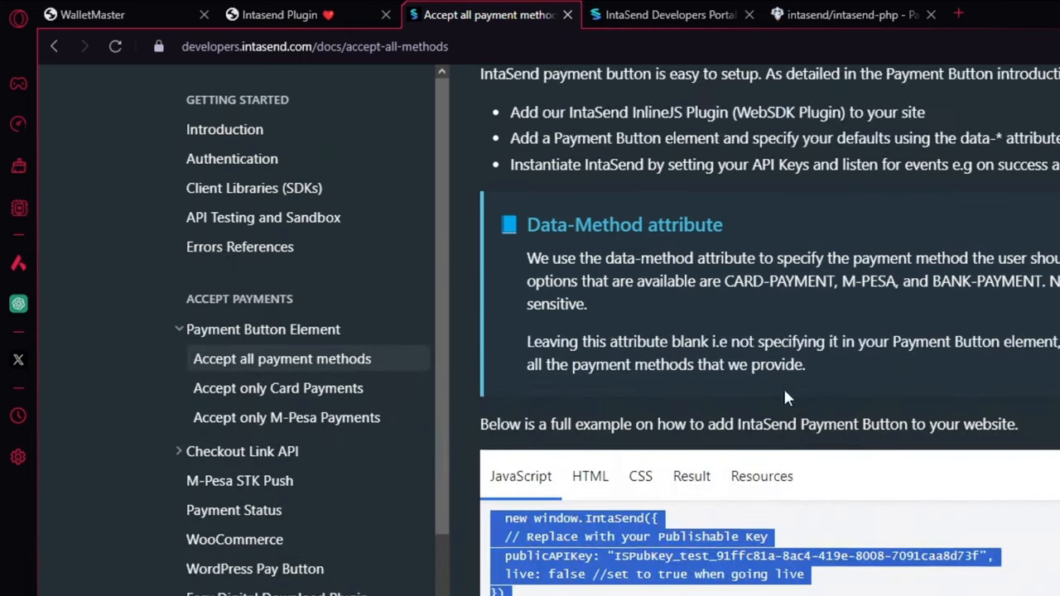
left_click(261, 328)
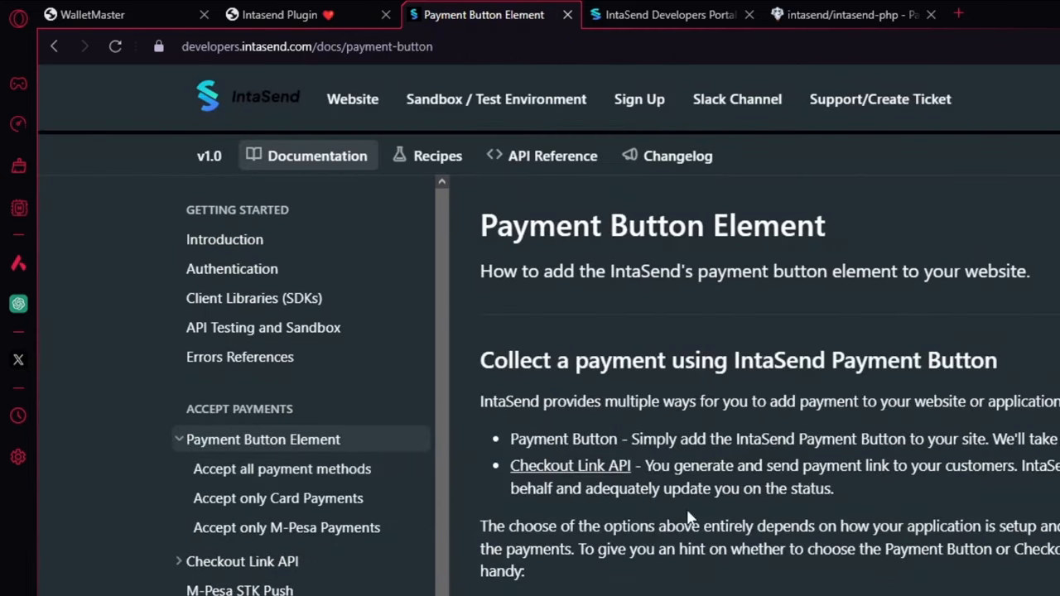
scroll("down", 3)
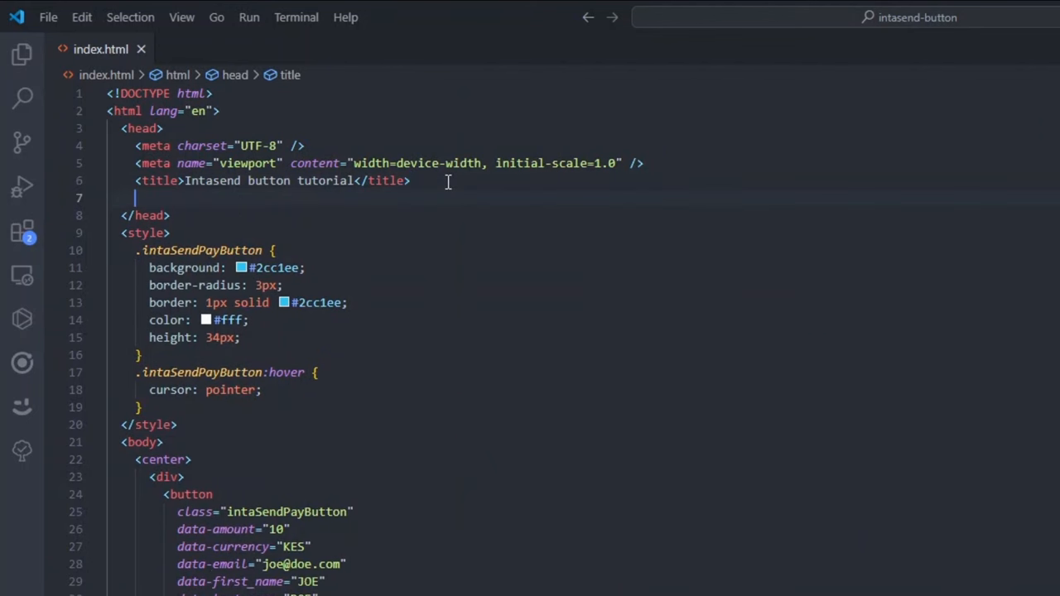
type("<script src=\"https://unpkg.com/intasend-inlinejs-sdk@4.0.0/build/intasend-inline.js\"></script>")
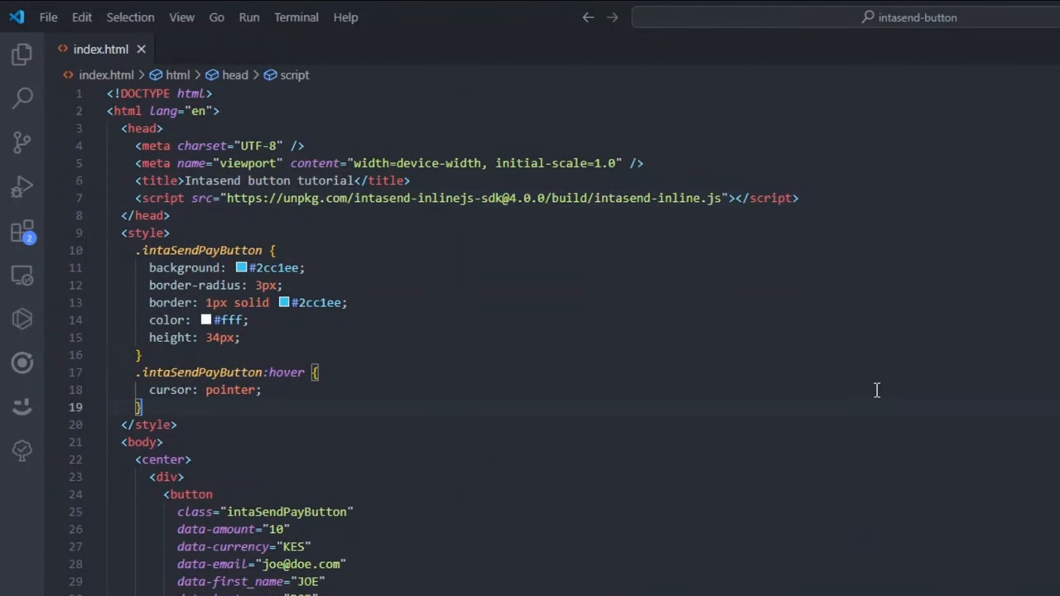
scroll("down", 3)
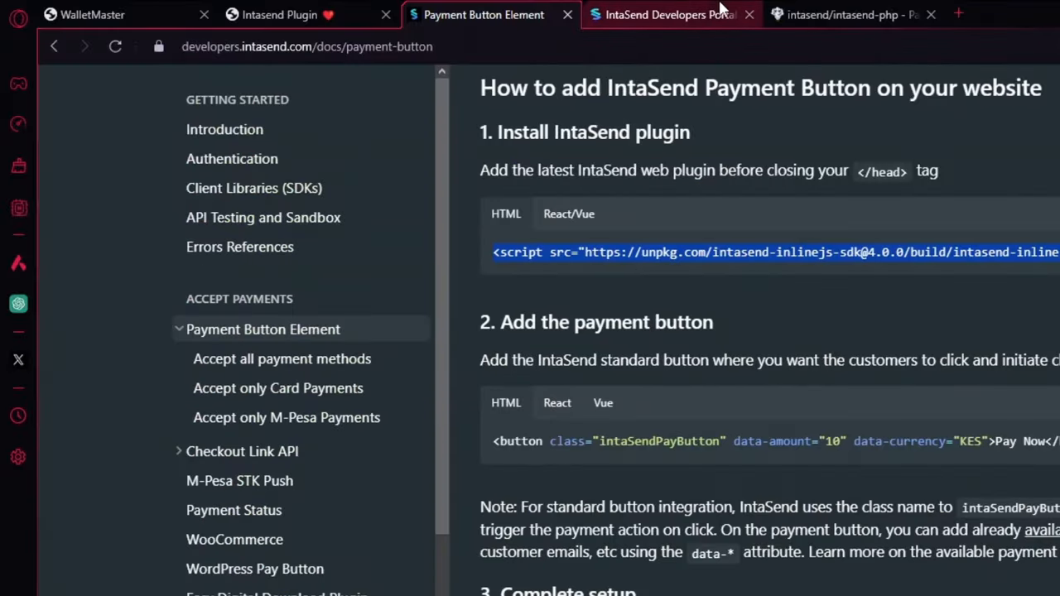
Step: Fetch the sandbox ISPubKey_test key from the dashboard and set it as publicAPIKey on line 41
left_click(671, 14)
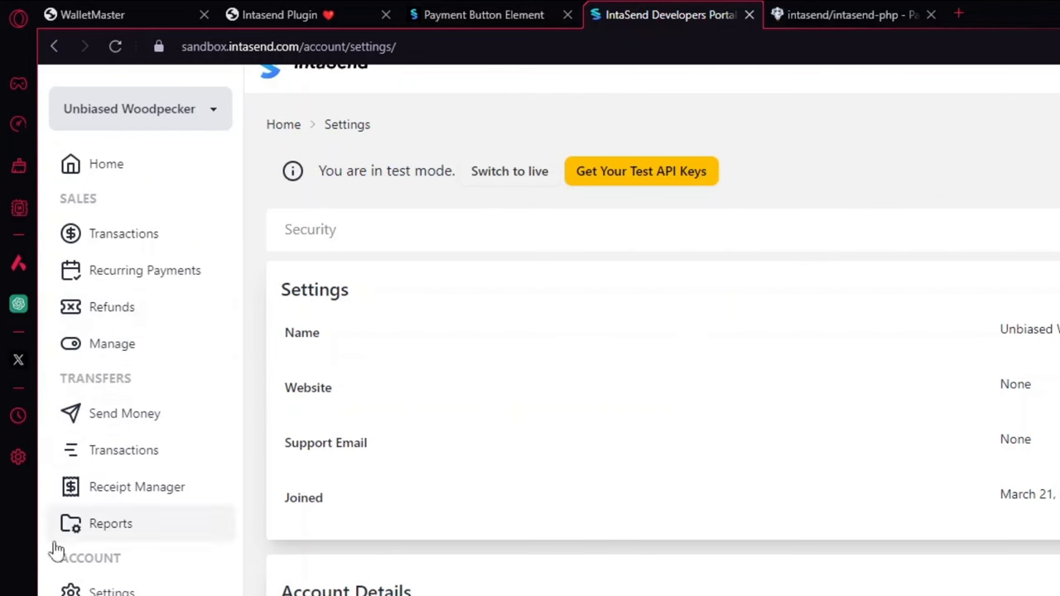
left_click(113, 343)
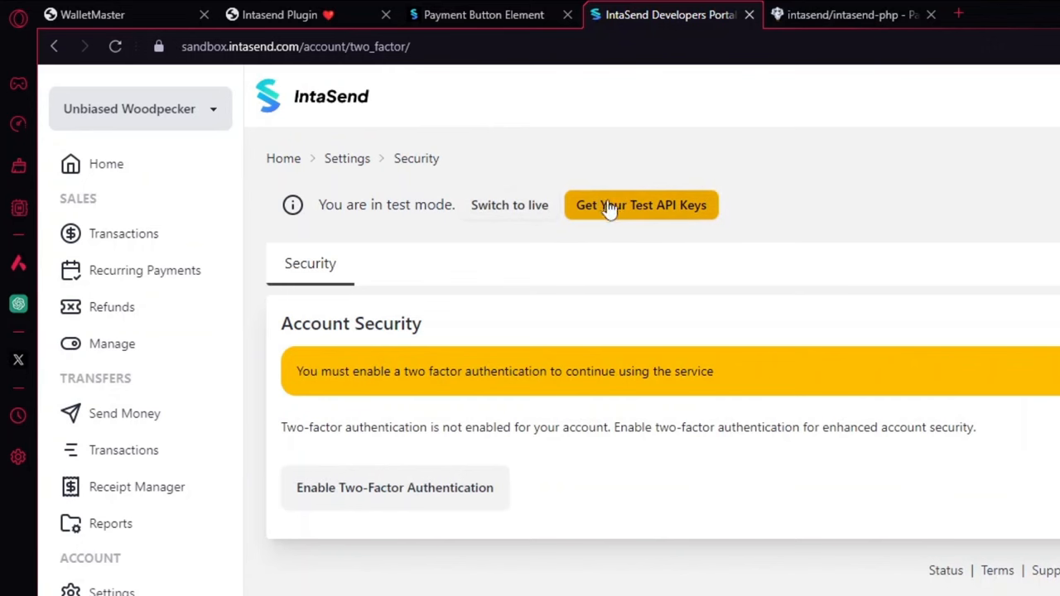
left_click(641, 205)
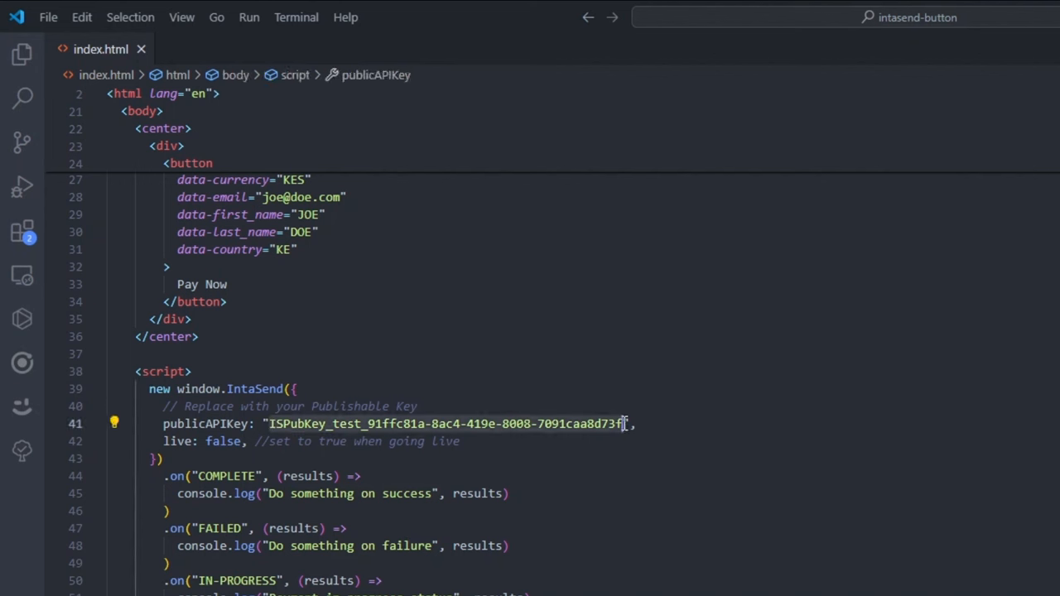
type("ISPubKey_test_6e611097-7fee-4c53-b7be-9ed3904e5292")
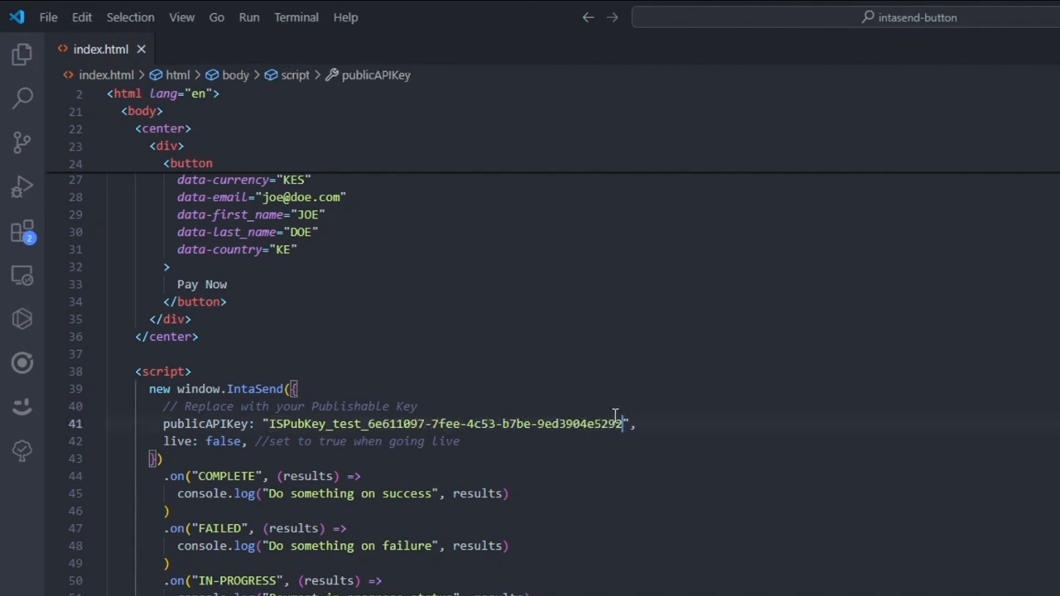
left_click(623, 497)
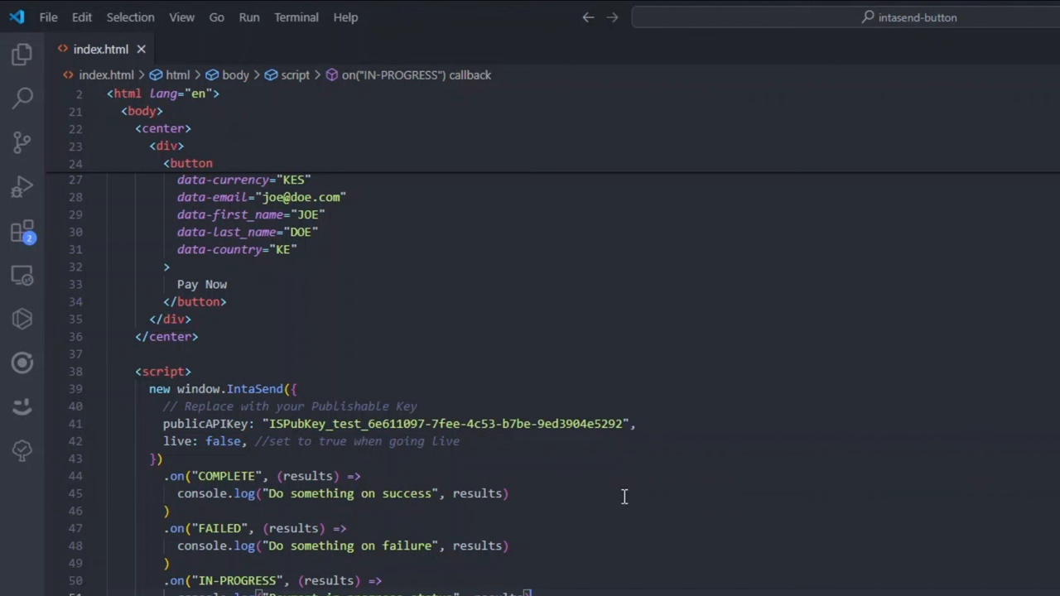
mouse_move(285, 504)
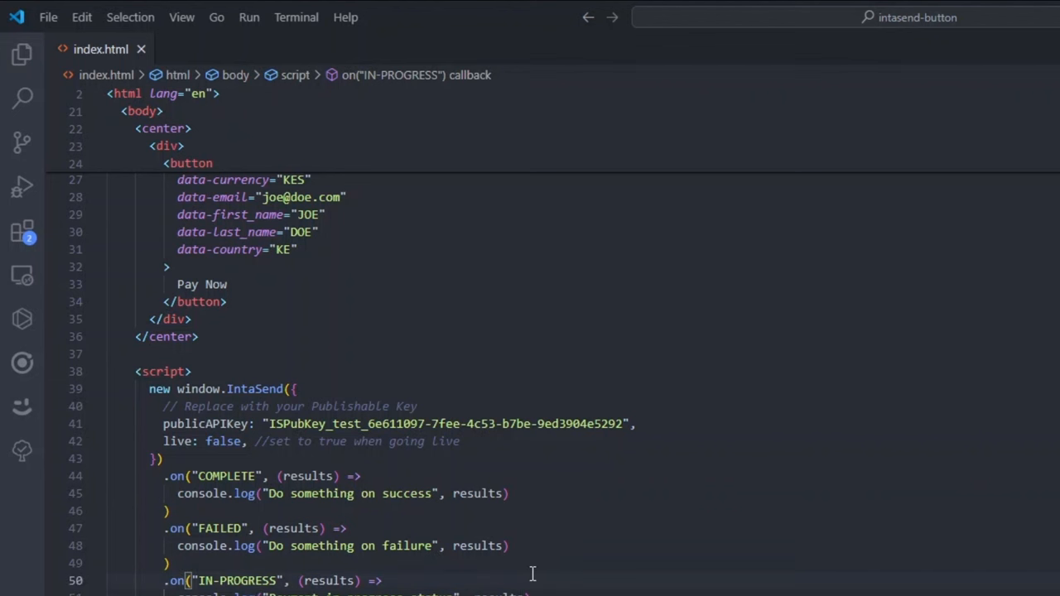
mouse_move(294, 499)
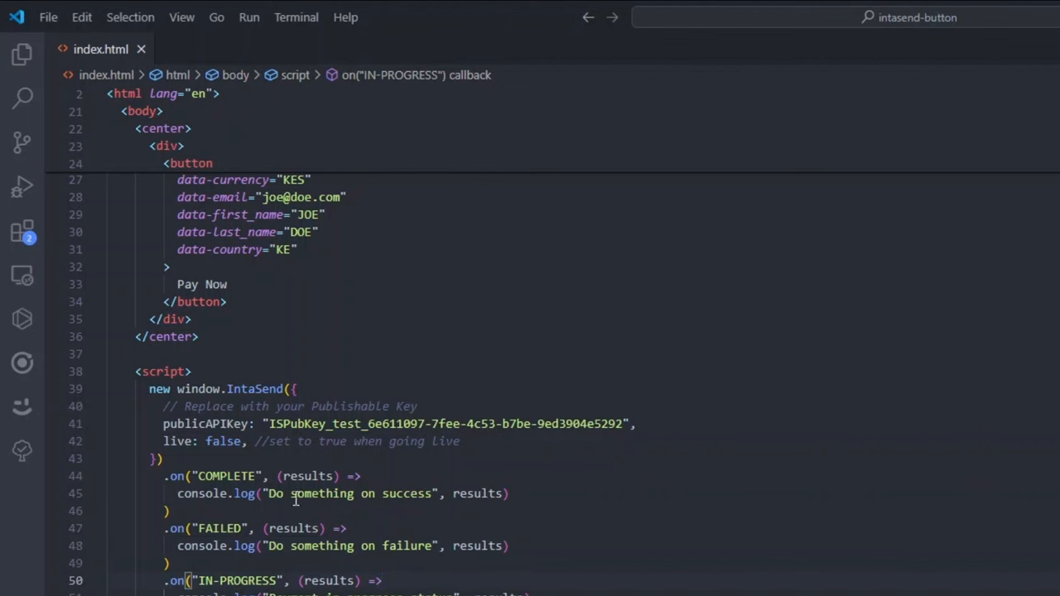
mouse_move(515, 503)
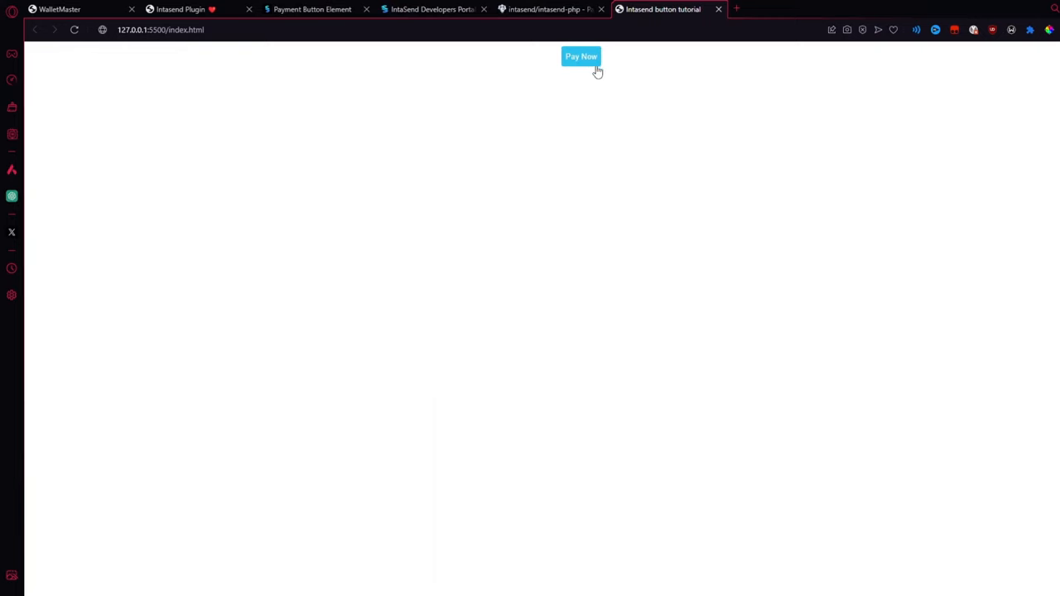
Step: Launch the KES 10 checkout via Pay Now and toggle between the M-Pesa and Card payment forms
key("alt+tab")
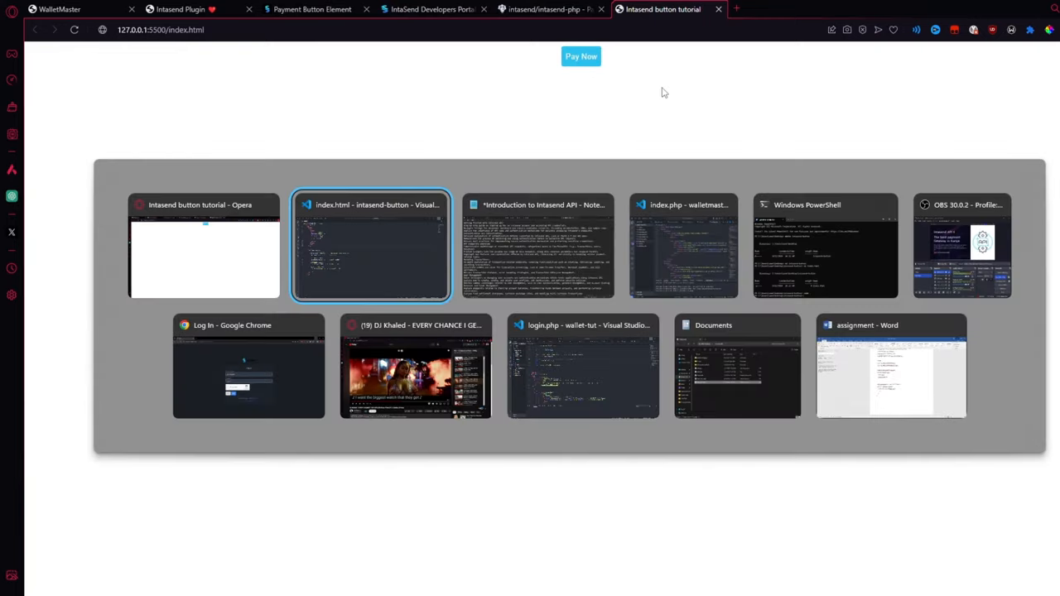
left_click(372, 245)
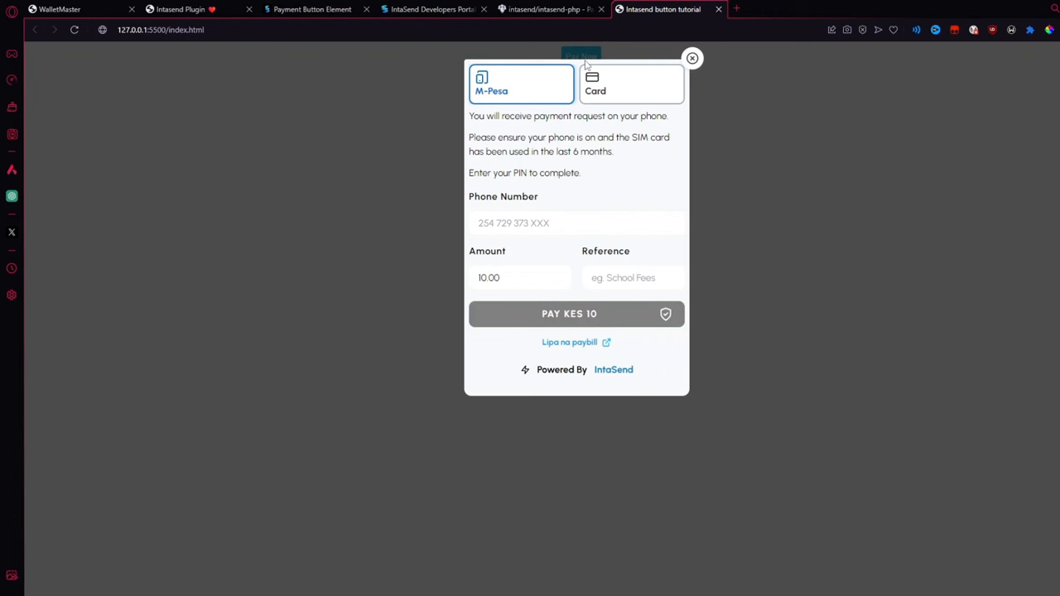
mouse_move(497, 106)
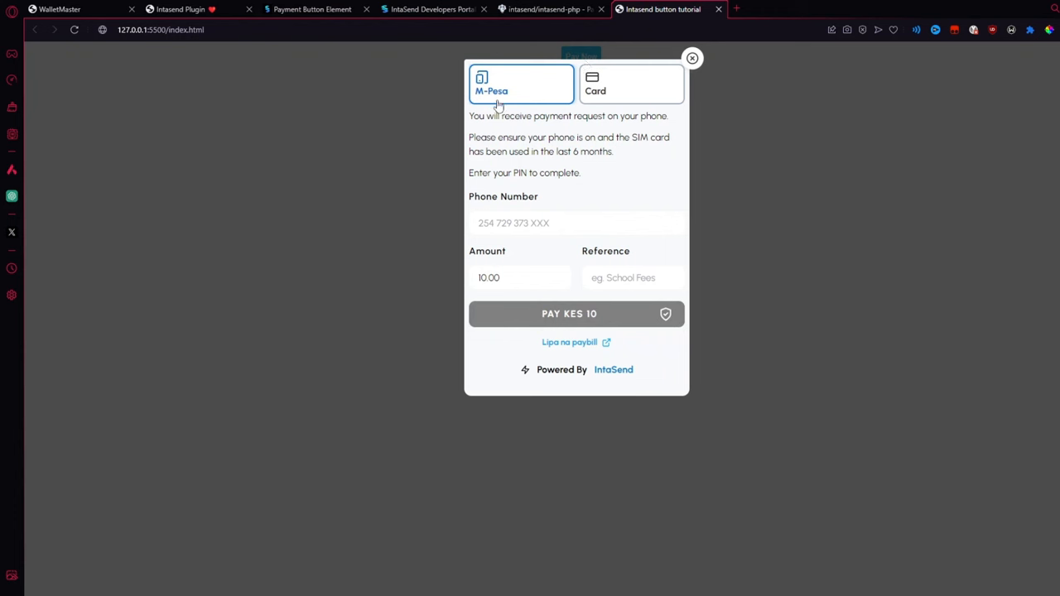
left_click(631, 83)
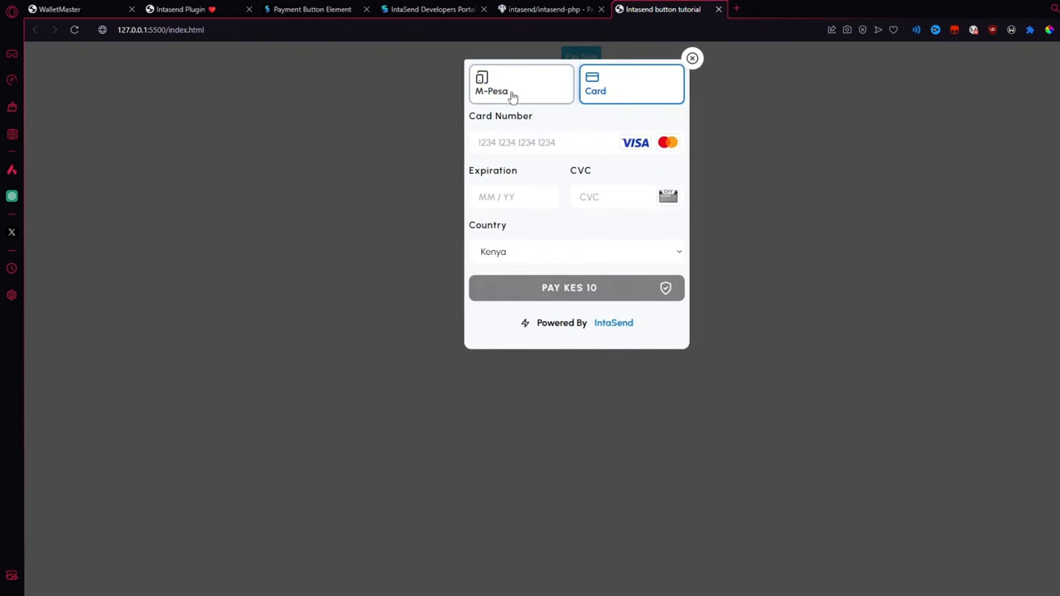
left_click(521, 83)
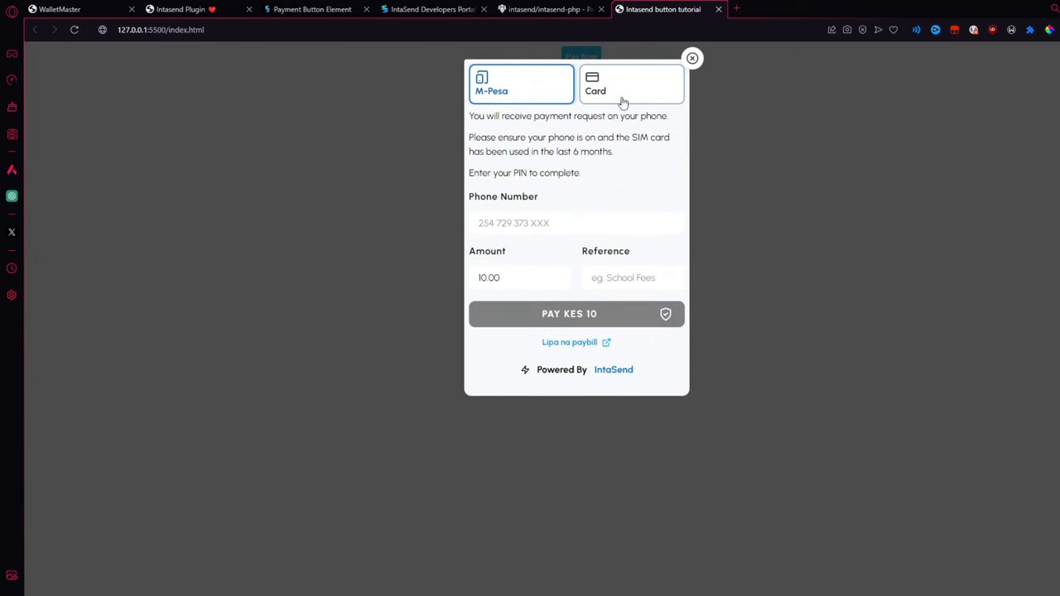
left_click(631, 83)
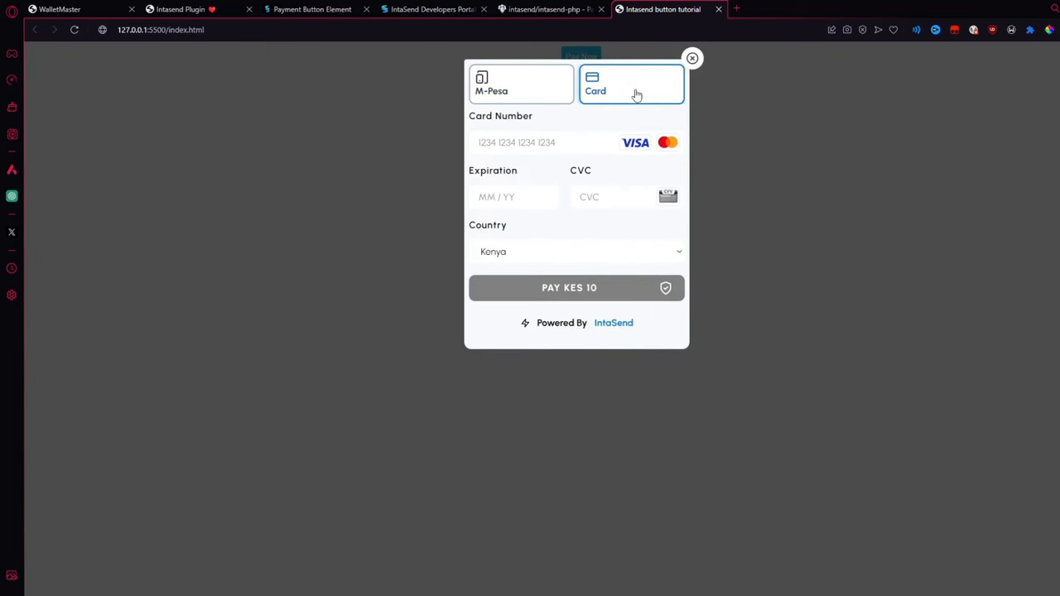
left_click(521, 83)
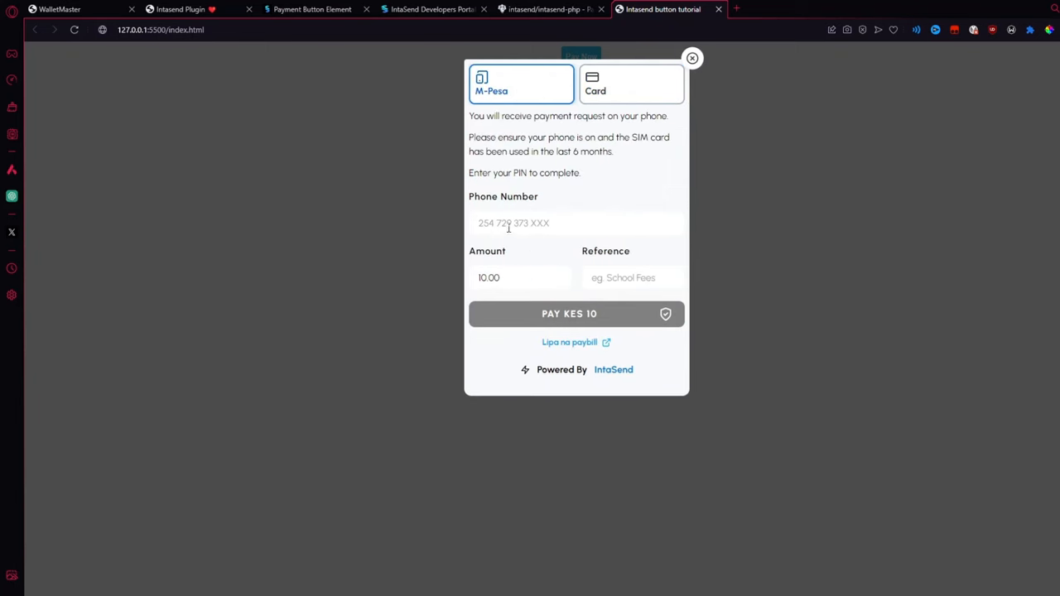
left_click(633, 278)
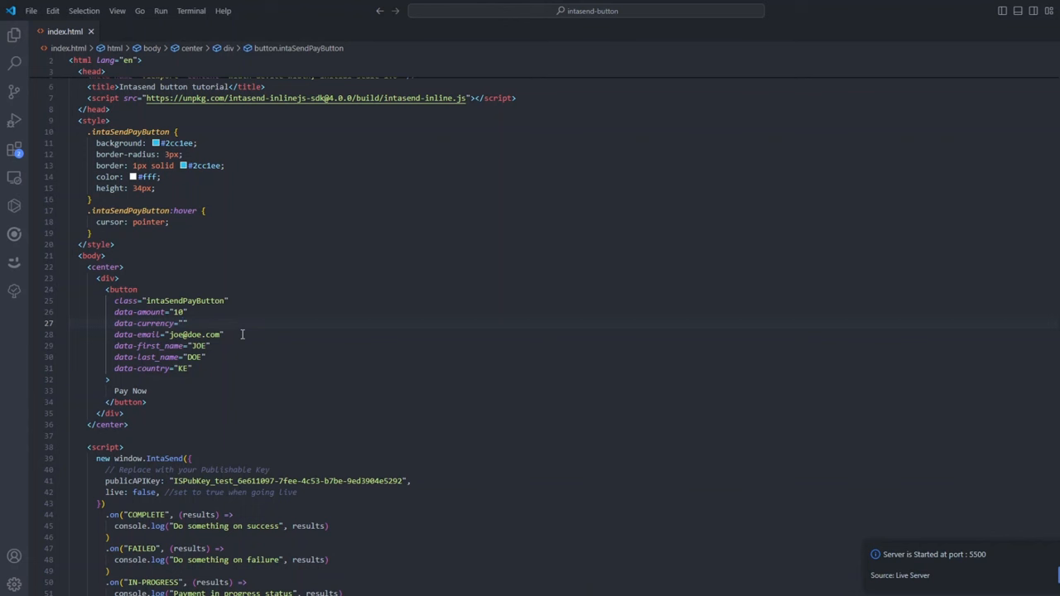
Step: Set the button's data-currency attribute to "USD" in index.html
type("USD")
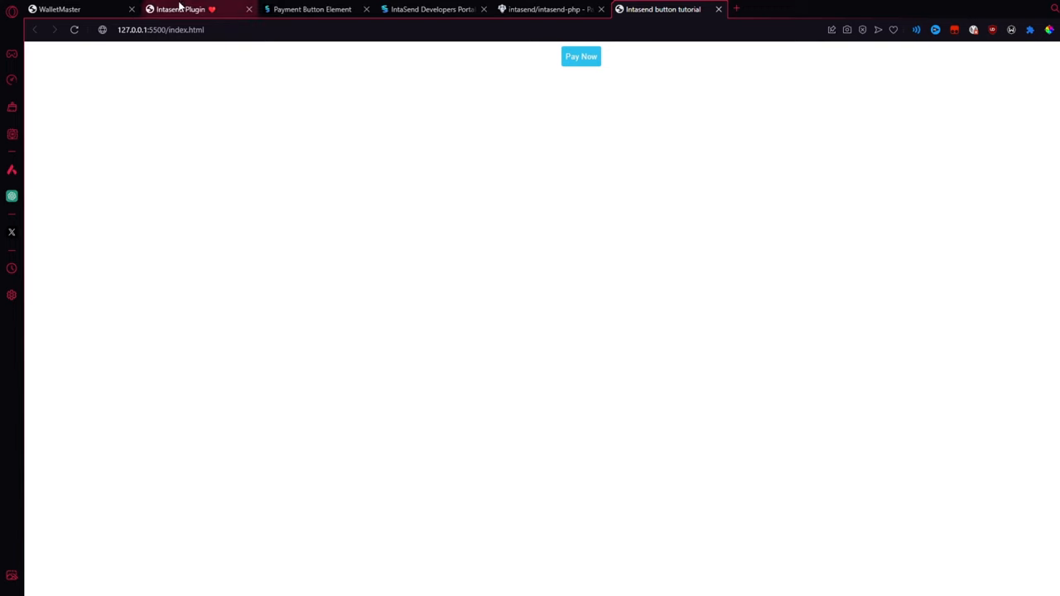
mouse_move(580, 56)
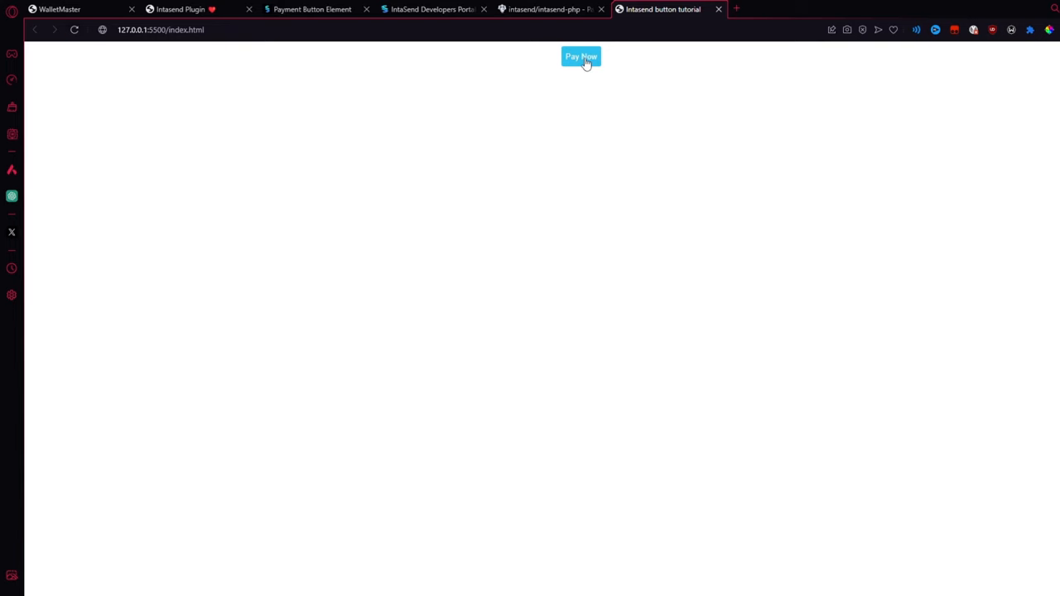
Step: Reopen the checkout from Pay Now, now converting 10 USD to KES 1343.7
left_click(580, 56)
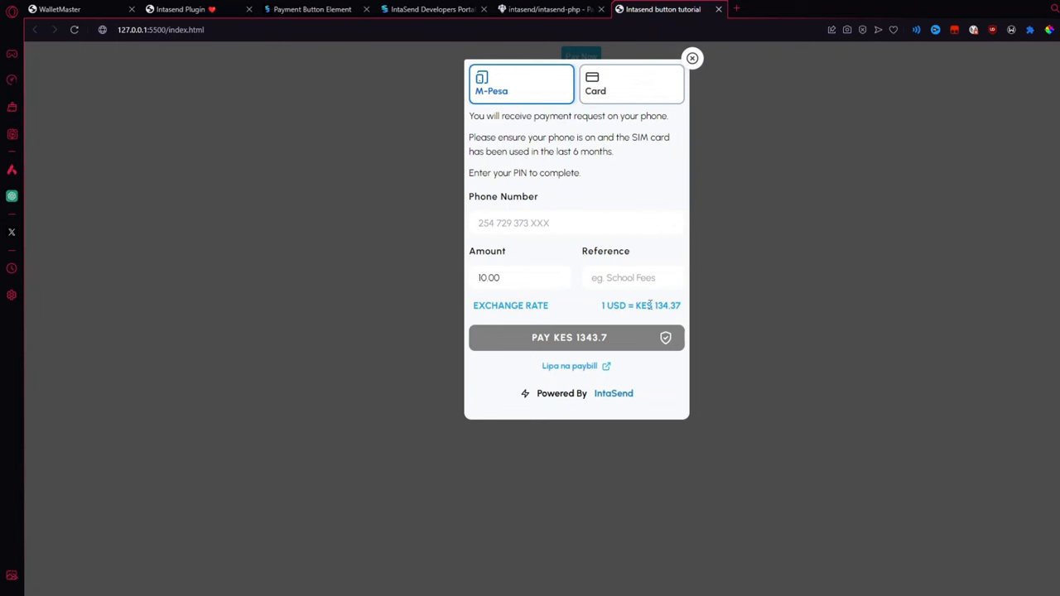
double_click(665, 305)
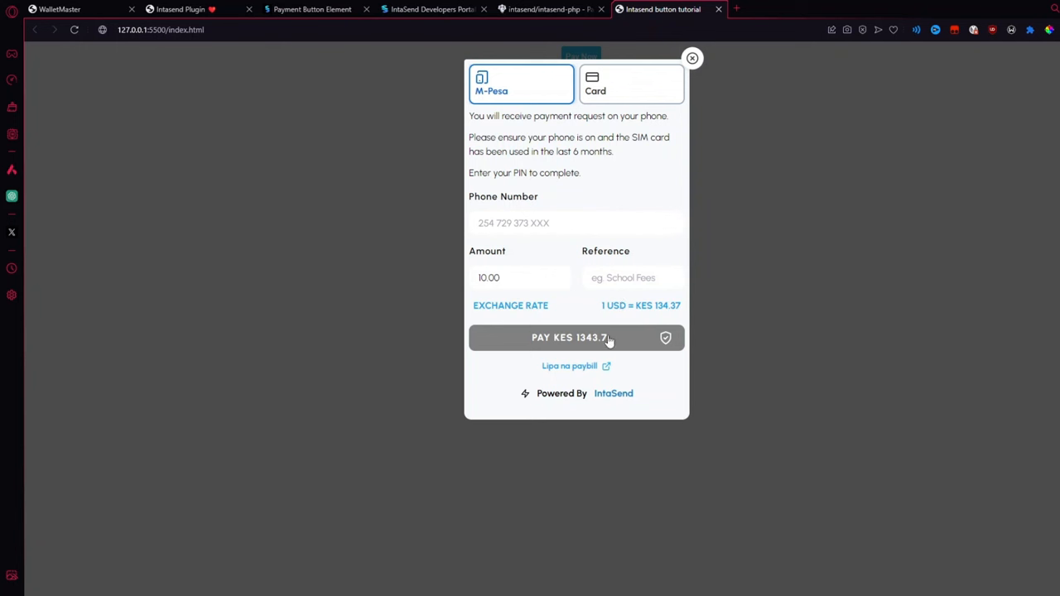
mouse_move(600, 343)
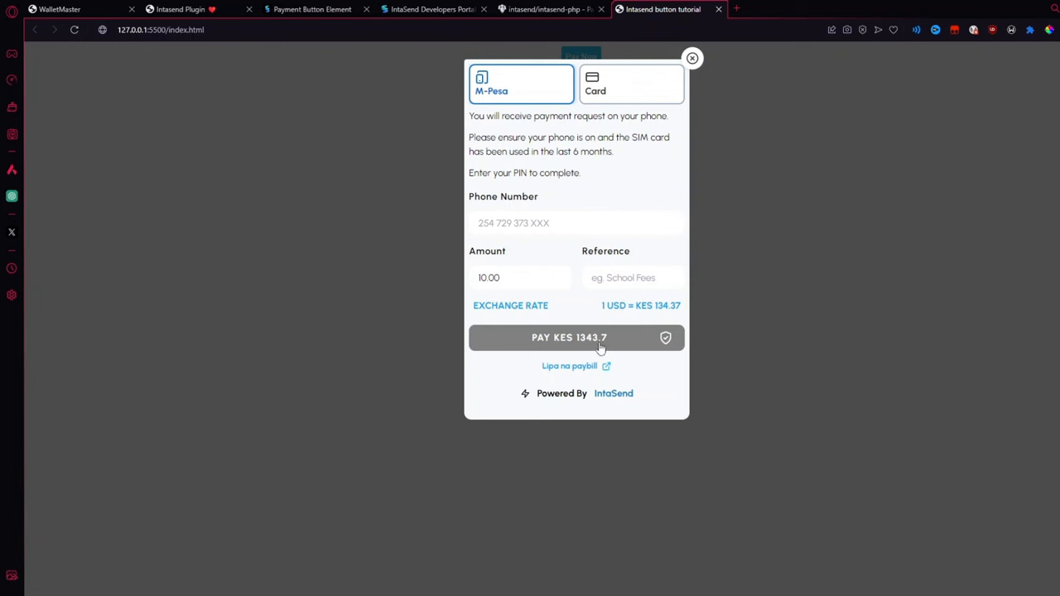
mouse_move(616, 192)
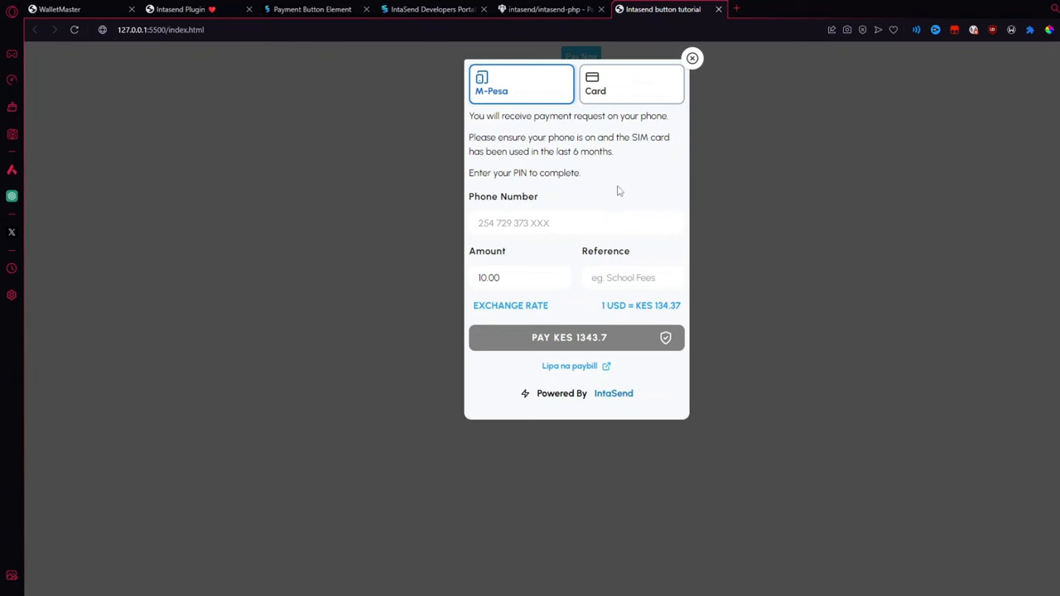
mouse_move(1015, 35)
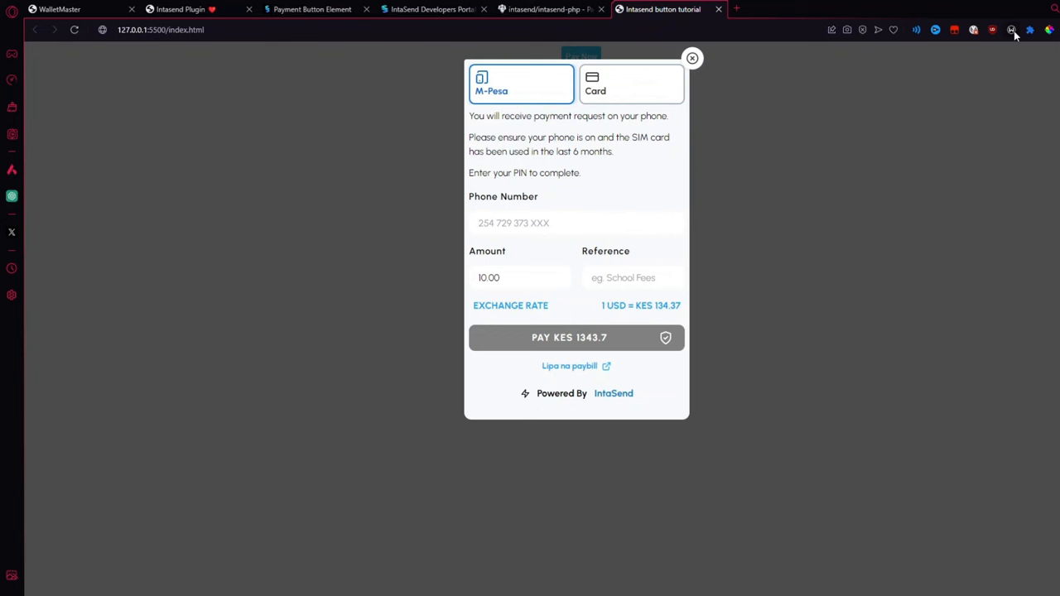
Step: Connect the Windscribe VPN extension and reload the payment button page
left_click(1010, 30)
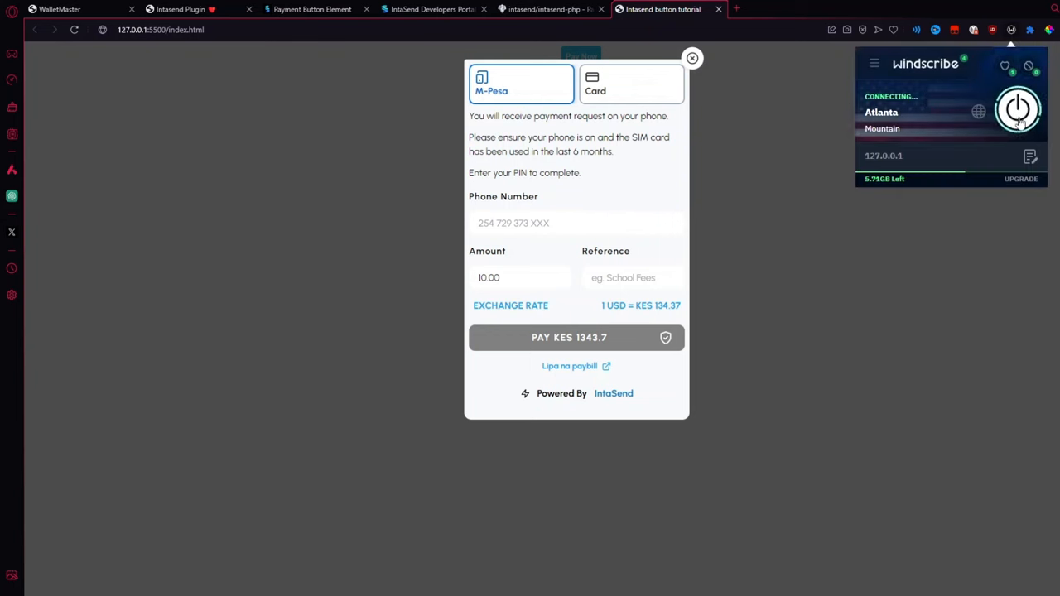
left_click(1017, 109)
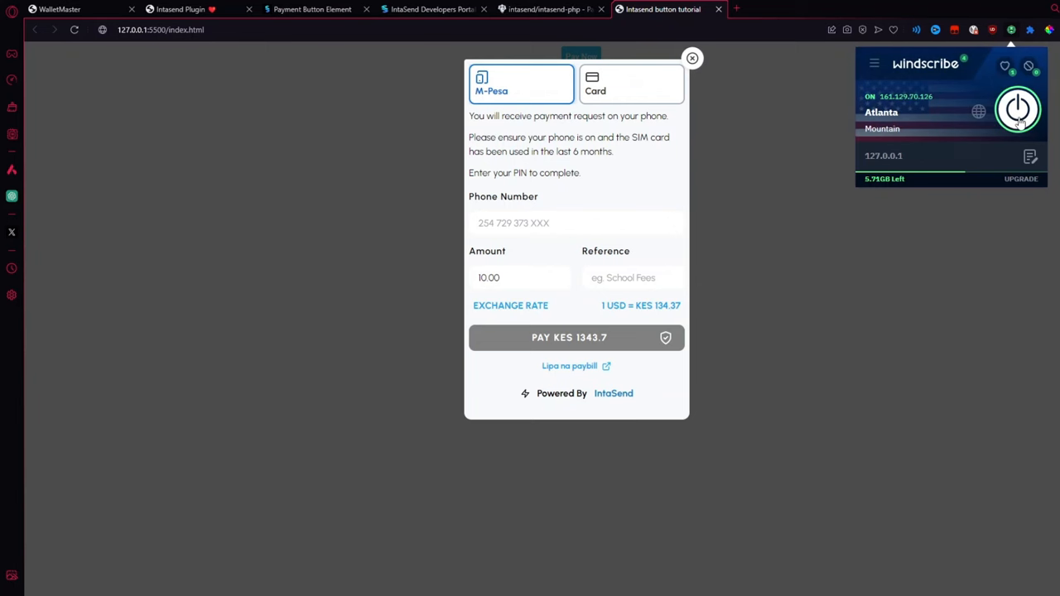
left_click(693, 58)
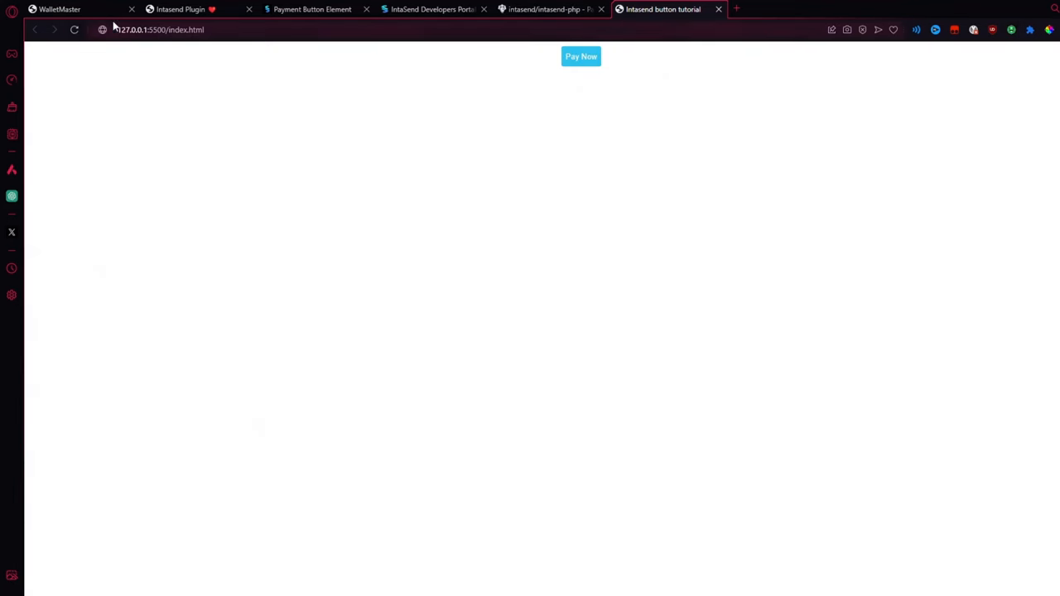
mouse_move(587, 70)
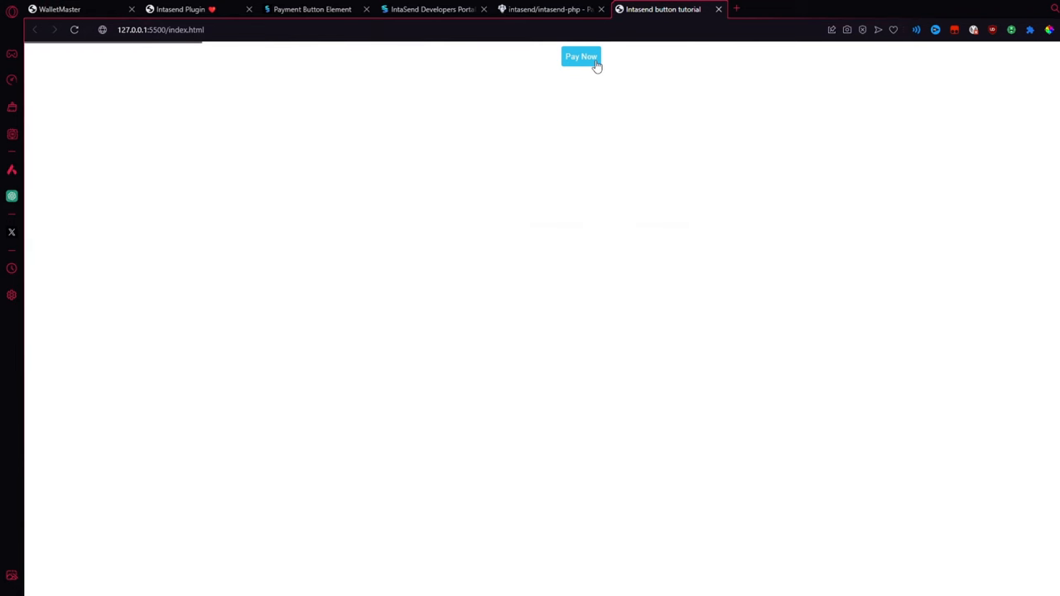
Step: Reopen the checkout, check the Card form charges USD 10, return to M-Pesa and close it
left_click(580, 56)
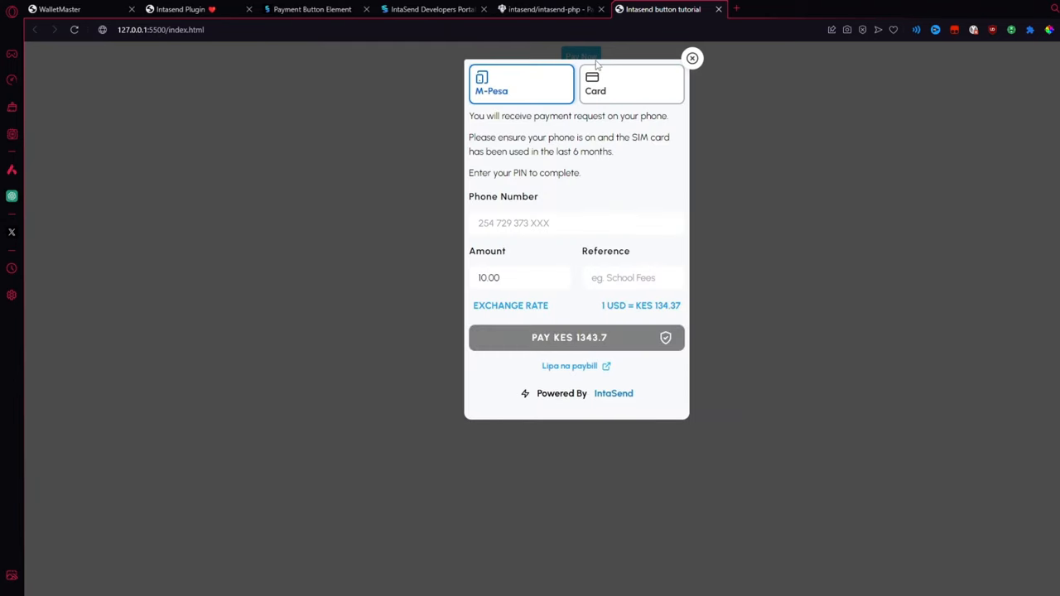
left_click(632, 83)
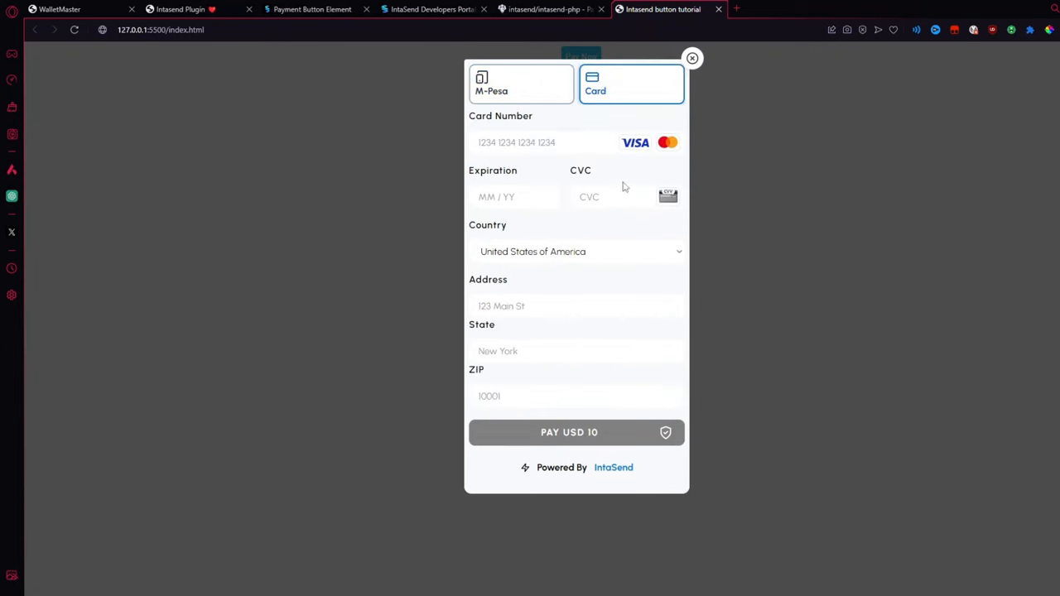
left_click(490, 83)
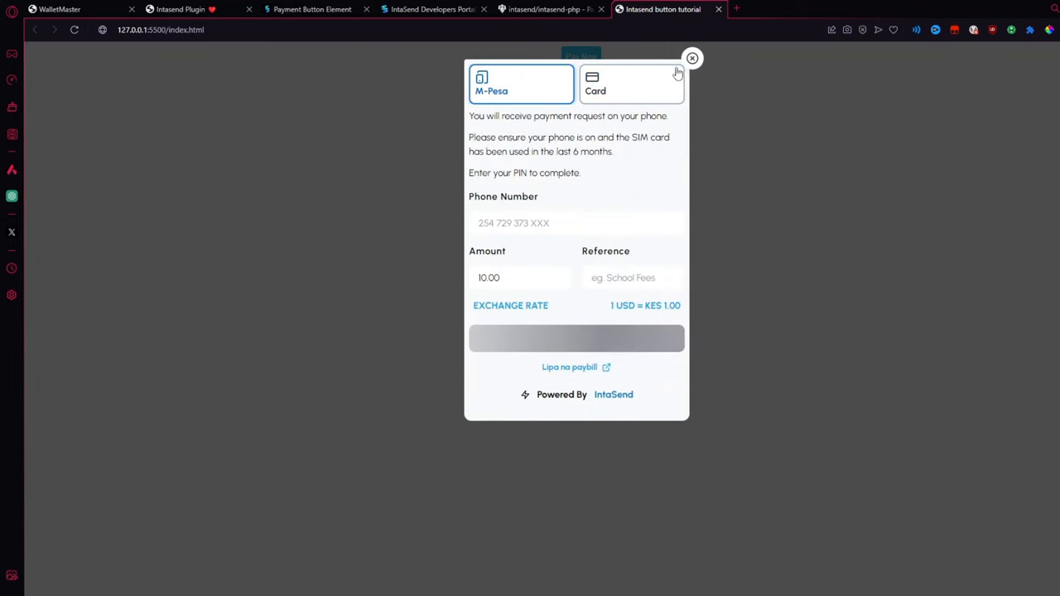
left_click(693, 58)
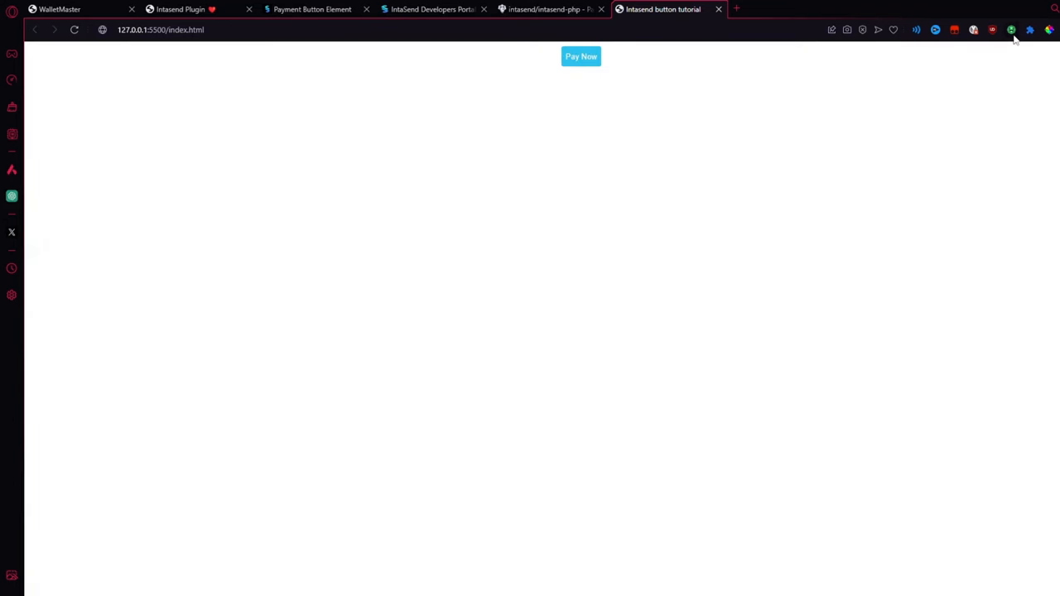
left_click(1011, 30)
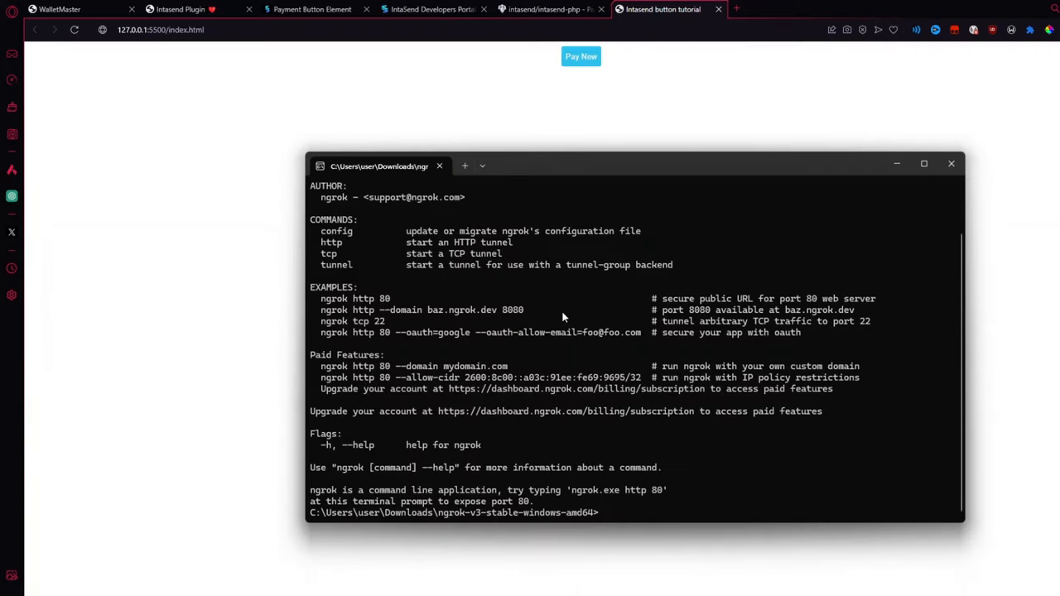
Step: Run 'ngrok http 5500' to expose the local site through a public tunnel
type("N")
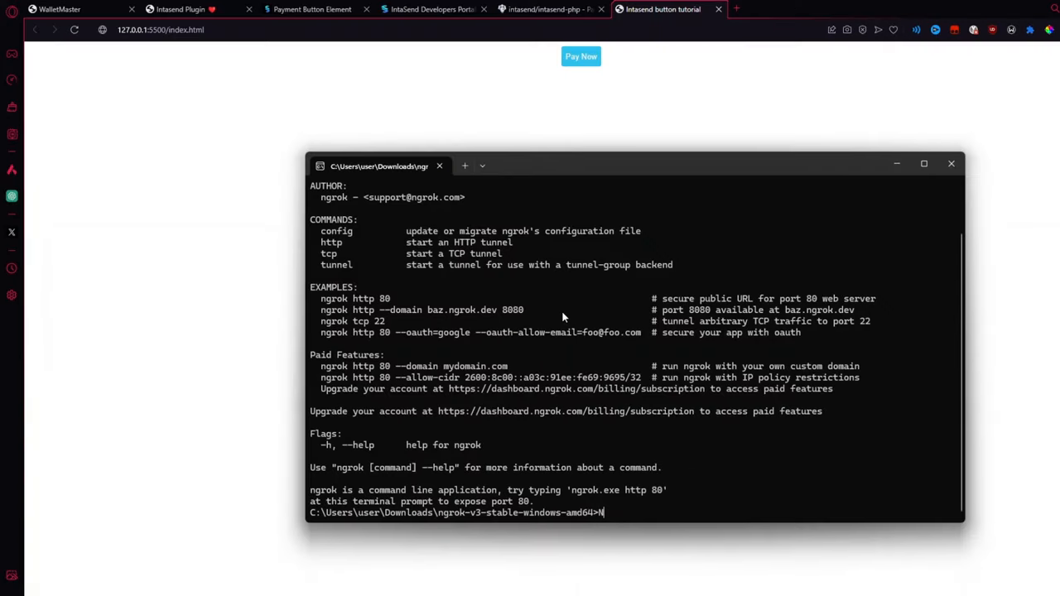
type("g")
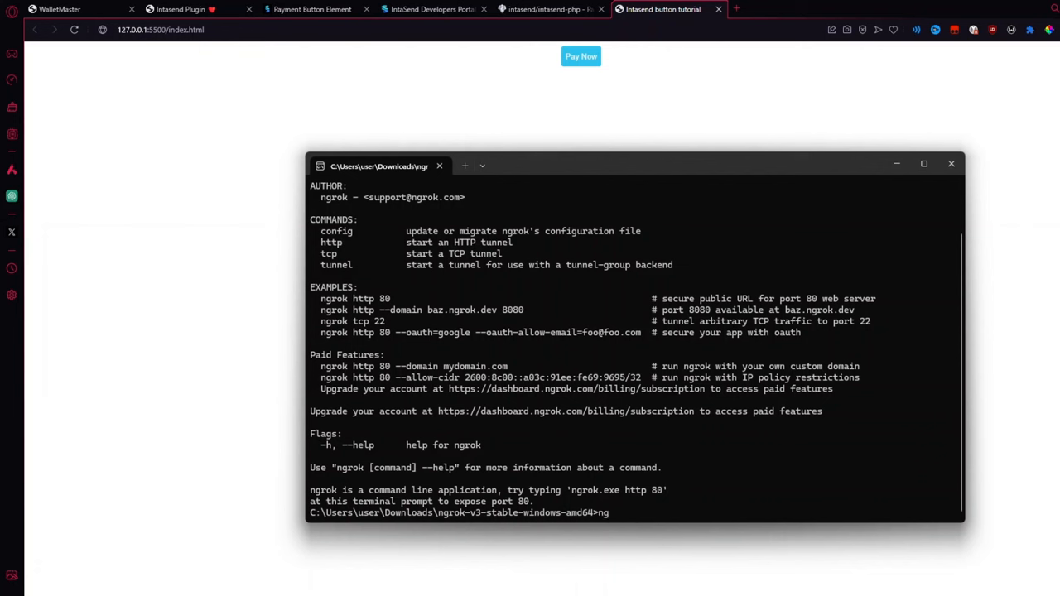
type("ngrok ht")
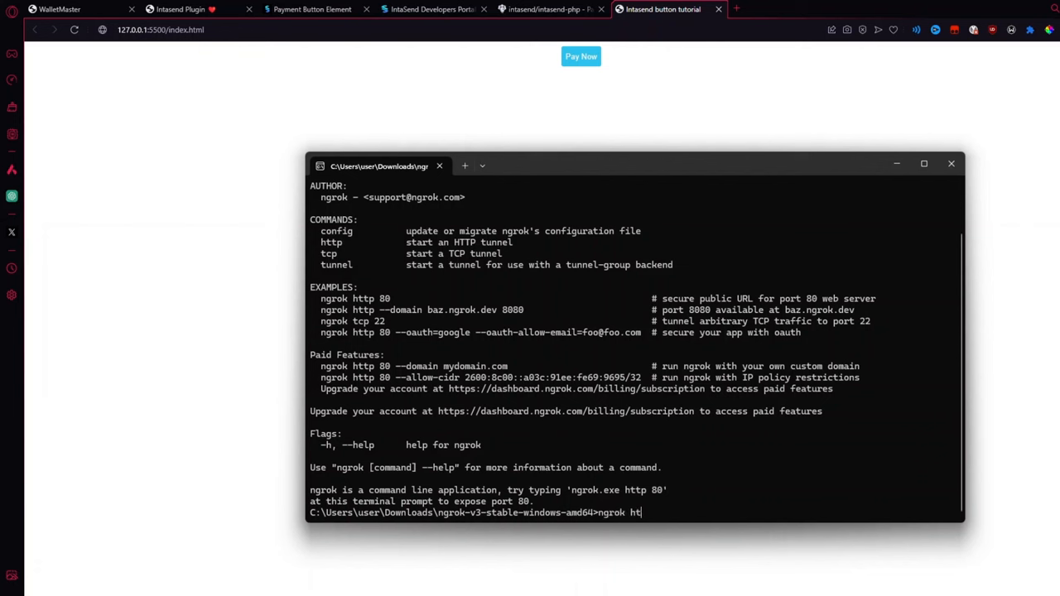
type("tp")
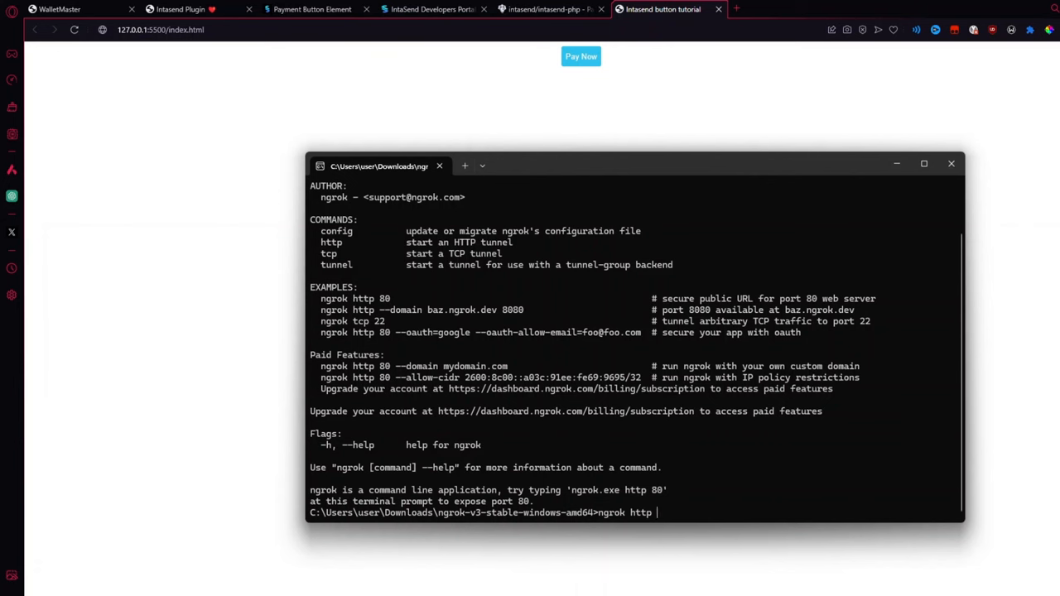
type("5500")
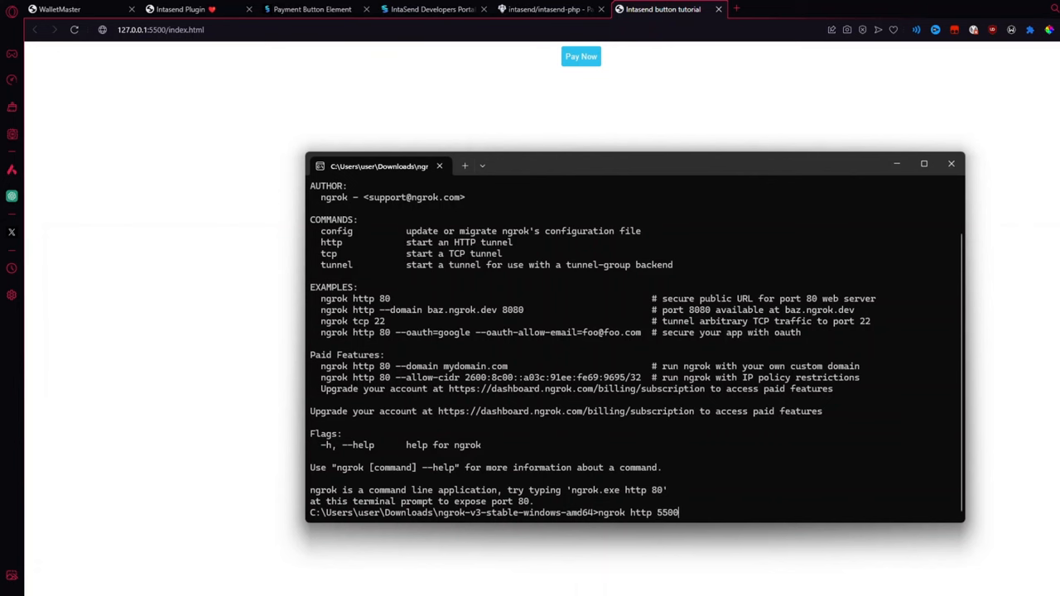
key("Return")
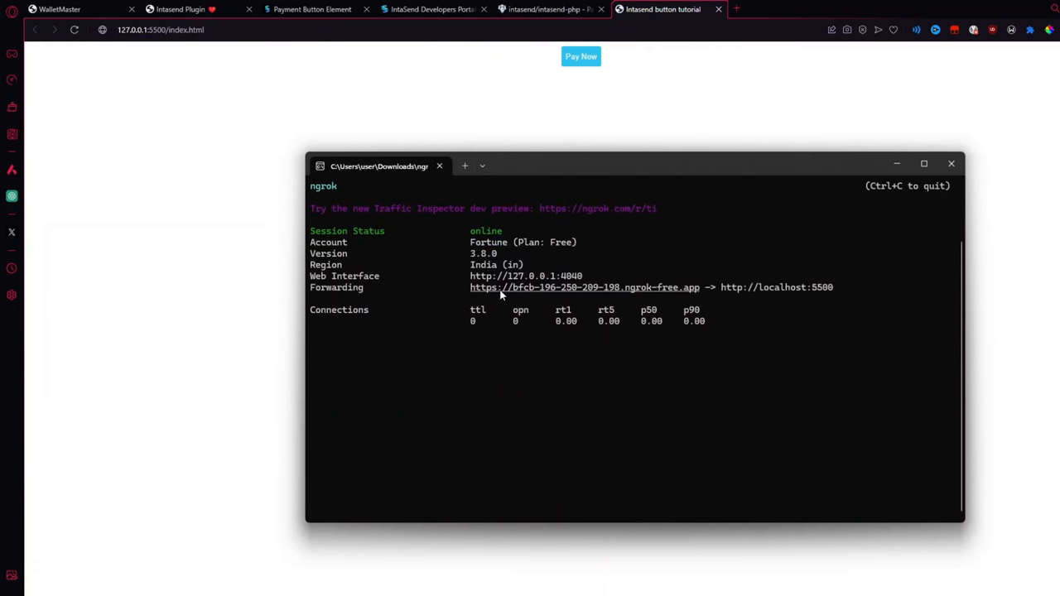
Step: Open the https ngrok-free.app forwarding address in the browser
left_click(583, 289)
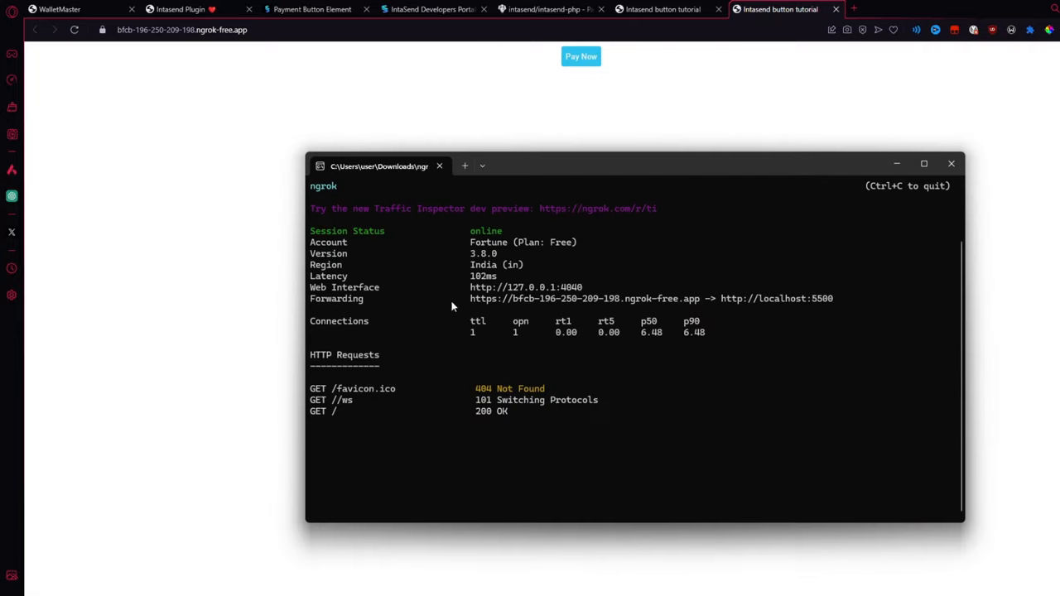
mouse_move(586, 219)
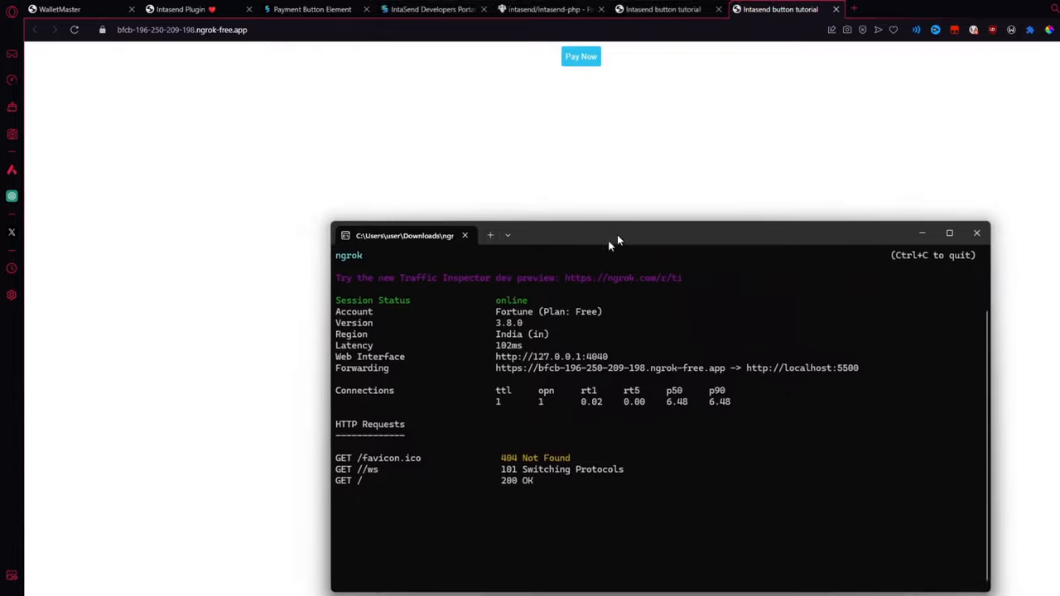
Step: Move the ngrok terminal aside and minimize it so the Pay Now page fills the screen
left_click_drag(616, 235, 662, 199)
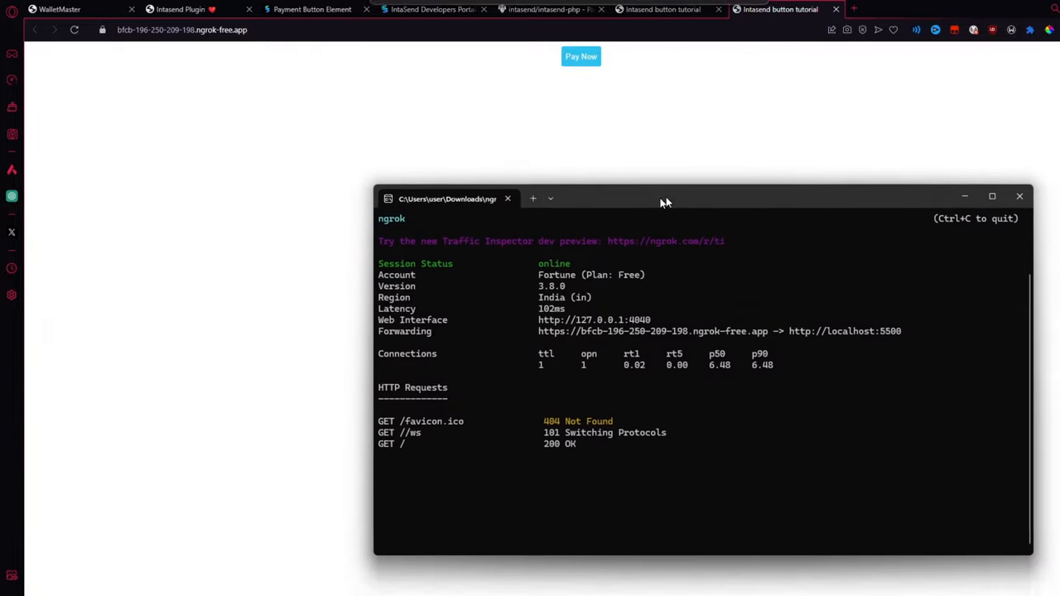
left_click_drag(662, 199, 663, 219)
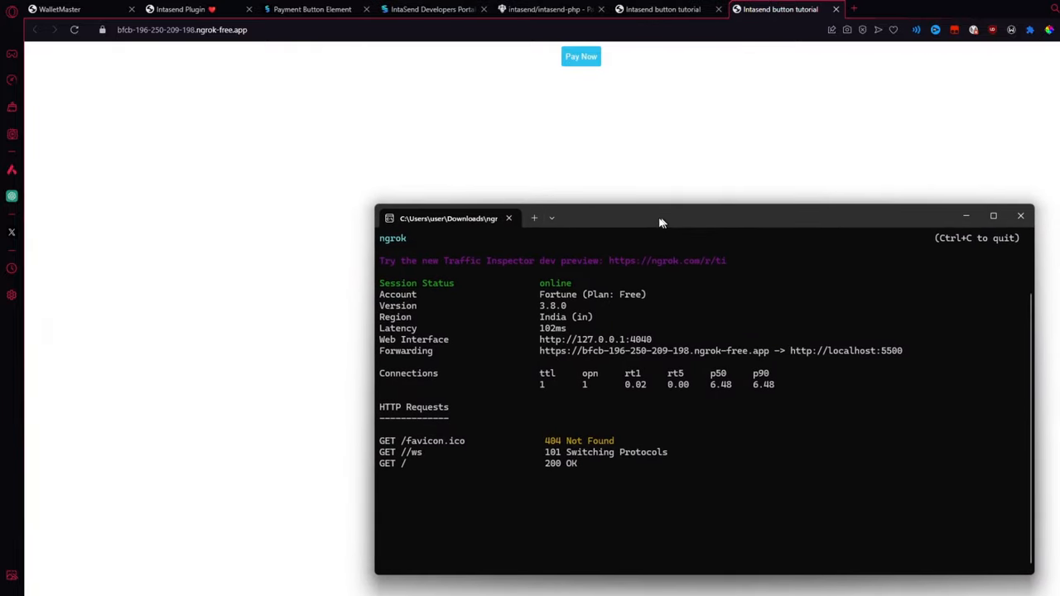
left_click_drag(661, 218, 636, 183)
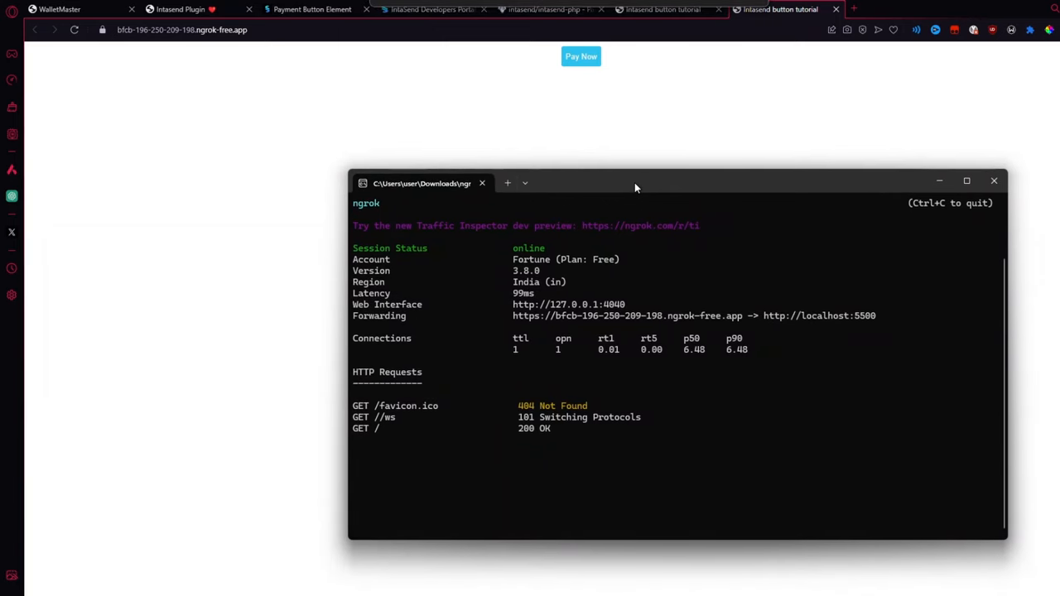
mouse_move(939, 177)
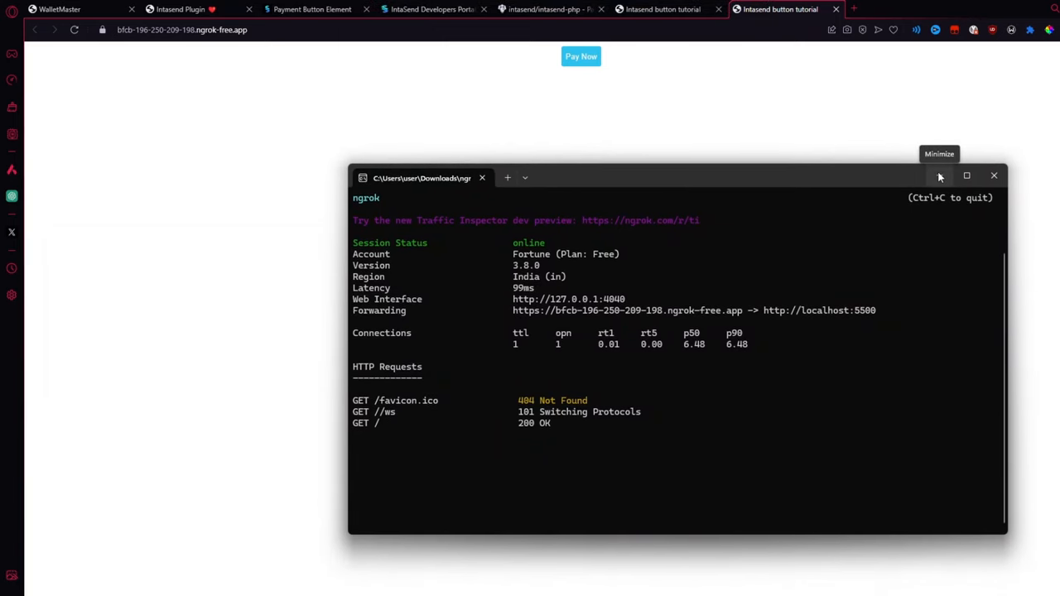
left_click(939, 175)
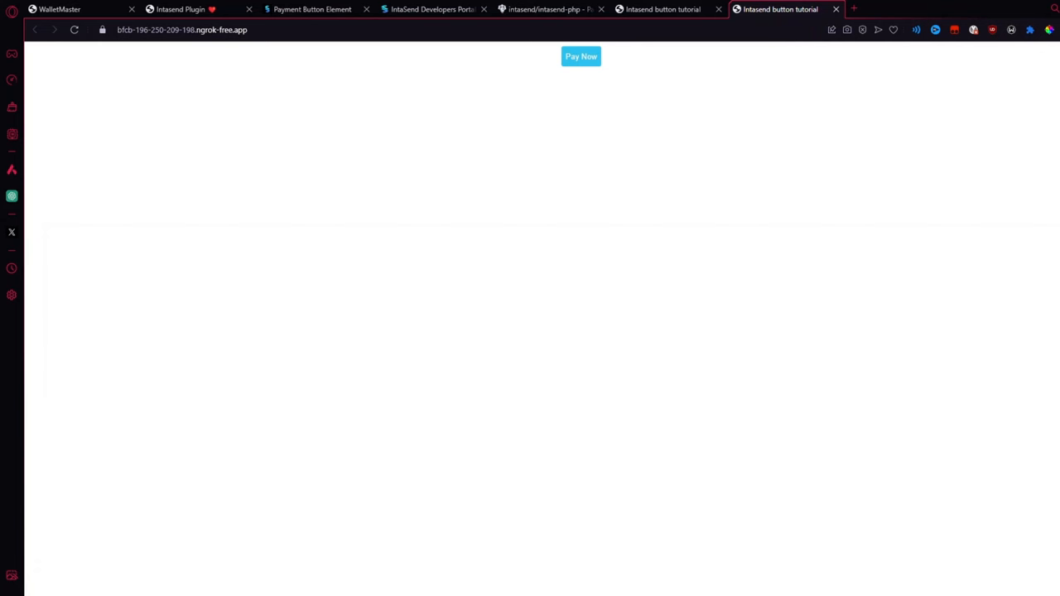
mouse_move(563, 98)
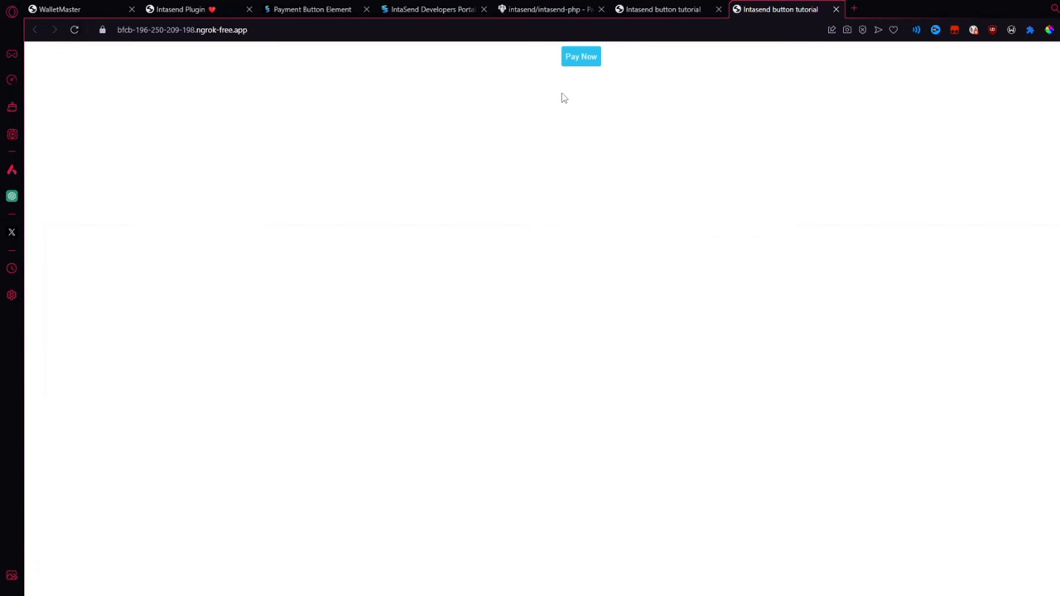
Step: Open the payment form, enter the M-Pesa phone number and submit the KES 11 request
left_click(580, 57)
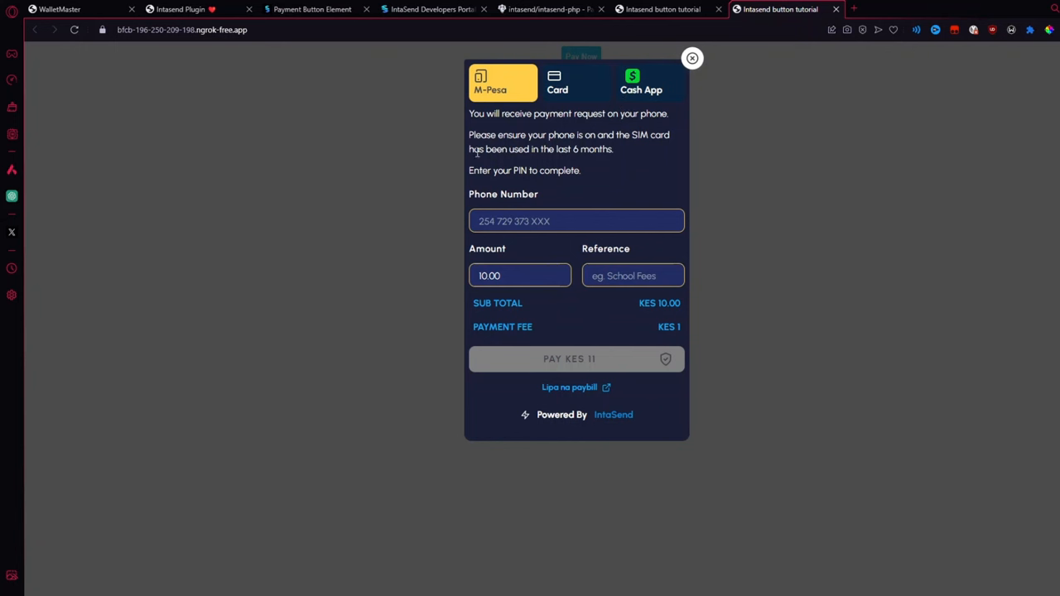
mouse_move(557, 215)
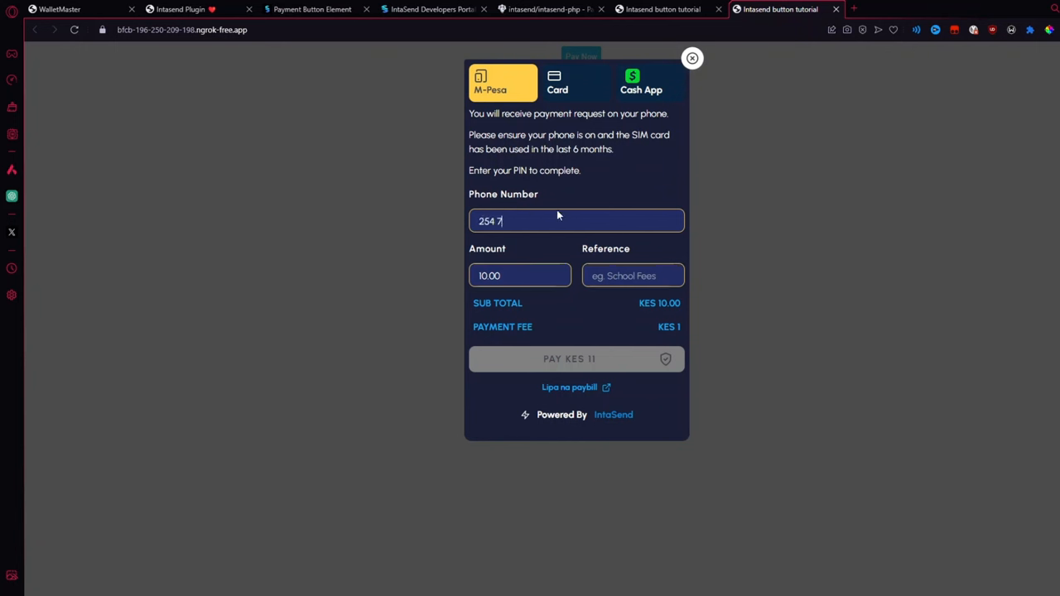
type("40 408")
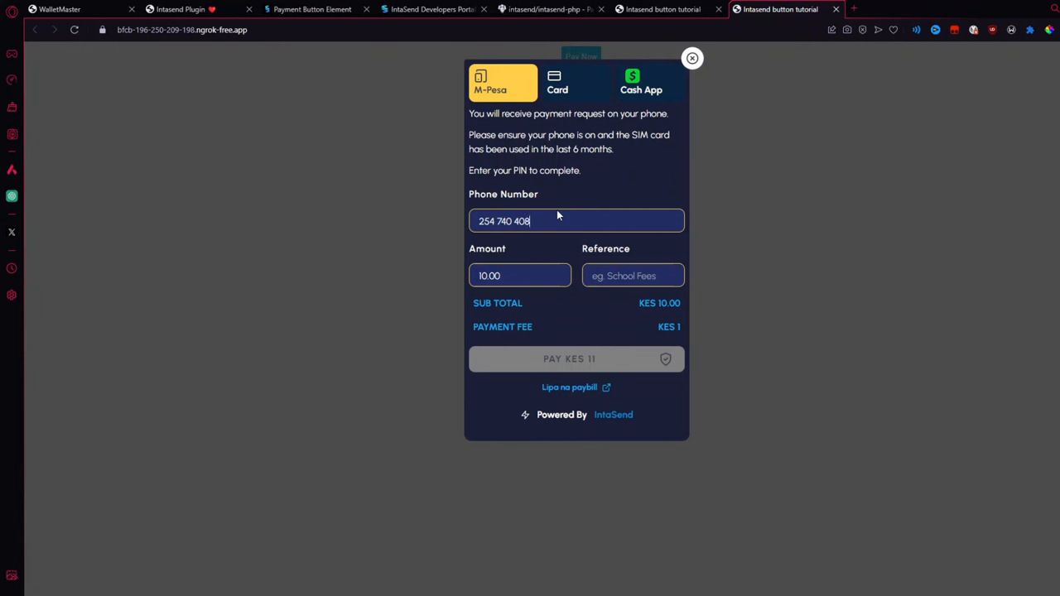
type("496")
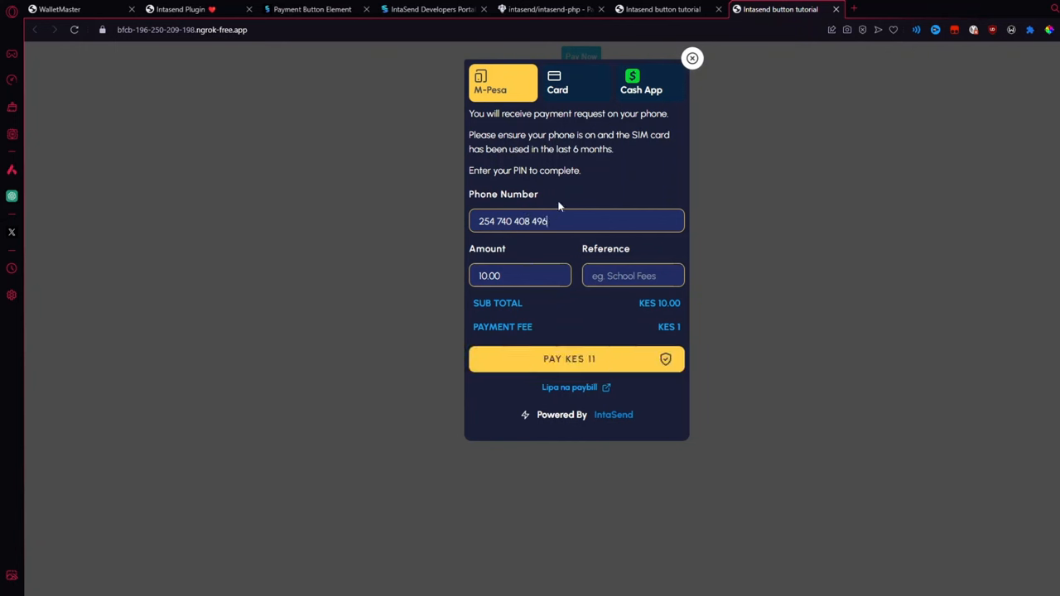
mouse_move(619, 360)
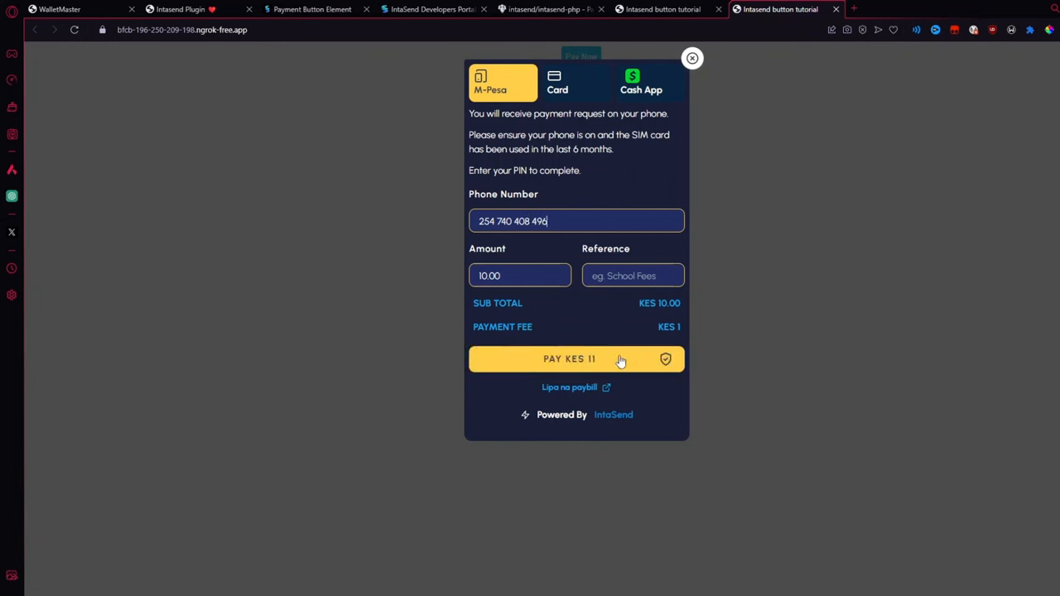
left_click(570, 358)
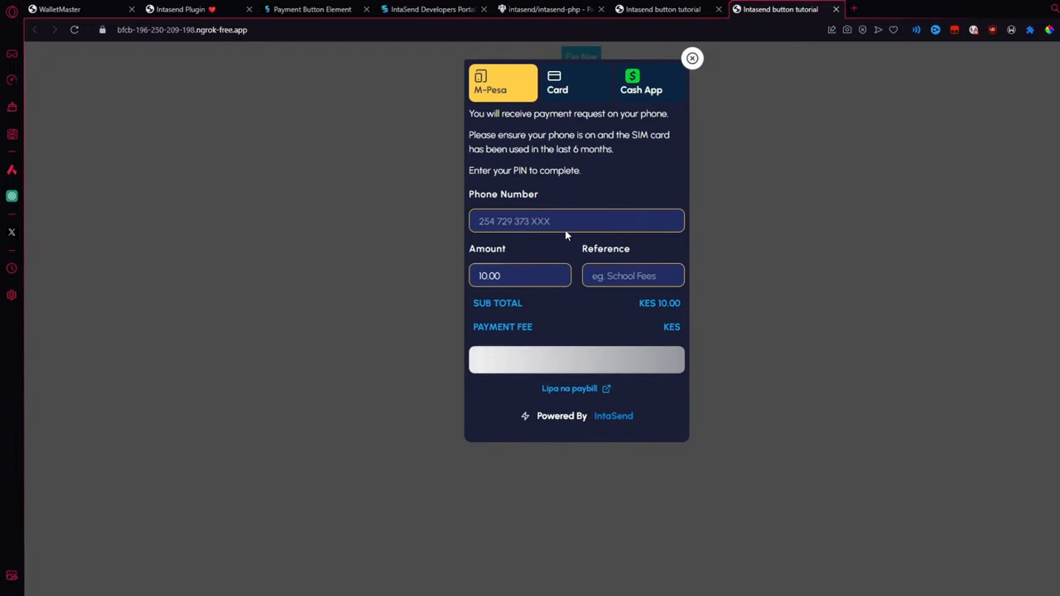
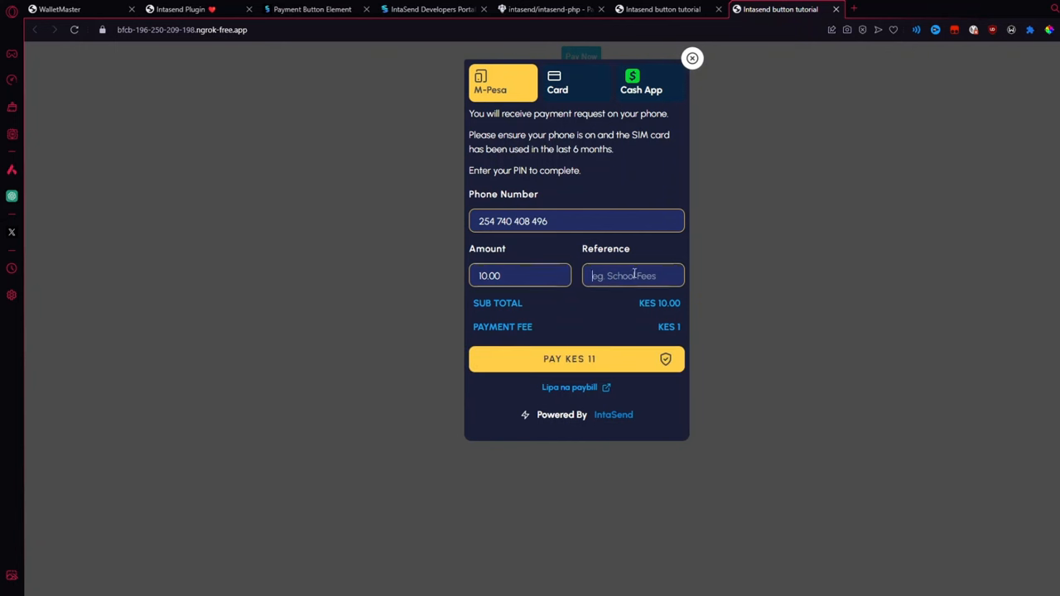
Step: Re-enter the phone number with reference 'test' and resubmit the M-Pesa request
type("test")
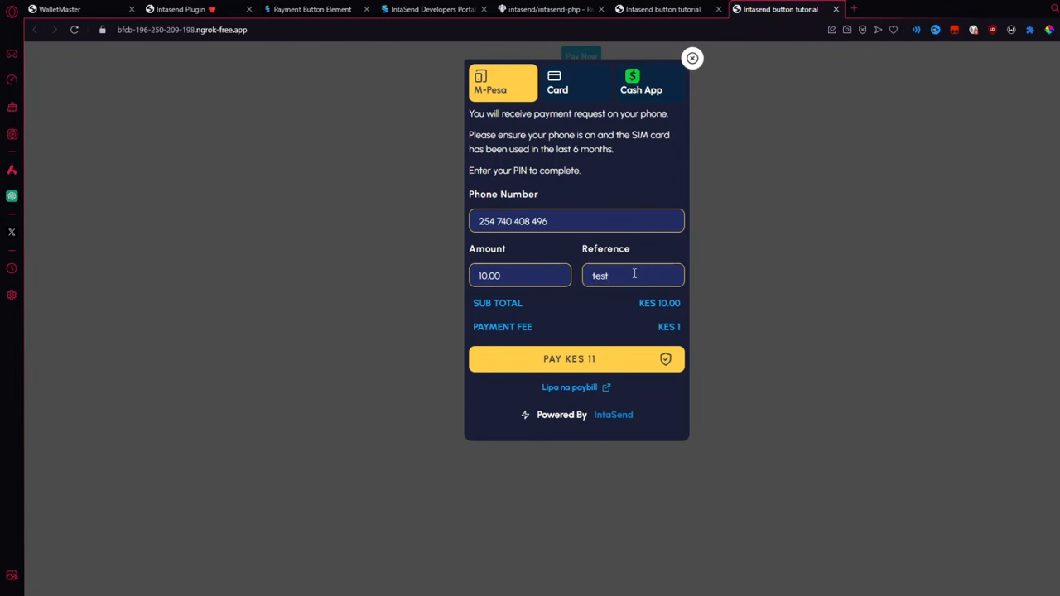
left_click(570, 358)
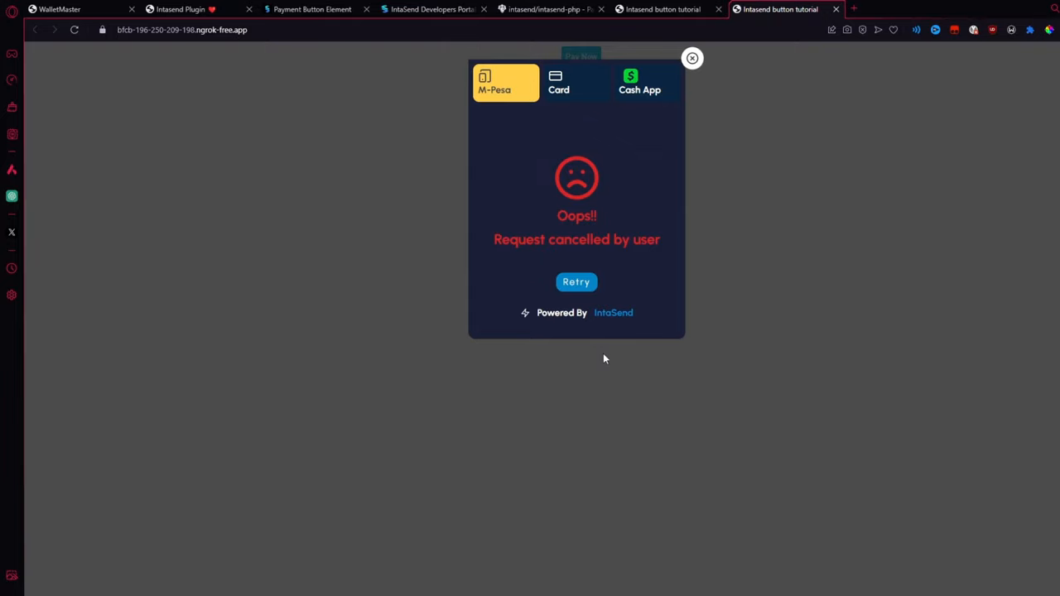
Step: Switch via the Payment Button Element tab to the intasend-php Packagist page's Checkout URL example
left_click(311, 10)
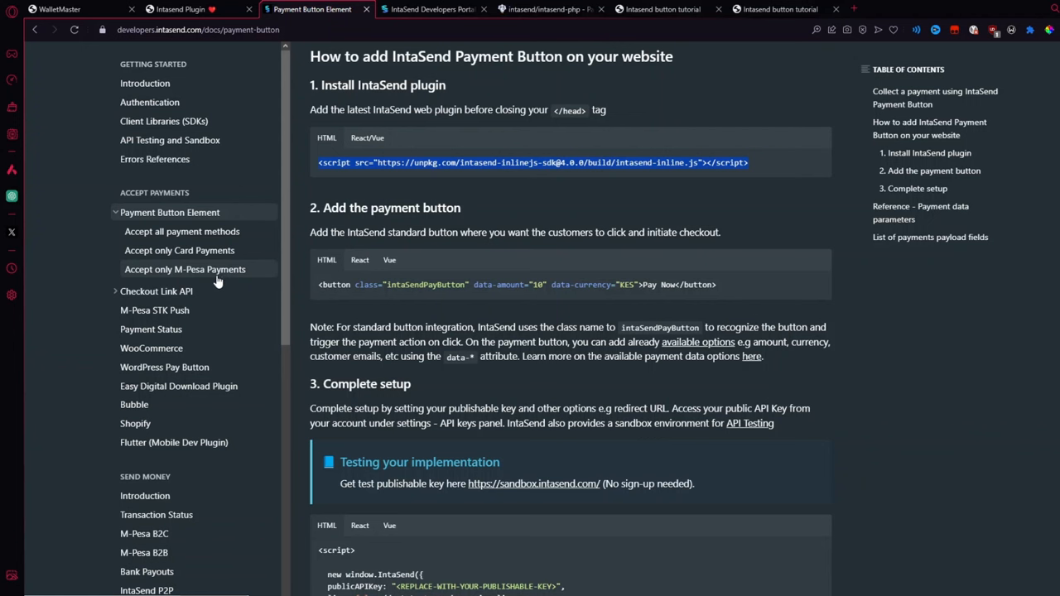
mouse_move(214, 292)
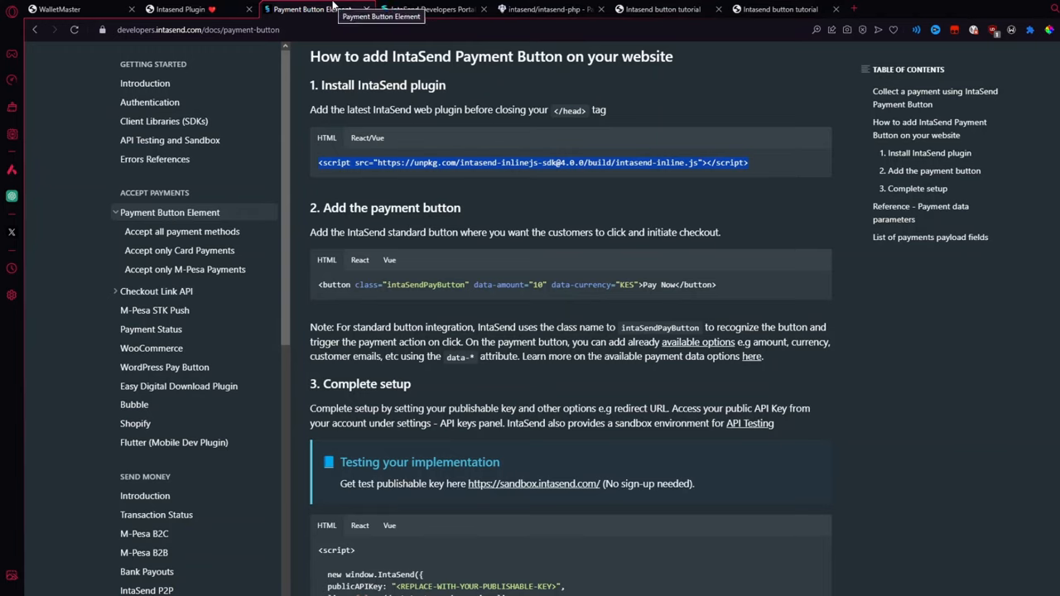
left_click(547, 10)
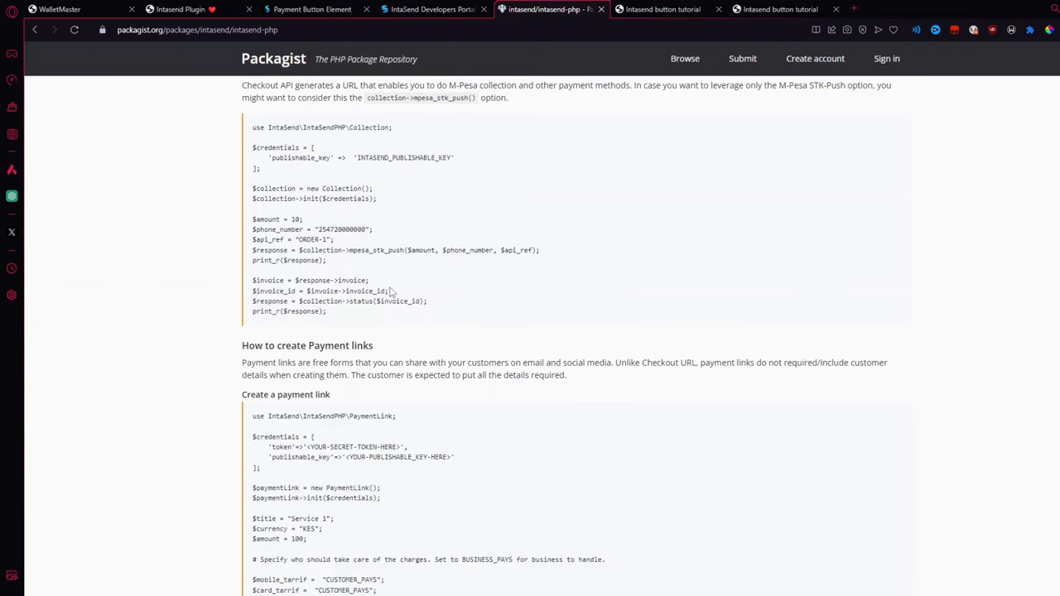
scroll("up", 3)
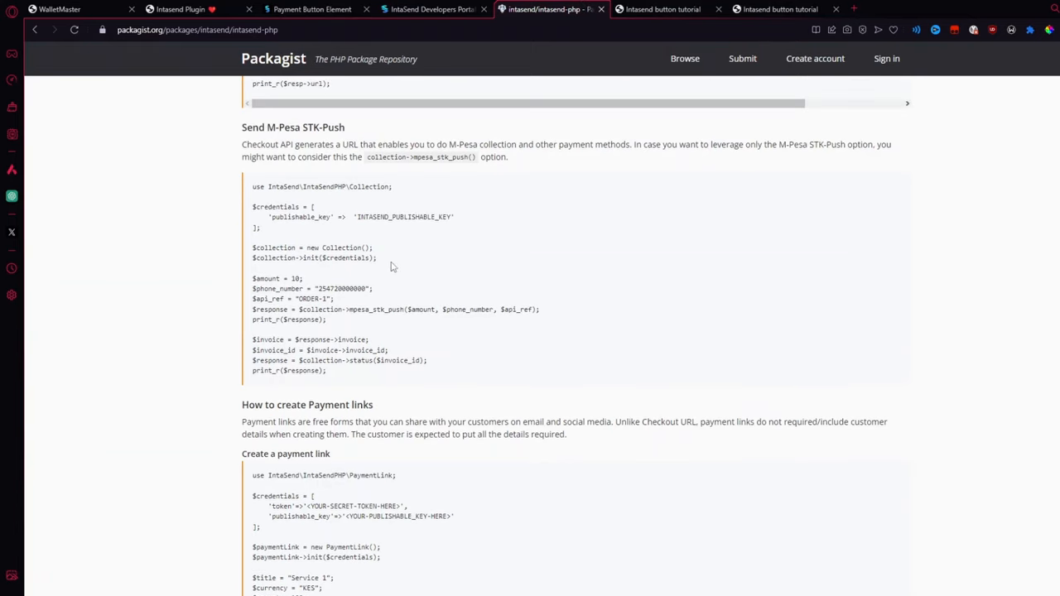
scroll("up", 3)
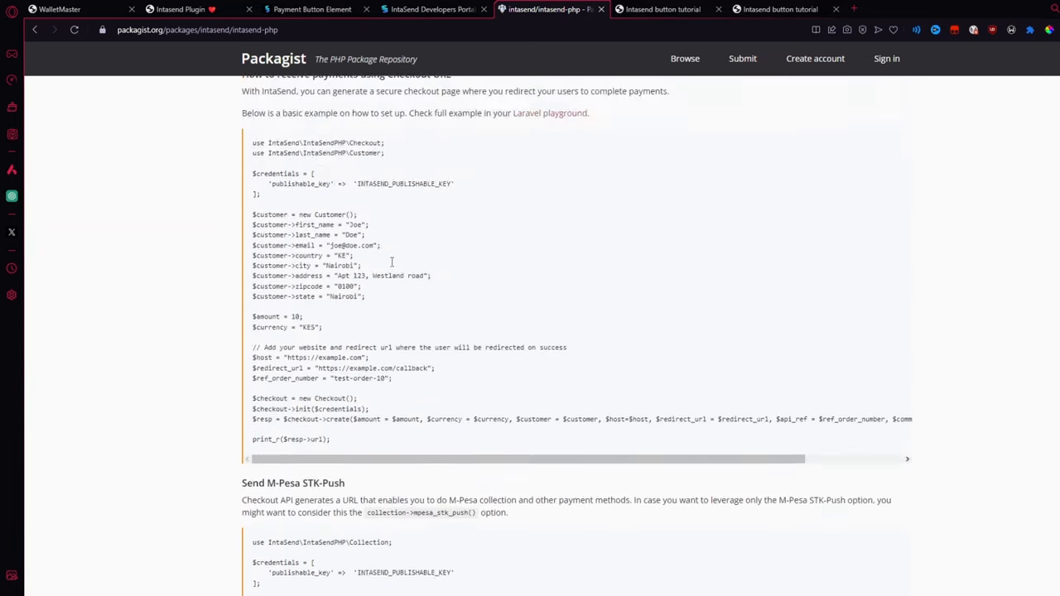
scroll("up", 3)
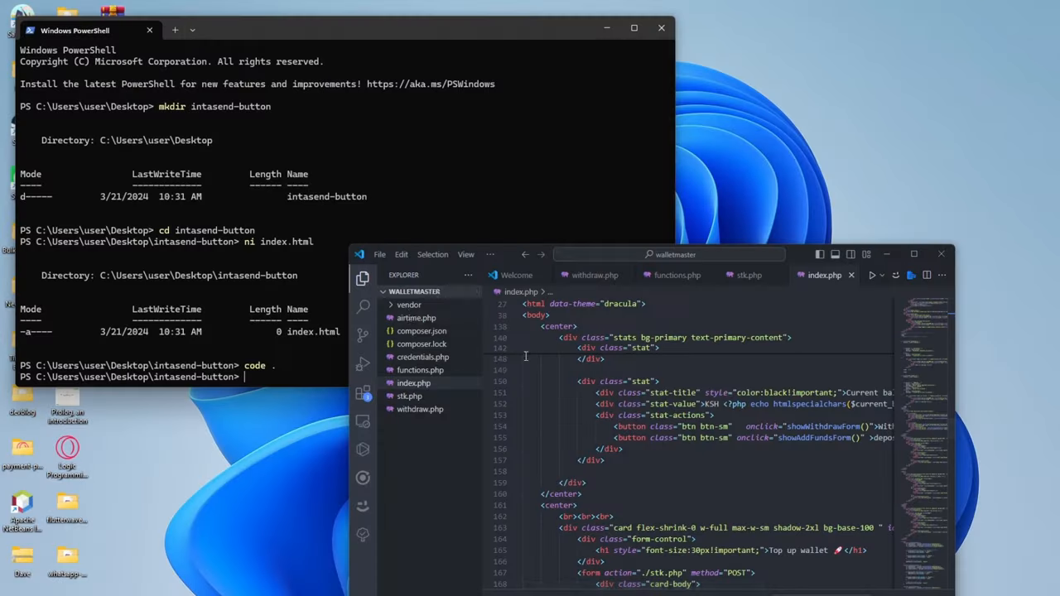
Step: Bring the PowerShell window forward for the 'composer require intasend/intasend-php' command
left_click(914, 255)
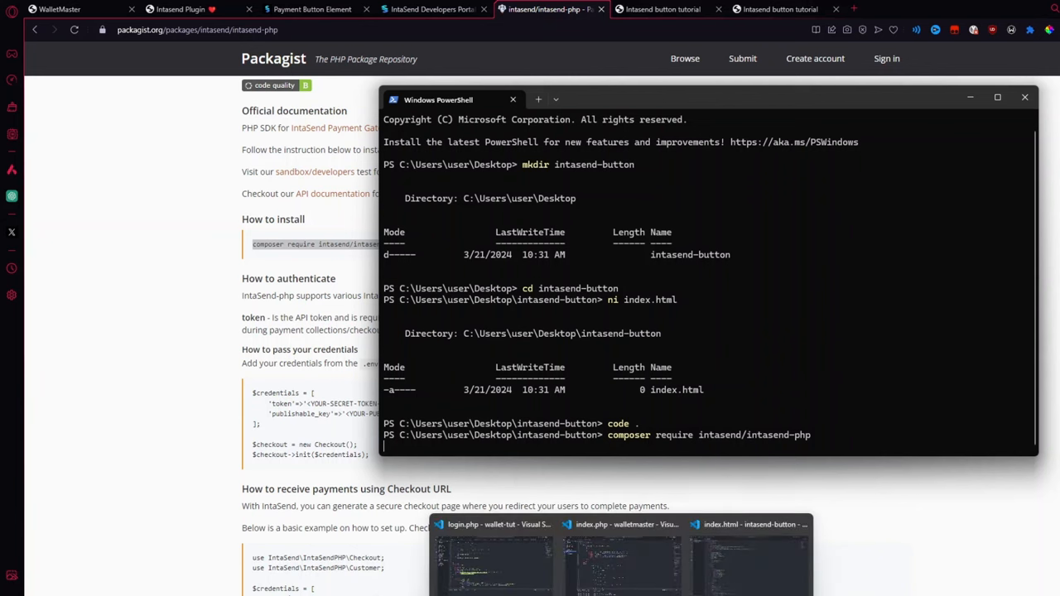
Step: Open index.html from the Explorer context menu's open options
right_click(66, 61)
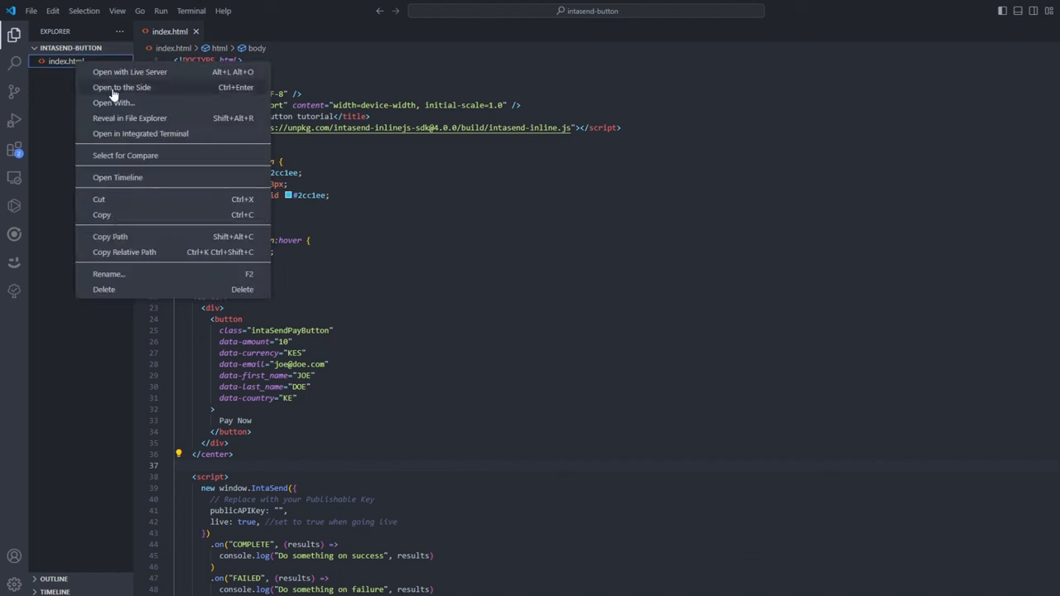
left_click(110, 275)
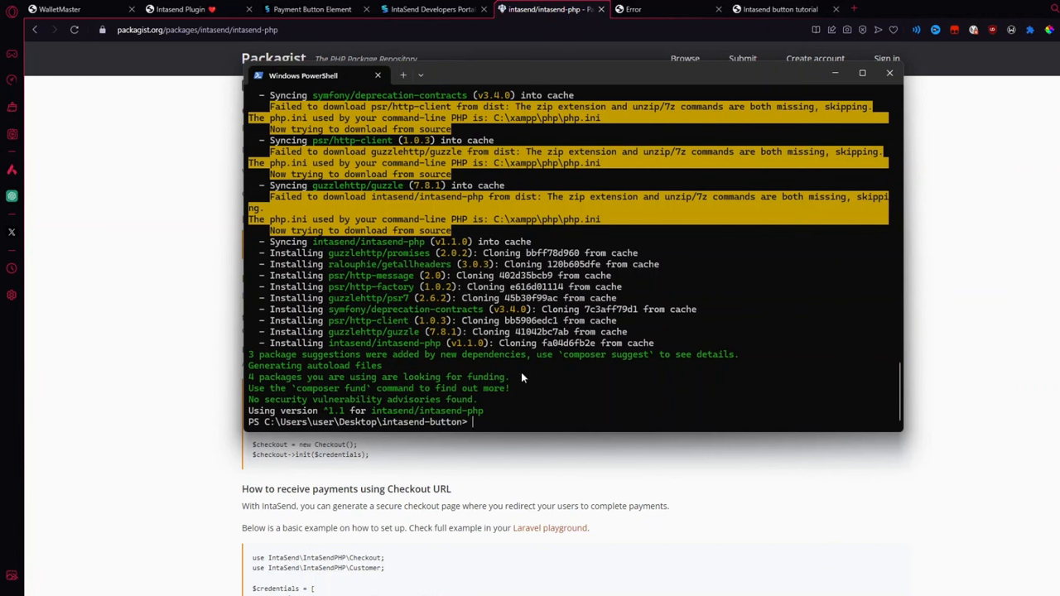
Step: Create index.php in the intasend-button folder with ni index.php
type("ni")
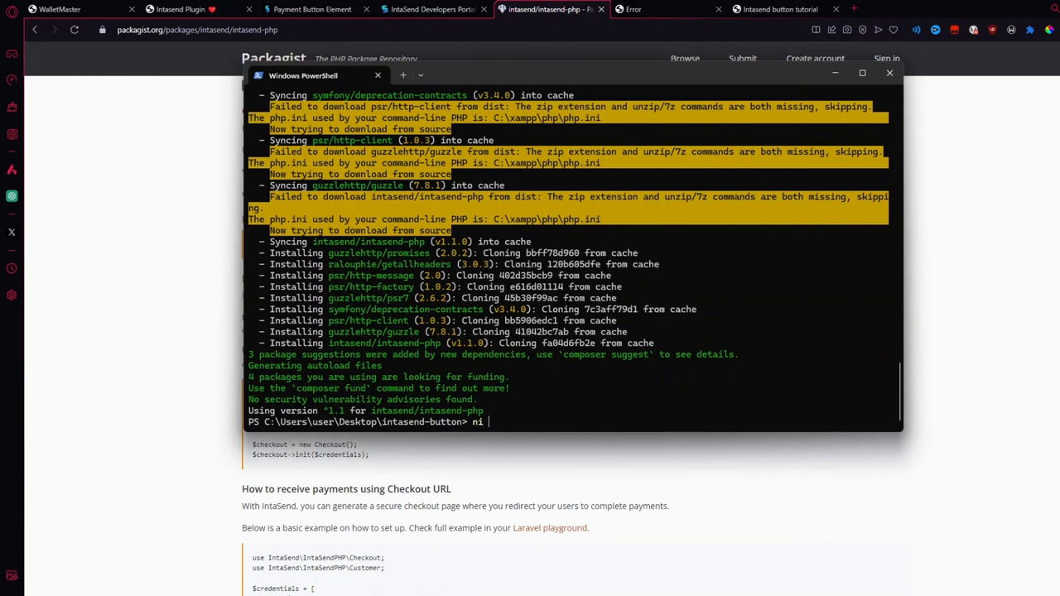
type("index")
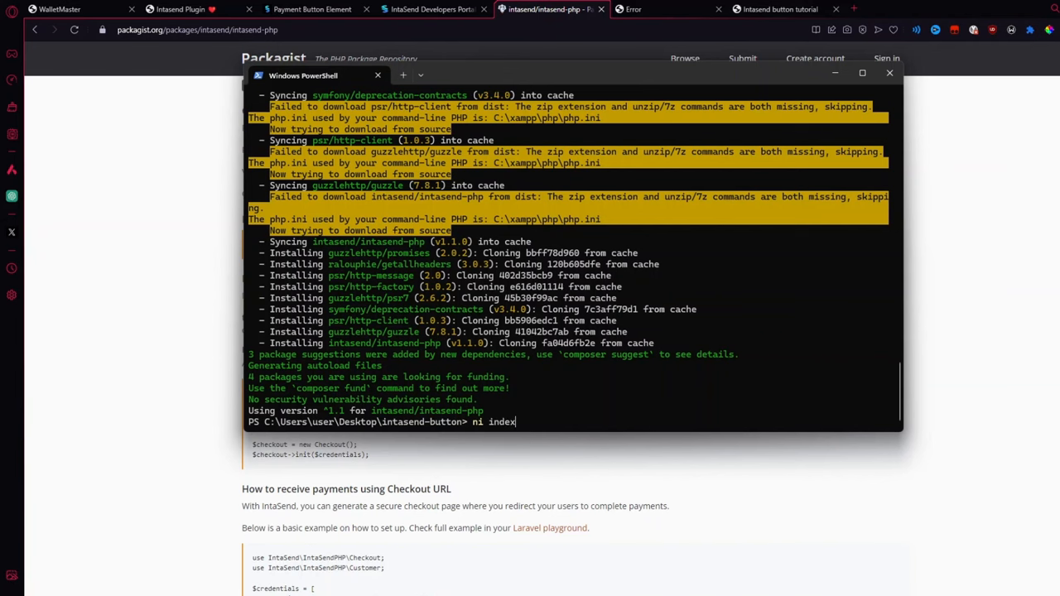
key("Return")
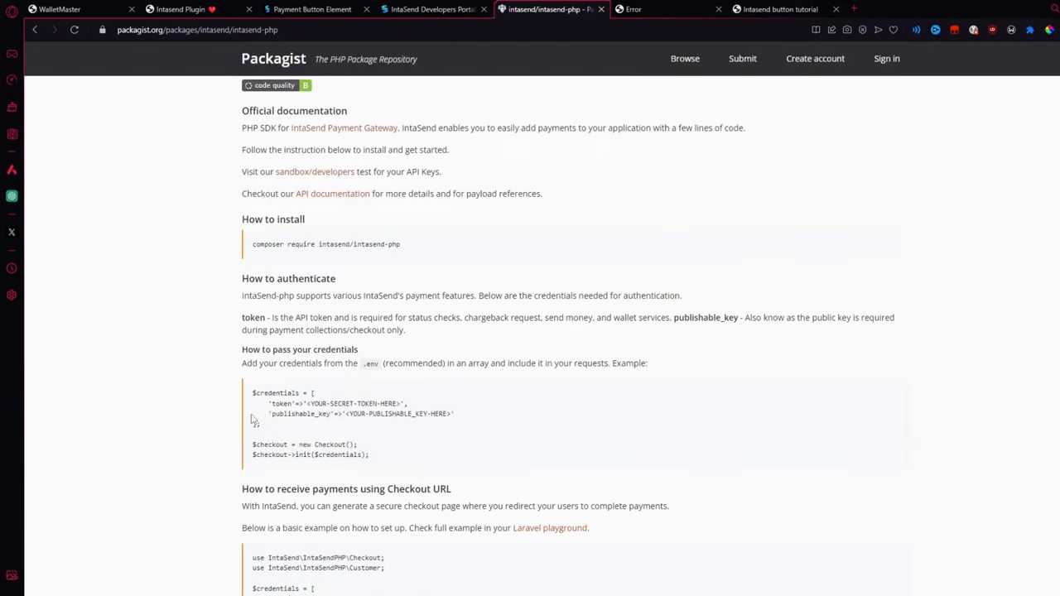
Step: Copy Packagist's checkout URL example and bring up index.php in the editor
scroll("down", 3)
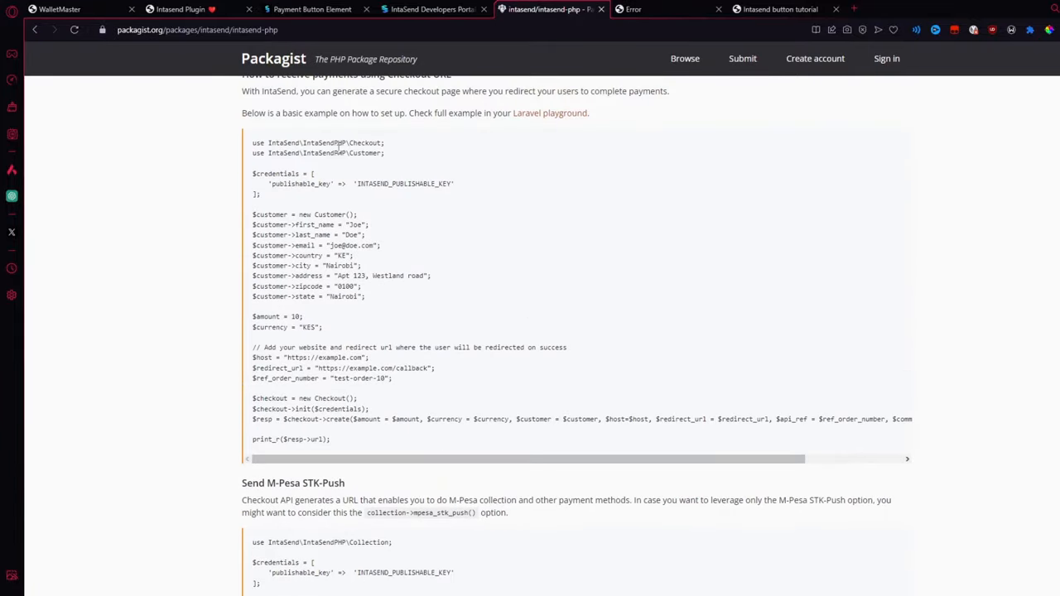
scroll("up", 3)
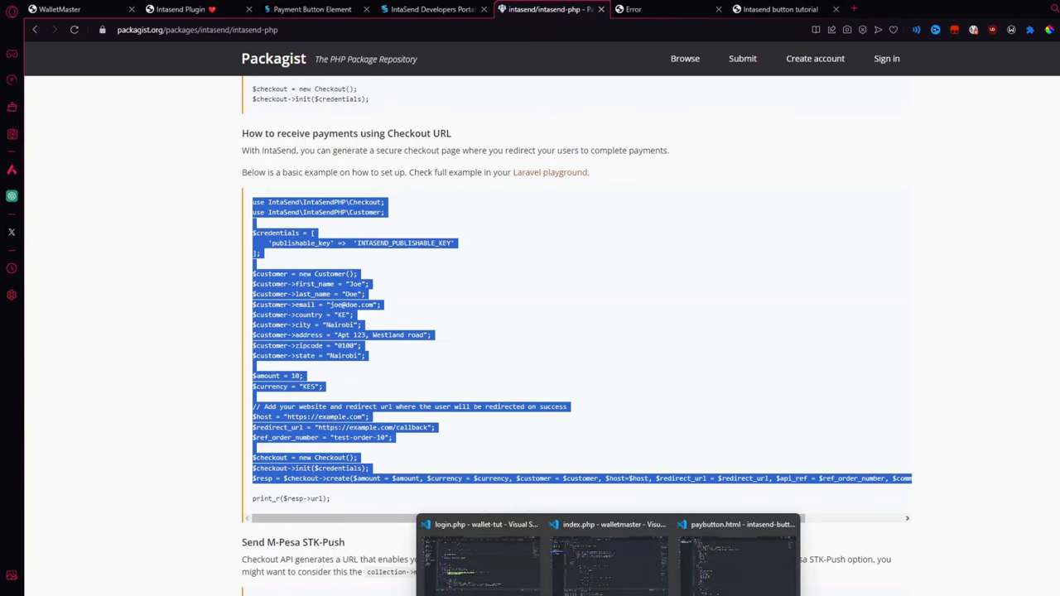
left_click(736, 555)
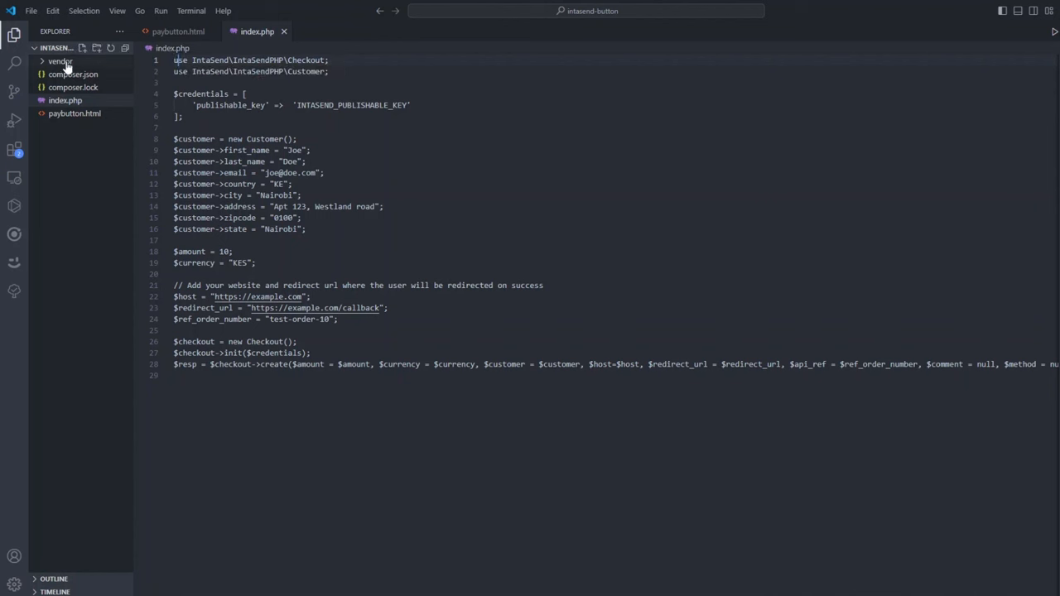
left_click(60, 59)
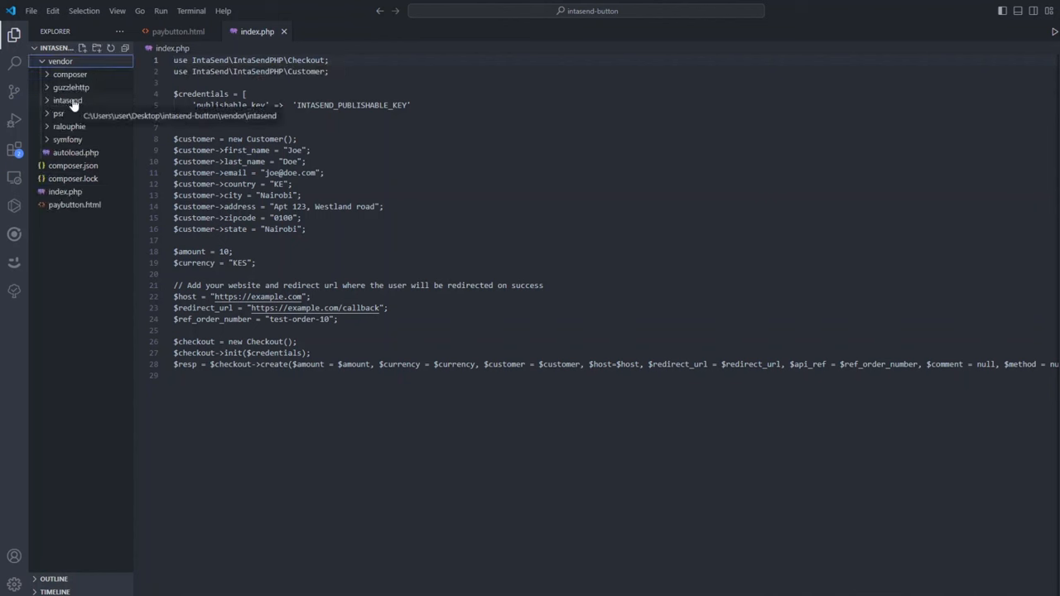
left_click(67, 101)
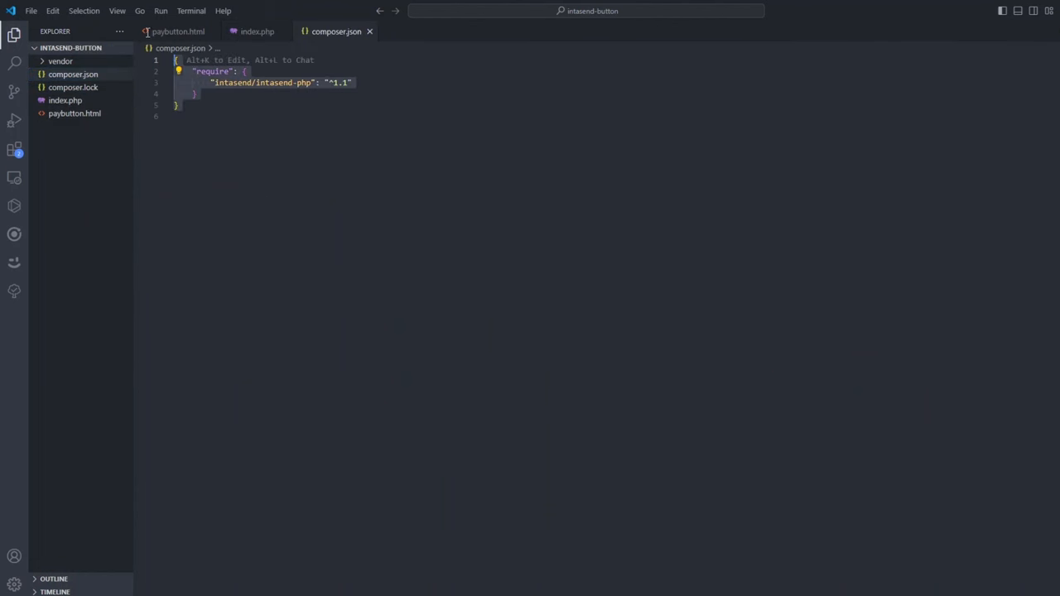
left_click(435, 153)
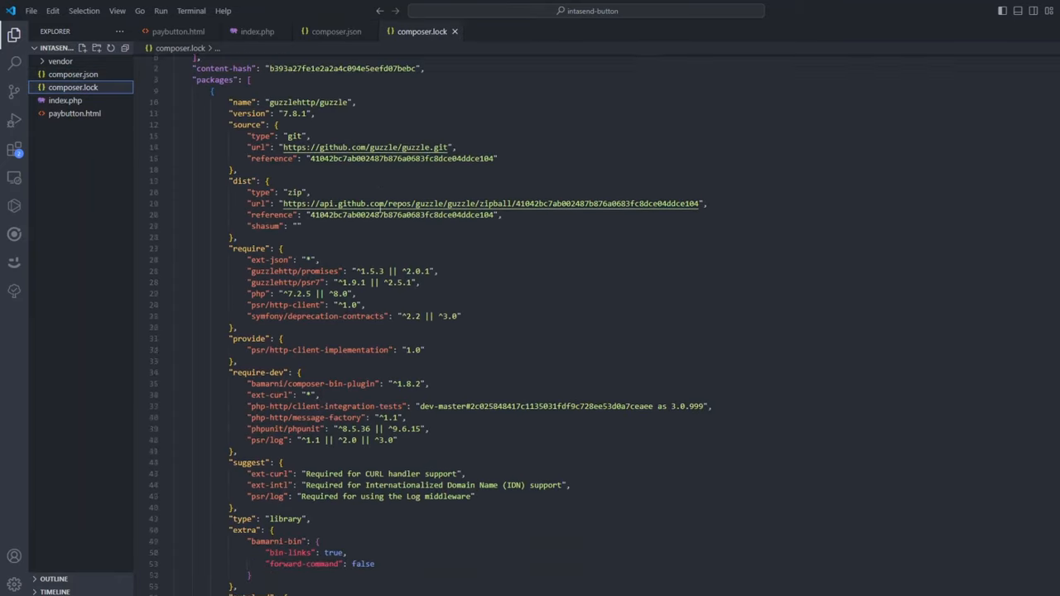
scroll("down", 3)
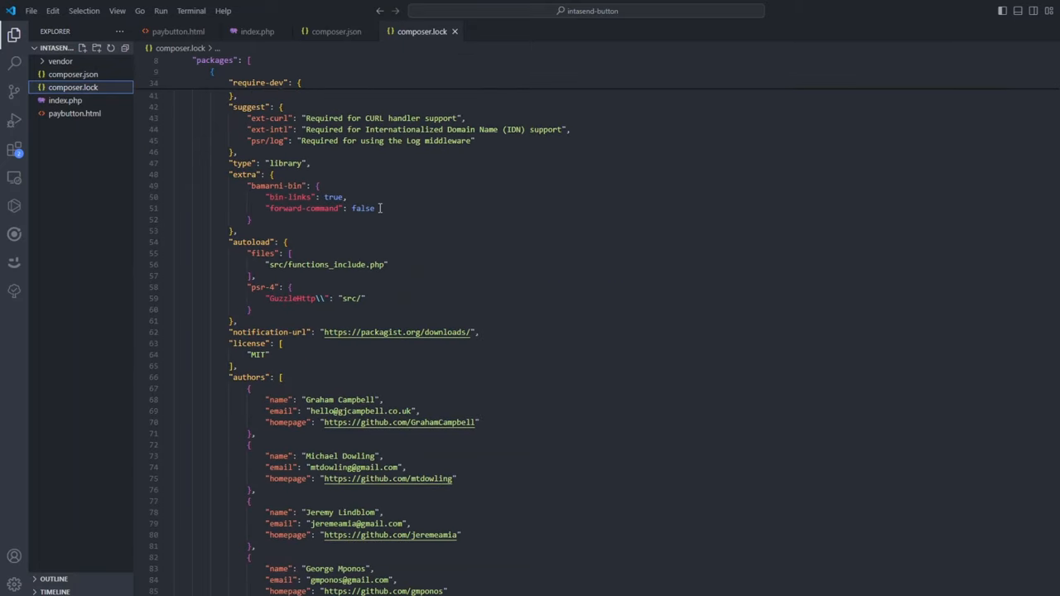
mouse_move(378, 219)
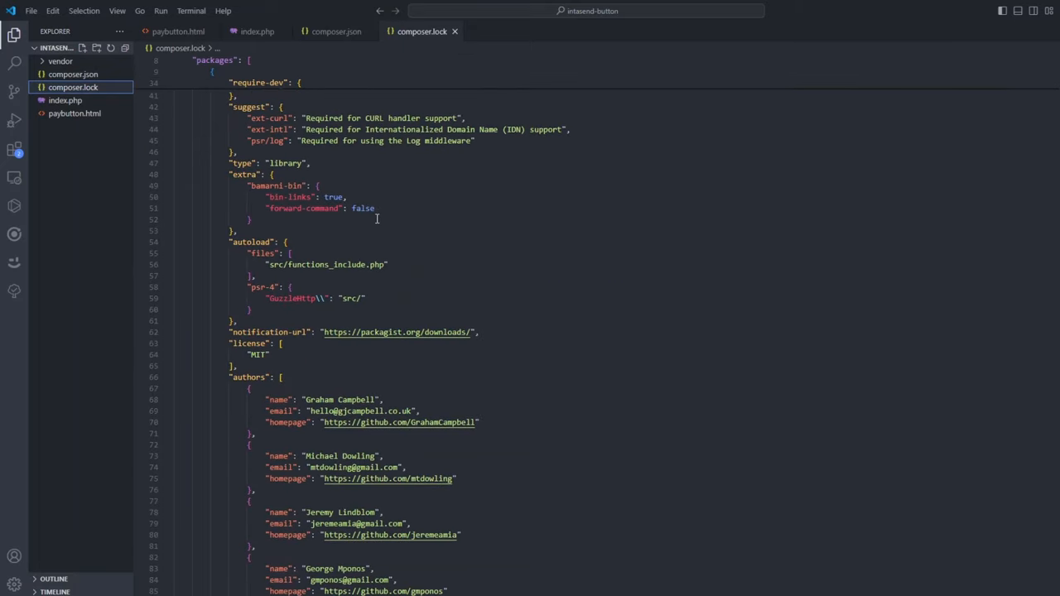
scroll("down", 3)
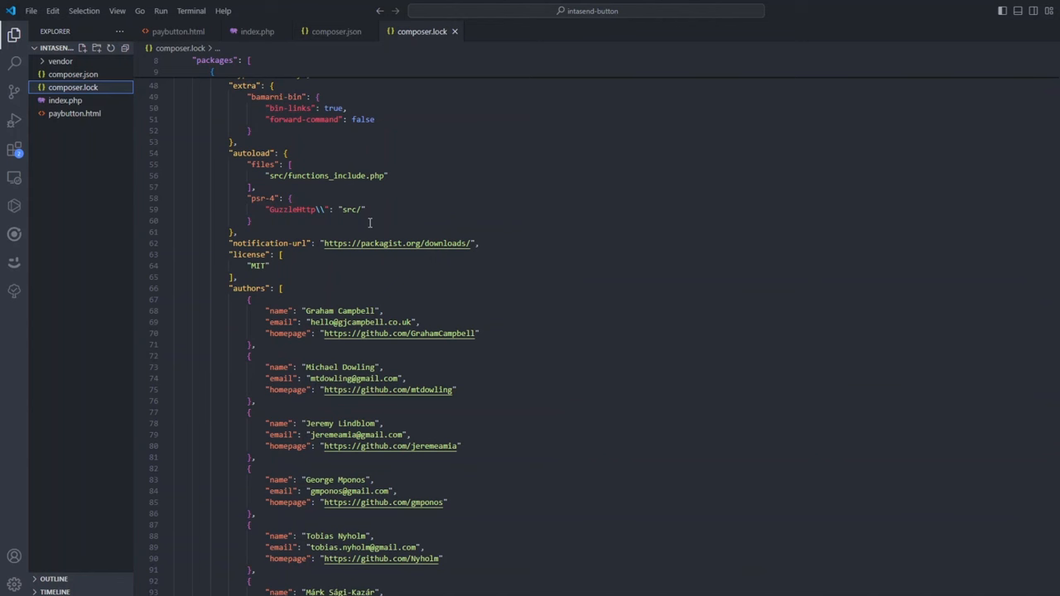
scroll("down", 3)
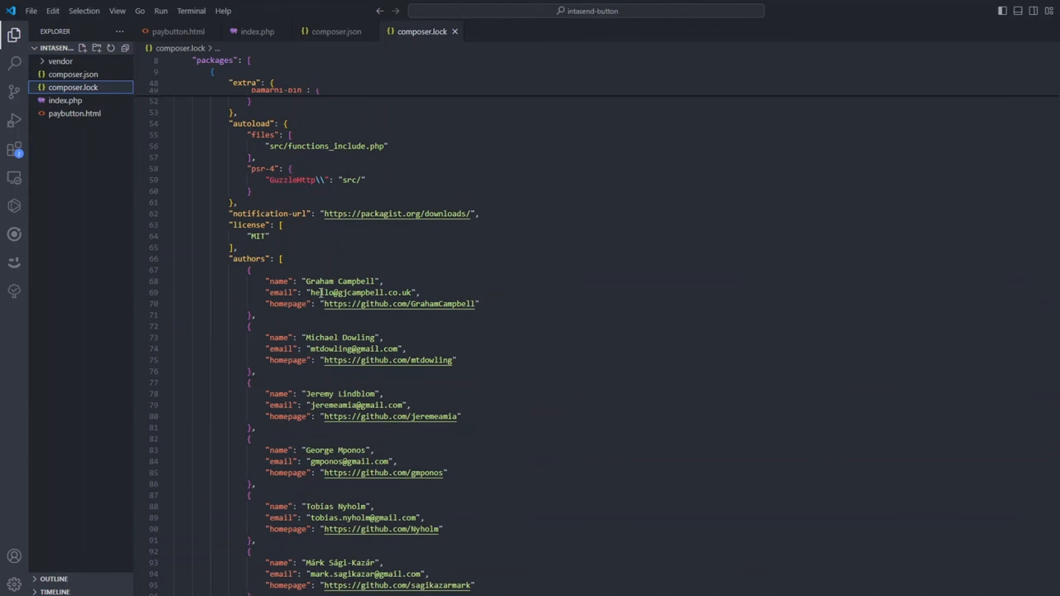
scroll("down", 3)
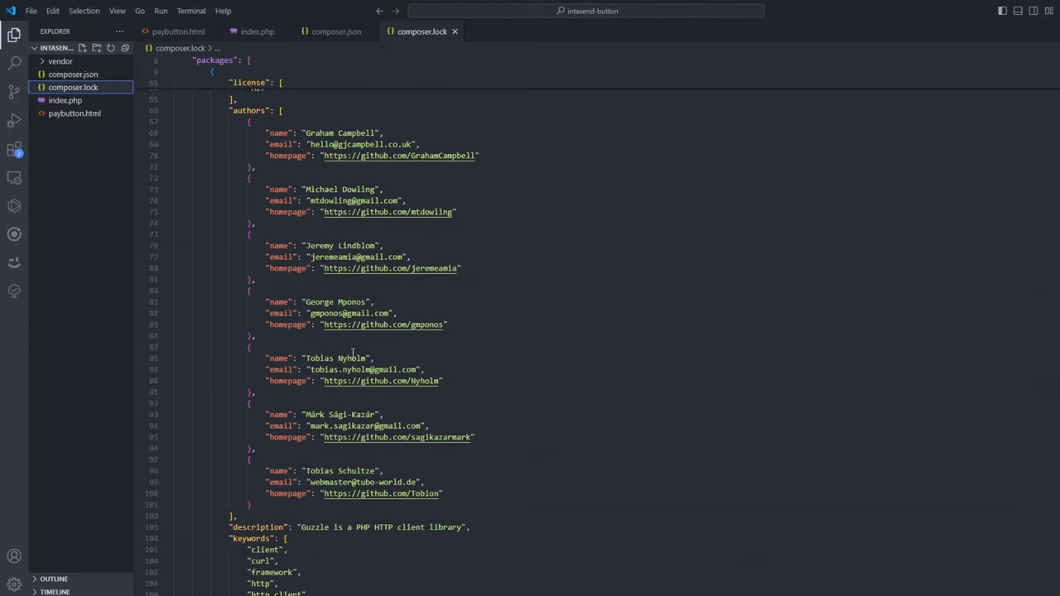
scroll("down", 3)
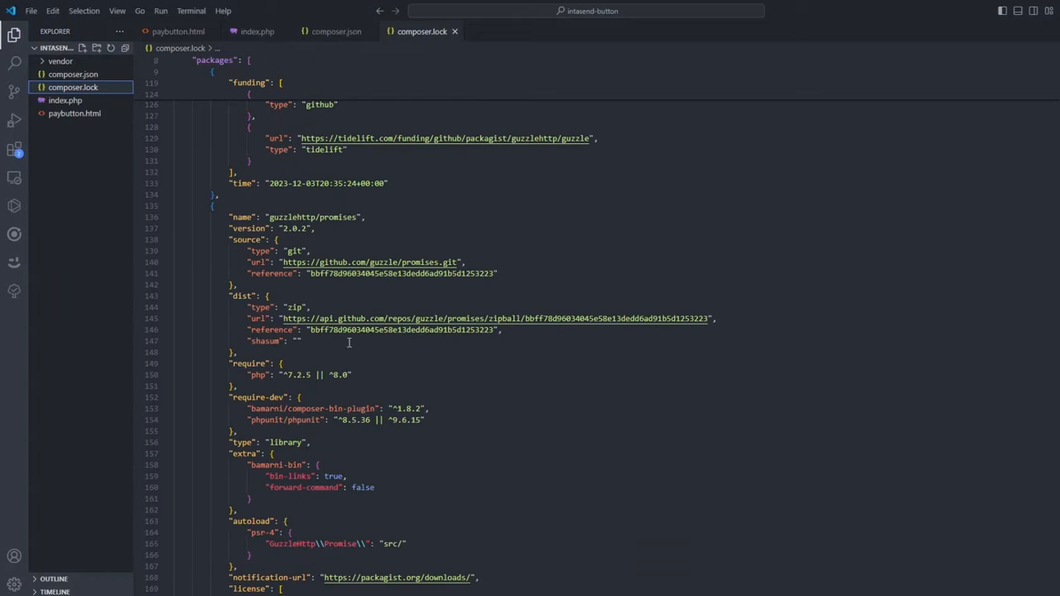
left_click(337, 31)
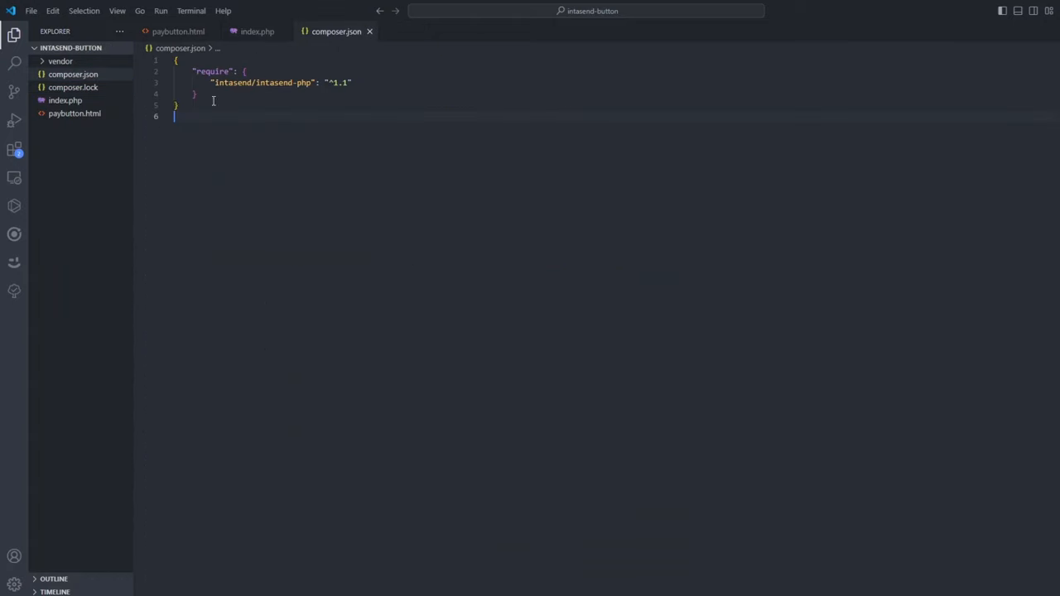
left_click(257, 31)
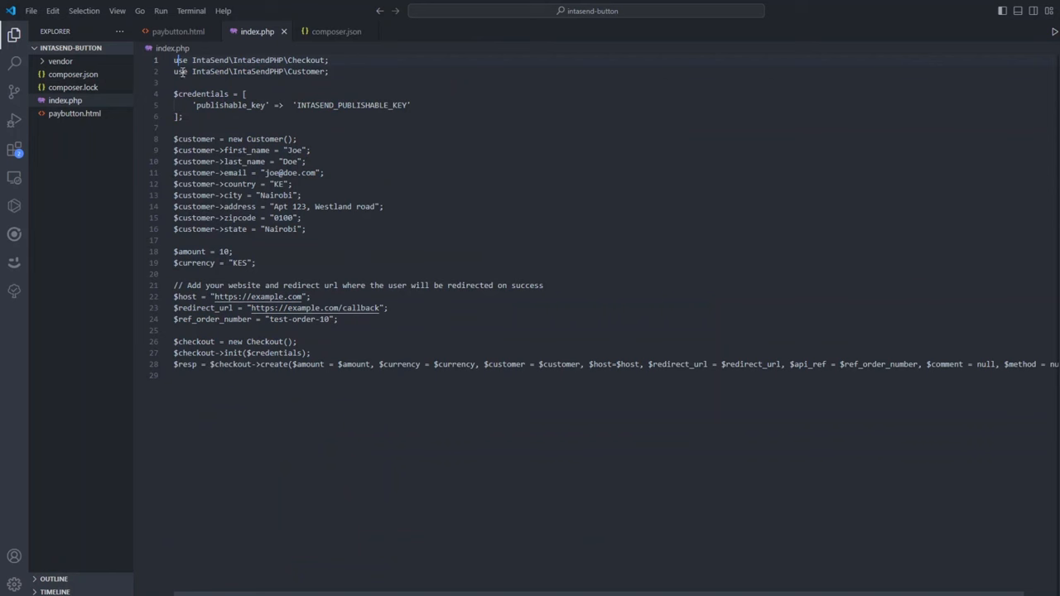
key("Enter")
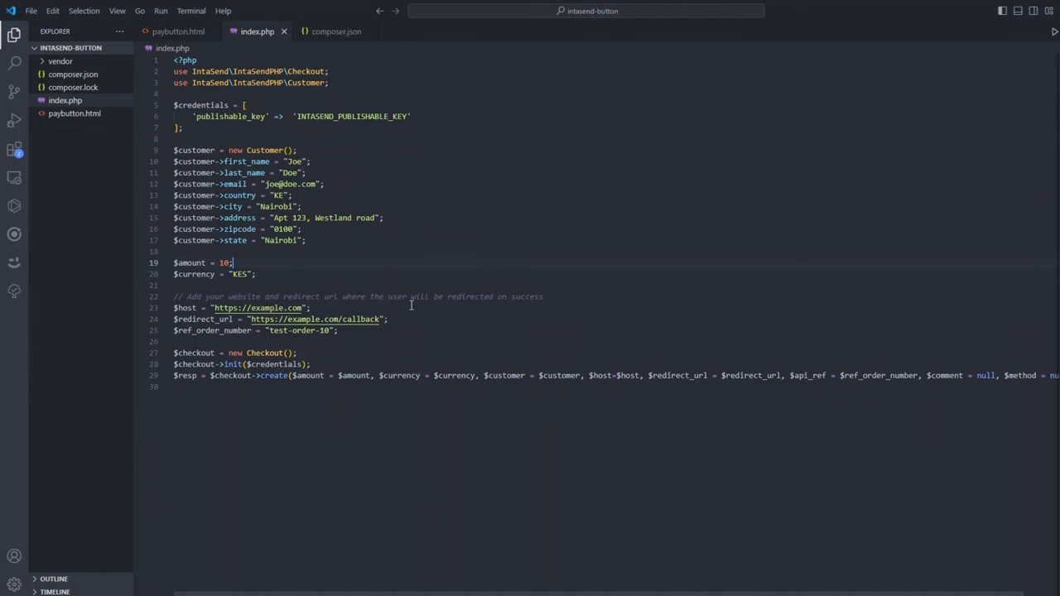
mouse_move(646, 588)
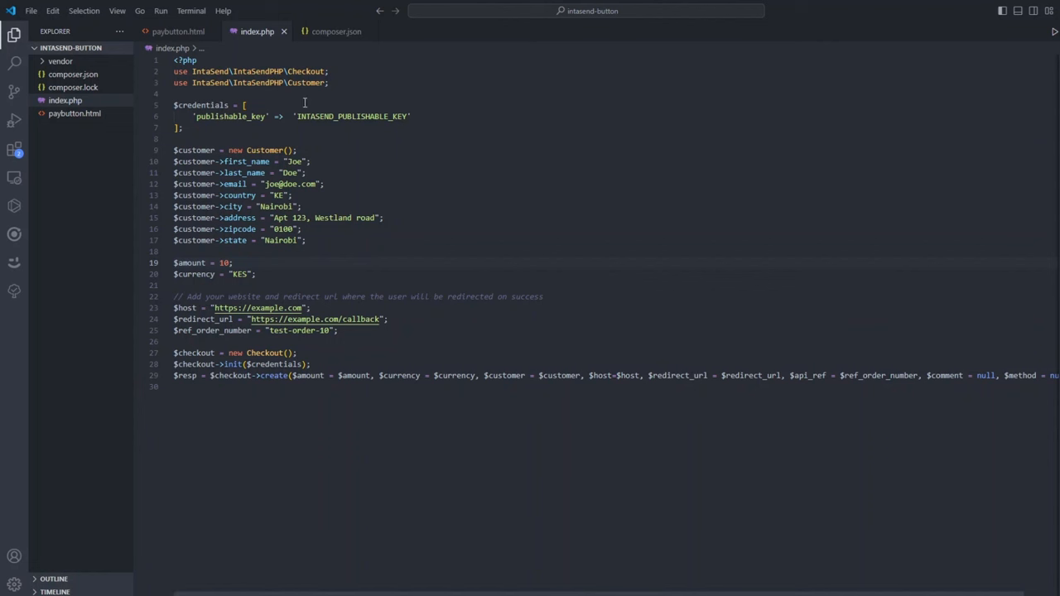
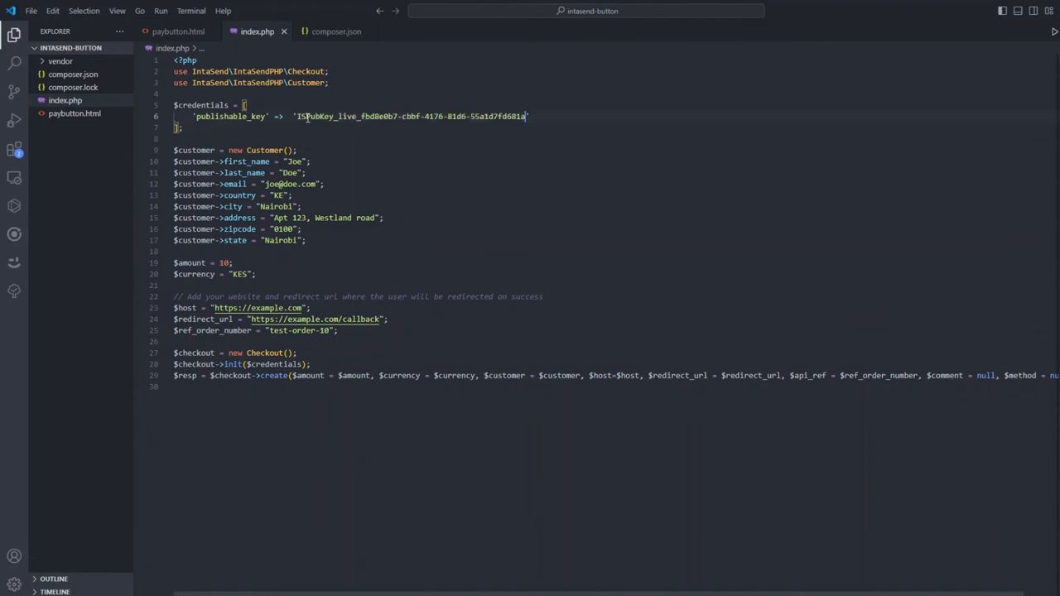
mouse_move(315, 100)
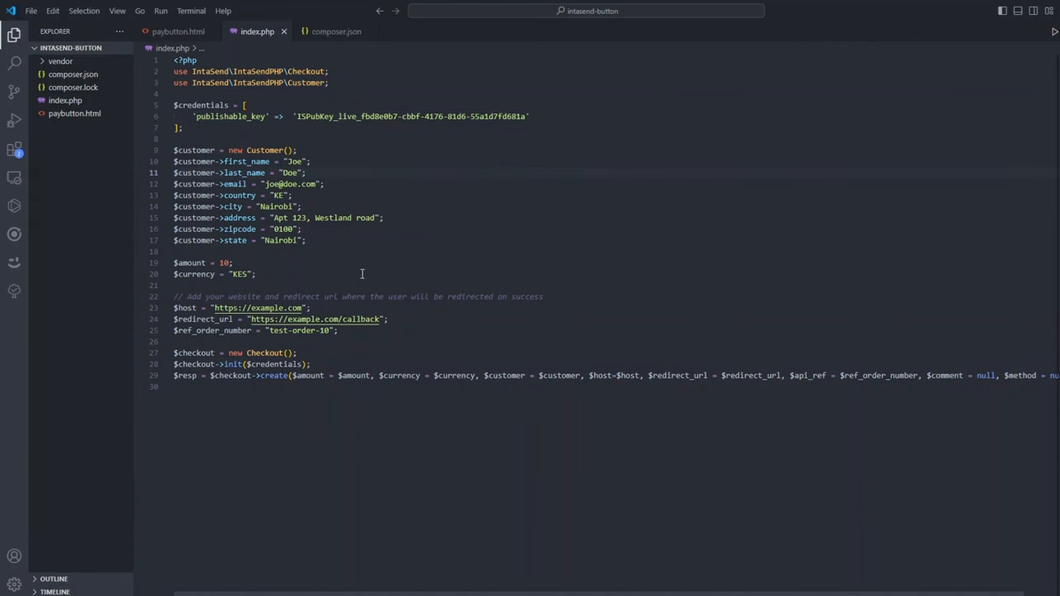
scroll("down", 3)
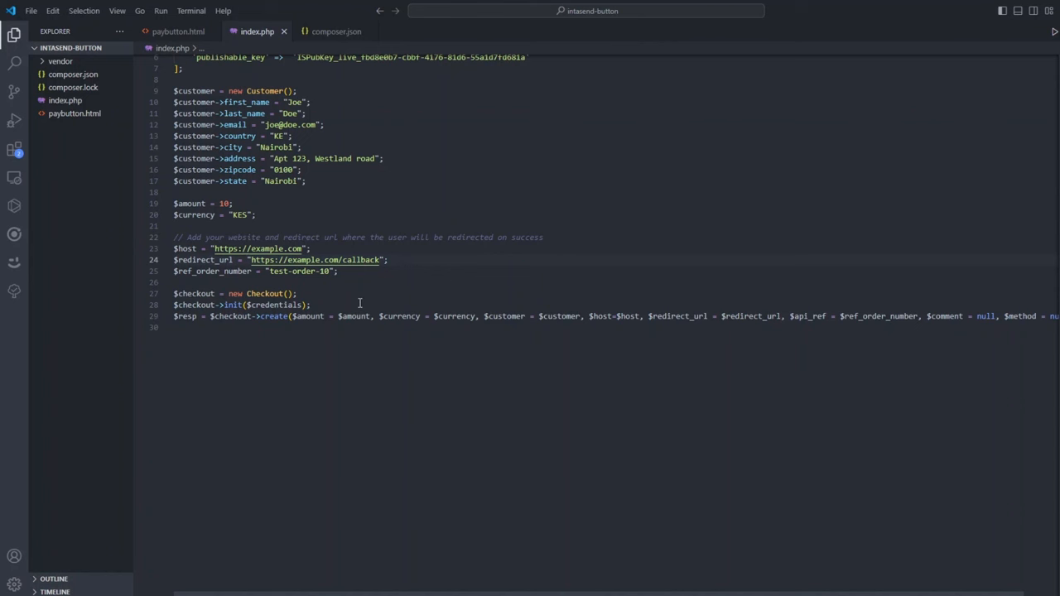
mouse_move(371, 503)
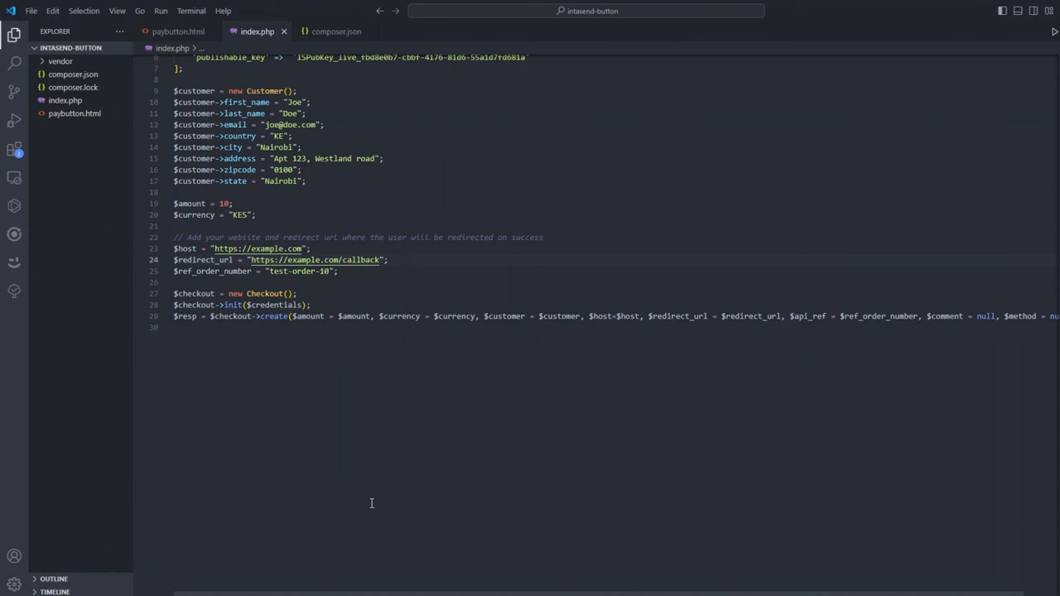
scroll("up", 3)
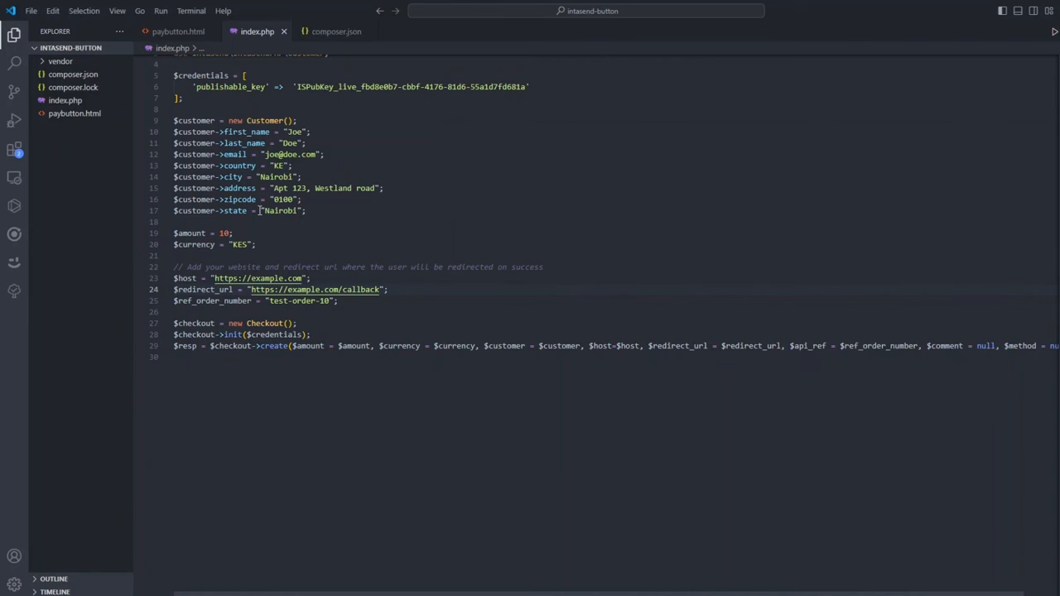
scroll("up", 3)
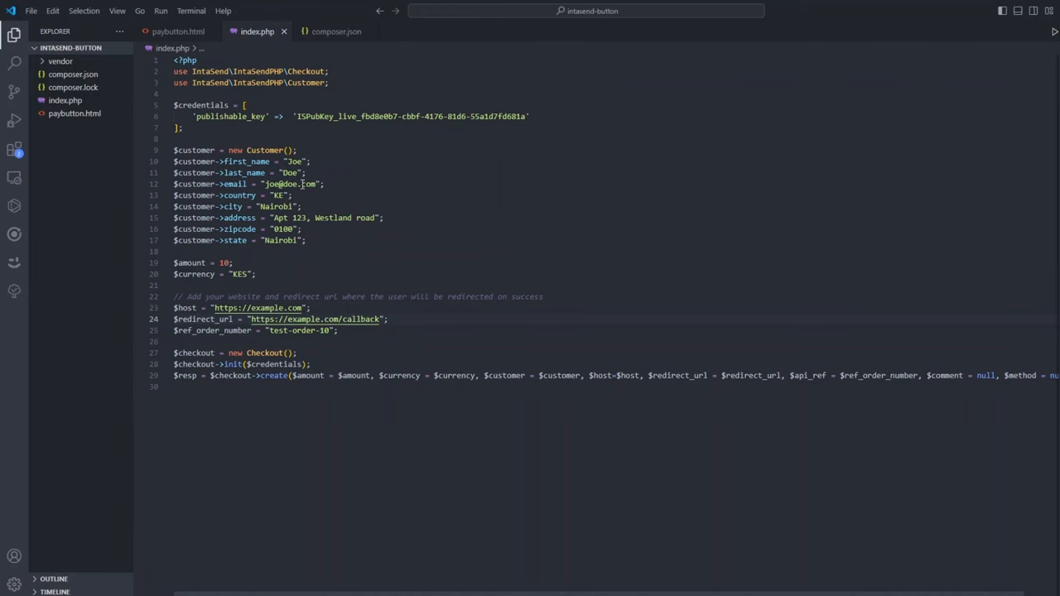
scroll("down", 3)
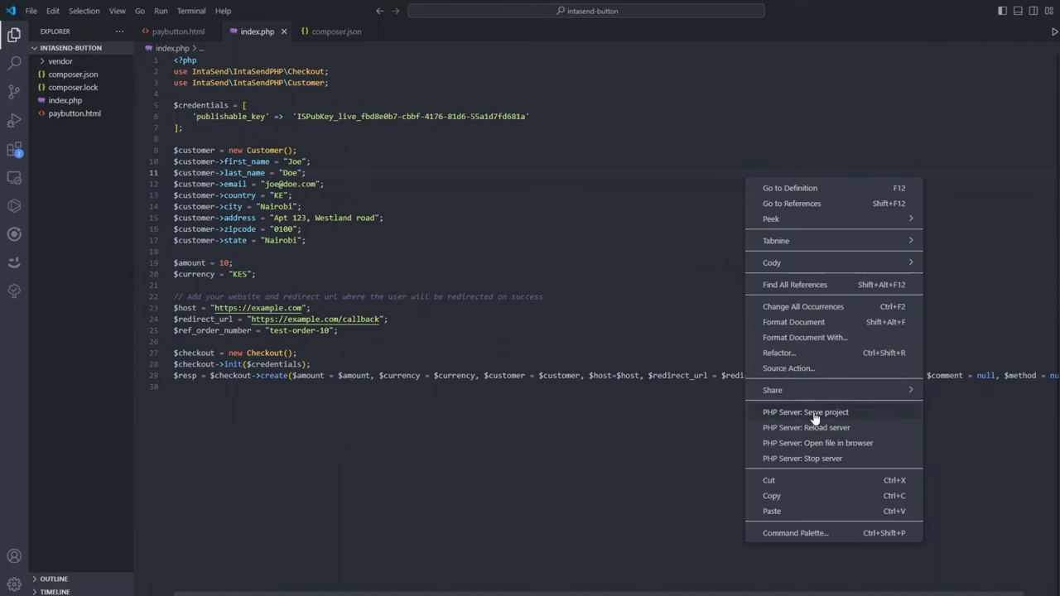
mouse_move(847, 418)
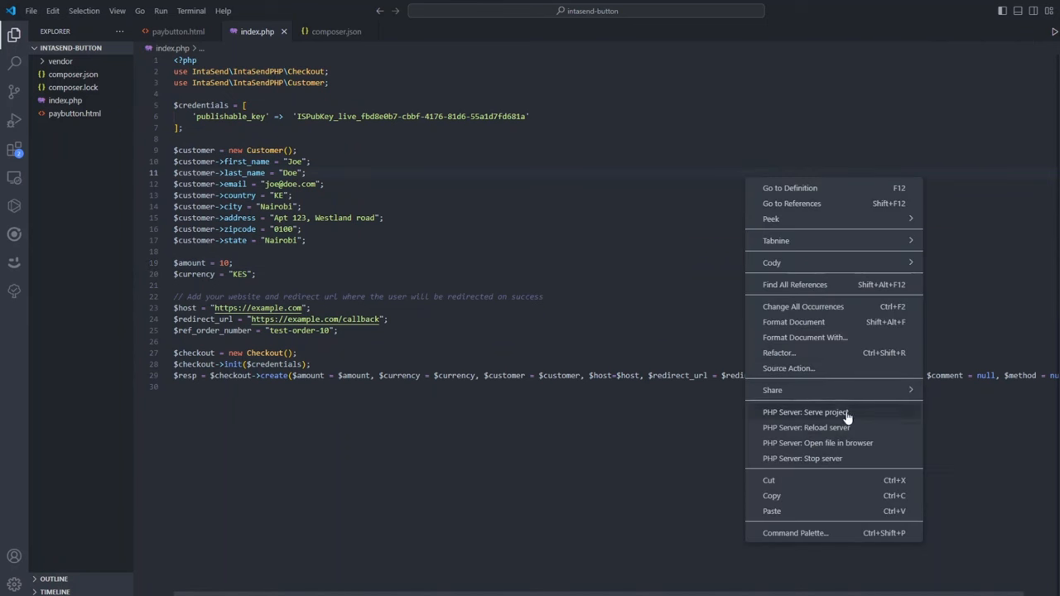
mouse_move(825, 422)
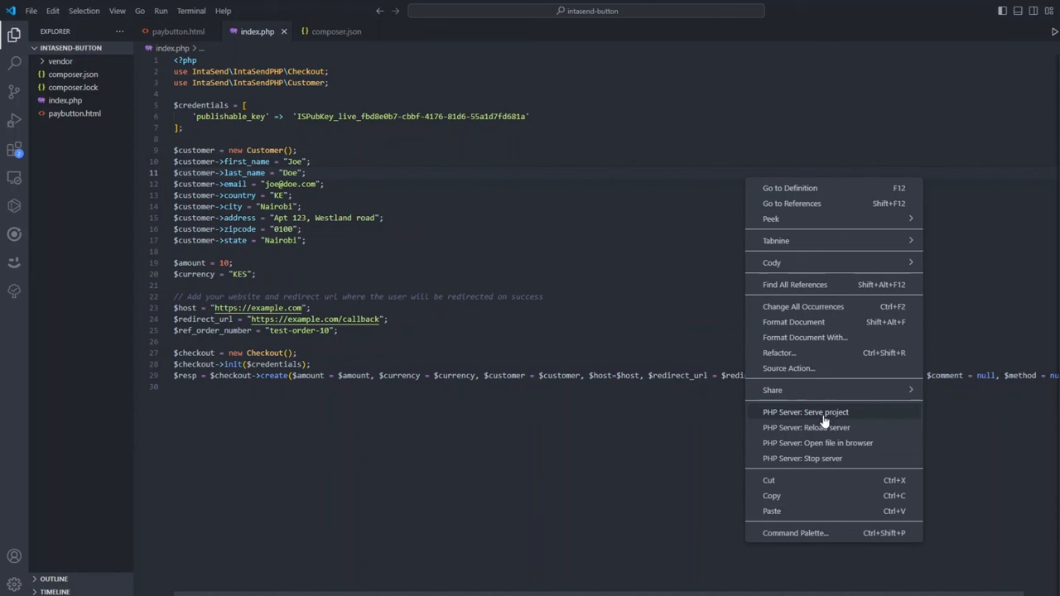
mouse_move(825, 422)
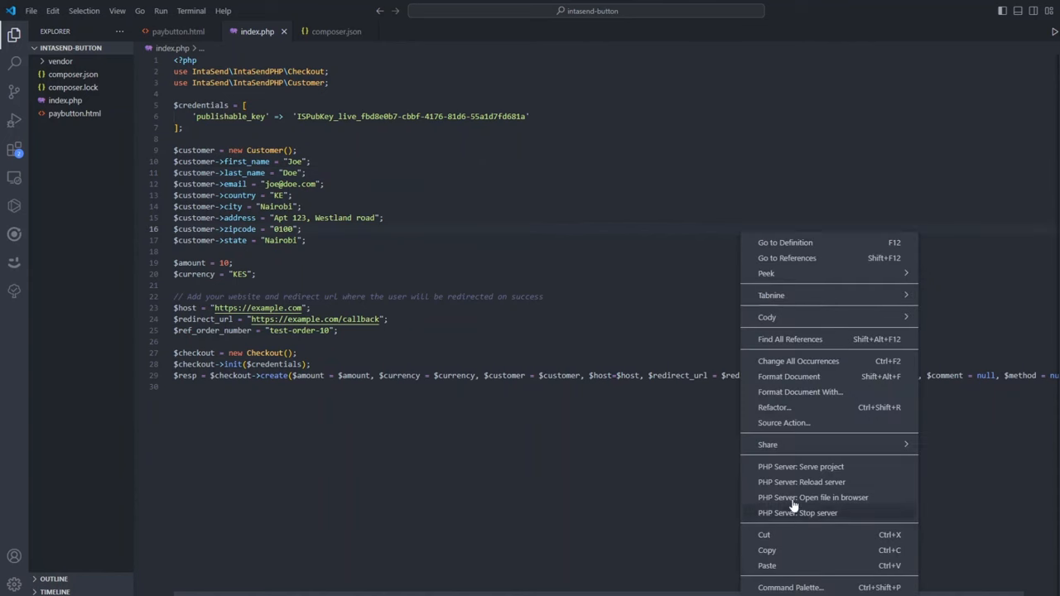
Step: Serve the project with PHP Server on localhost:3000
left_click(801, 467)
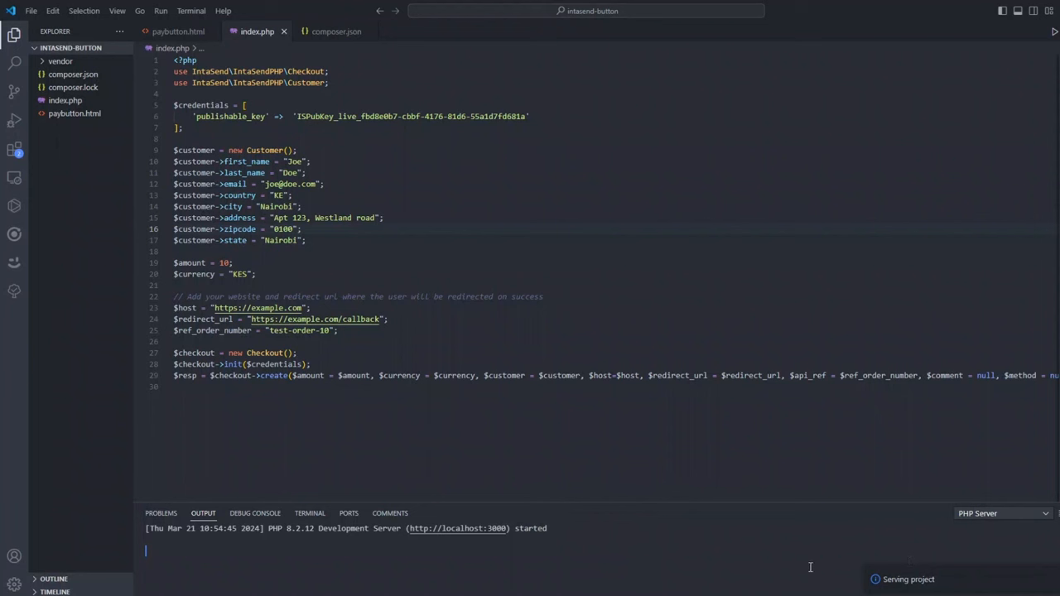
mouse_move(641, 313)
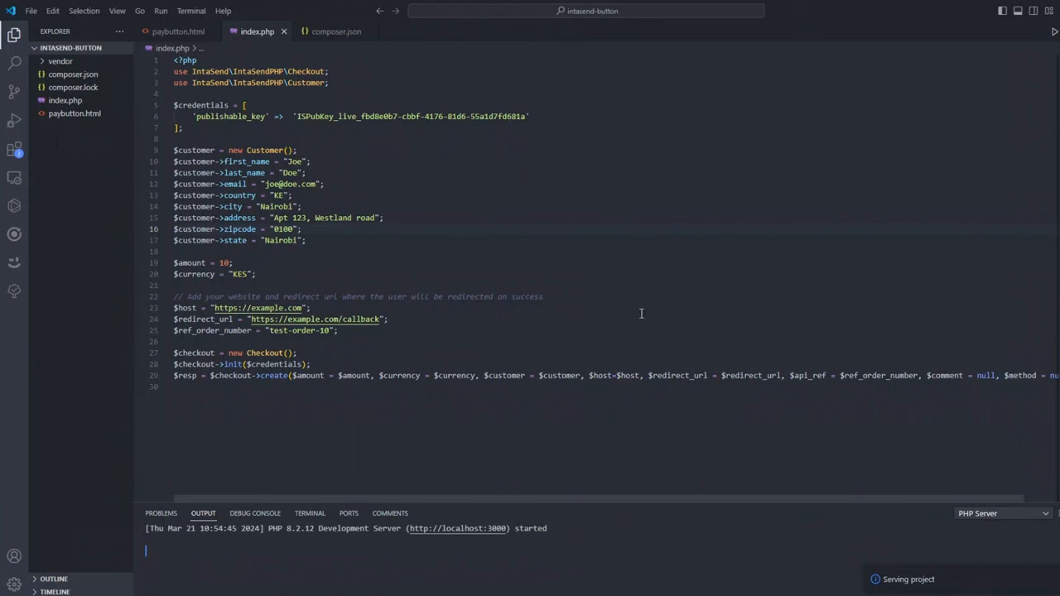
Step: Open index.php in the browser via PHP Server and read the Customer class error
right_click(641, 314)
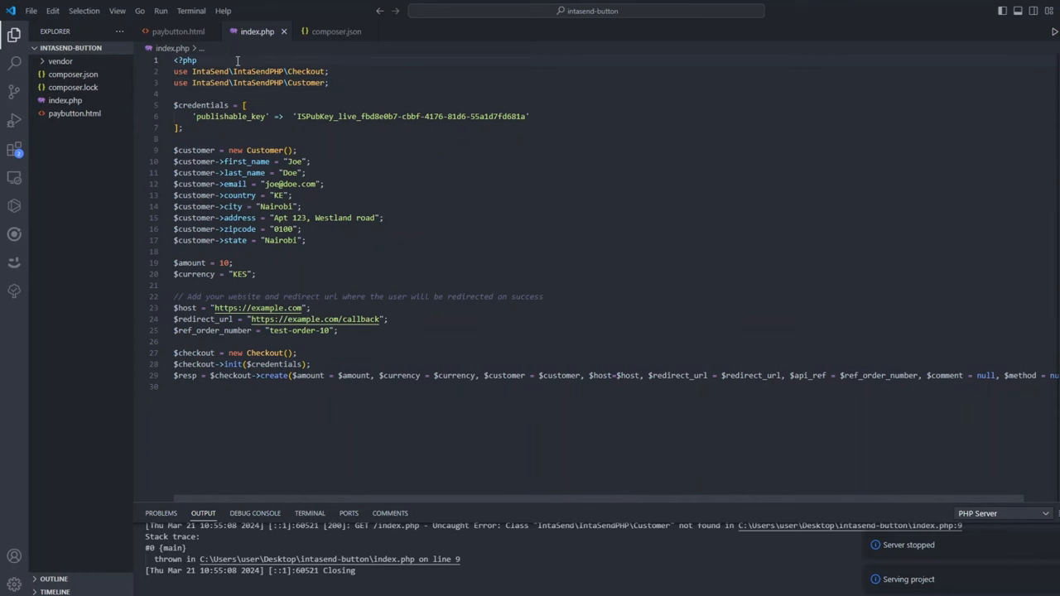
Step: Include vendor/autoload.php in index.php and save so the server returns 200
type("include_once")
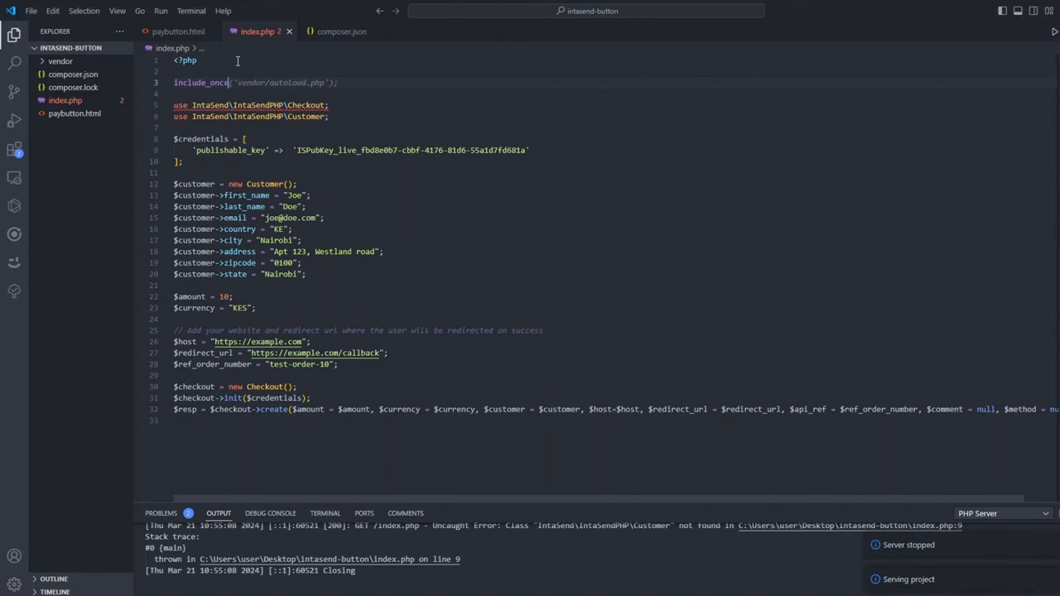
key("ctrl+s")
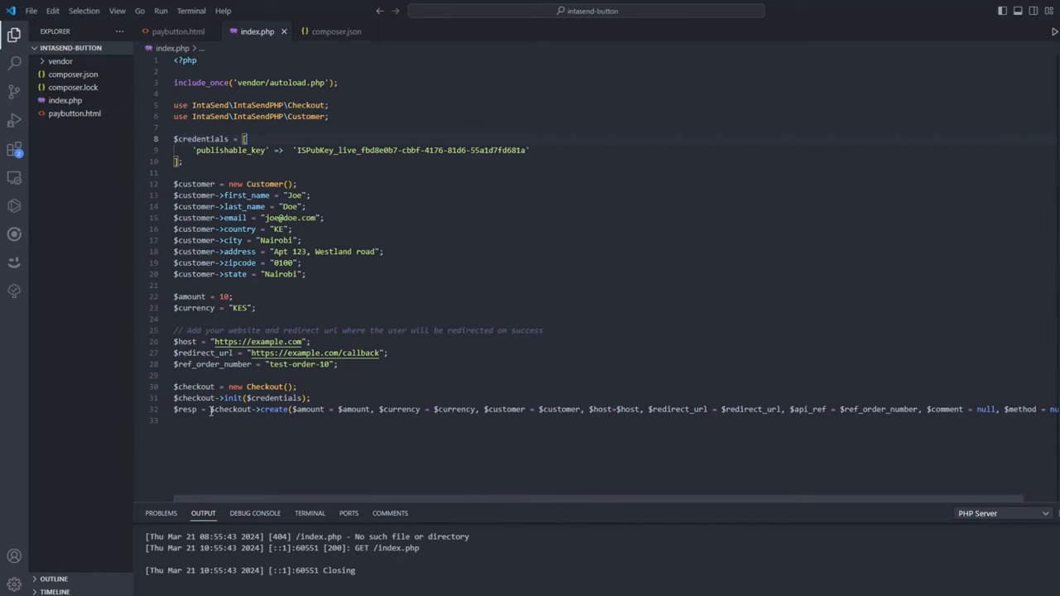
mouse_move(262, 480)
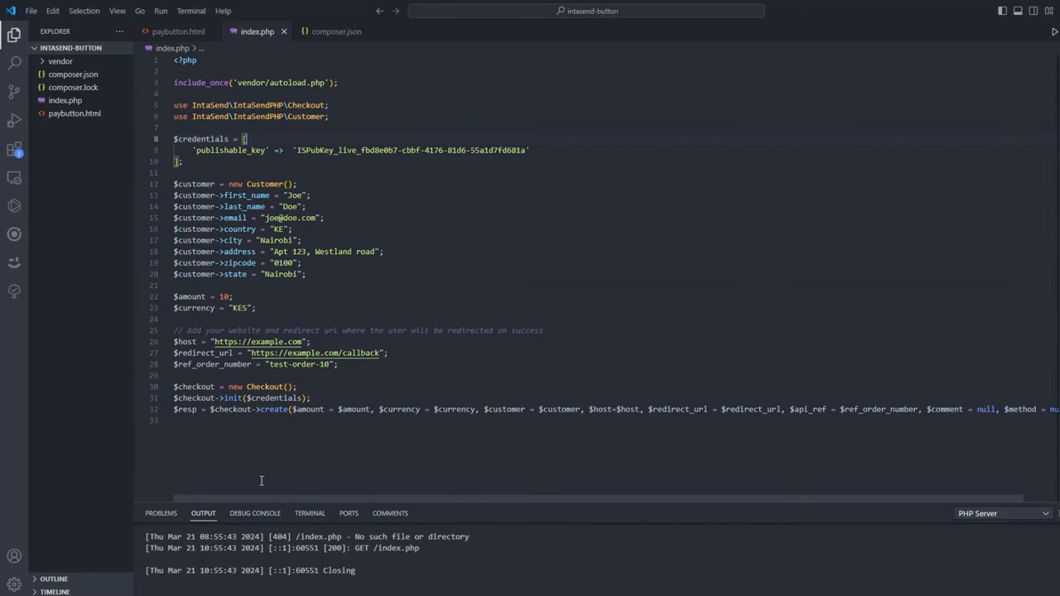
Step: Add print_r($resp); after the create call and save index.php
scroll("right", 3)
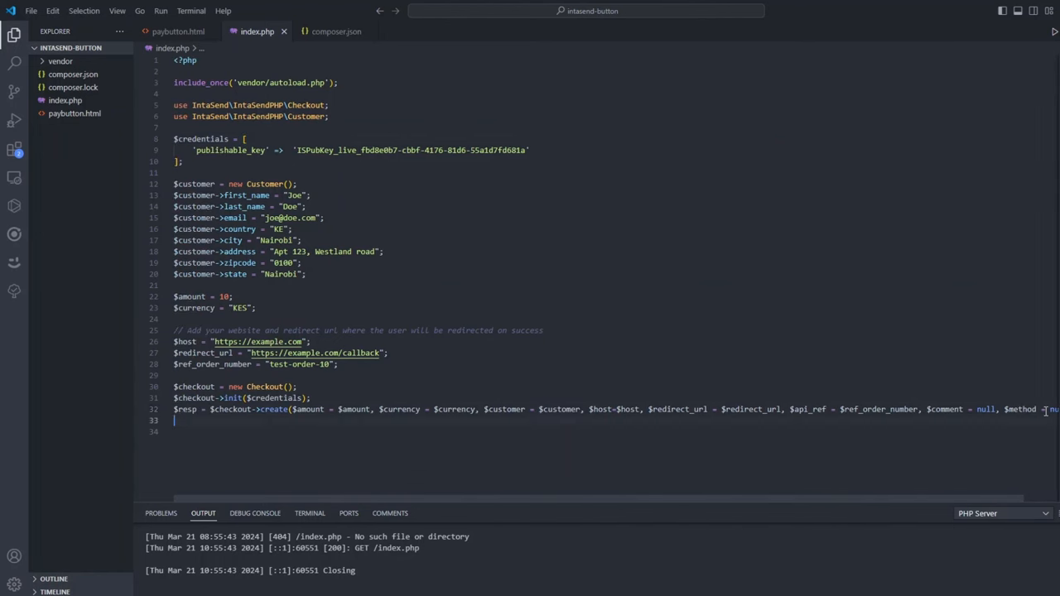
type("print_r($resp);")
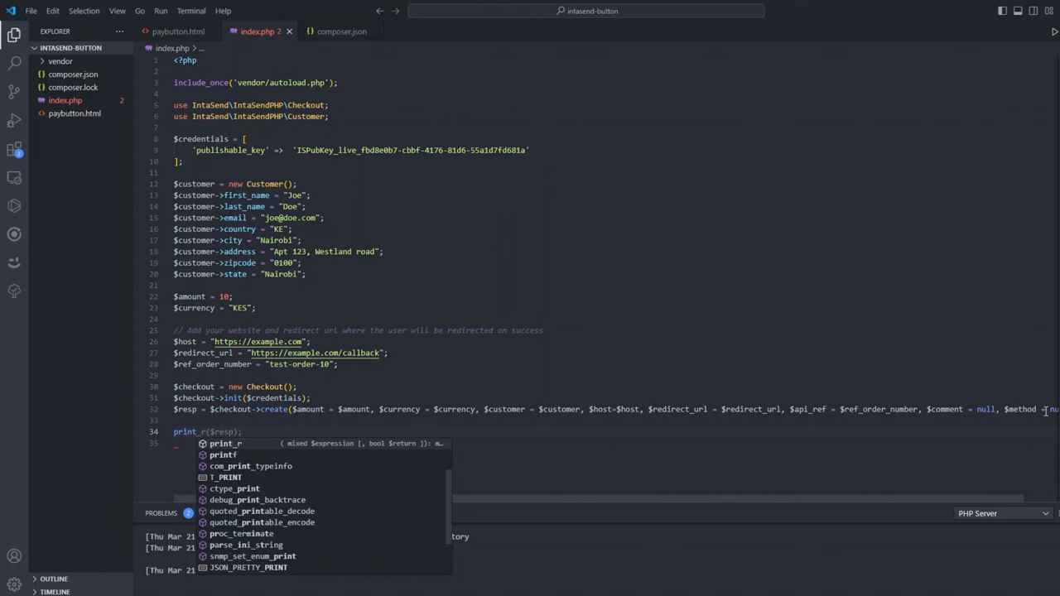
key("Backspace")
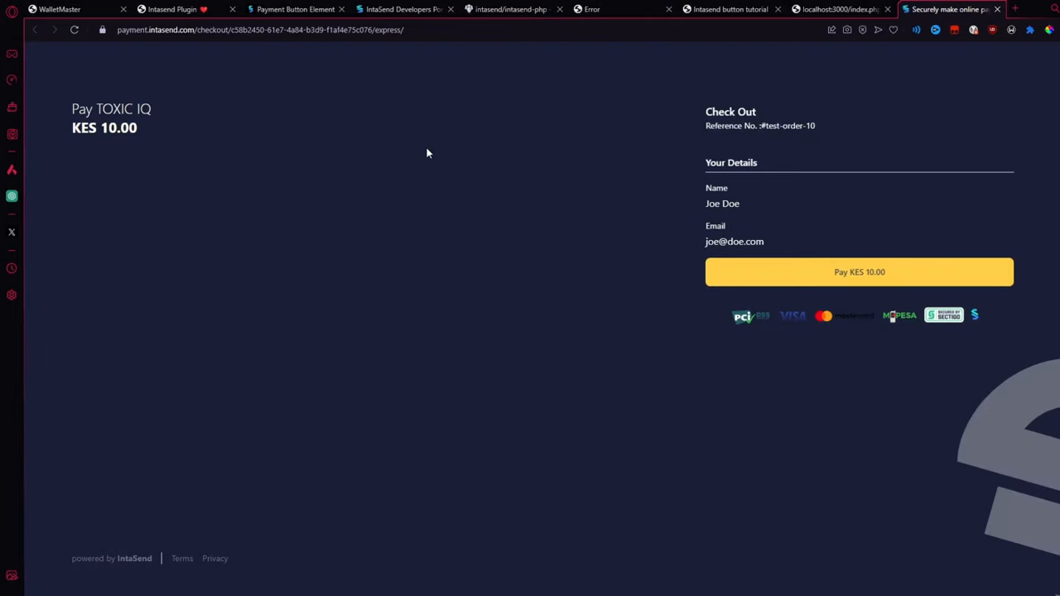
mouse_move(817, 281)
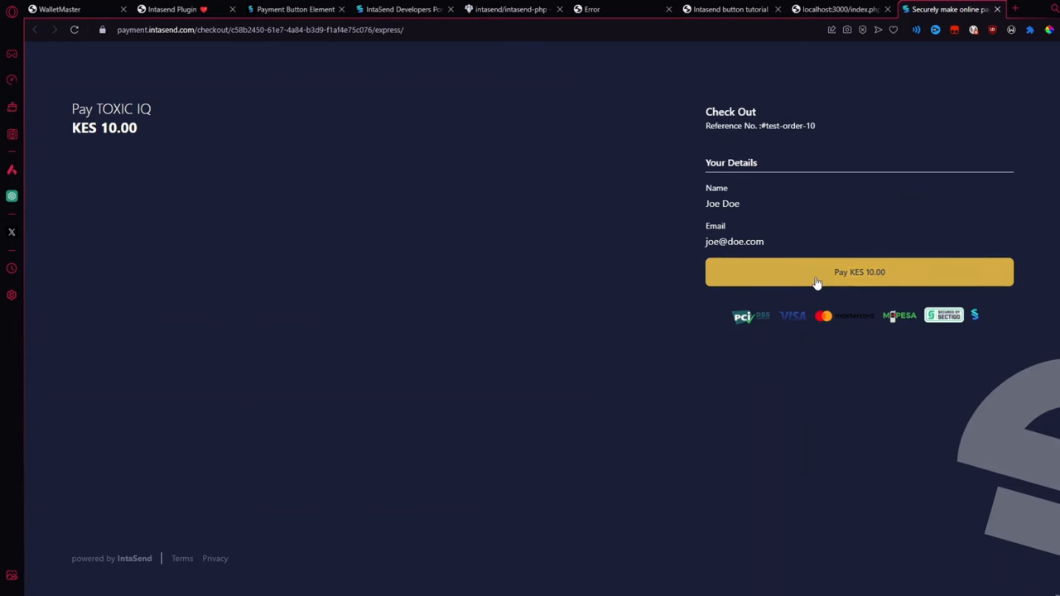
Step: Start paying KES 10.00, view the Cash App option, then go to the printed response tab
left_click(858, 272)
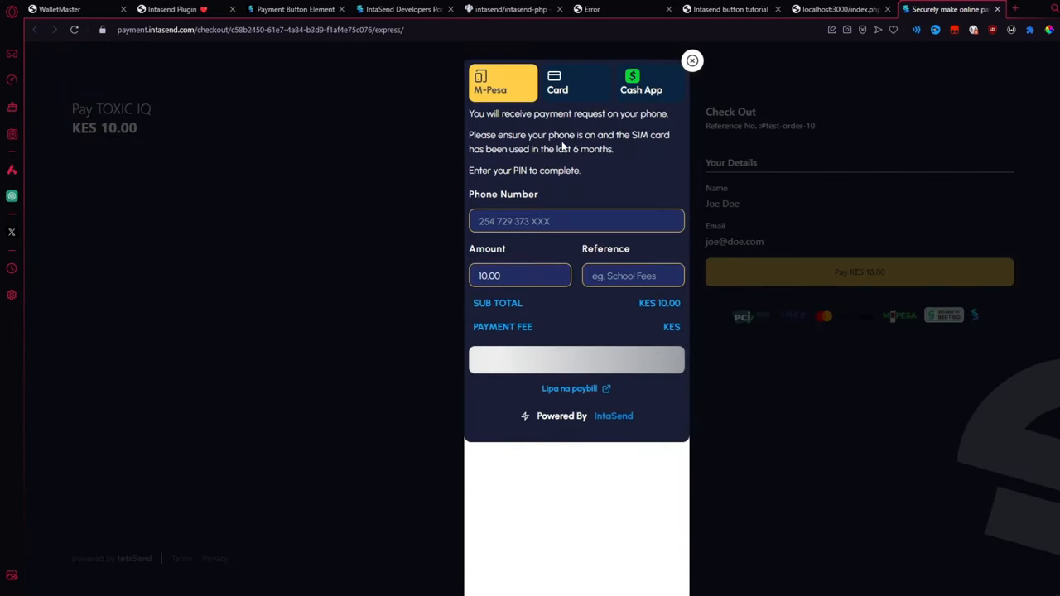
left_click(641, 83)
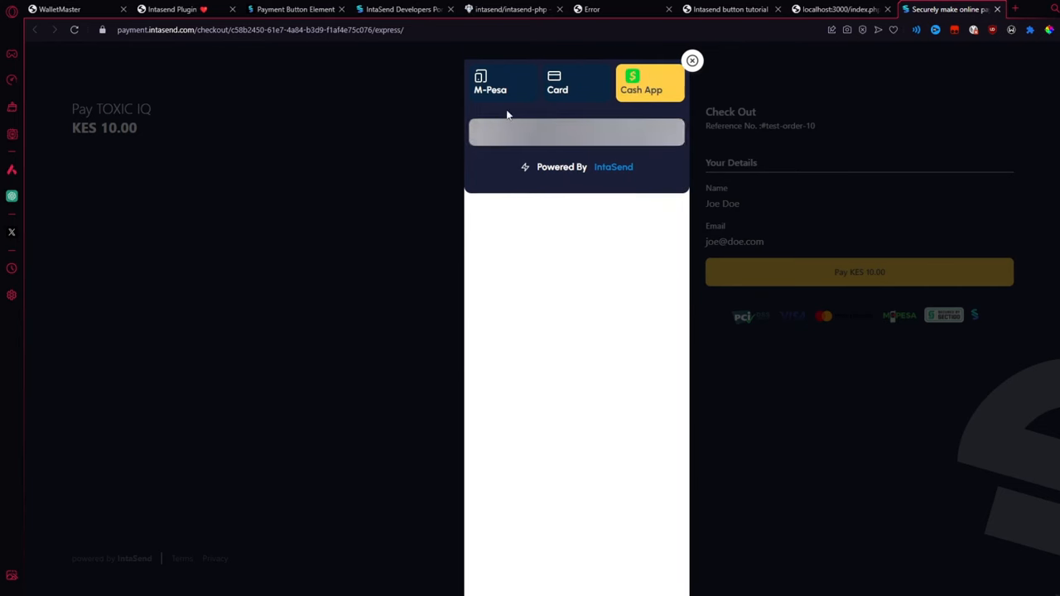
left_click(692, 59)
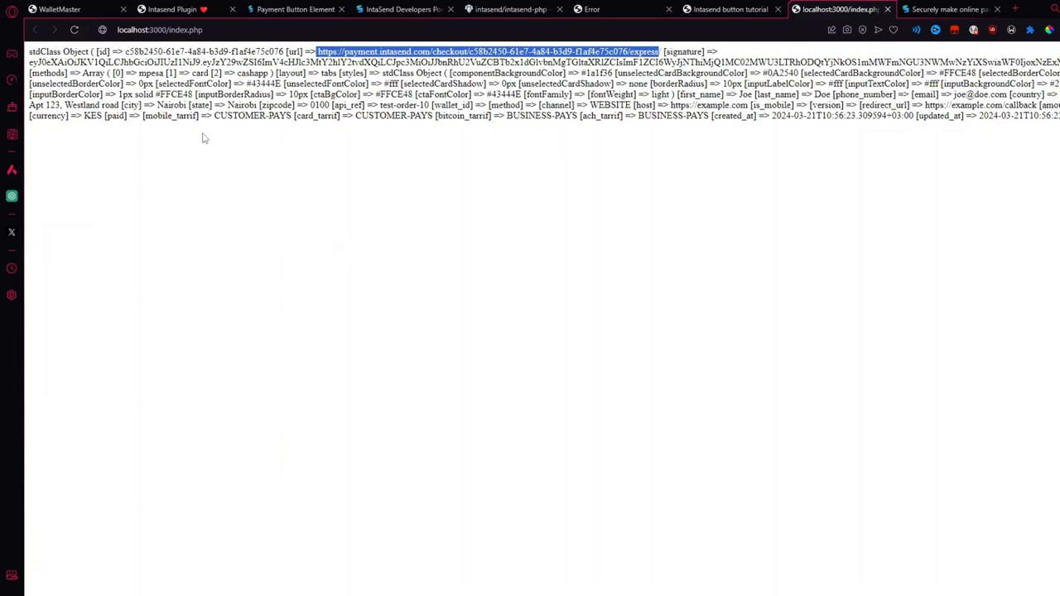
mouse_move(568, 143)
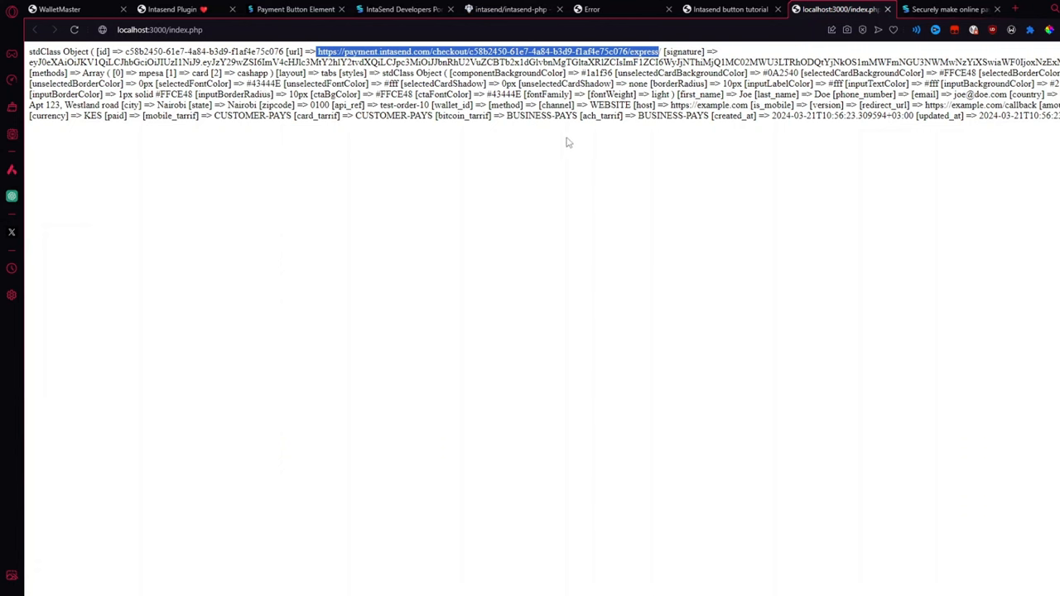
mouse_move(547, 145)
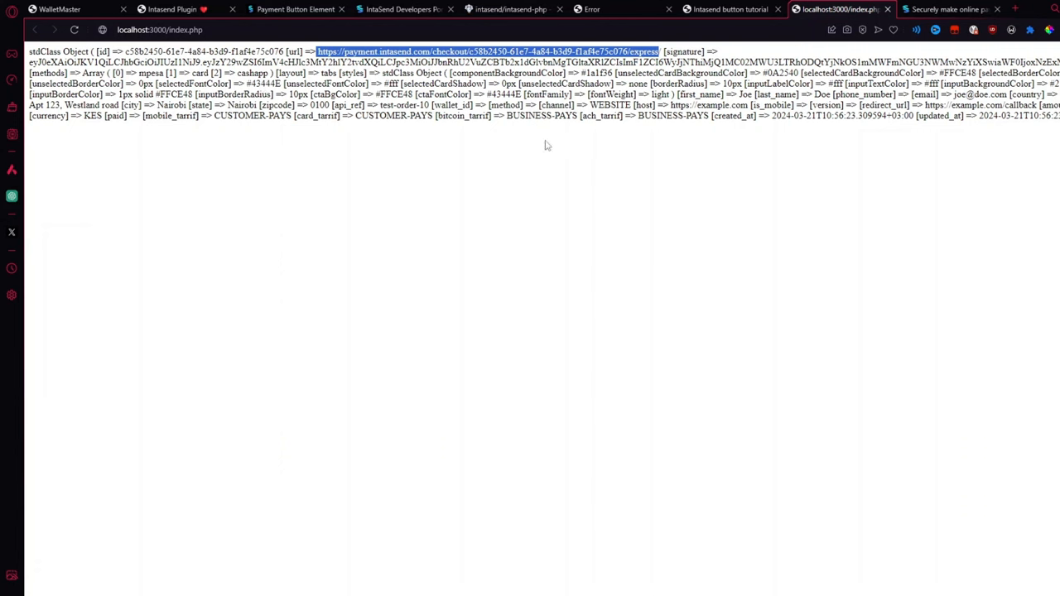
Step: Return to the hosted IntaSend checkout page for the KES 10.00 payment
left_click(487, 52)
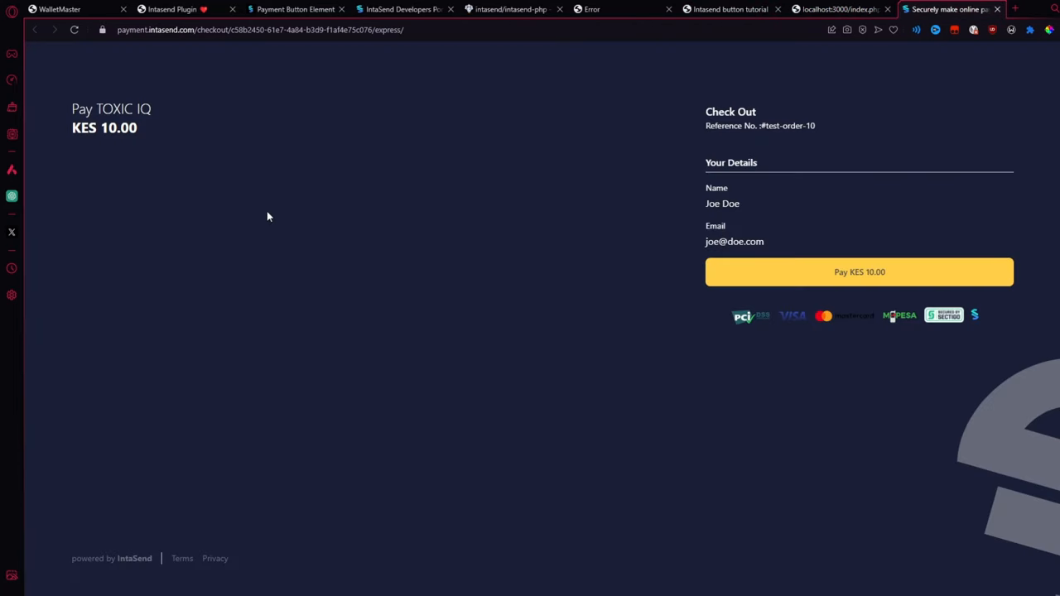
left_click(102, 30)
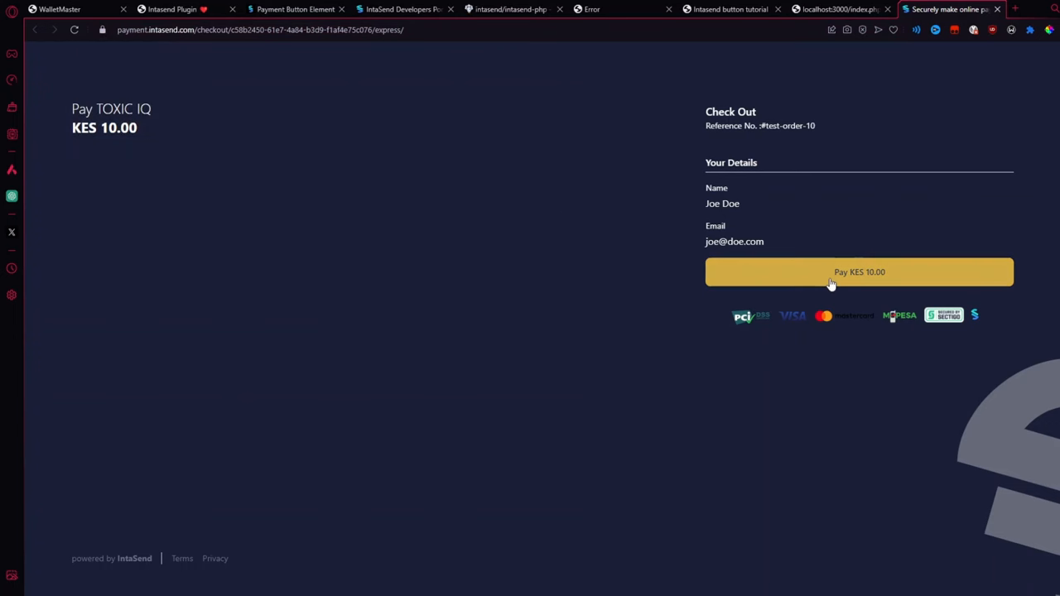
left_click(858, 272)
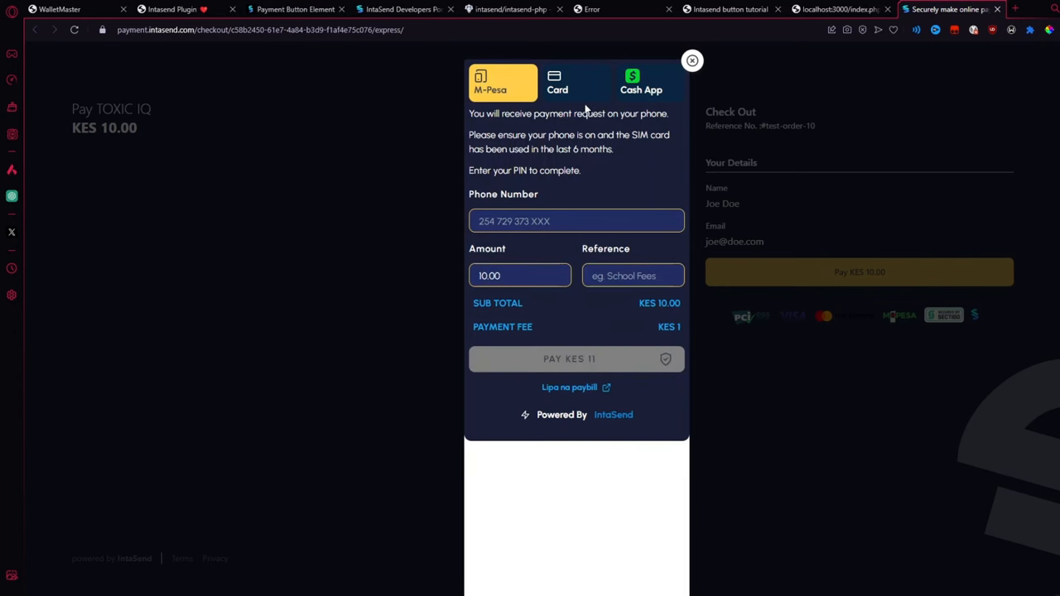
left_click(641, 83)
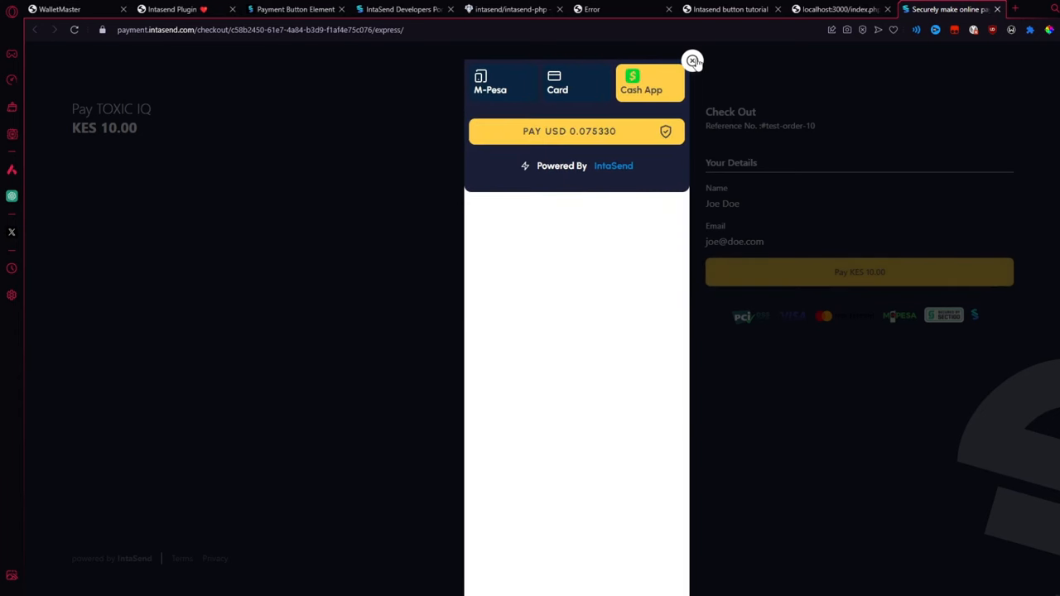
left_click(693, 60)
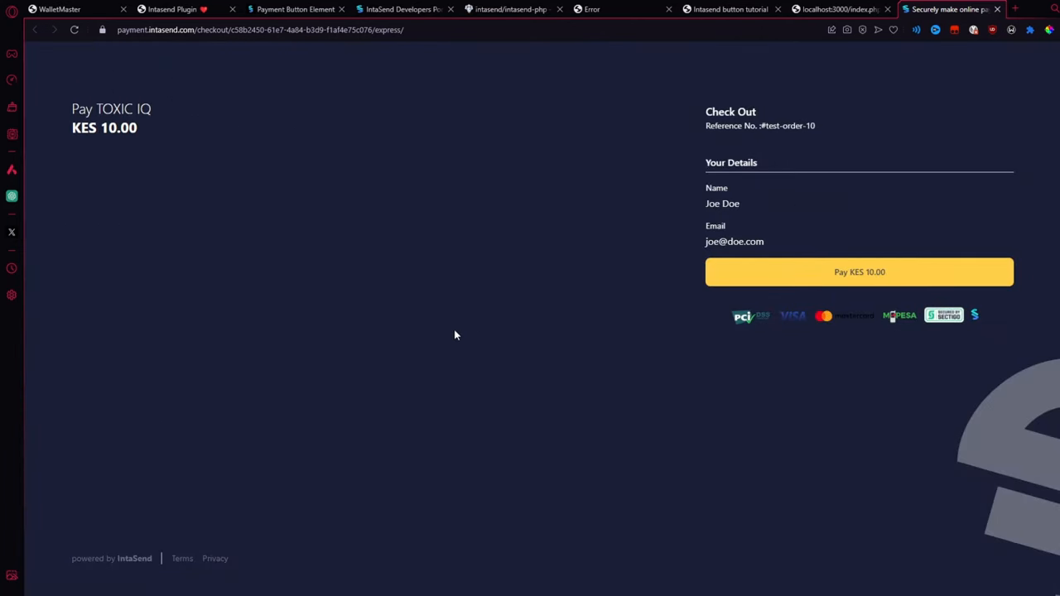
mouse_move(451, 346)
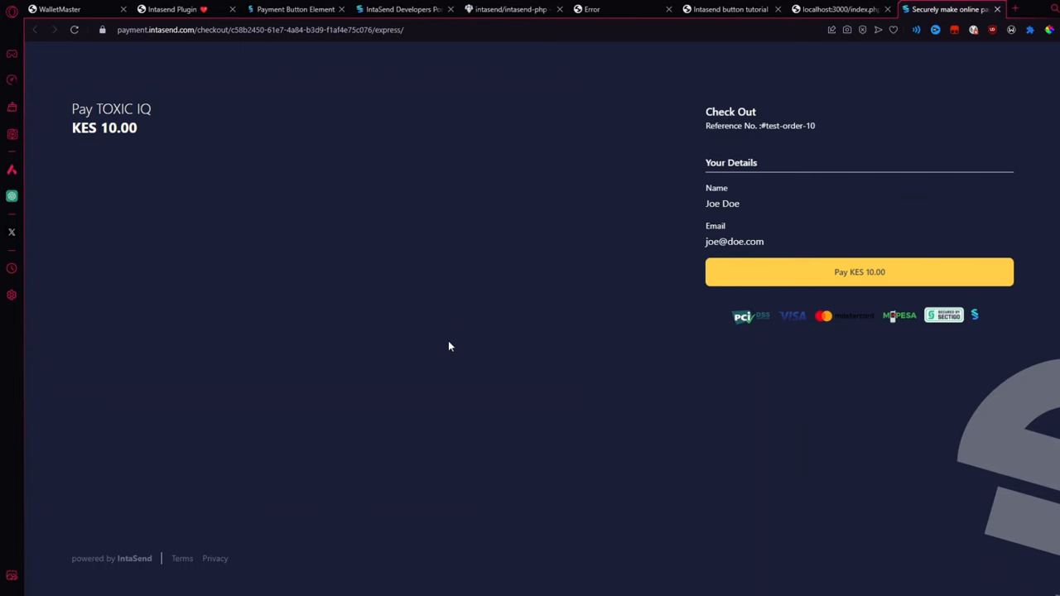
mouse_move(849, 100)
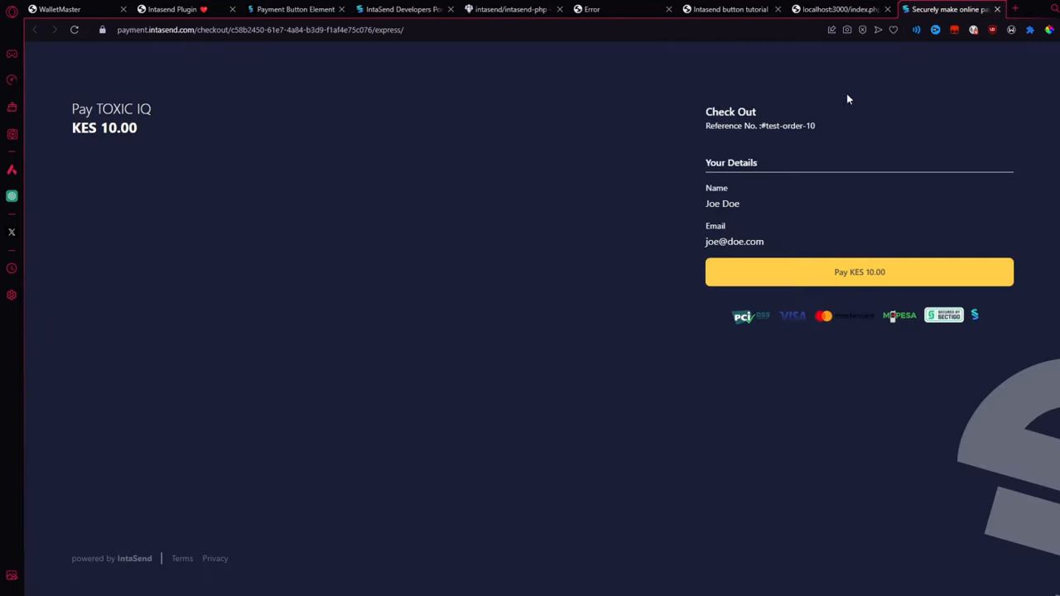
mouse_move(520, 322)
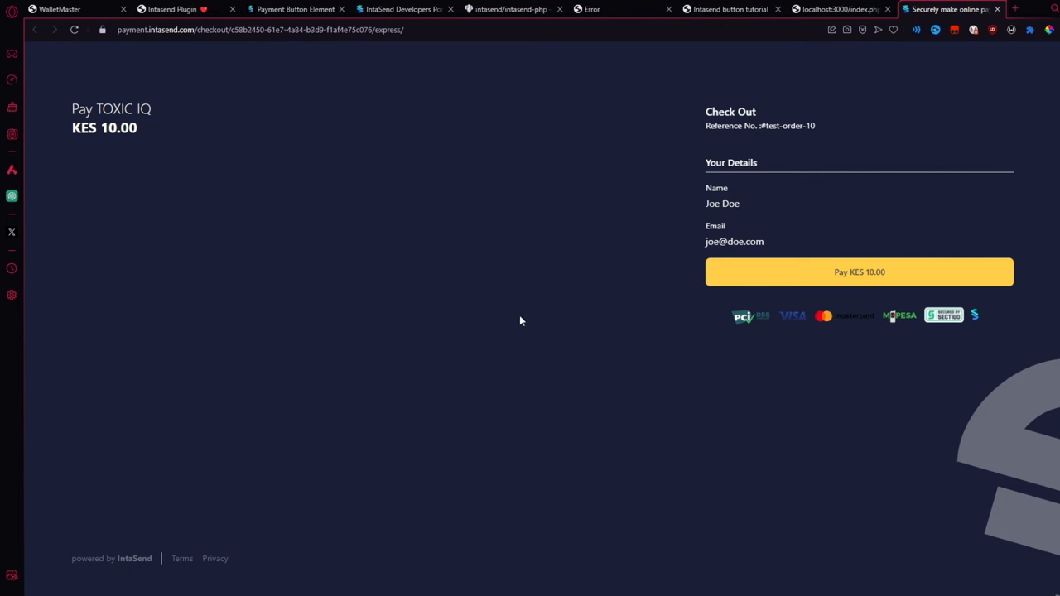
mouse_move(311, 10)
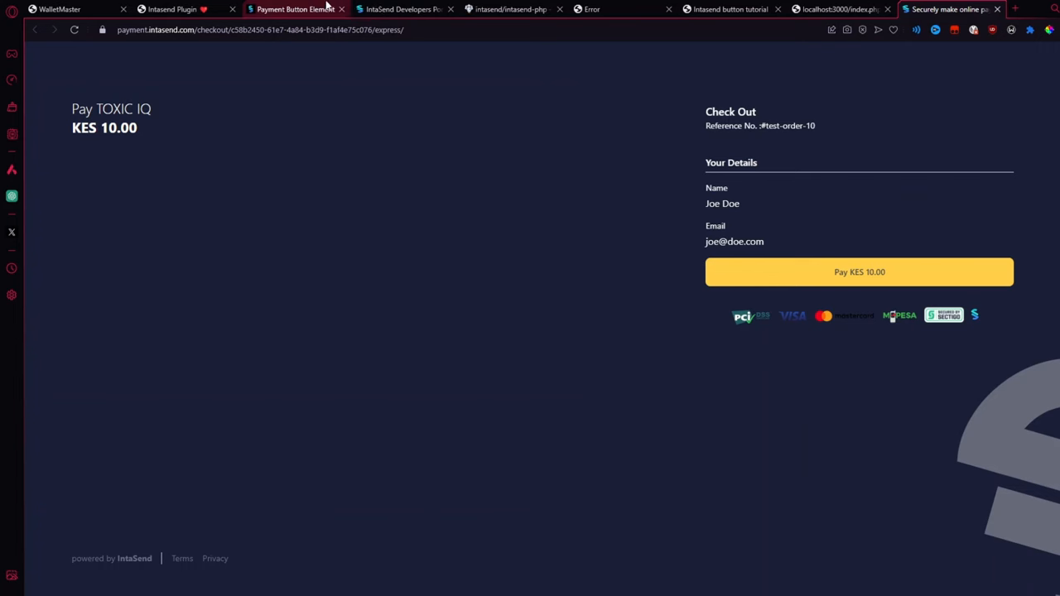
Step: Return from the sandbox API keys tab to the Payment Button Element docs and scan the sidebar
left_click(401, 10)
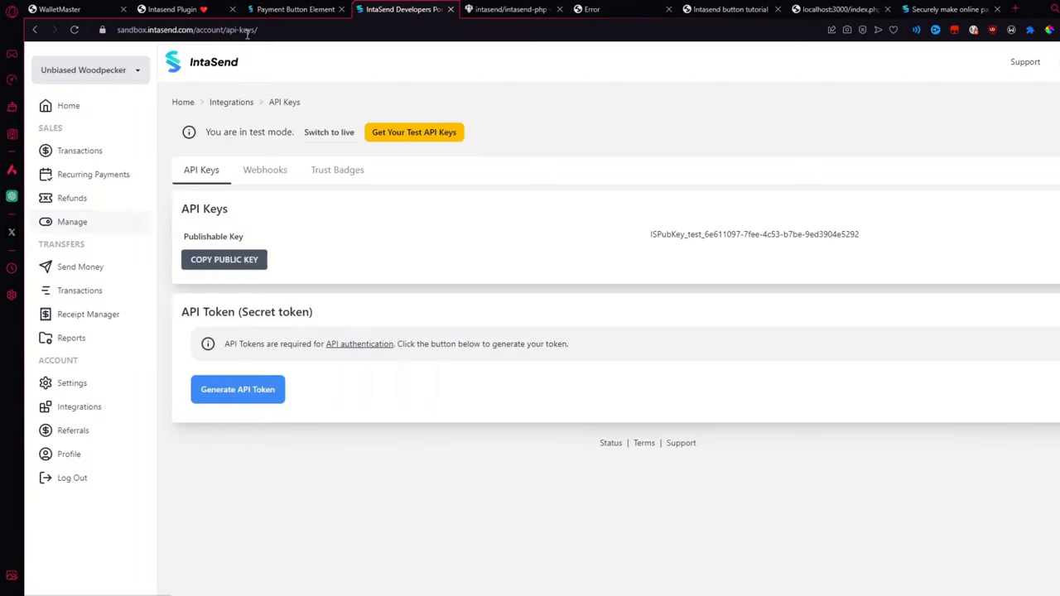
left_click(295, 10)
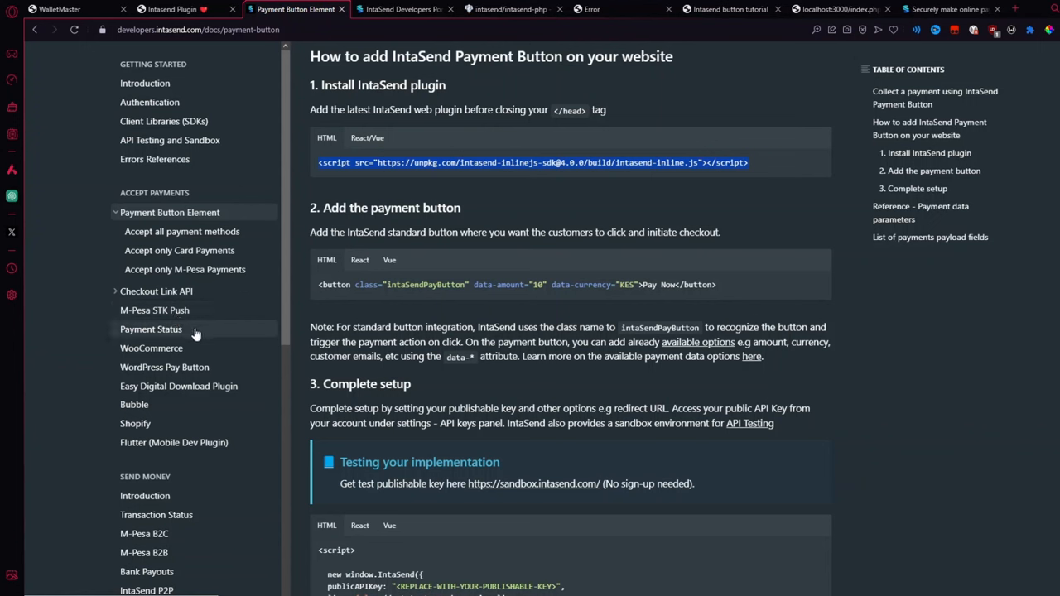
mouse_move(164, 368)
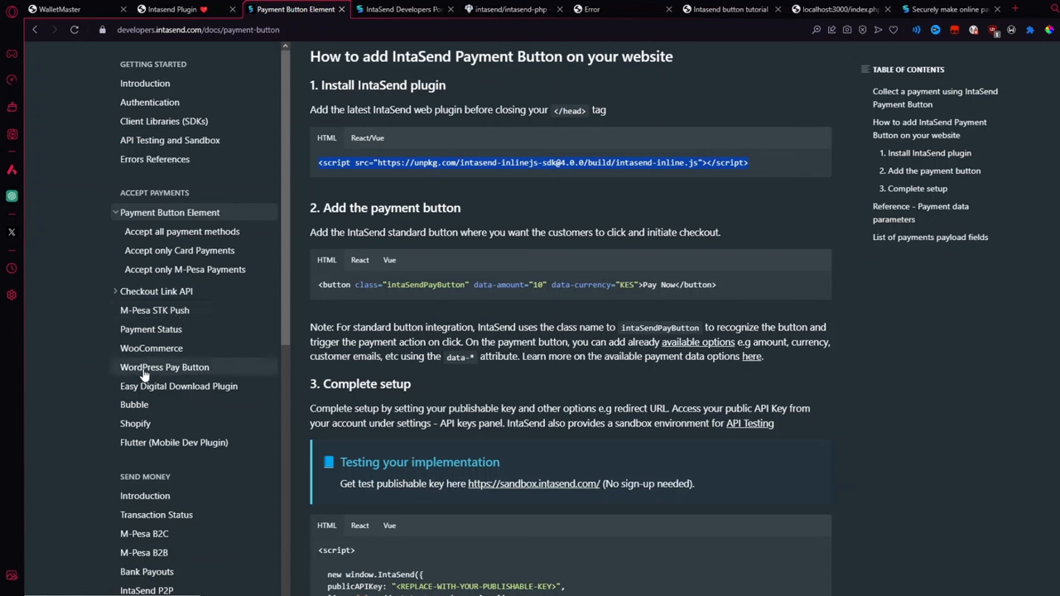
mouse_move(199, 423)
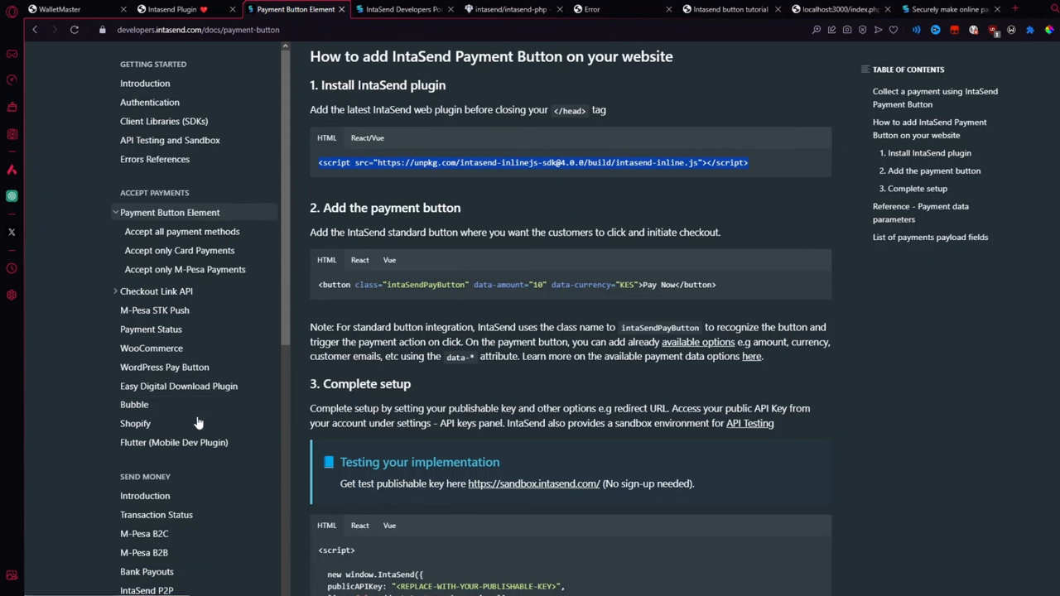
mouse_move(208, 361)
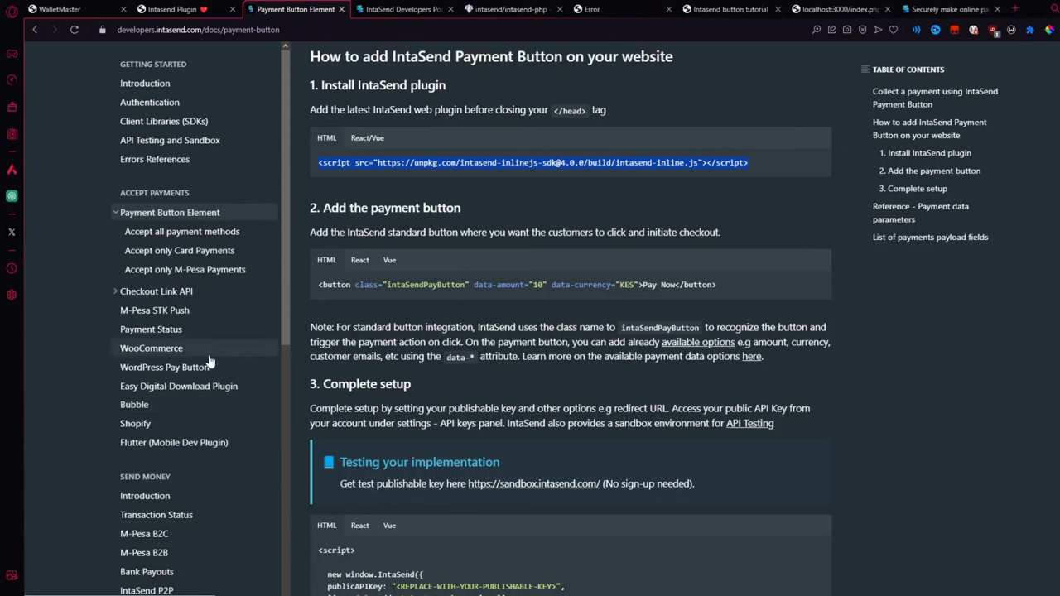
scroll("down", 3)
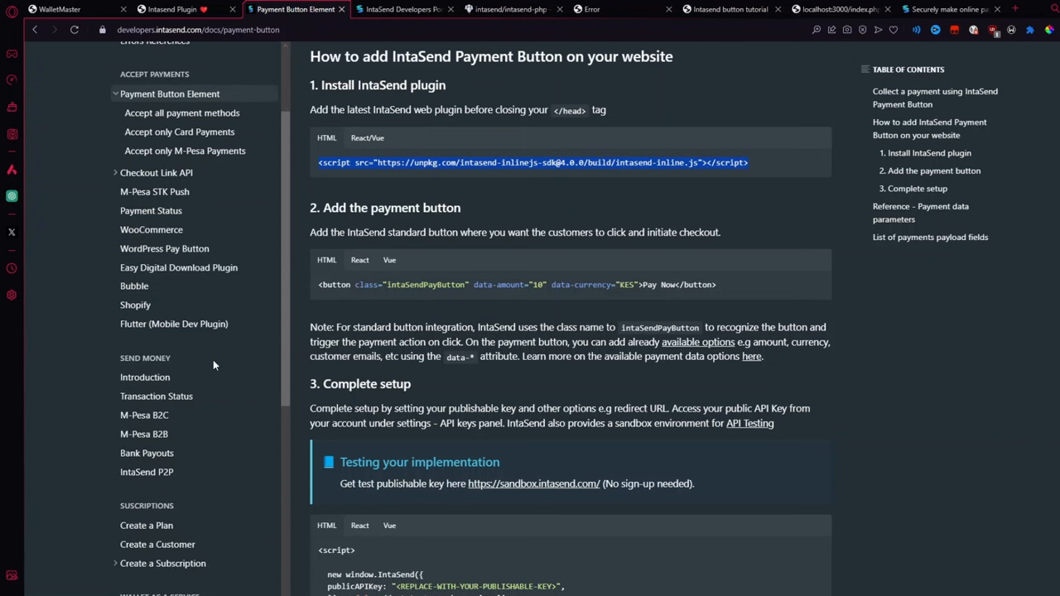
scroll("up", 3)
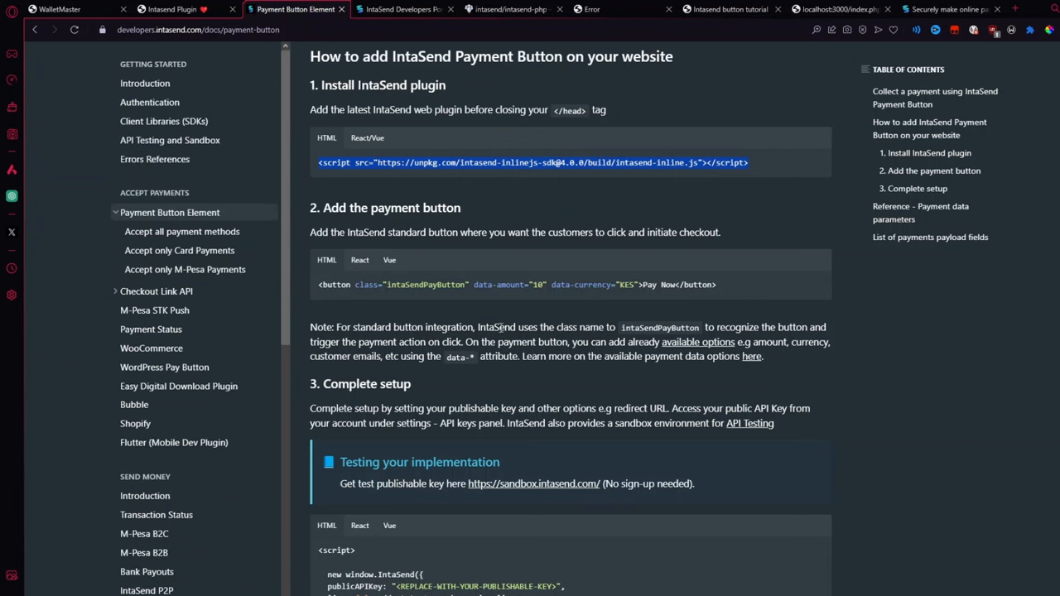